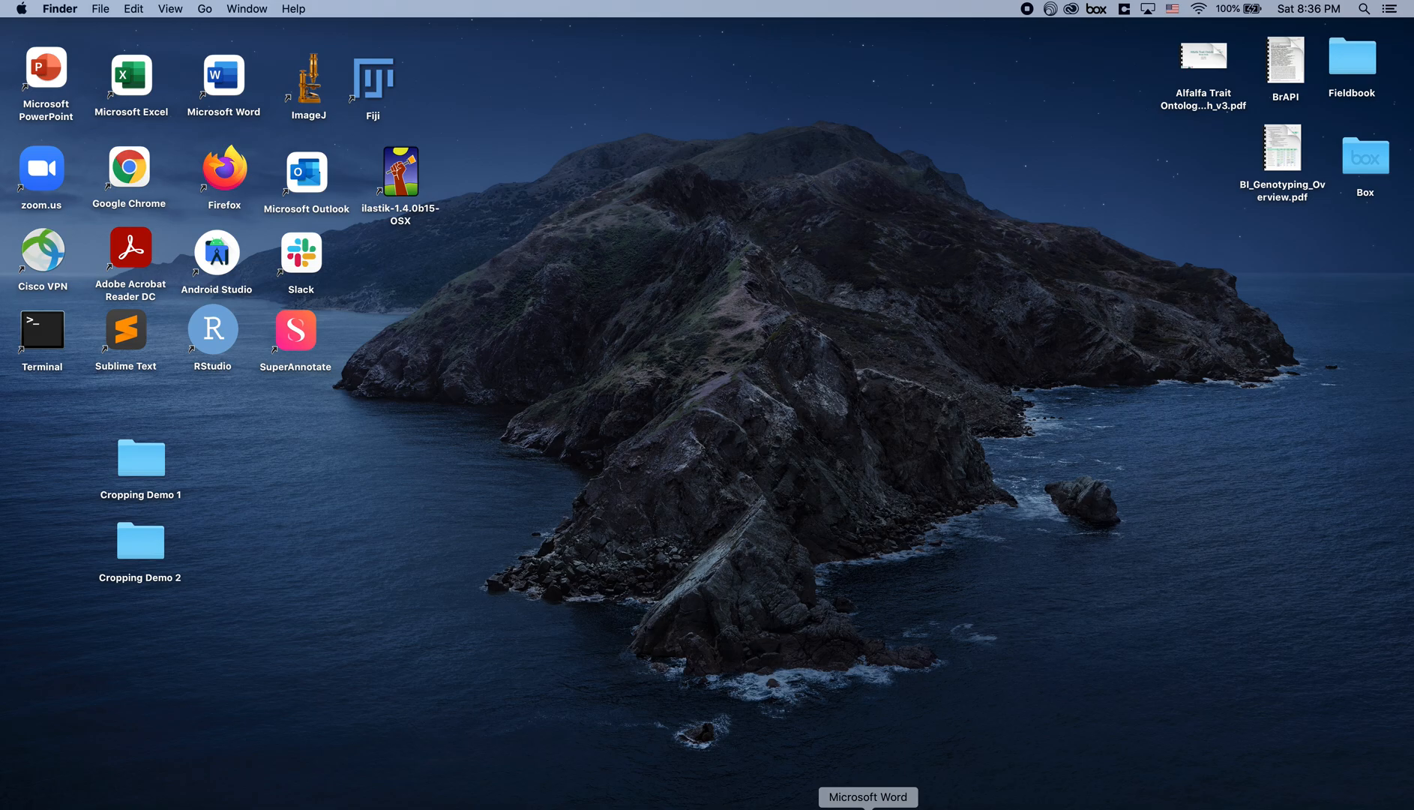
pyautogui.moveTo(741, 730)
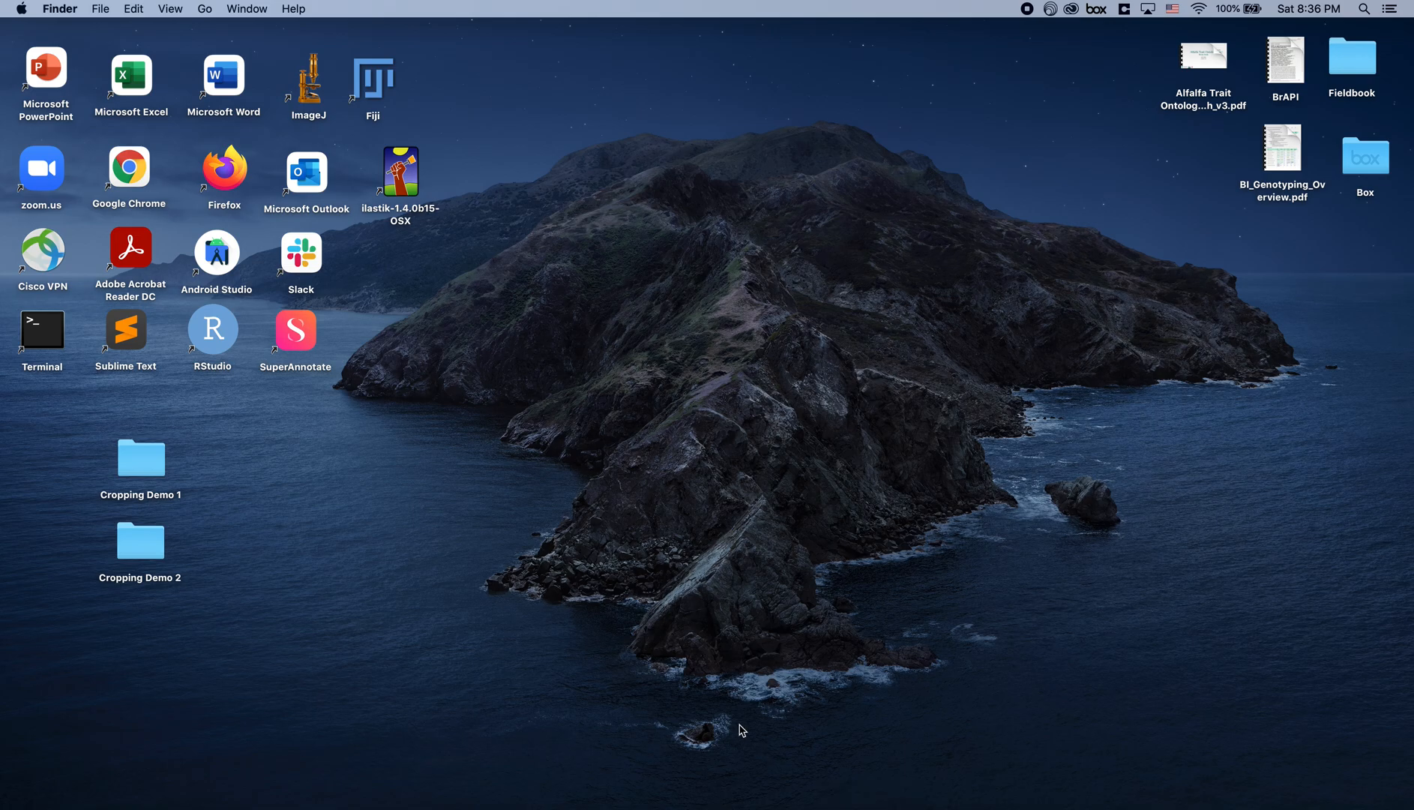
pyautogui.moveTo(465, 93)
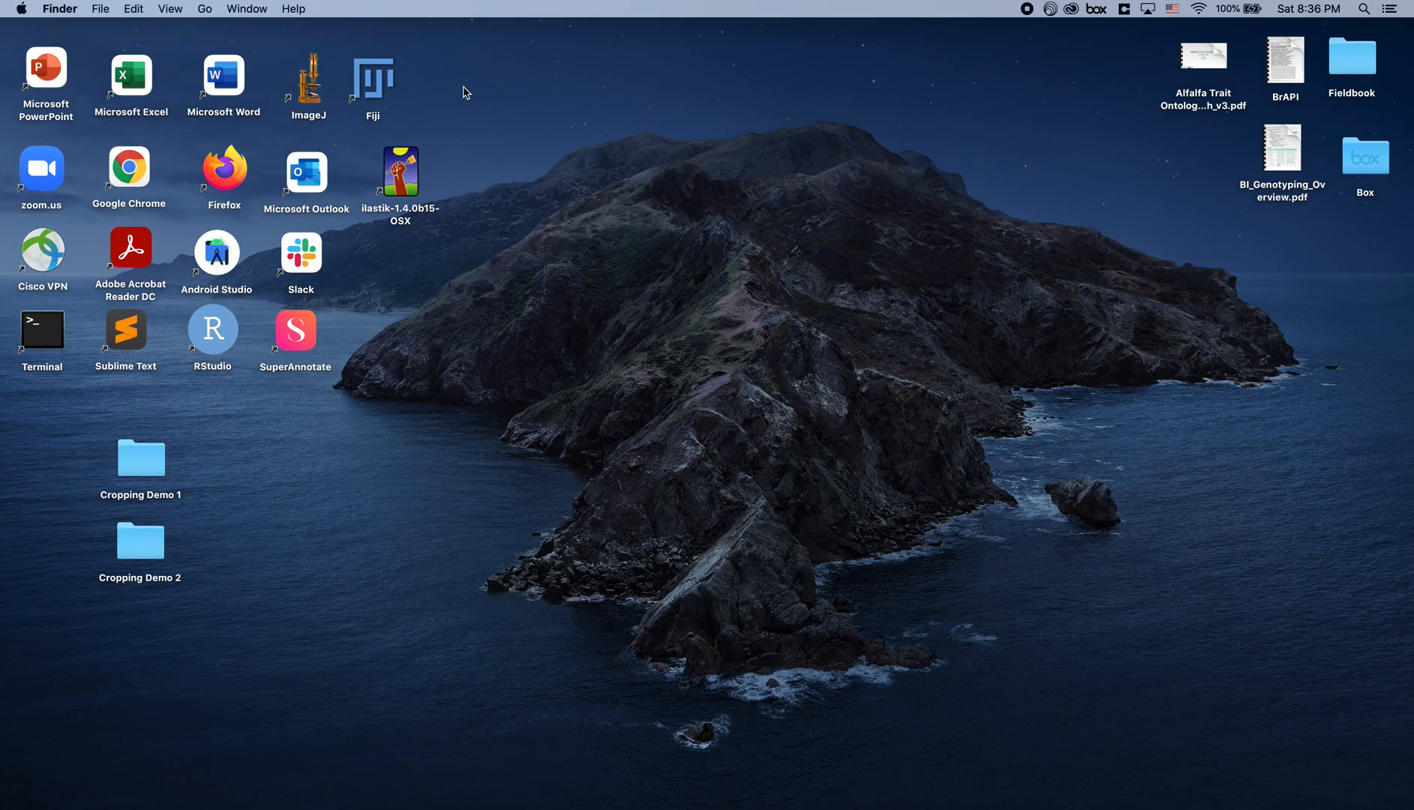
# - Launch Fiji from its desktop icon so the ImageJ toolbar appears
pyautogui.click(372, 77)
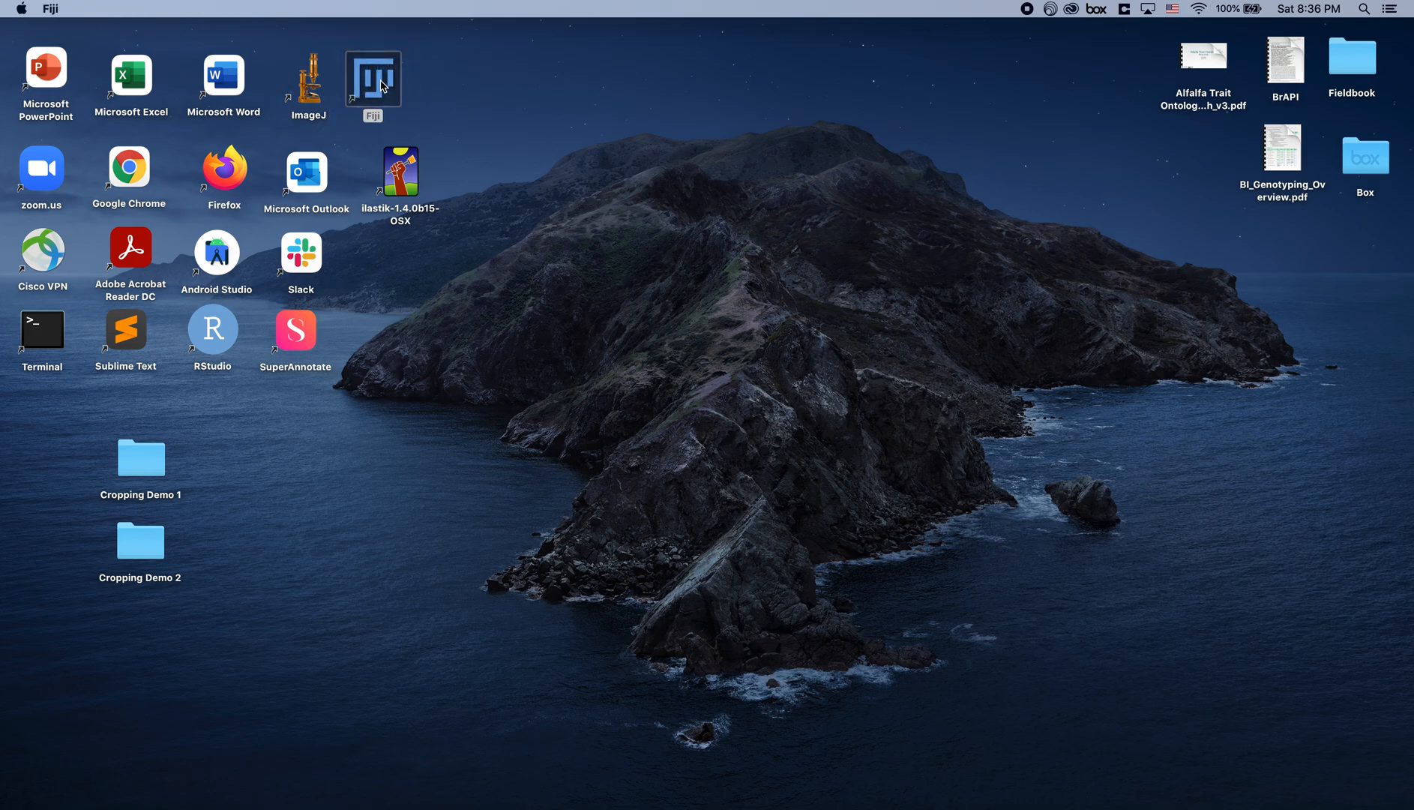
pyautogui.doubleClick(372, 77)
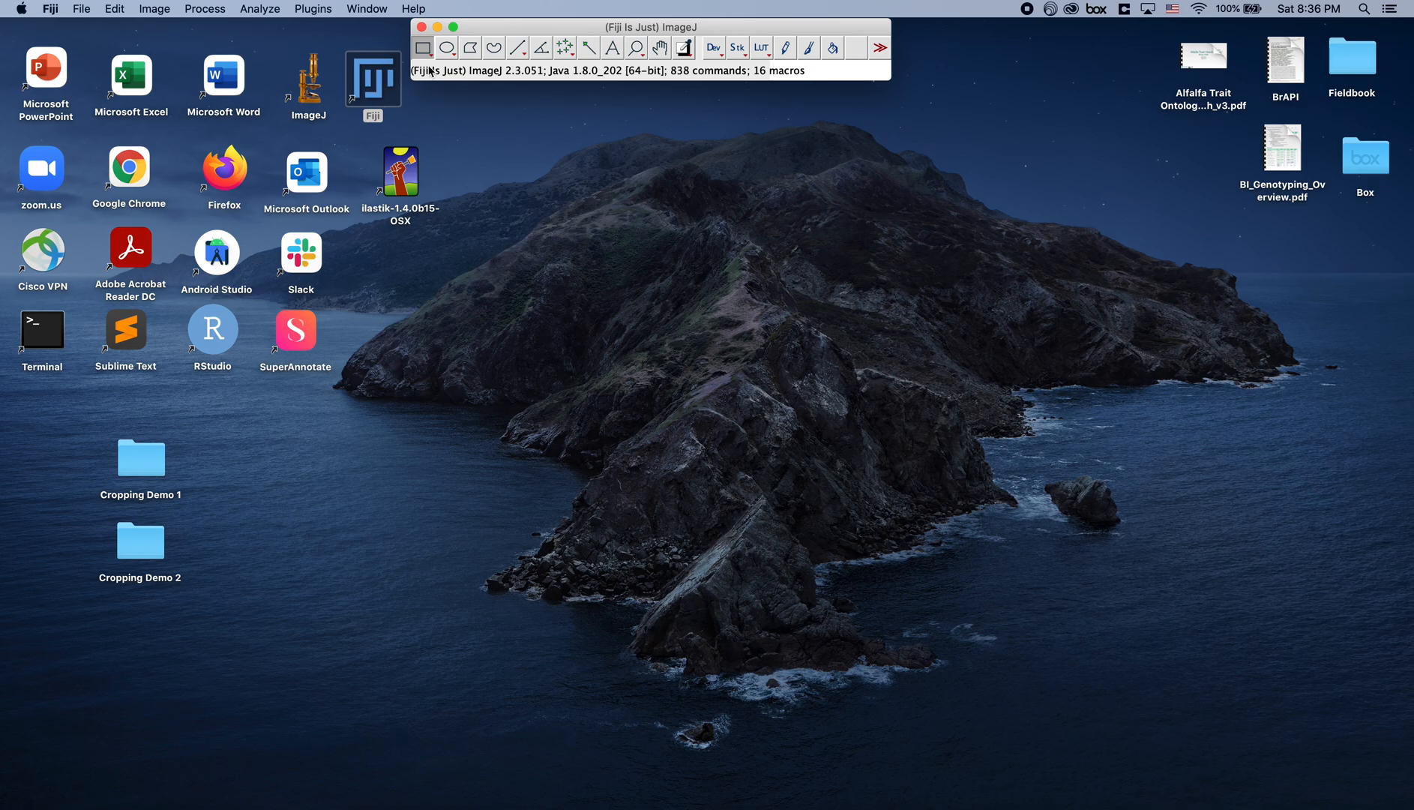
pyautogui.moveTo(468, 48)
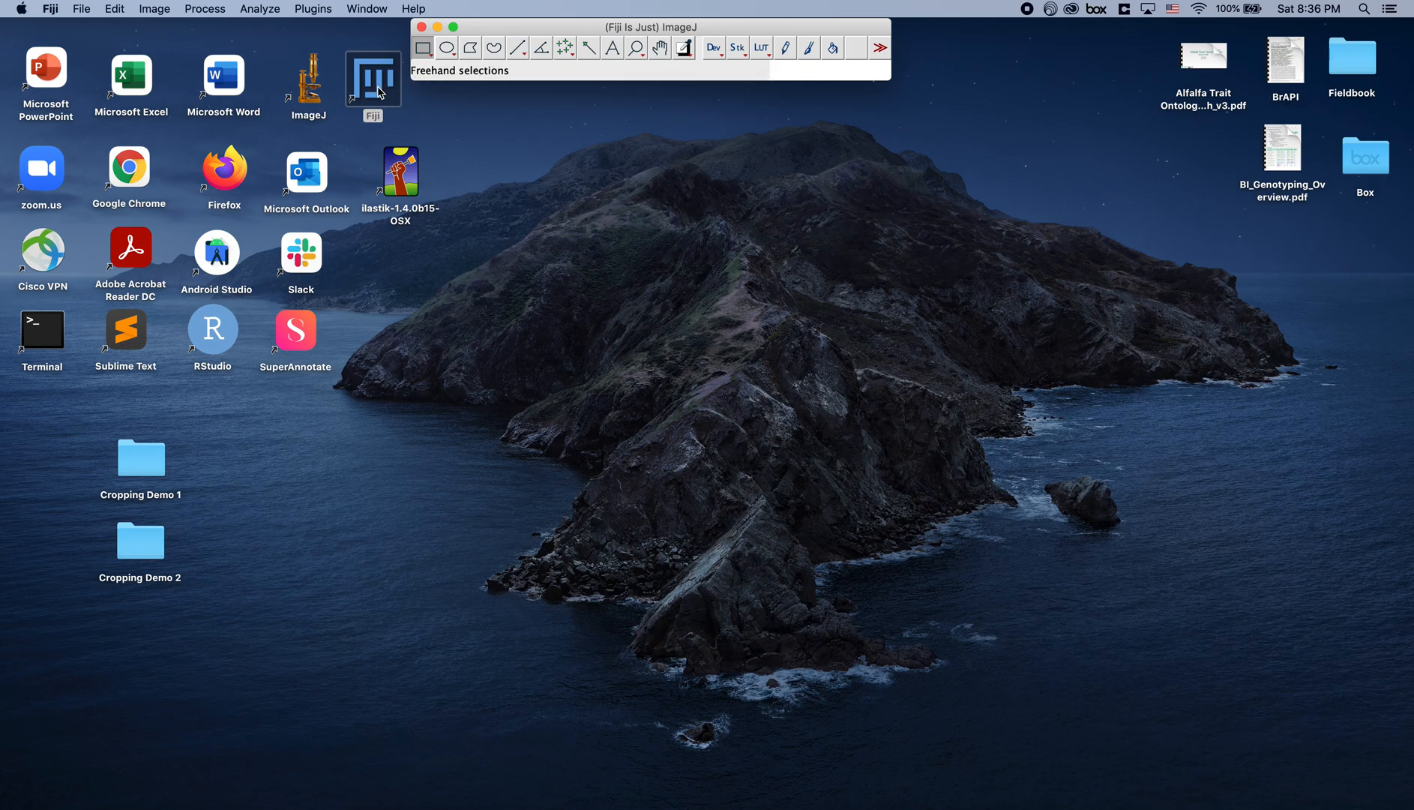
pyautogui.moveTo(612, 48)
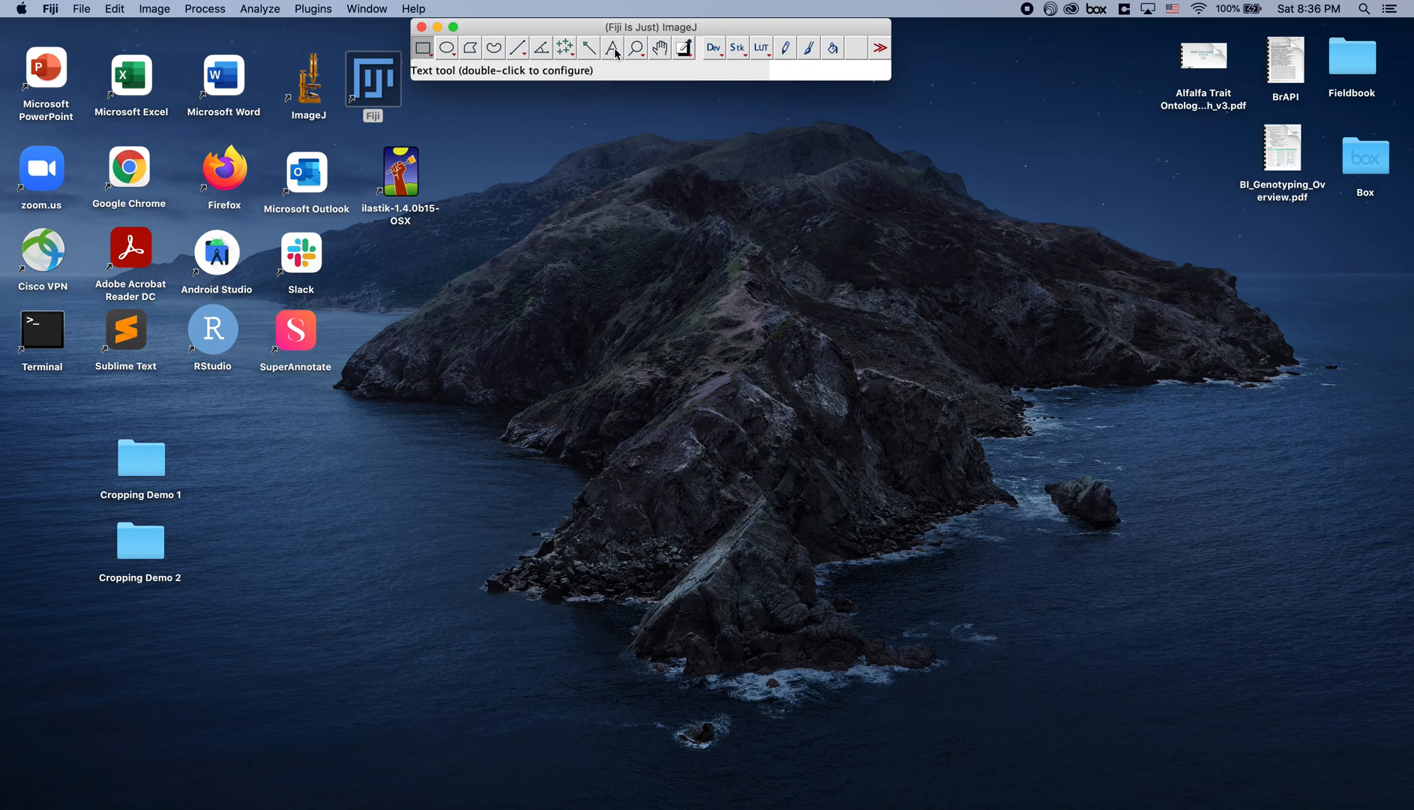
pyautogui.moveTo(674, 81)
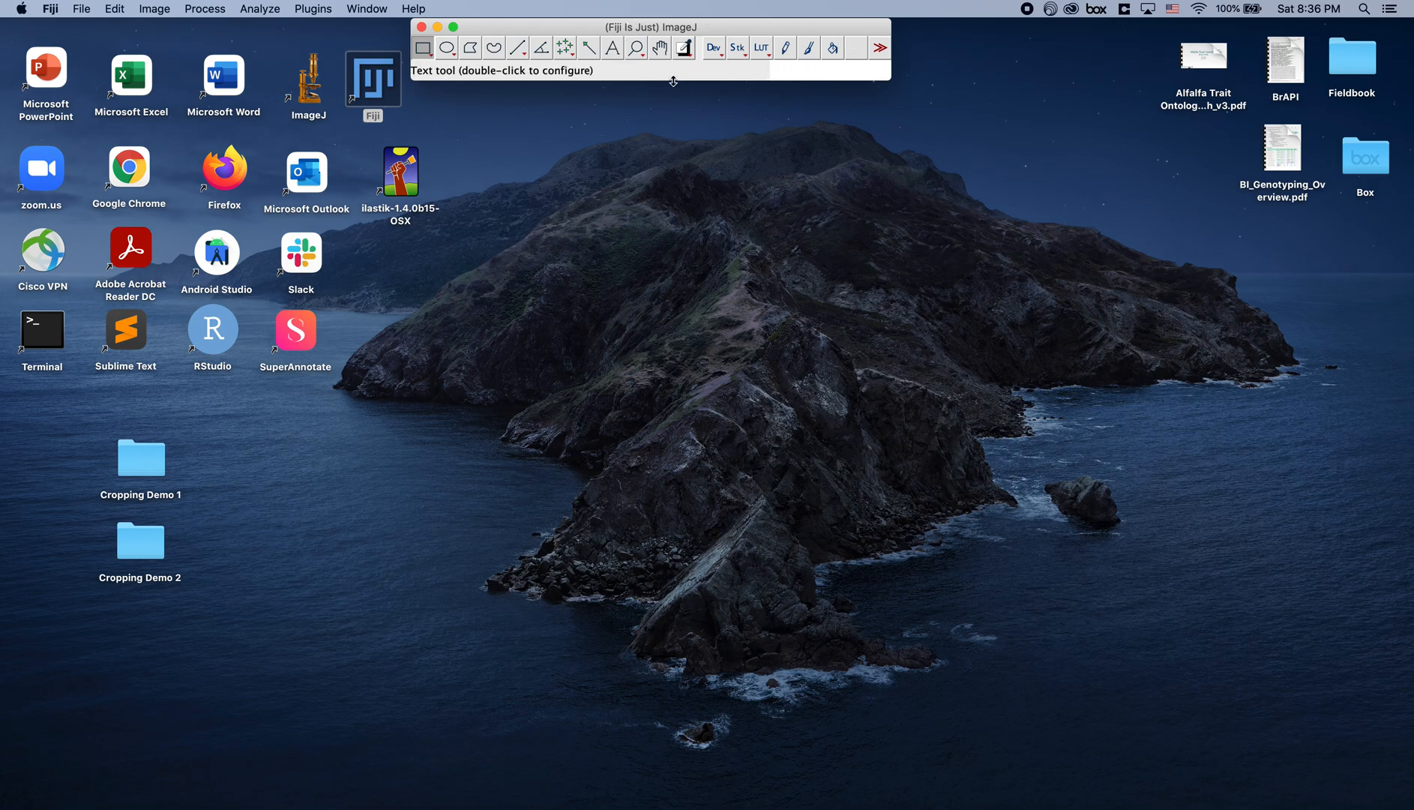
# - Browse Cropping Demo 1 in list view and preview Y139-1 1A.JPG
pyautogui.doubleClick(139, 456)
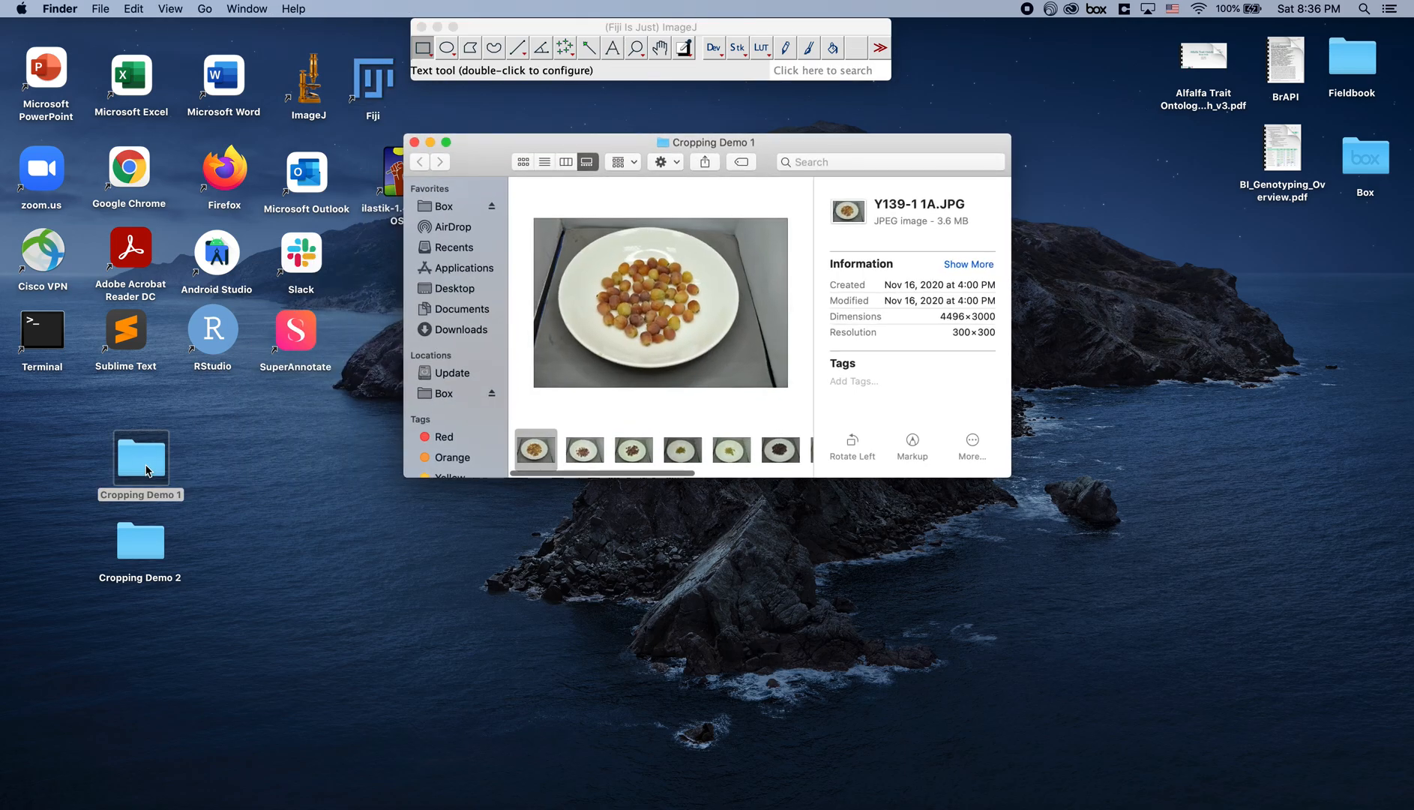
pyautogui.click(545, 162)
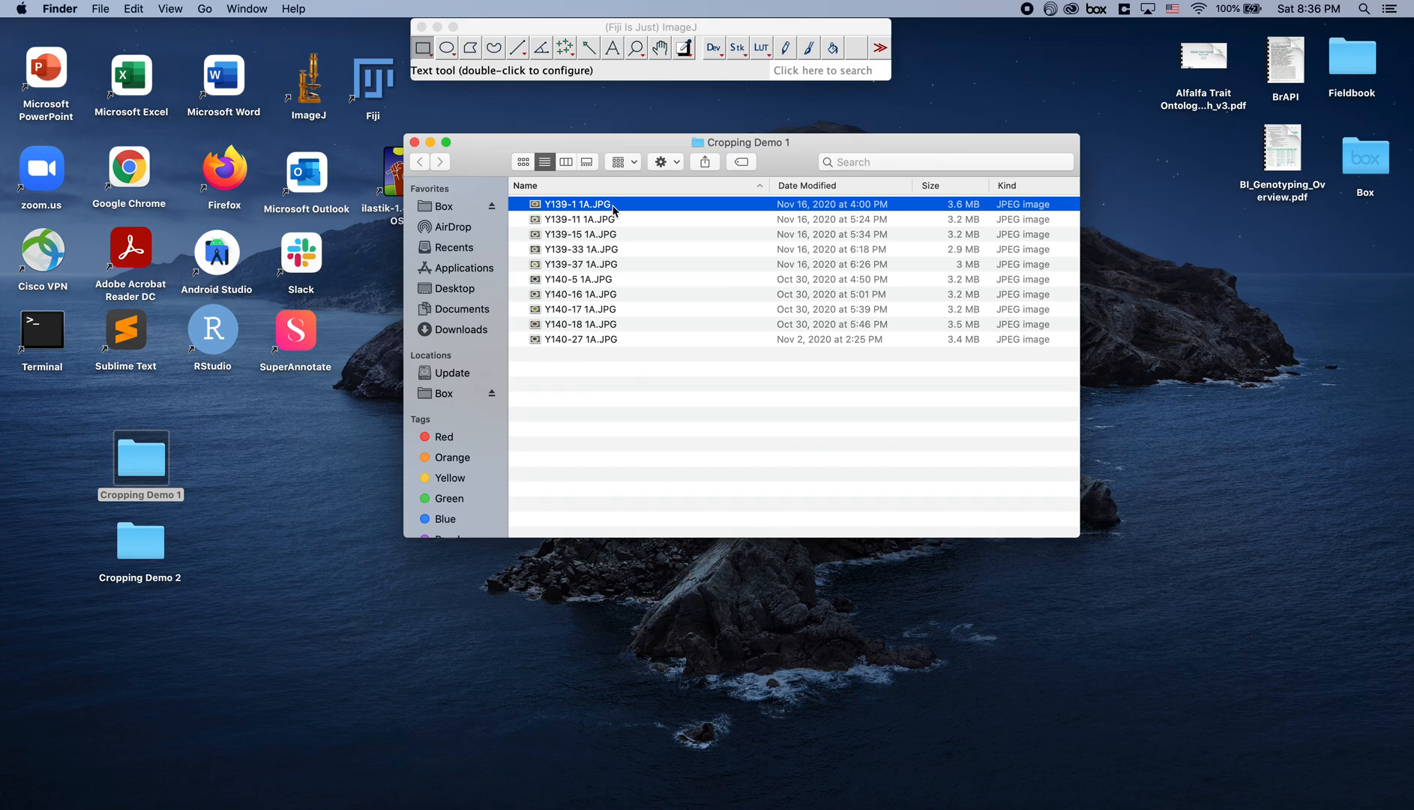
pyautogui.doubleClick(579, 204)
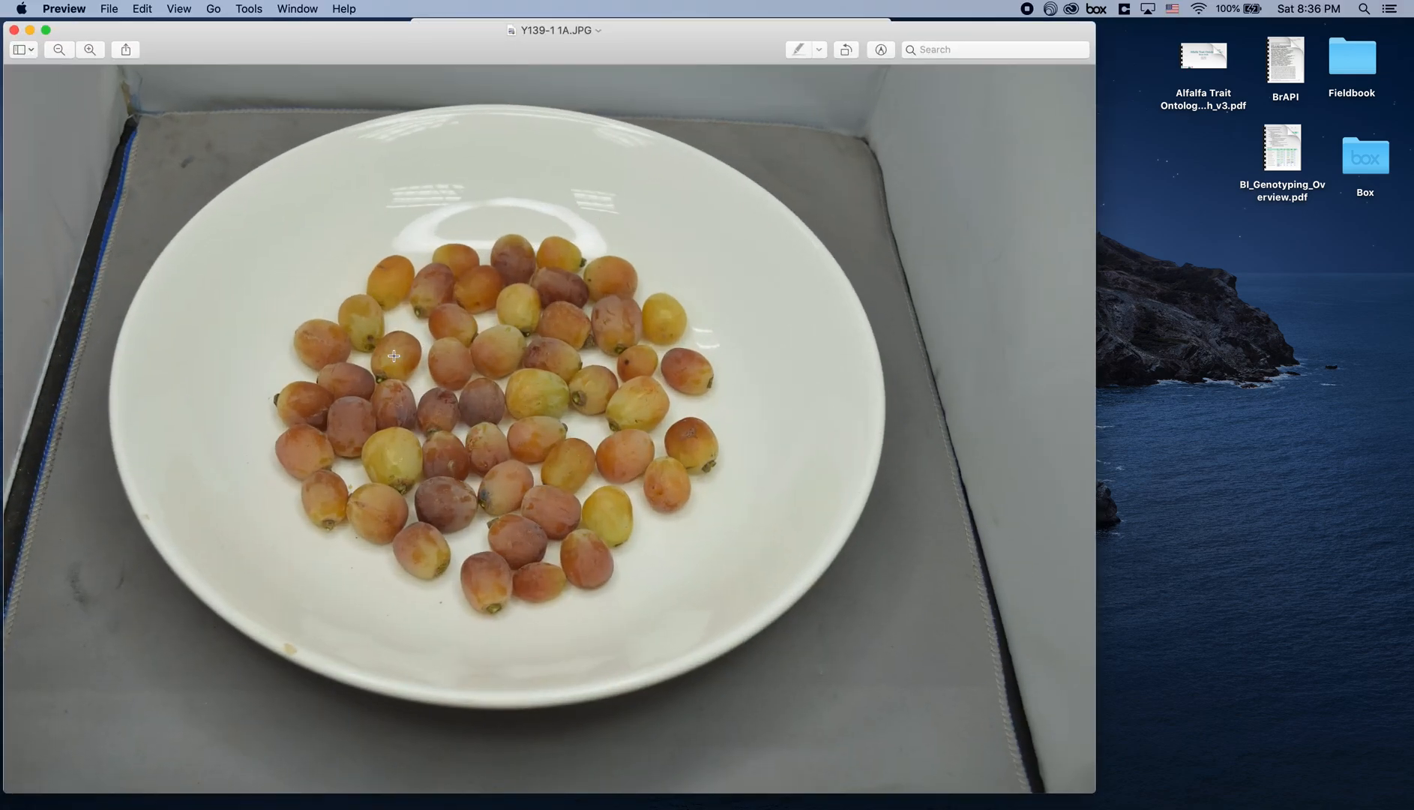
pyautogui.moveTo(560, 471)
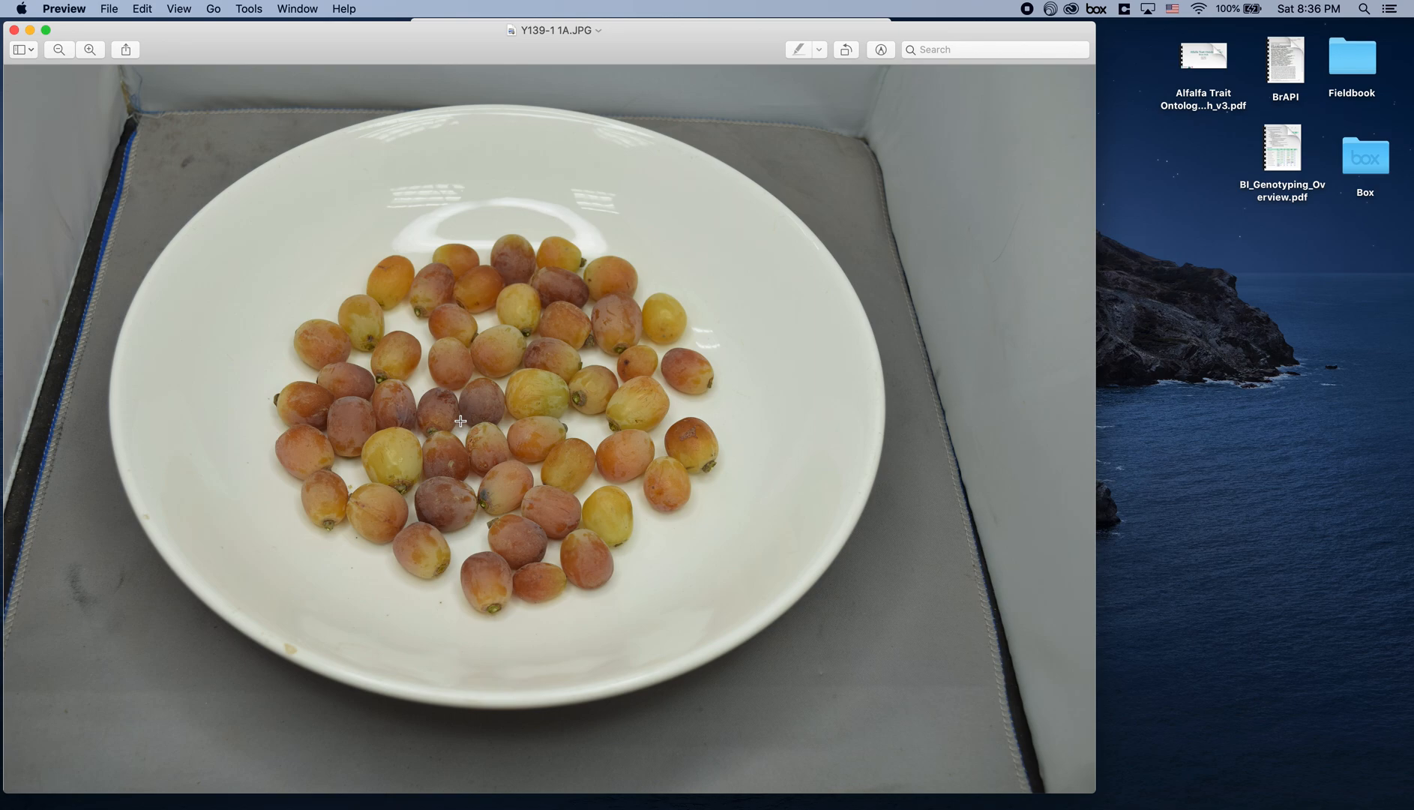
pyautogui.moveTo(15, 30)
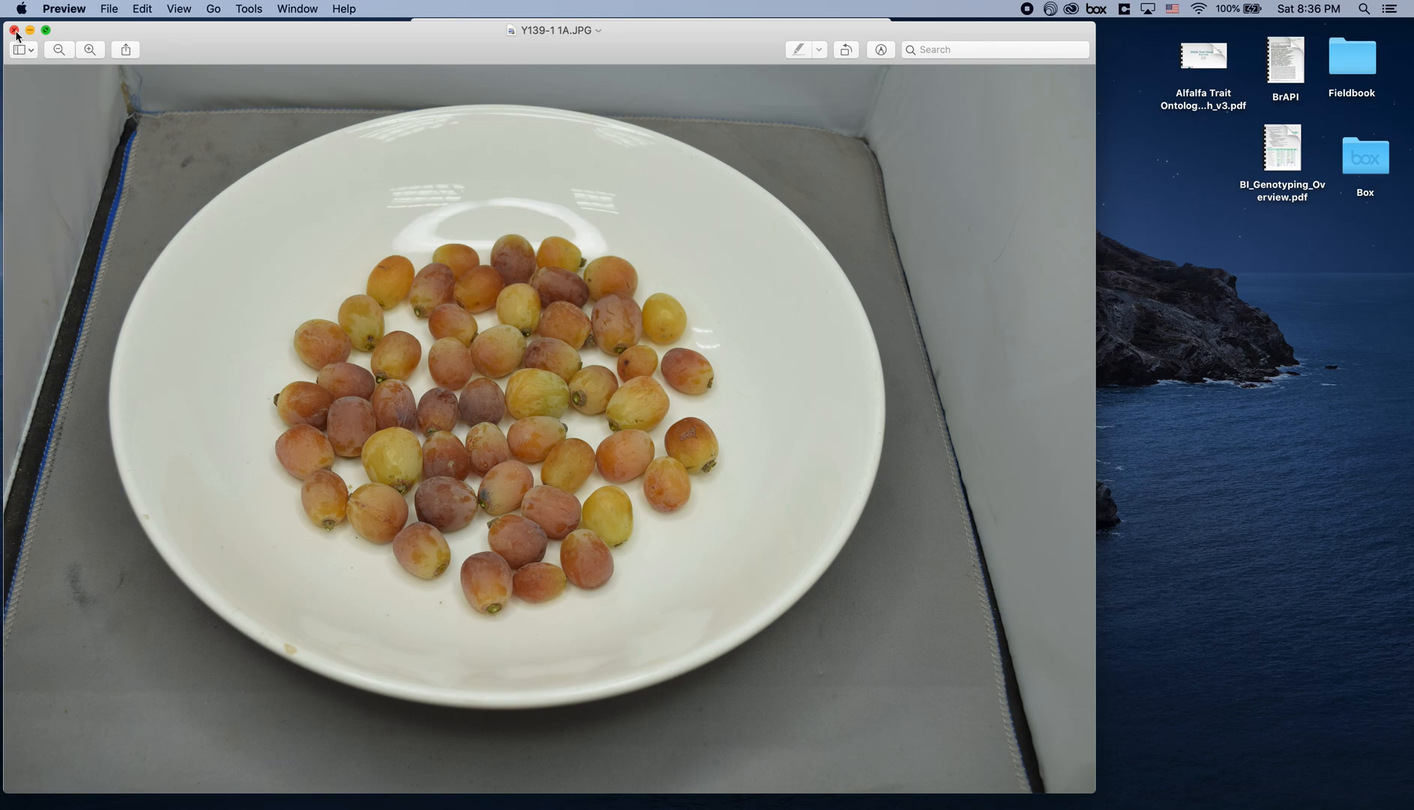
pyautogui.moveTo(1004, 407)
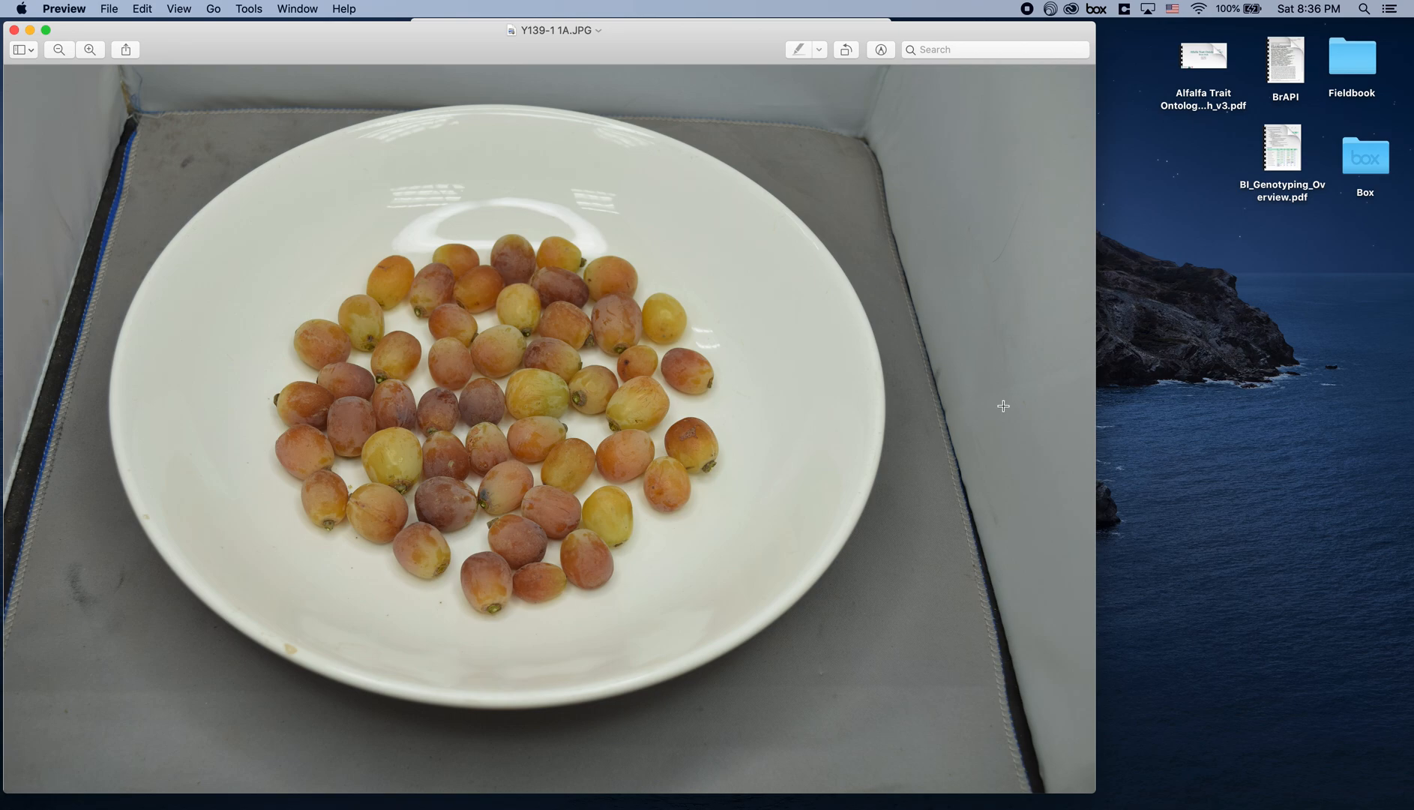
pyautogui.moveTo(581, 735)
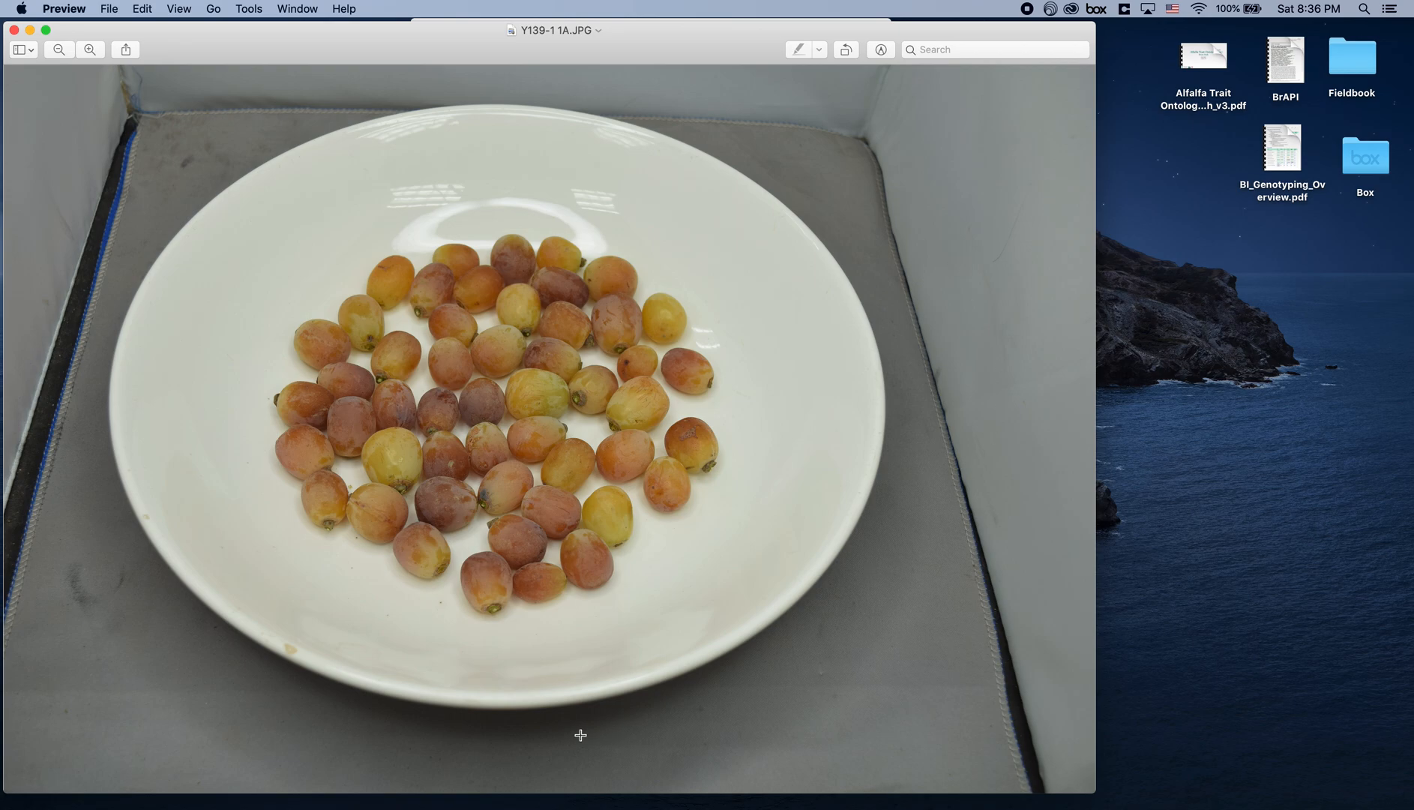
pyautogui.moveTo(278, 250)
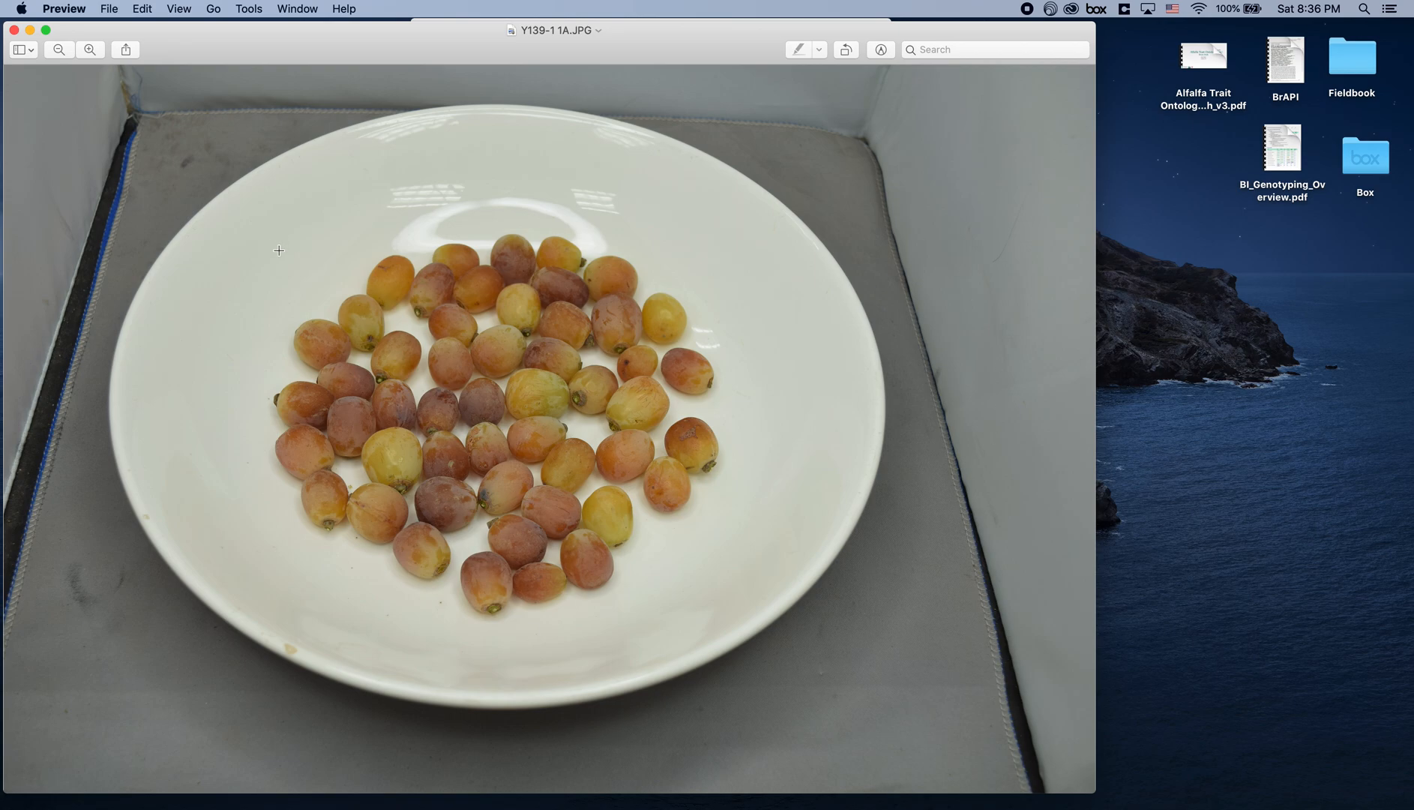
pyautogui.moveTo(282, 275)
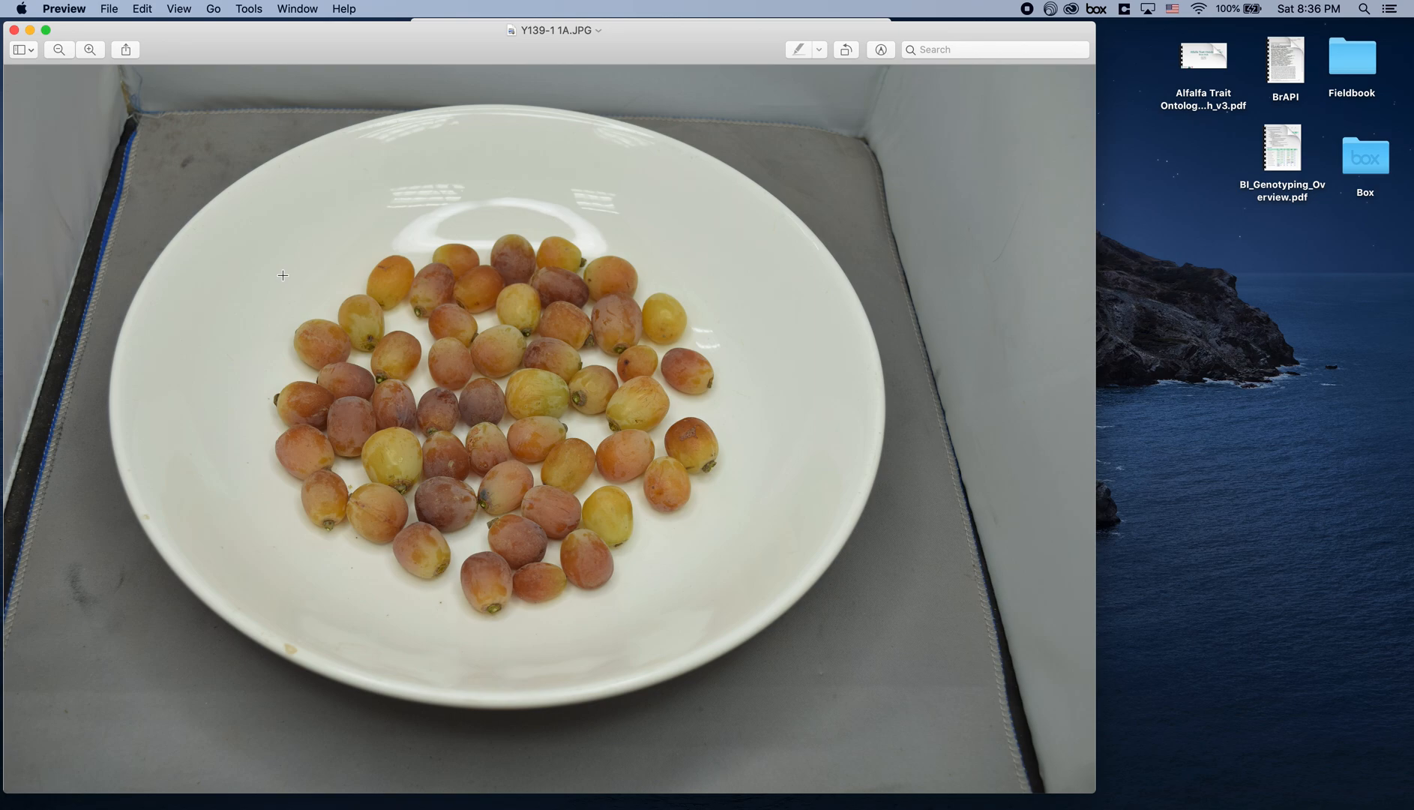
pyautogui.moveTo(394, 300)
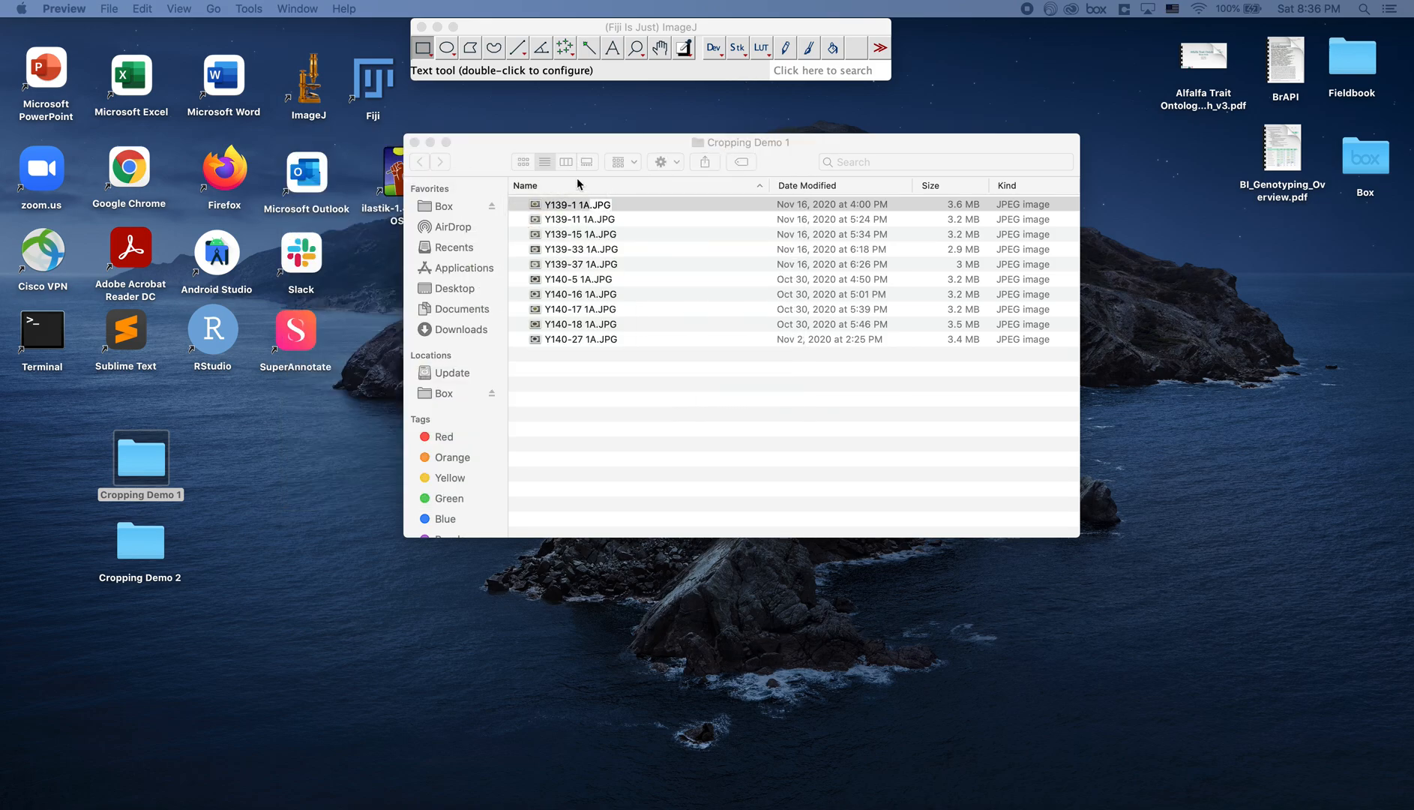
# - Load Y139-1 1A.JPG into Fiji and outline a rectangle around the grapes for cropping
pyautogui.click(582, 204)
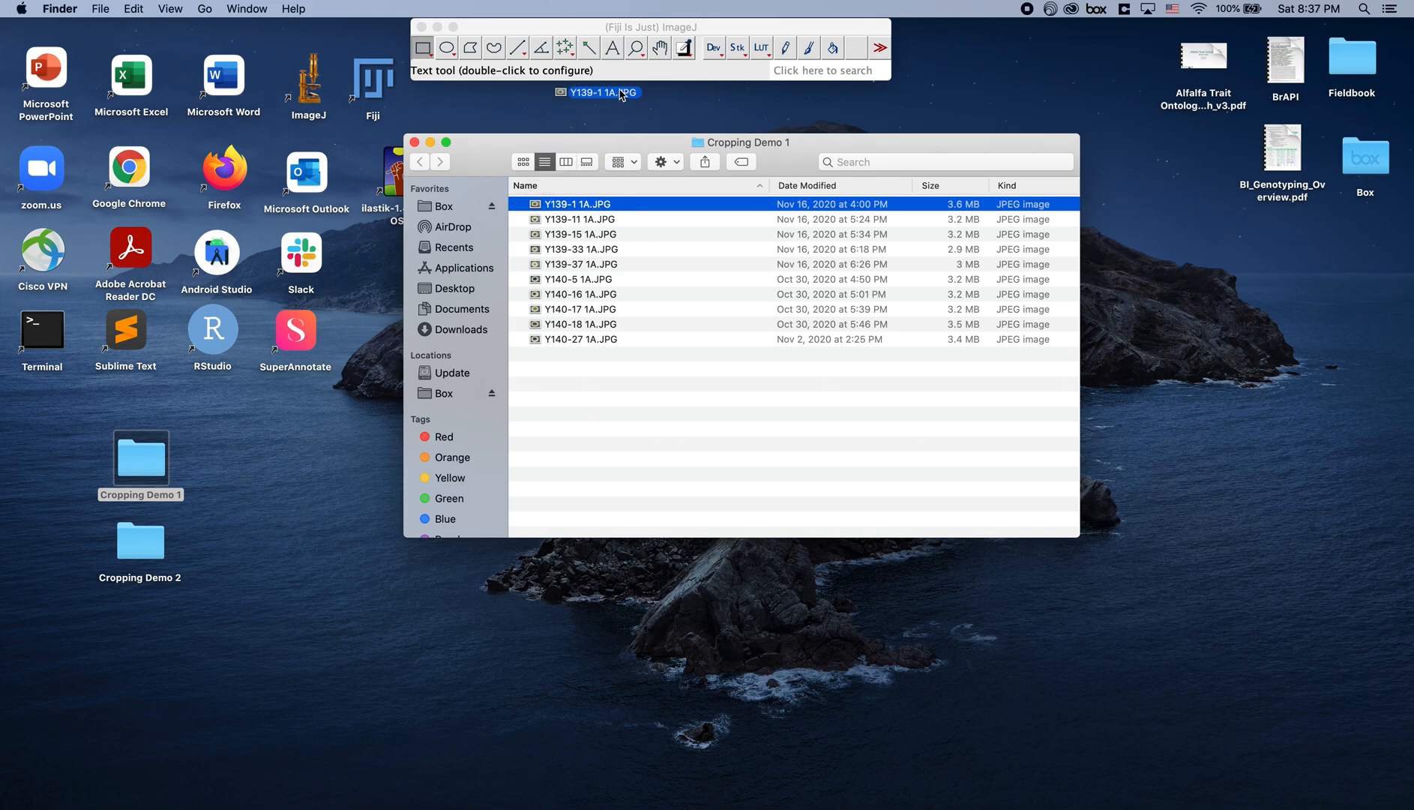
pyautogui.doubleClick(581, 203)
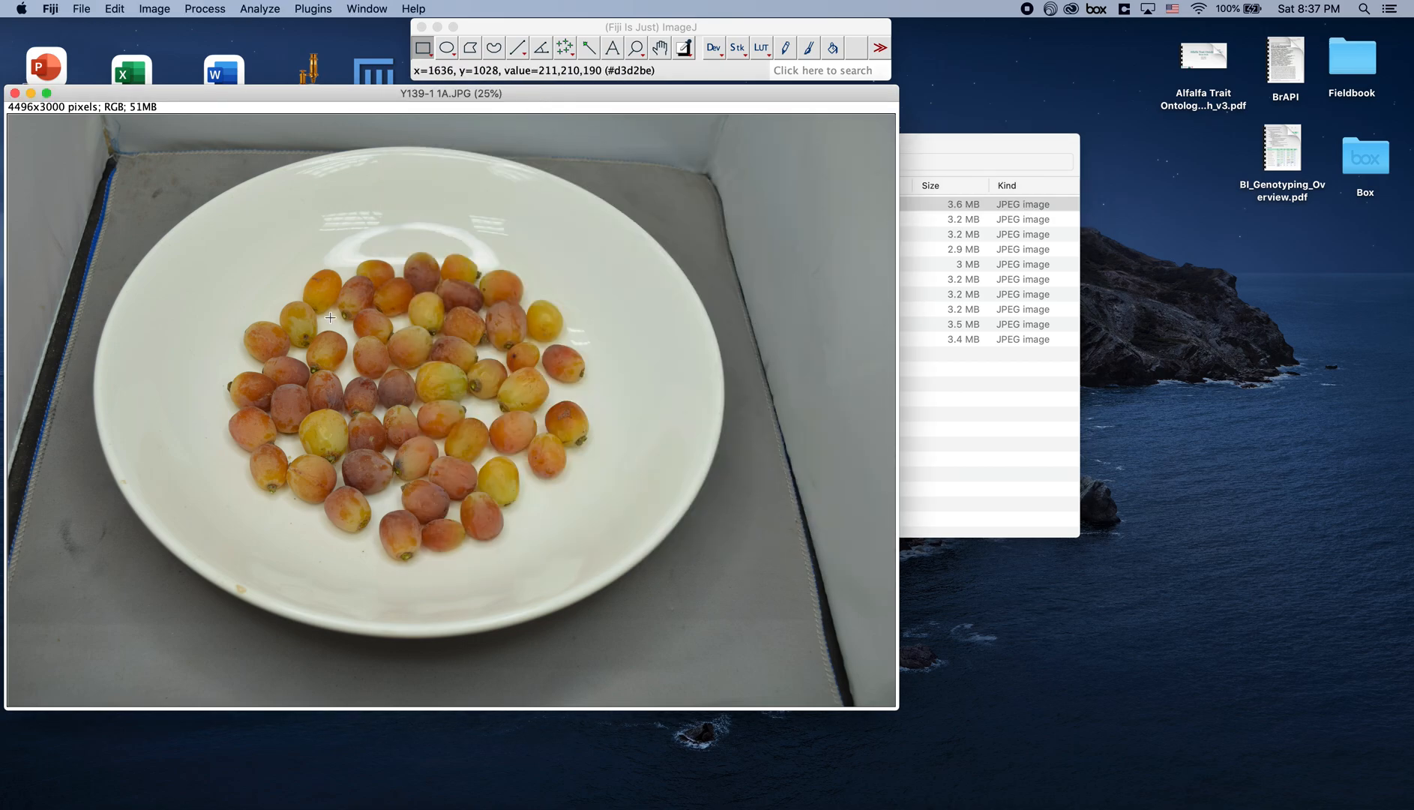
pyautogui.moveTo(225, 248)
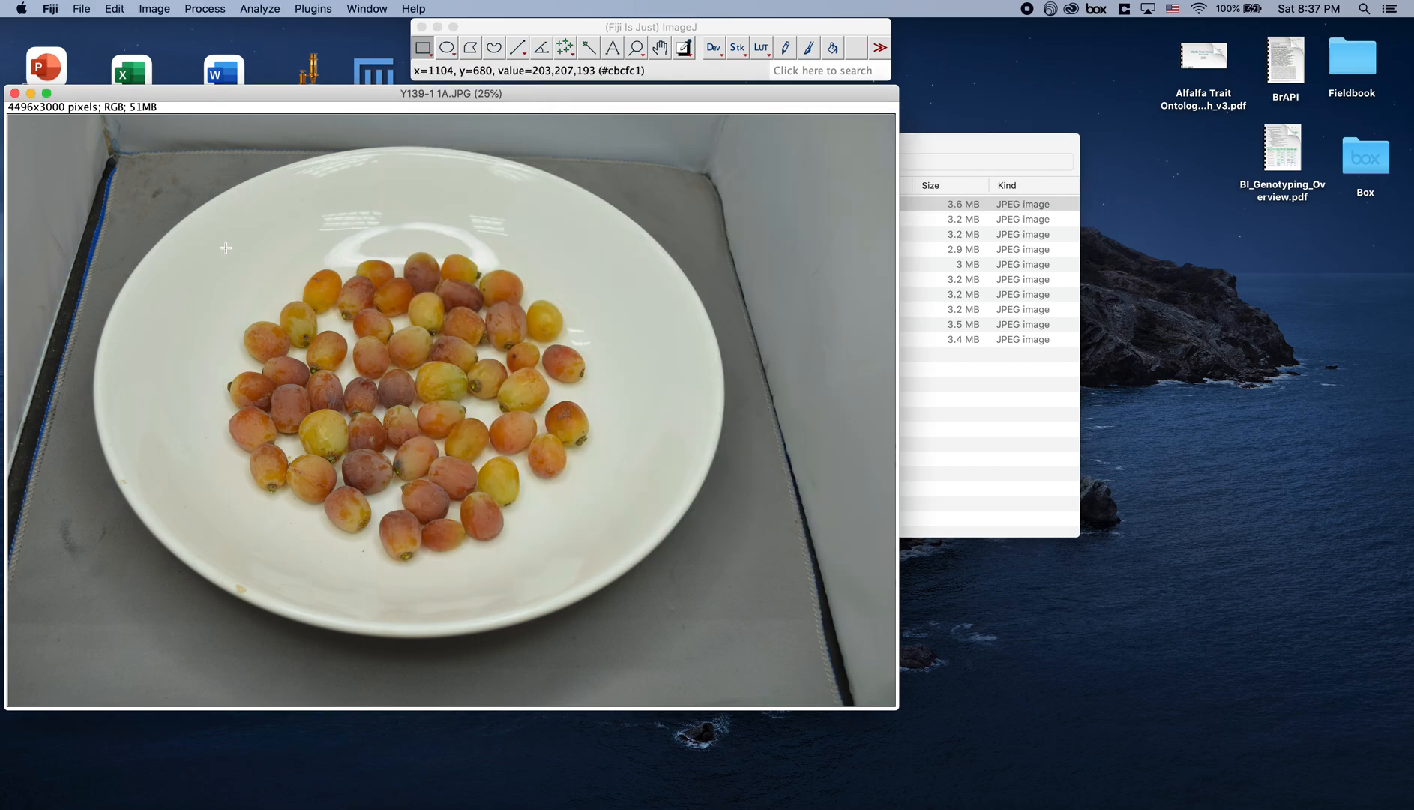
pyautogui.moveTo(222, 237)
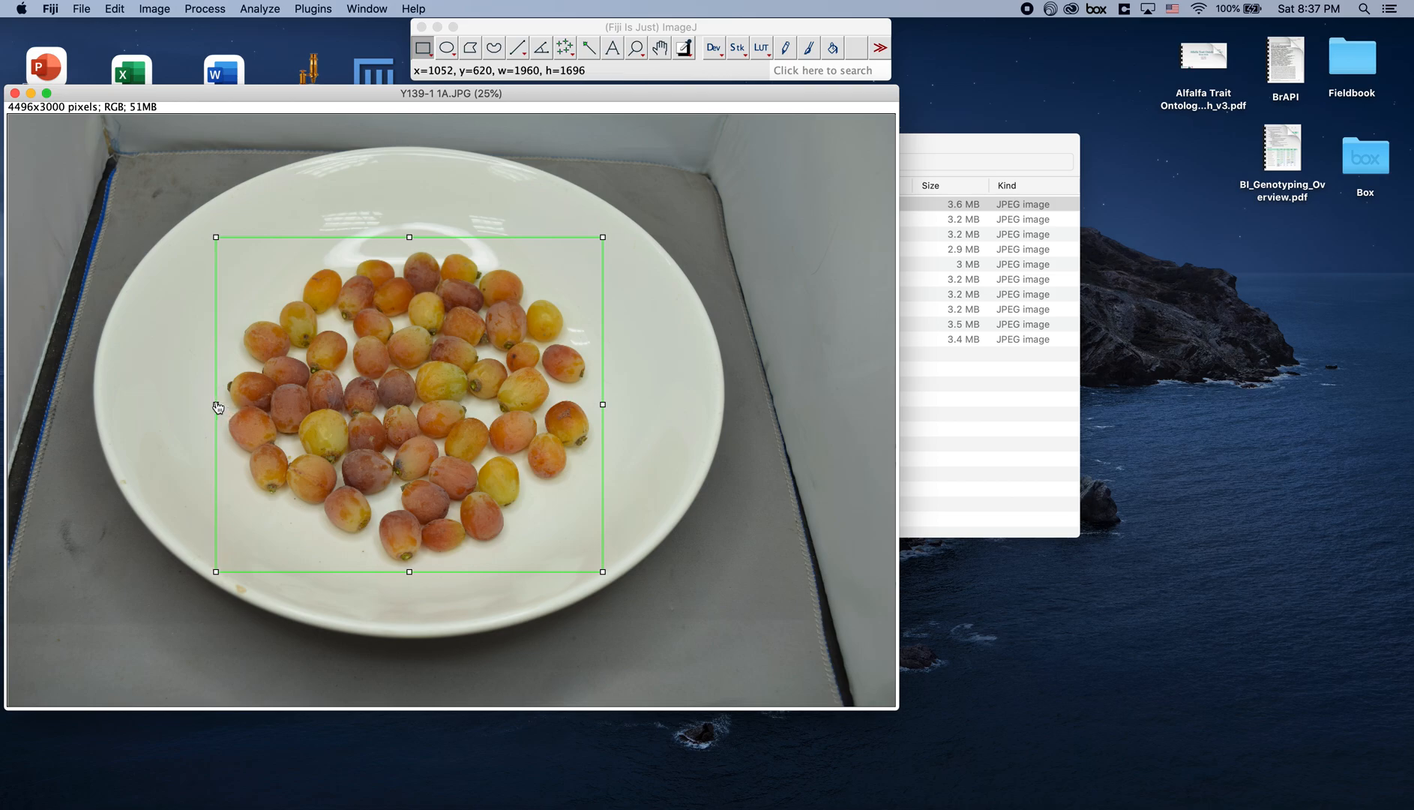
pyautogui.moveTo(657, 313)
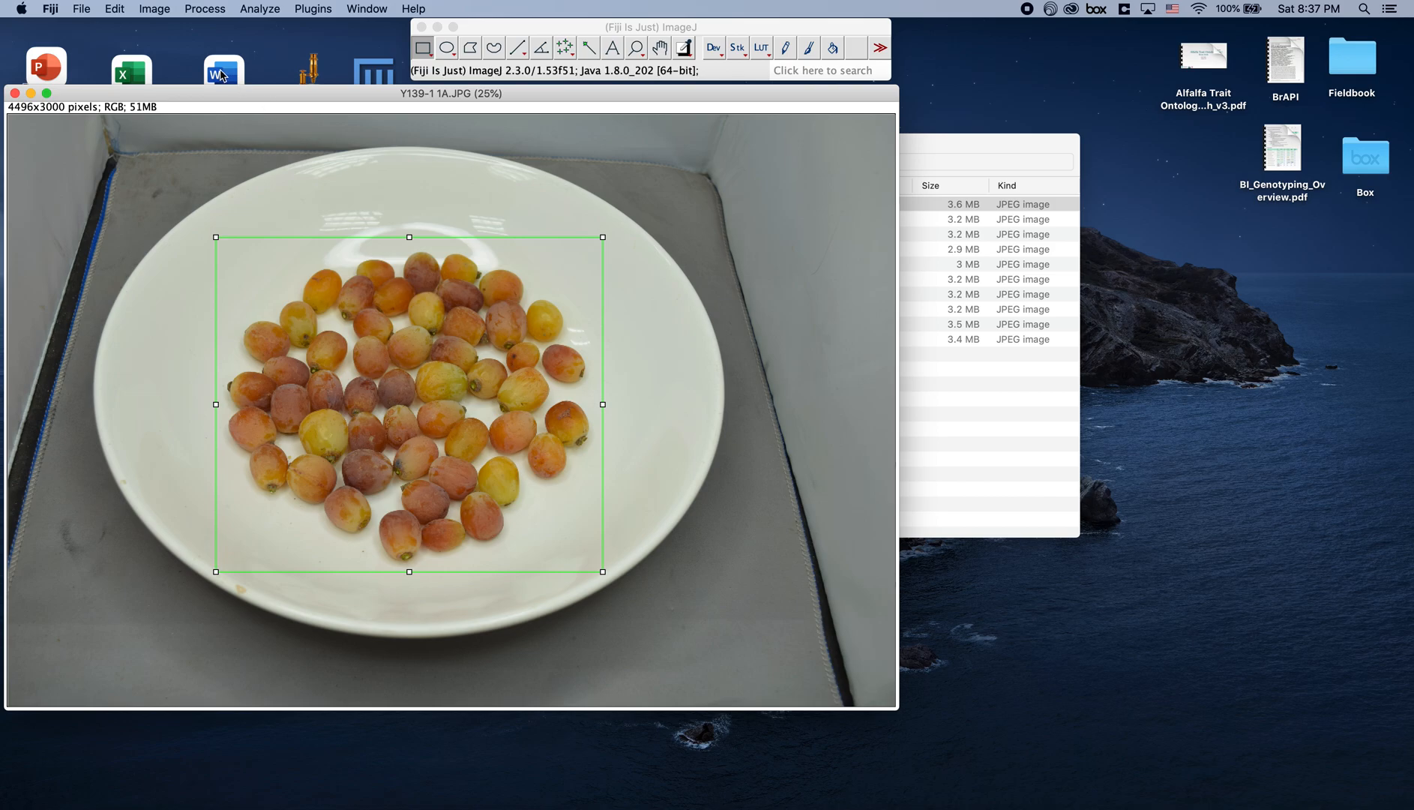
pyautogui.click(154, 7)
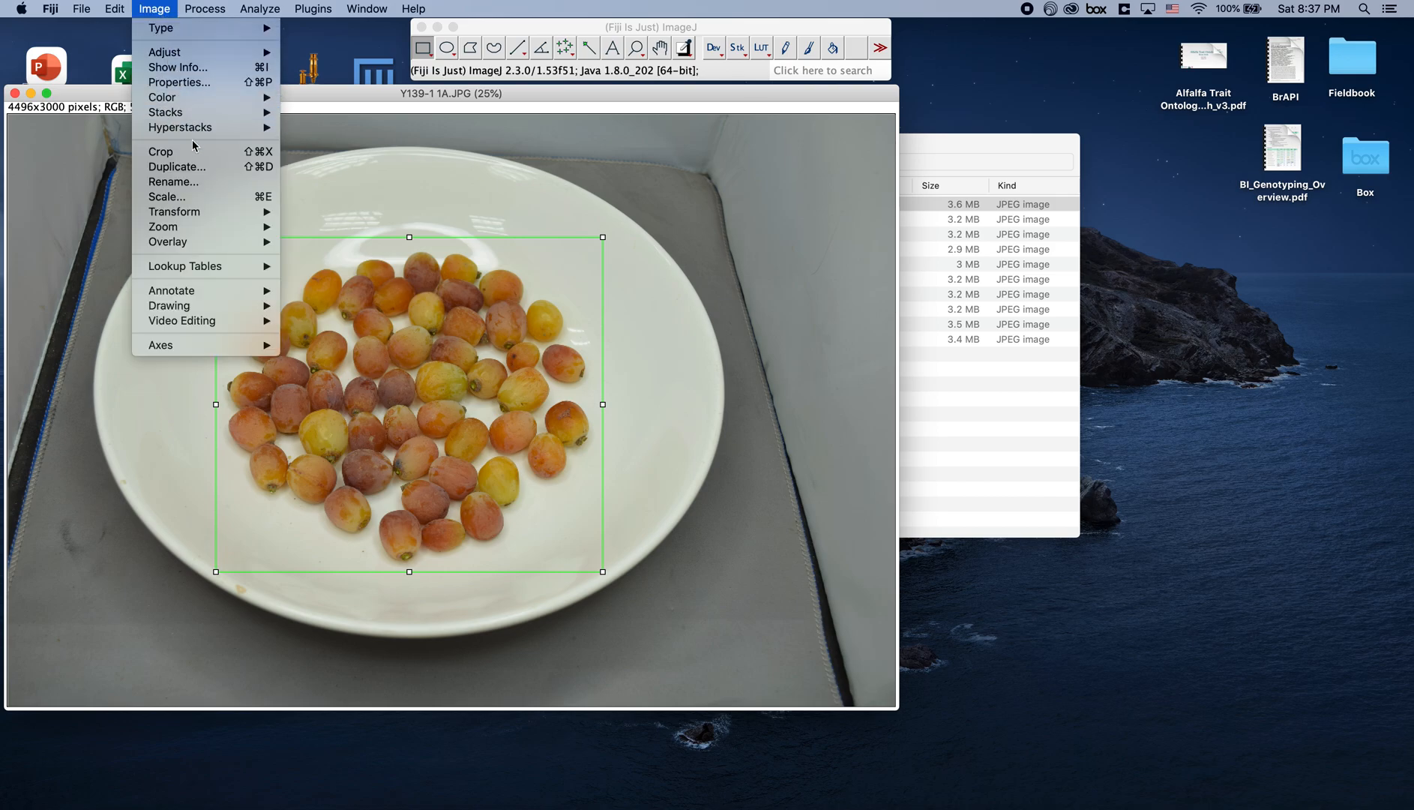
pyautogui.moveTo(192, 152)
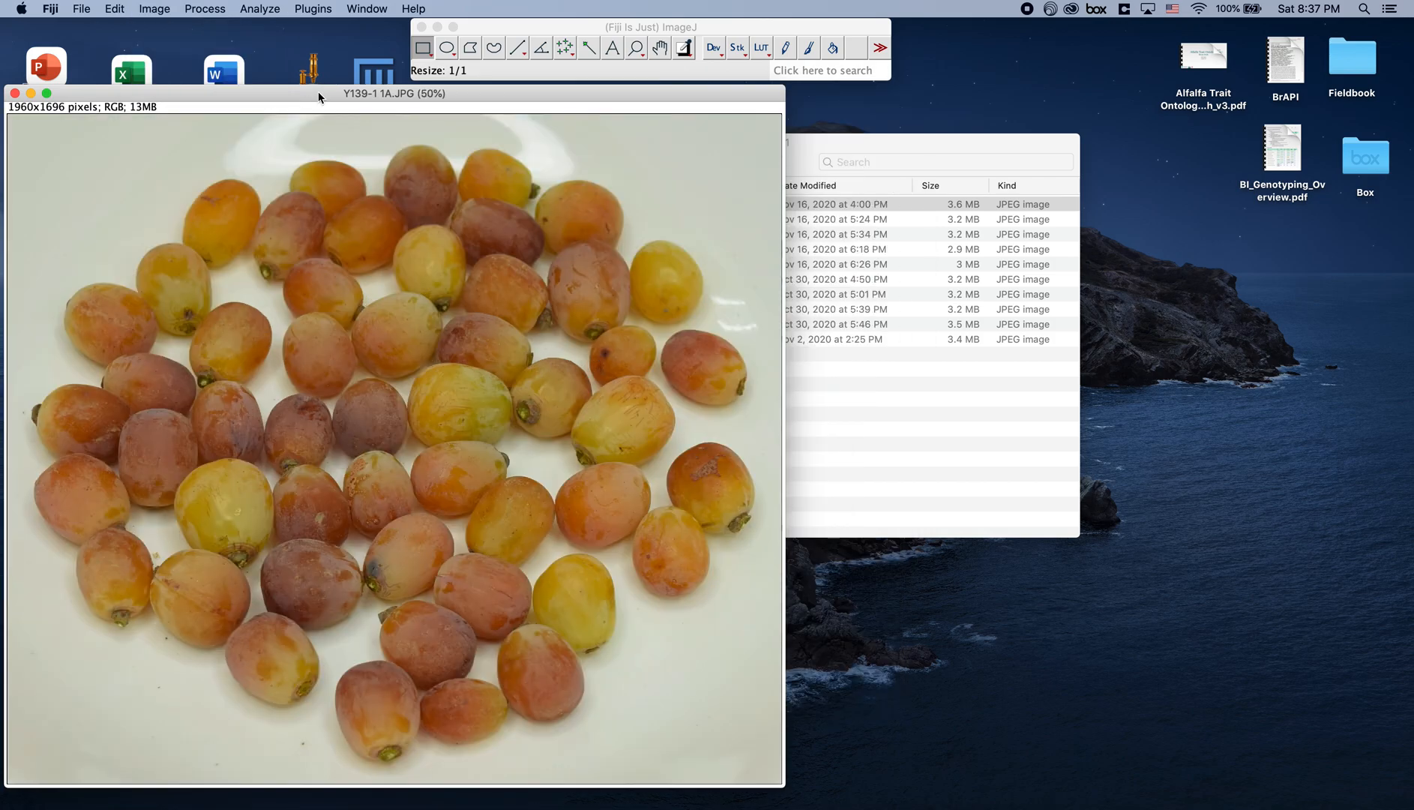
pyautogui.moveTo(343, 158)
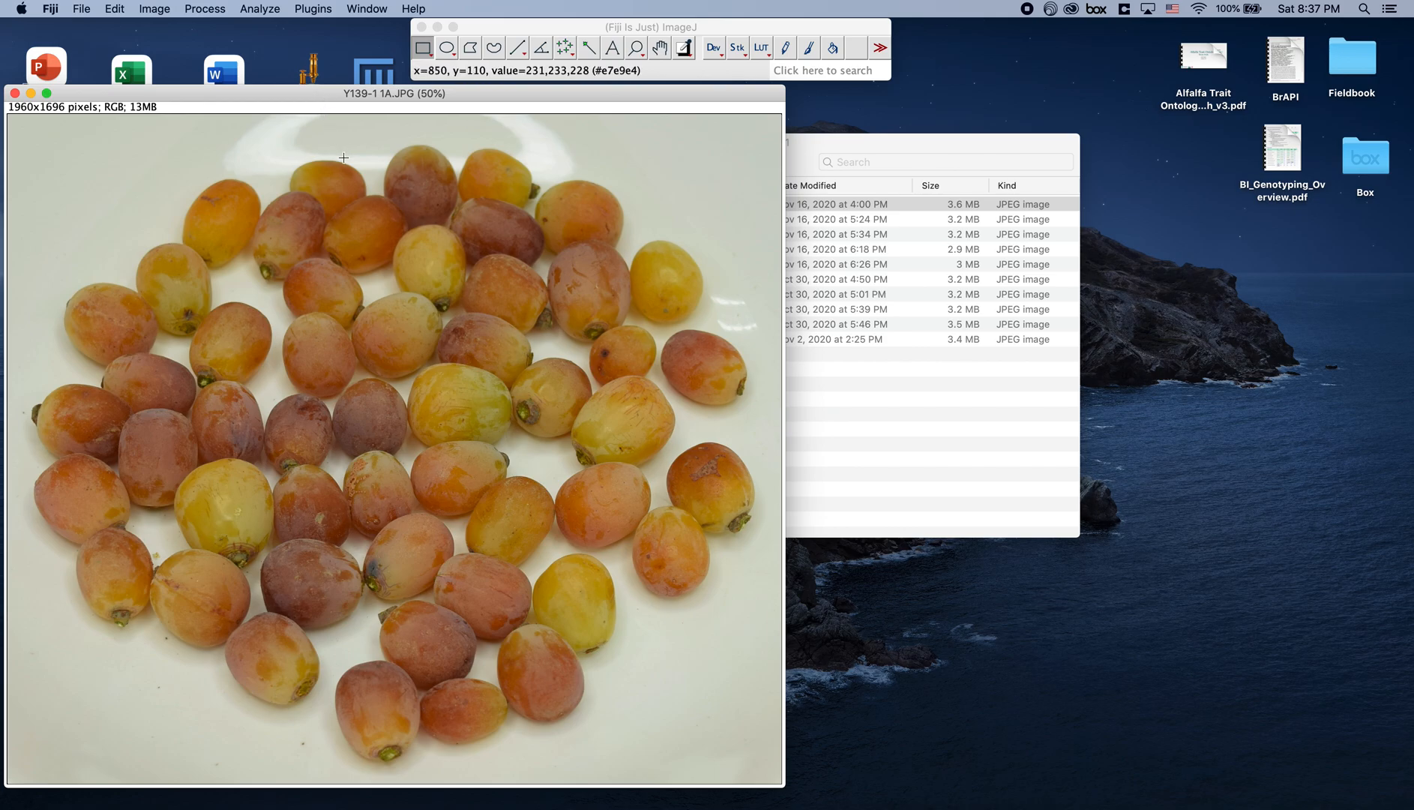
pyautogui.moveTo(122, 44)
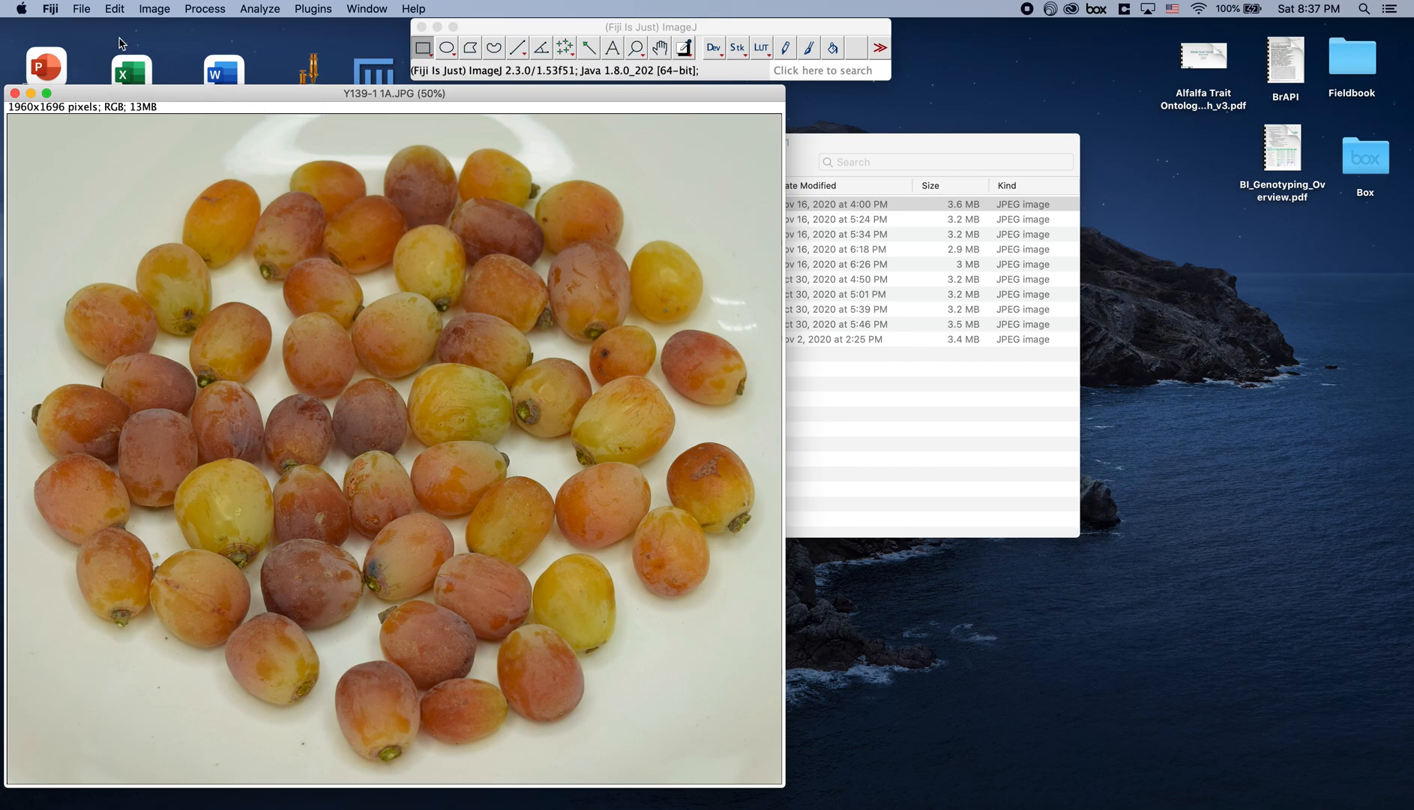
# - Begin saving the grape photo as TIFF Y139-1 1A.tif with the Desktop as save location
pyautogui.click(81, 9)
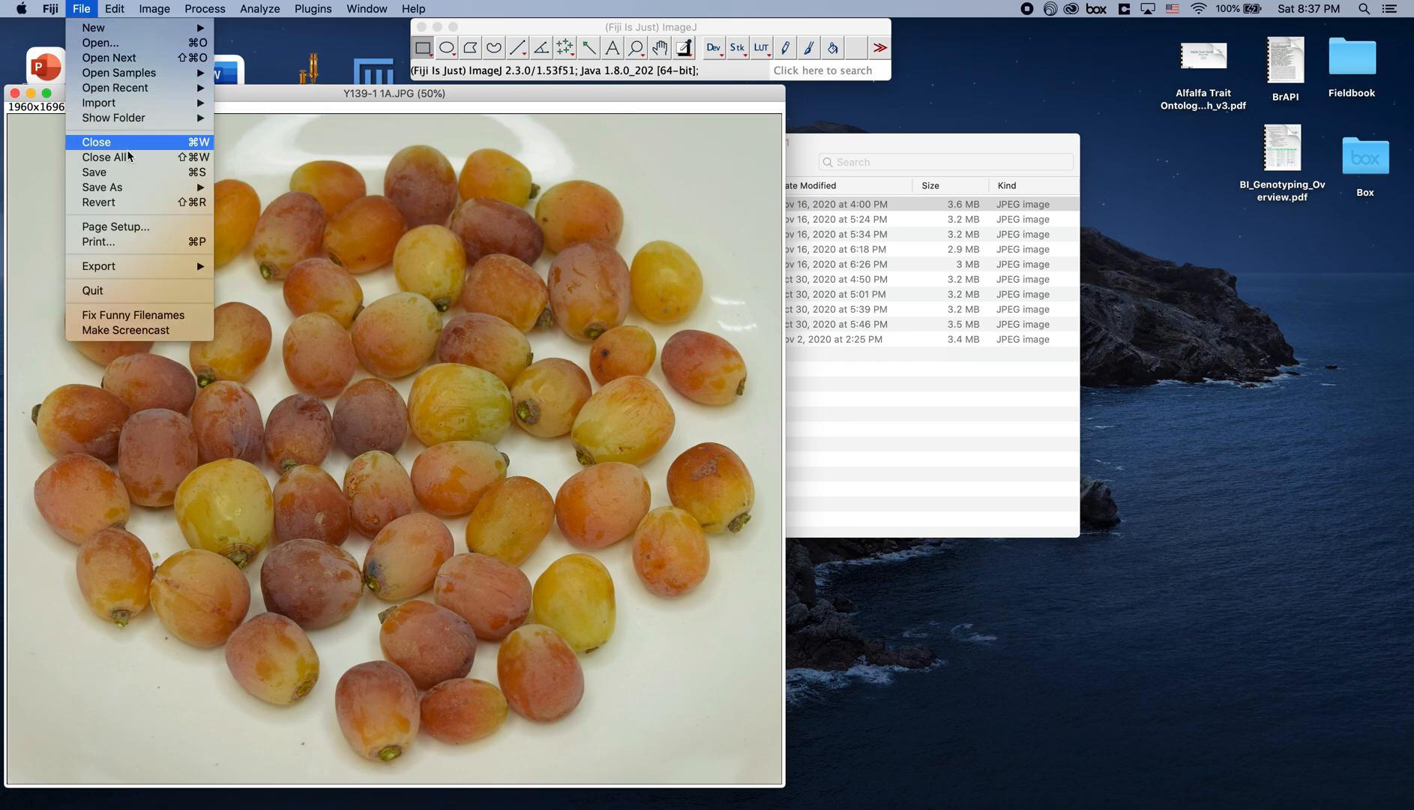
pyautogui.click(102, 186)
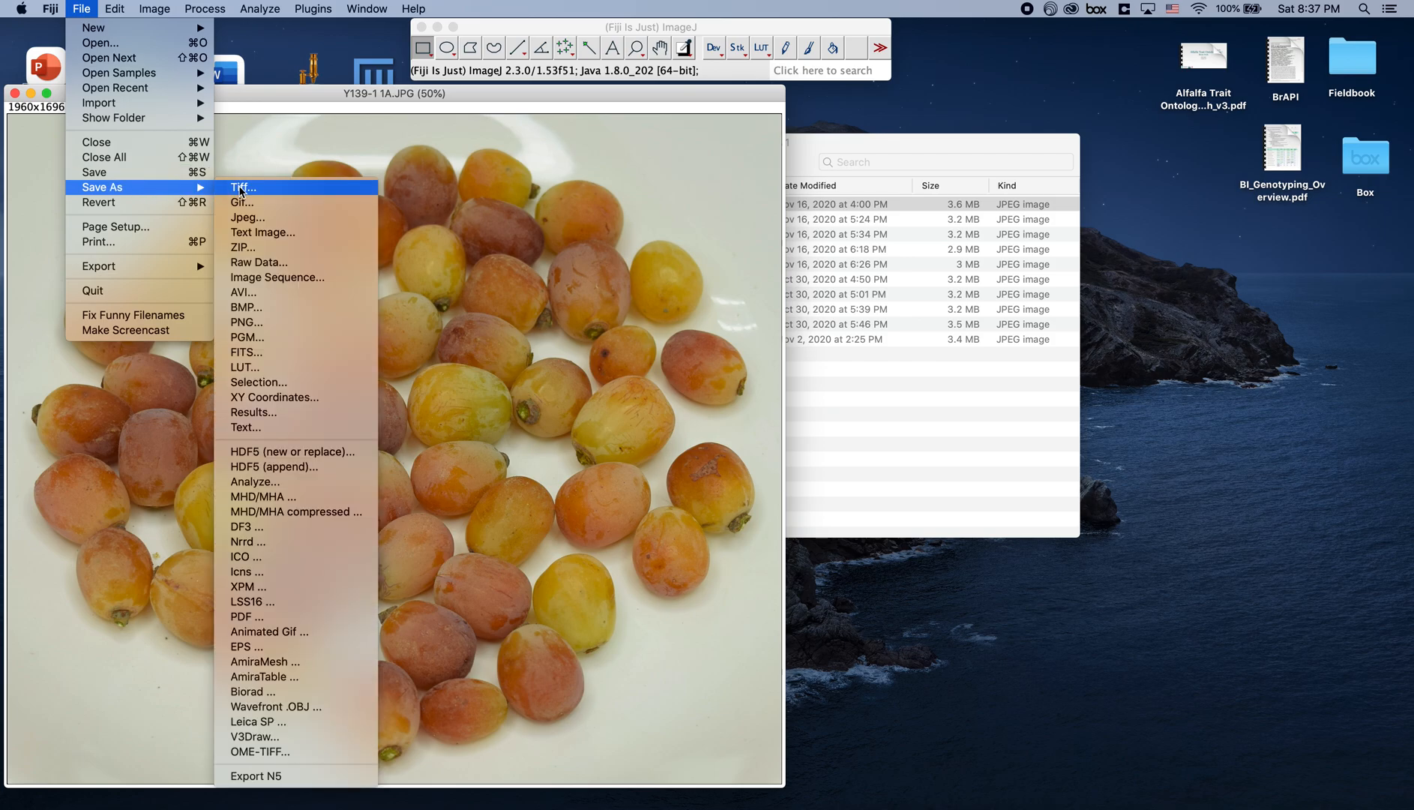
pyautogui.moveTo(279, 292)
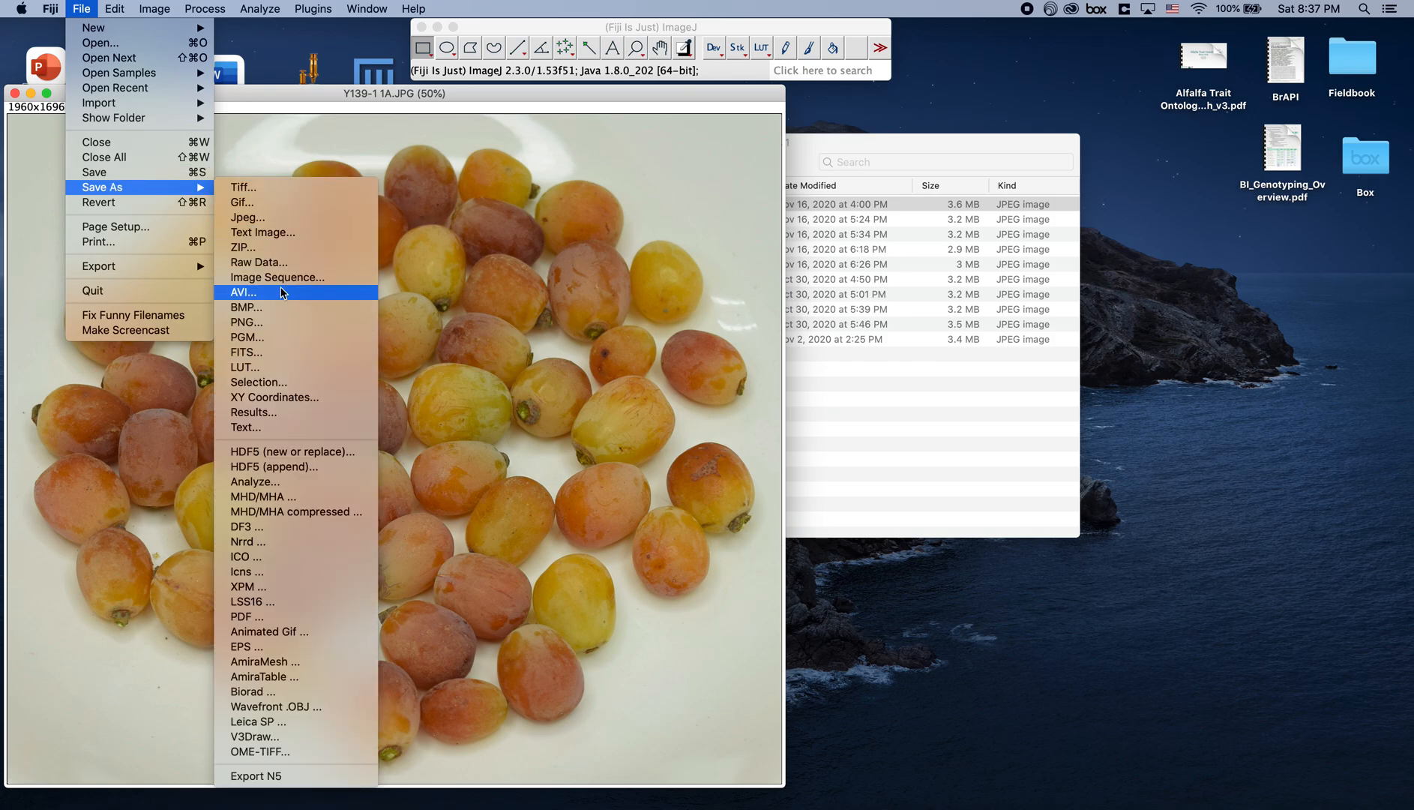
pyautogui.moveTo(306, 96)
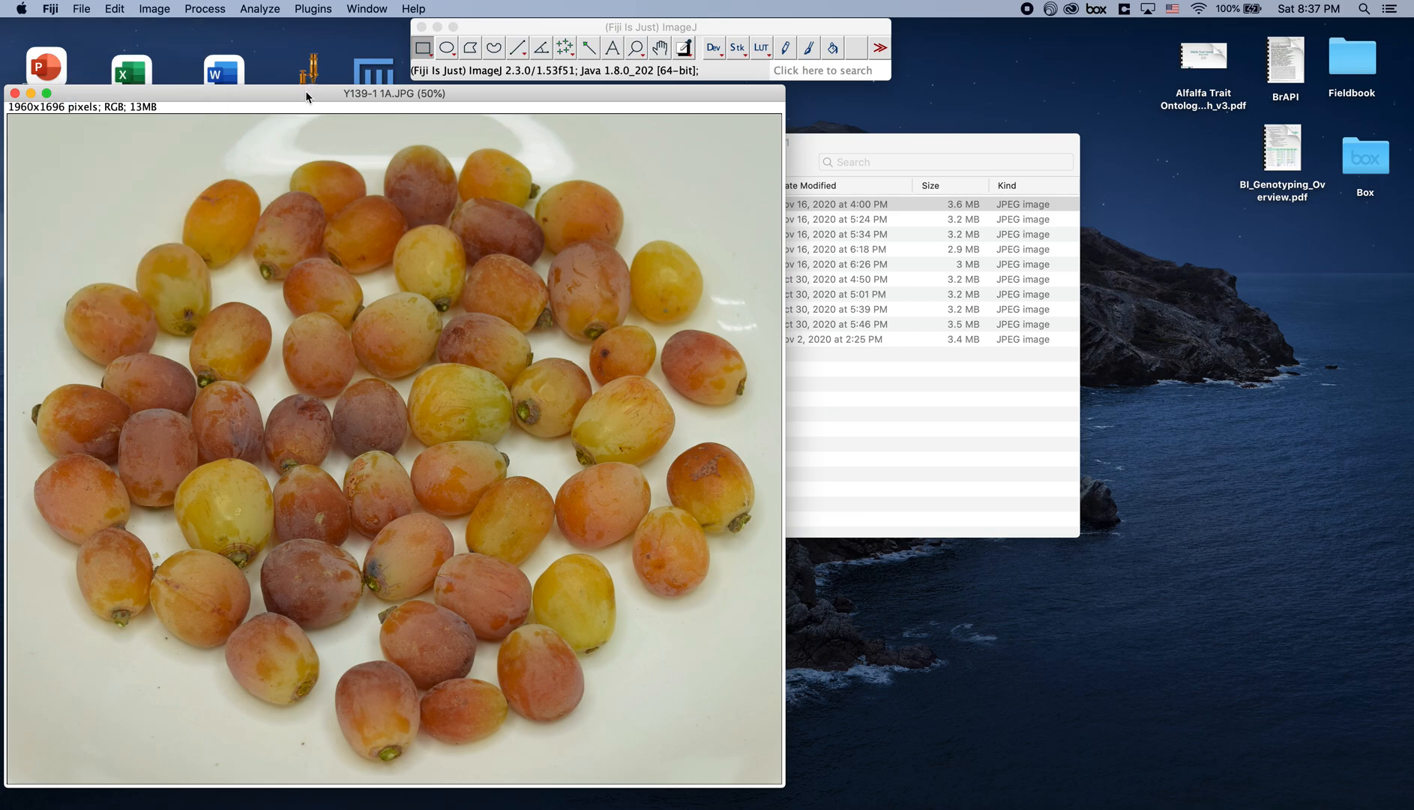
pyautogui.click(81, 7)
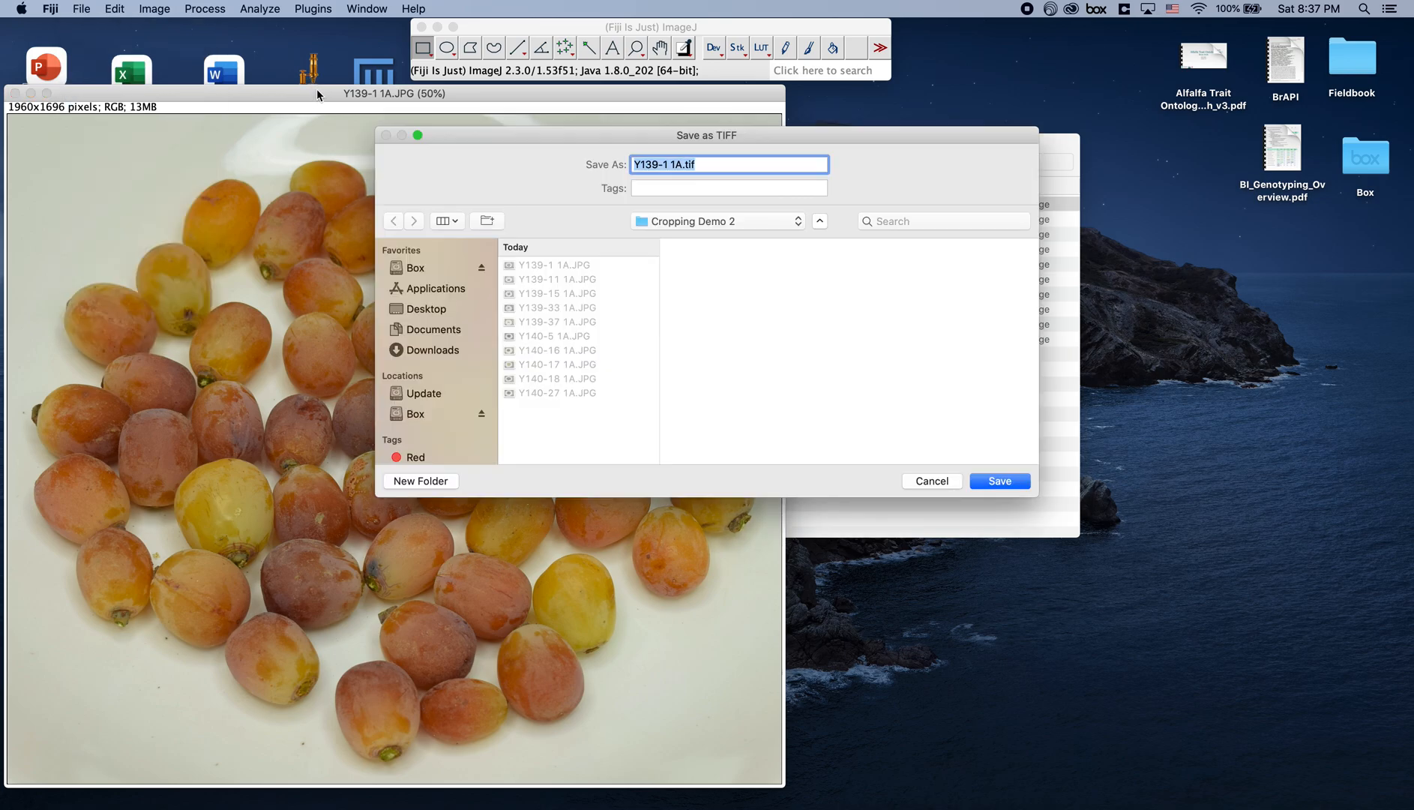
pyautogui.moveTo(591, 389)
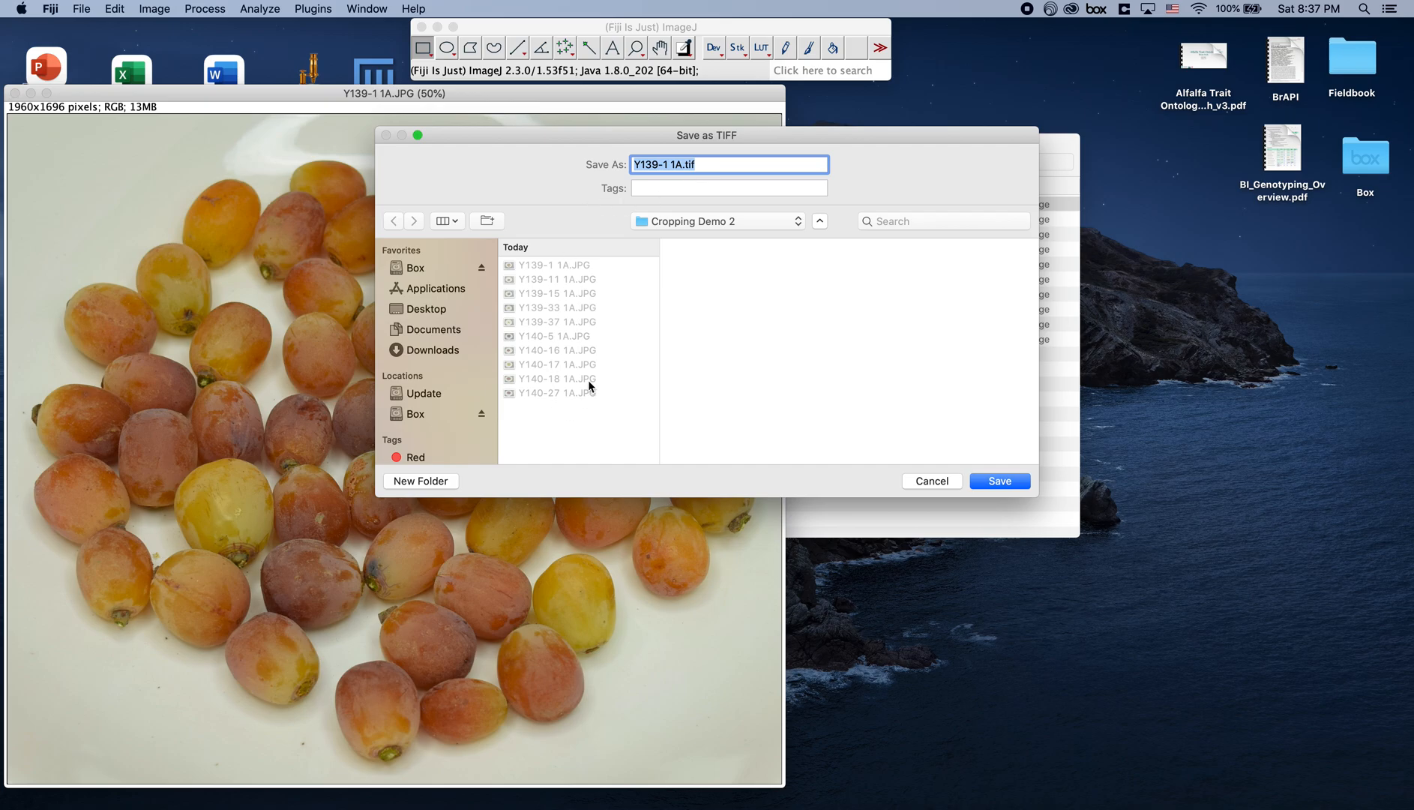
pyautogui.moveTo(542, 363)
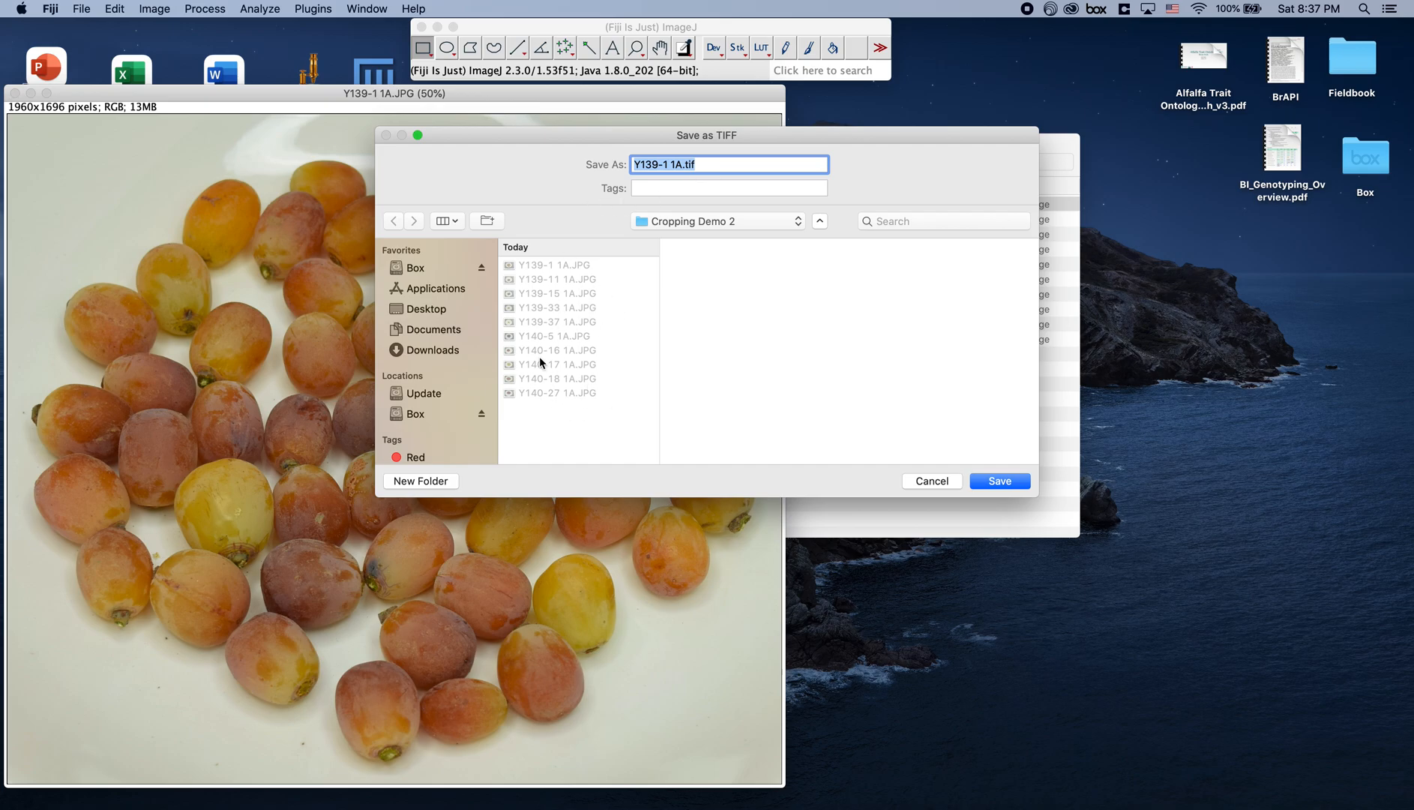
pyautogui.click(717, 221)
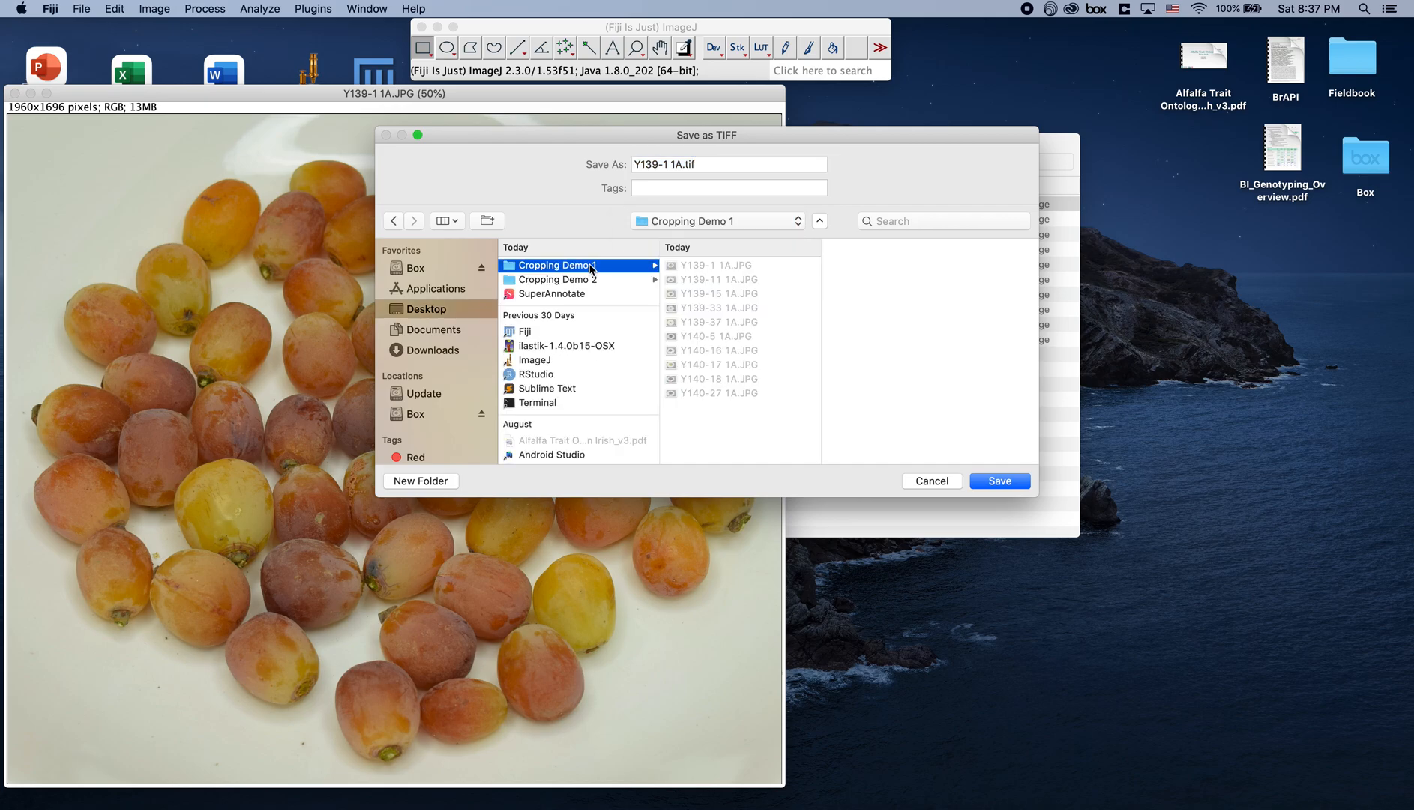
pyautogui.moveTo(1038, 429)
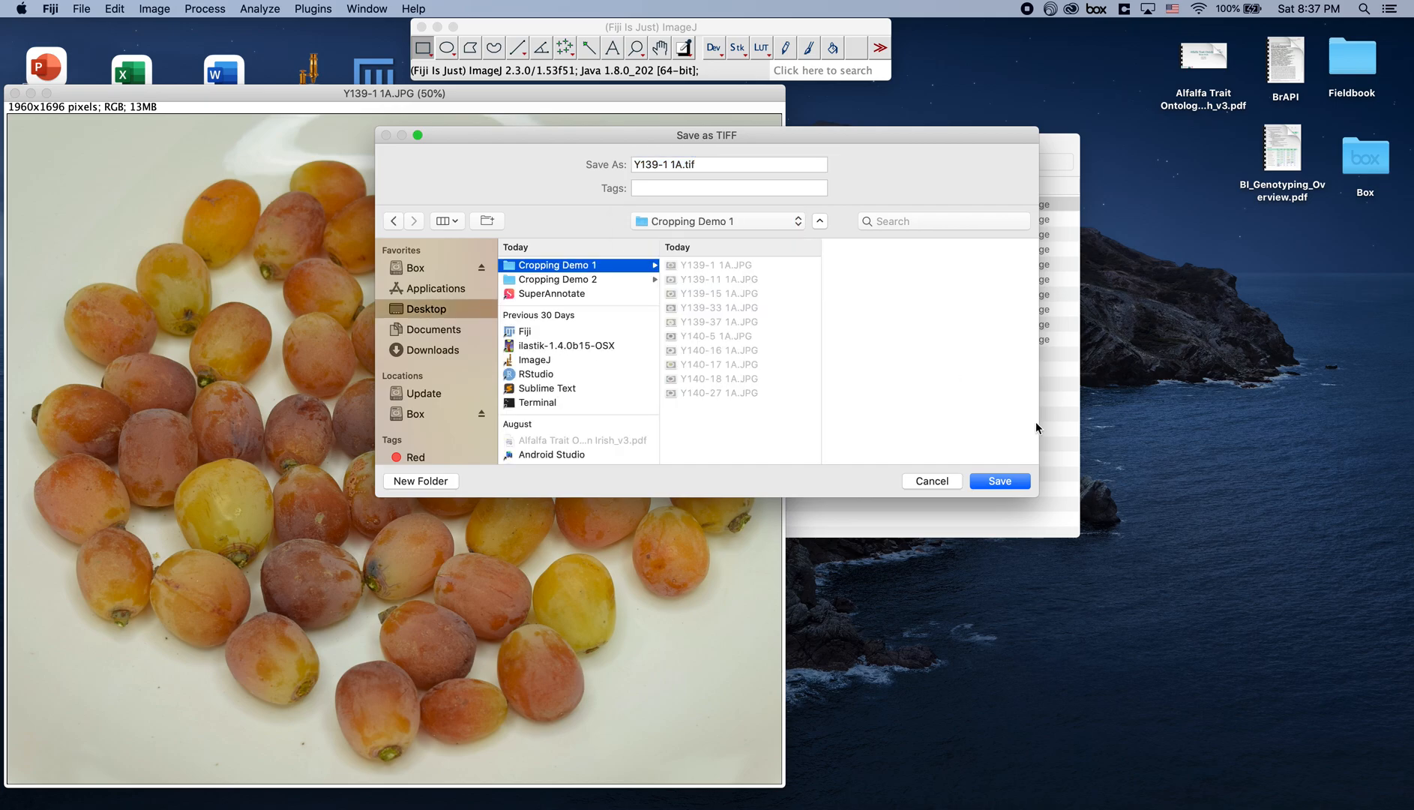
pyautogui.moveTo(829, 288)
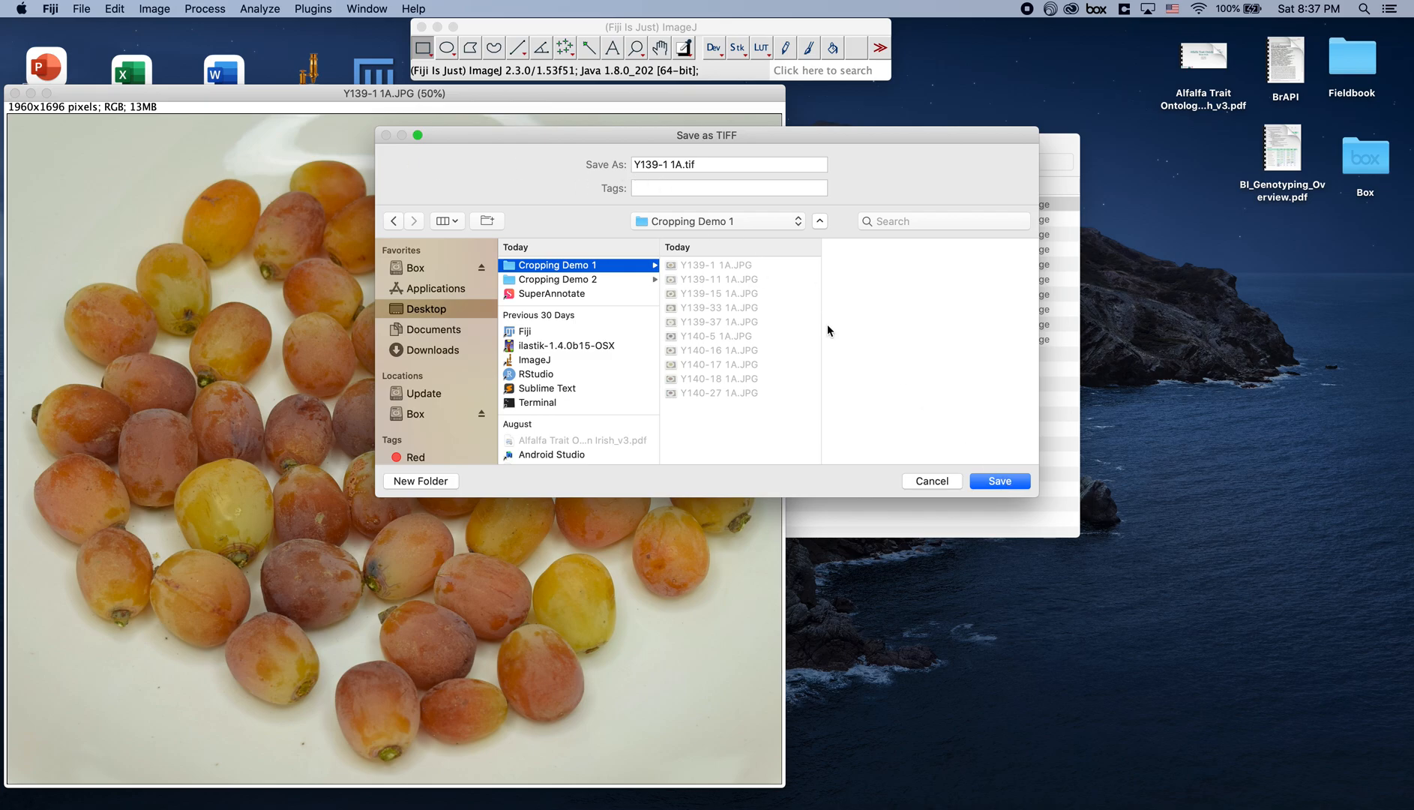
# - Cancel the TIFF save, close the grape photo without saving, and dismiss the Finder window
pyautogui.click(999, 482)
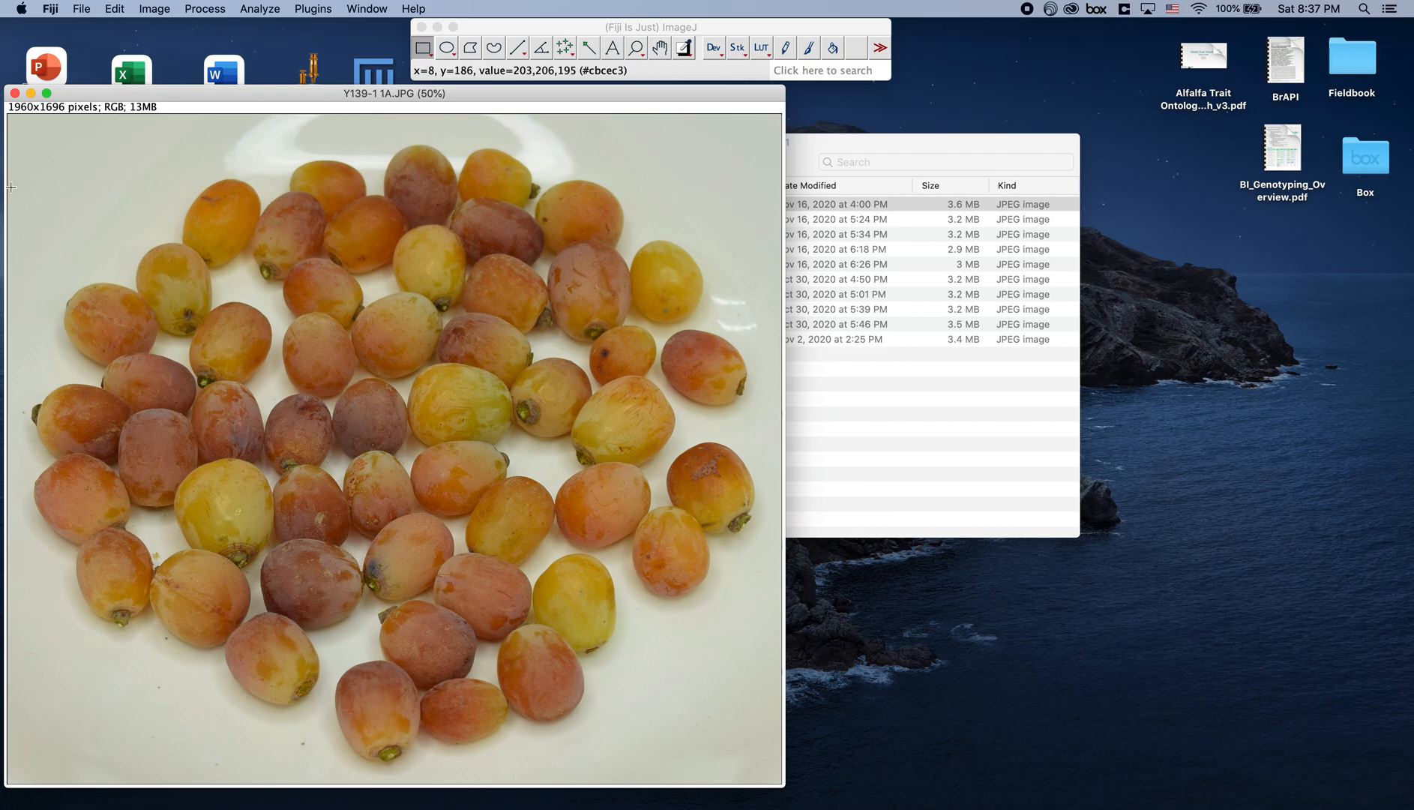
pyautogui.click(13, 93)
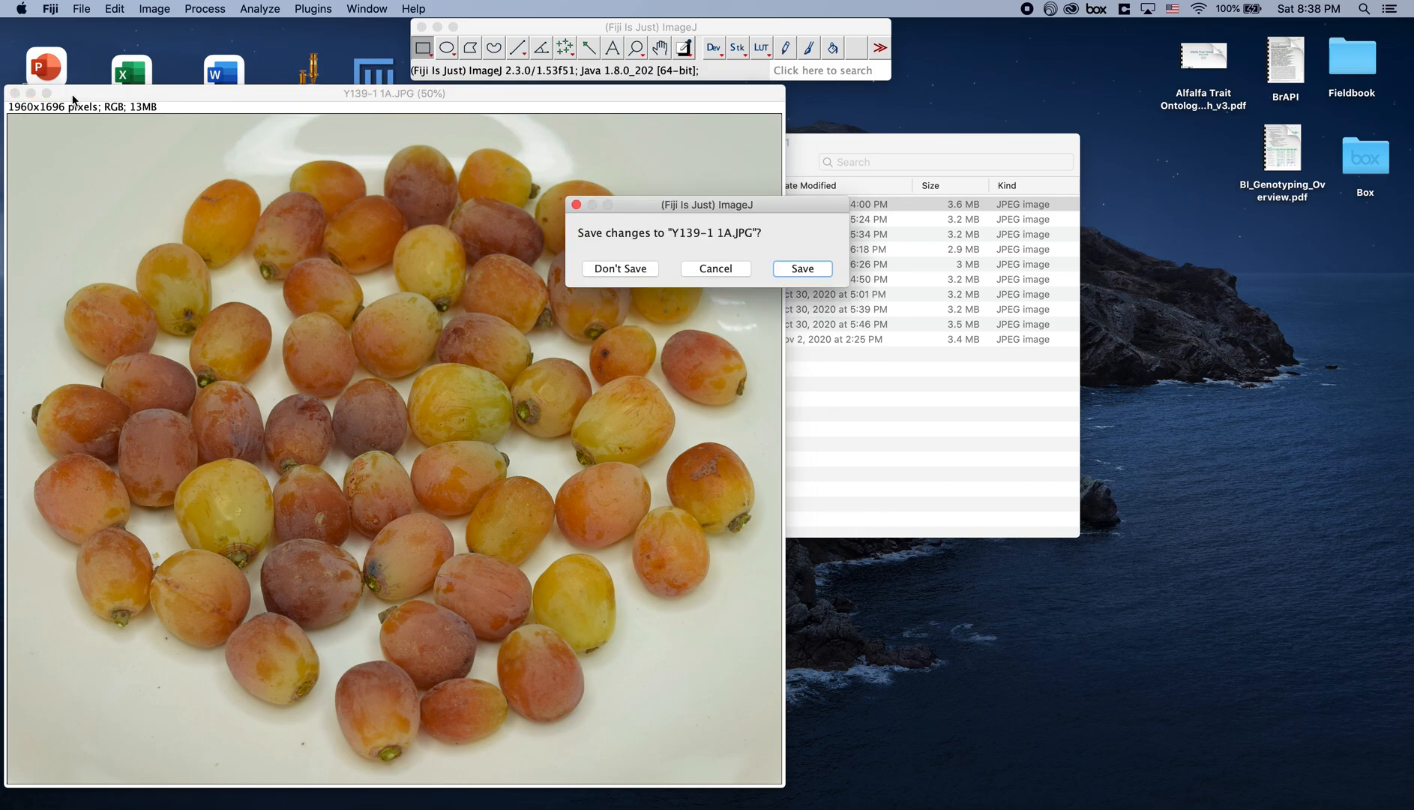
pyautogui.moveTo(626, 269)
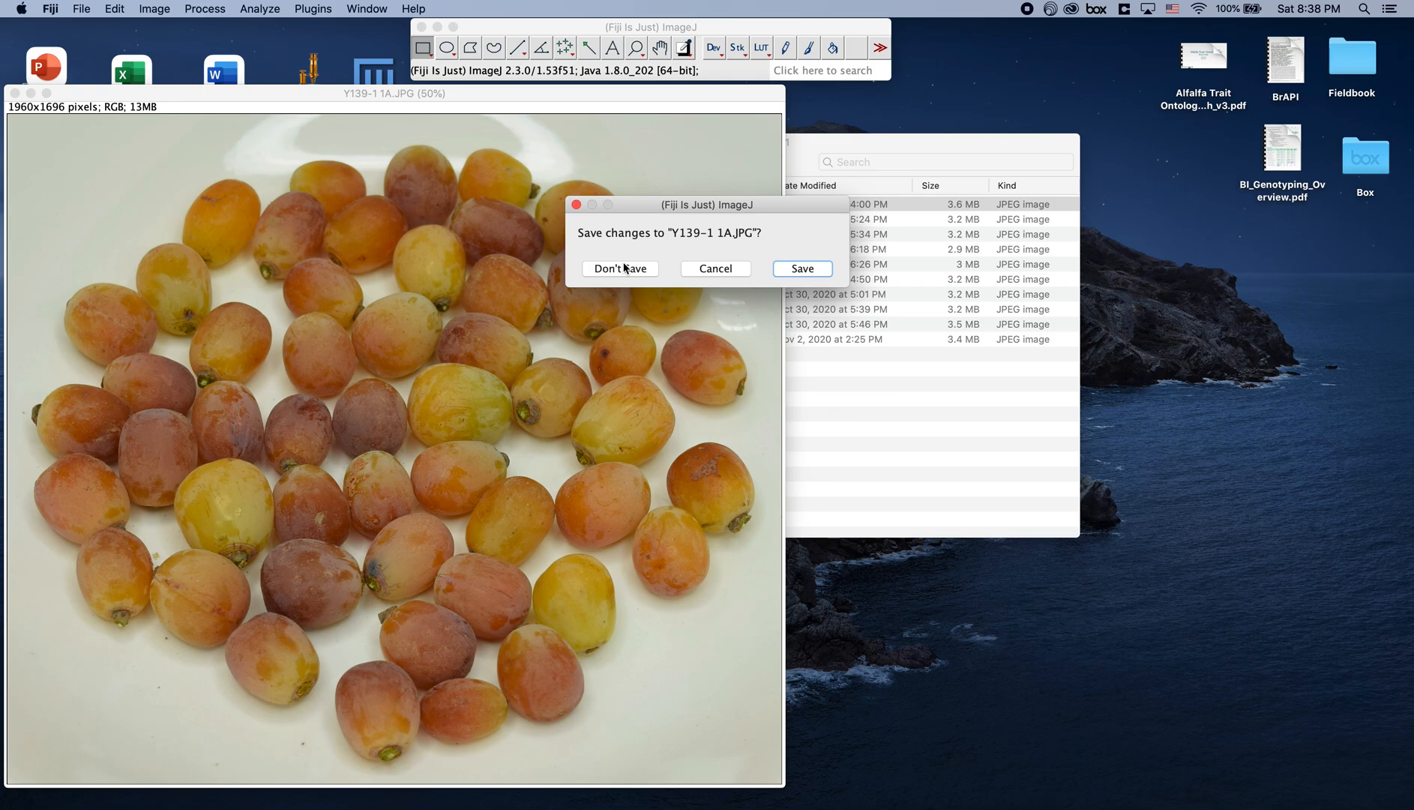
pyautogui.click(620, 268)
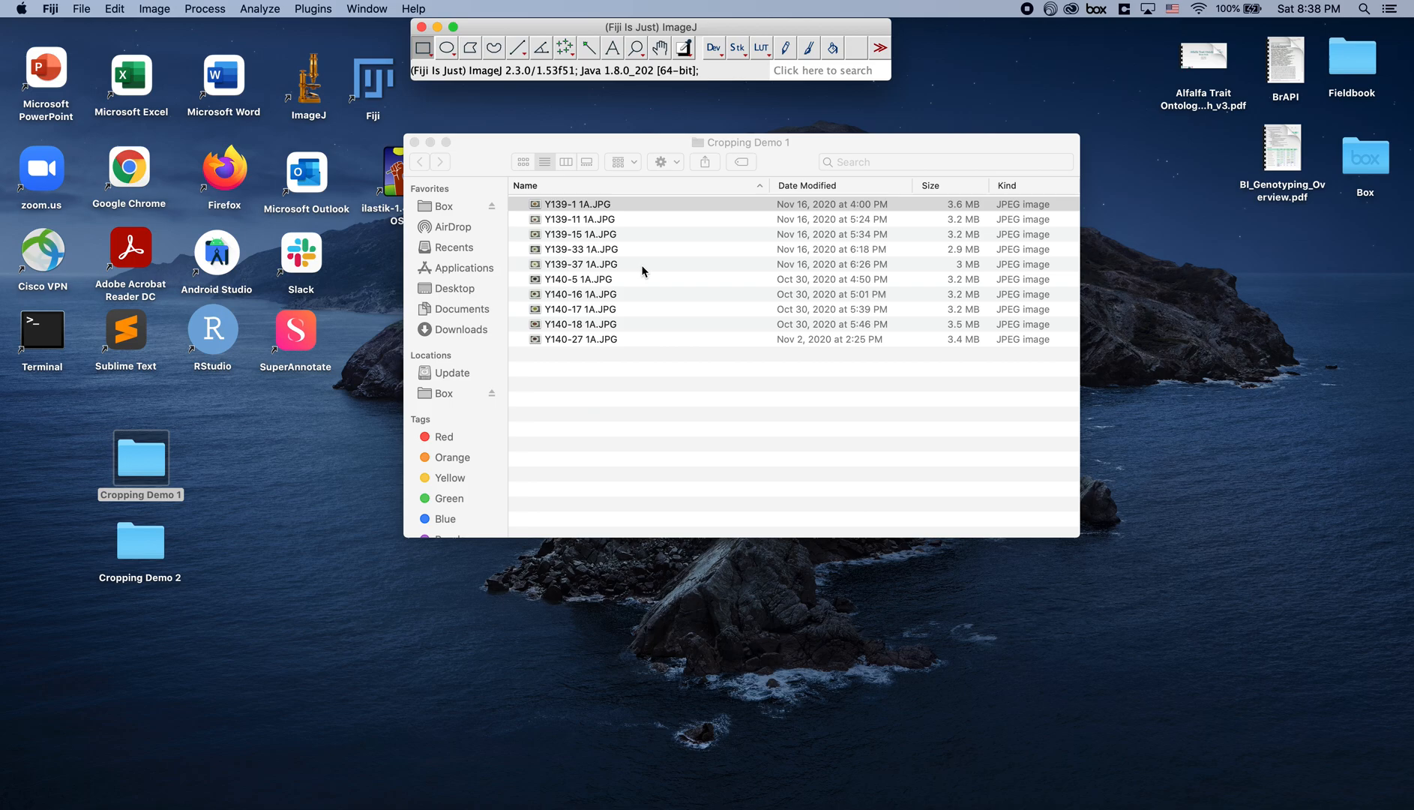
pyautogui.moveTo(585, 134)
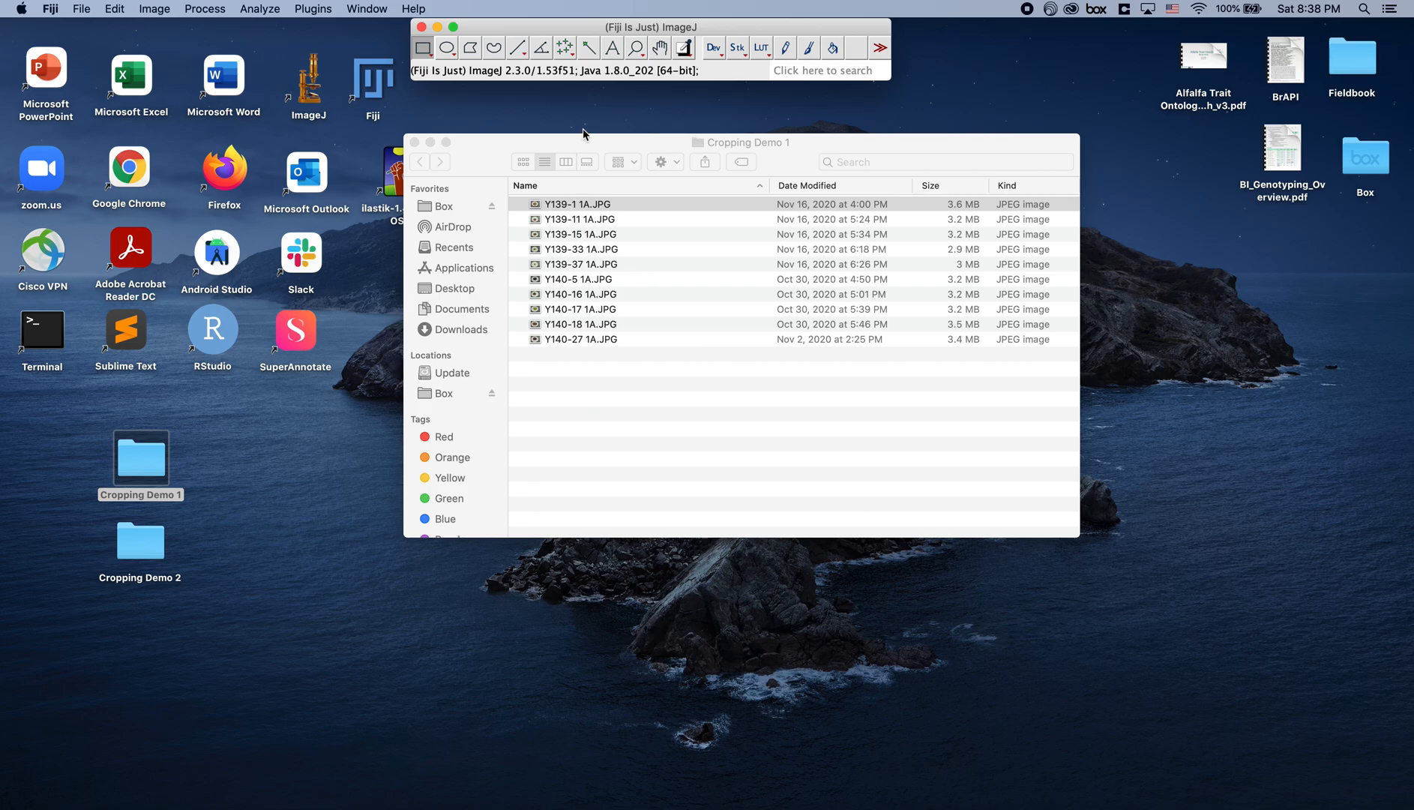
pyautogui.moveTo(675, 378)
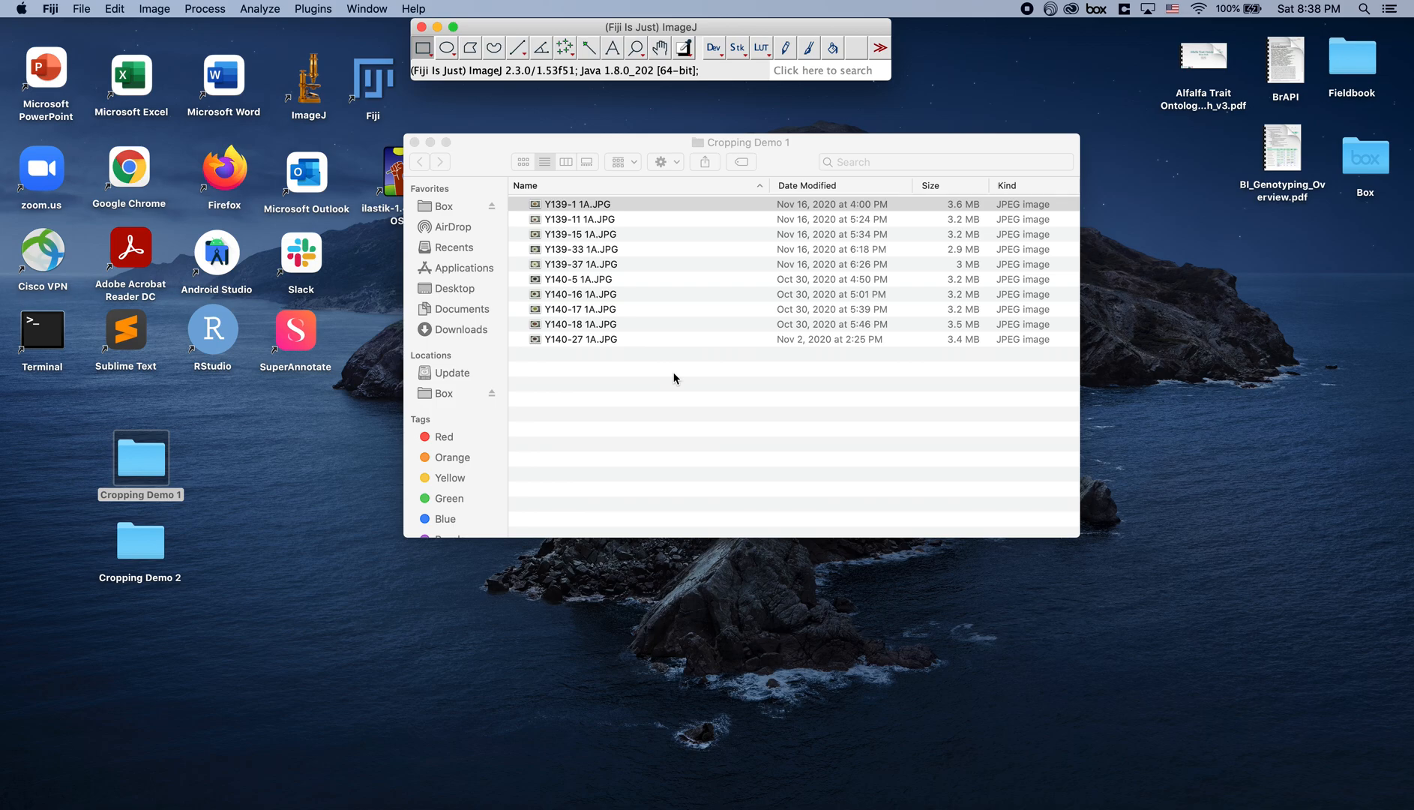
pyautogui.click(580, 204)
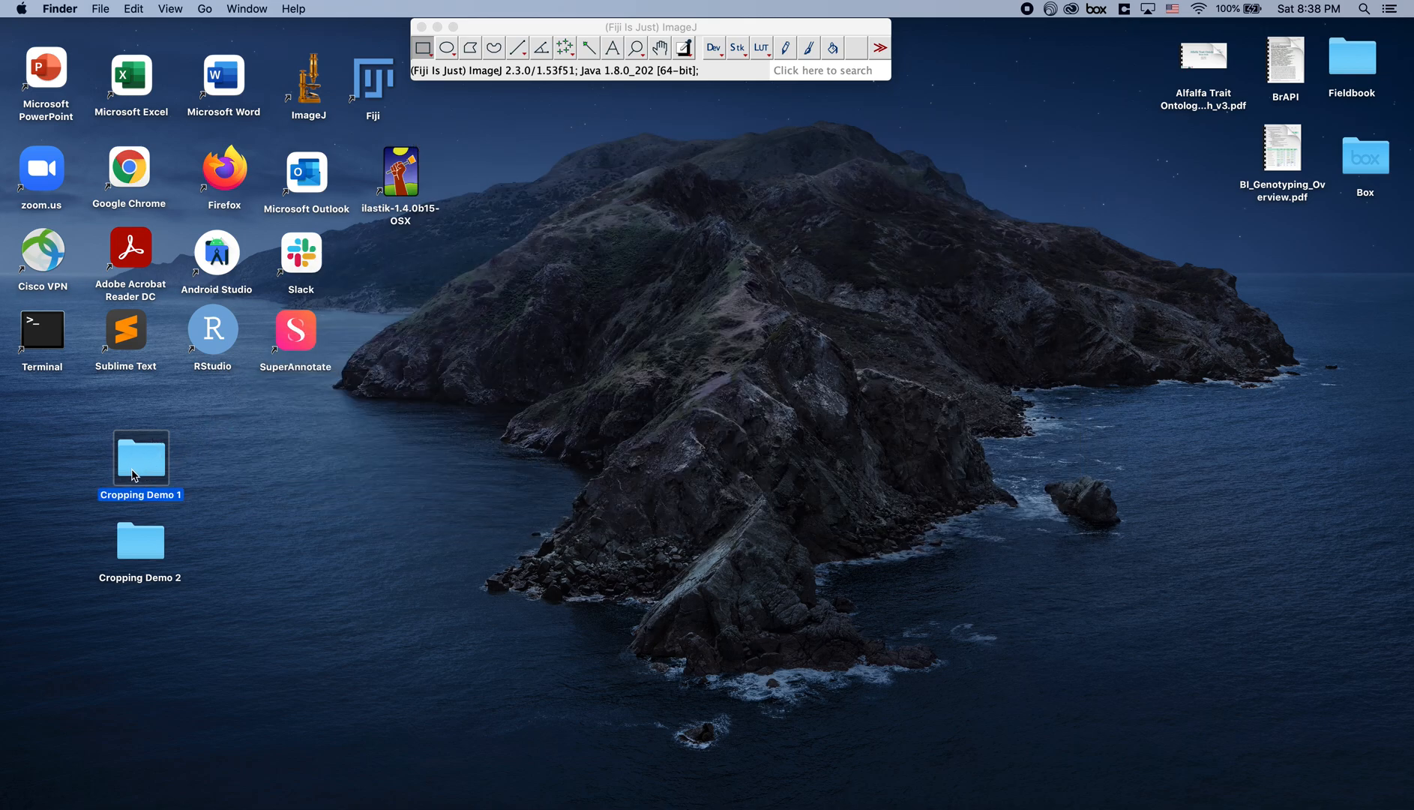
pyautogui.doubleClick(140, 457)
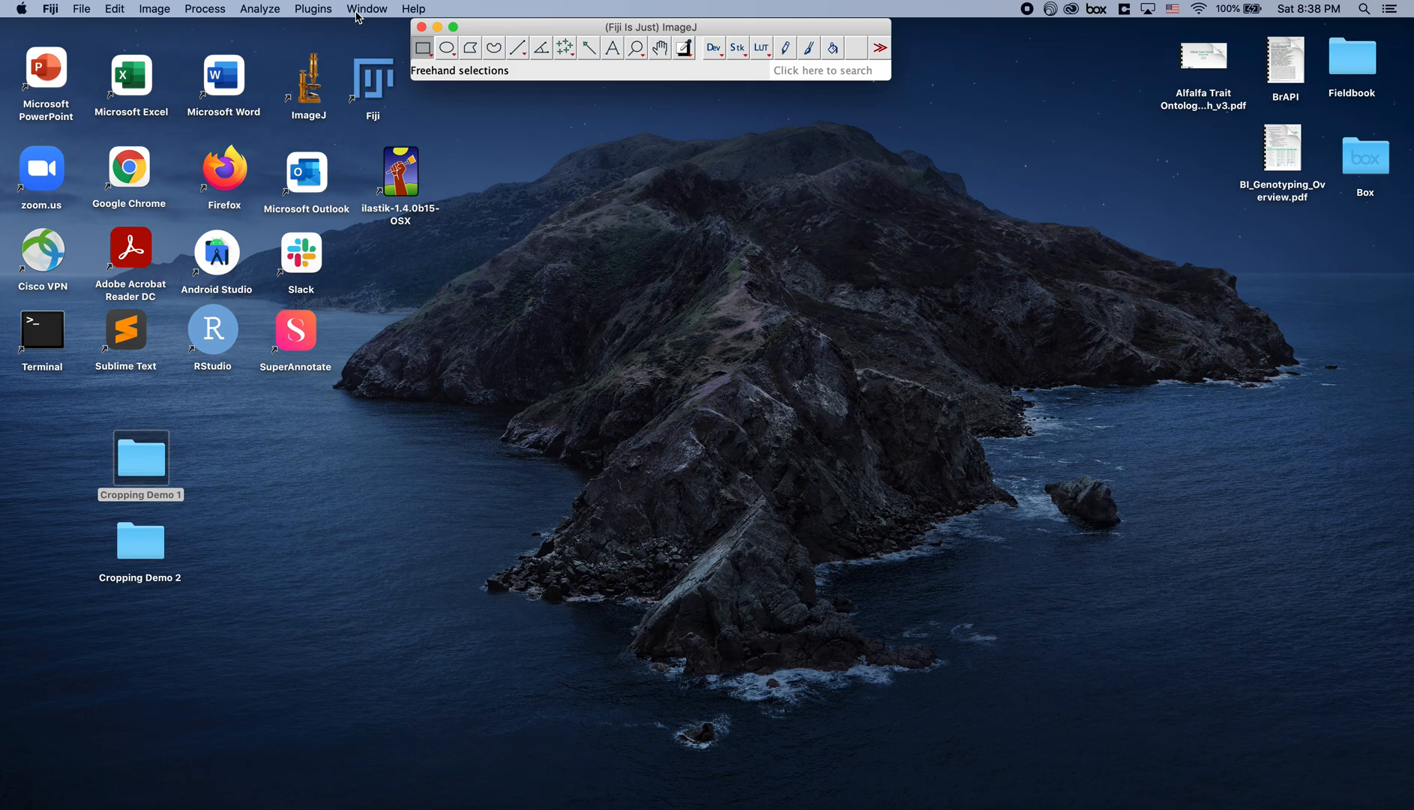
pyautogui.moveTo(435, 27)
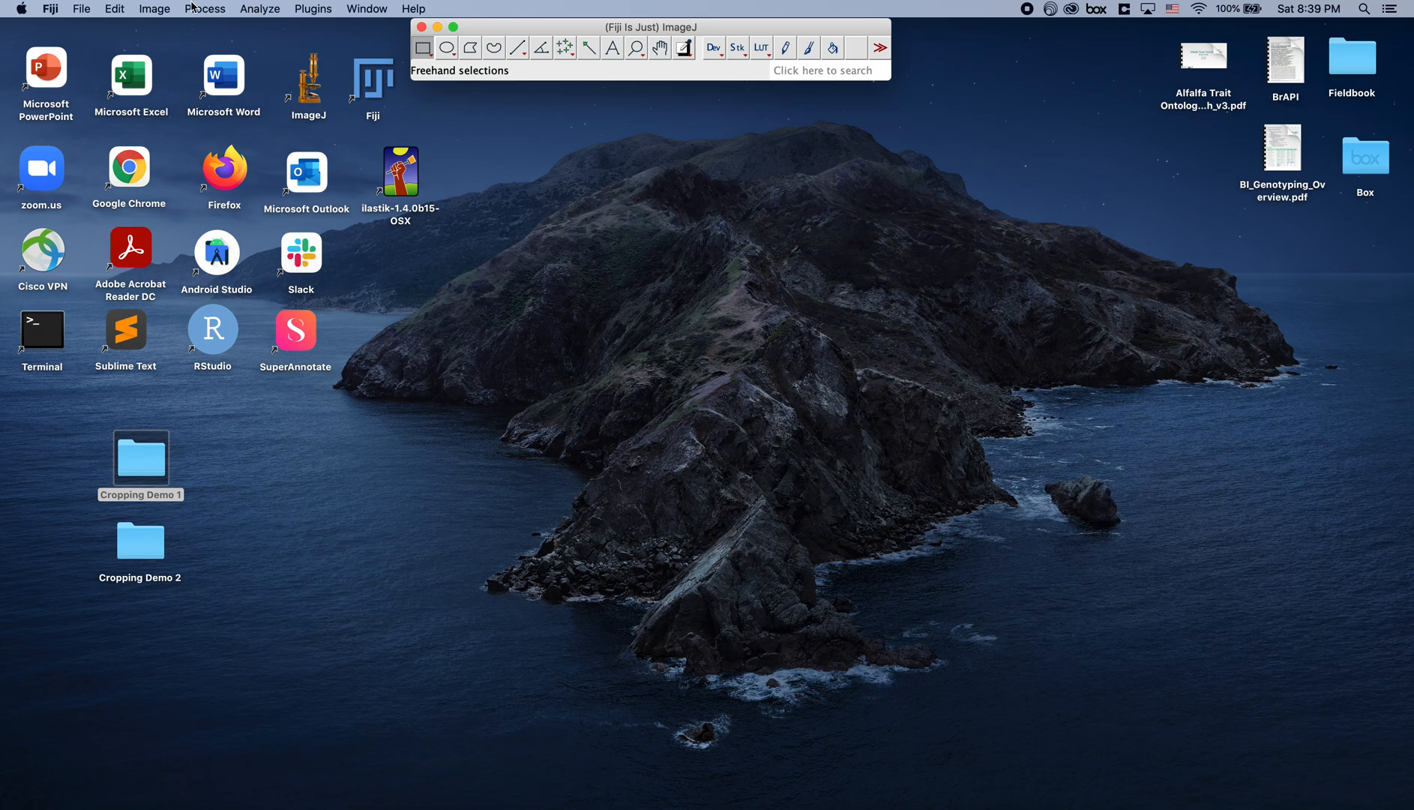
# - Point an Image Sequence import at the Cropping Demo 1 folder on the Desktop
pyautogui.click(81, 7)
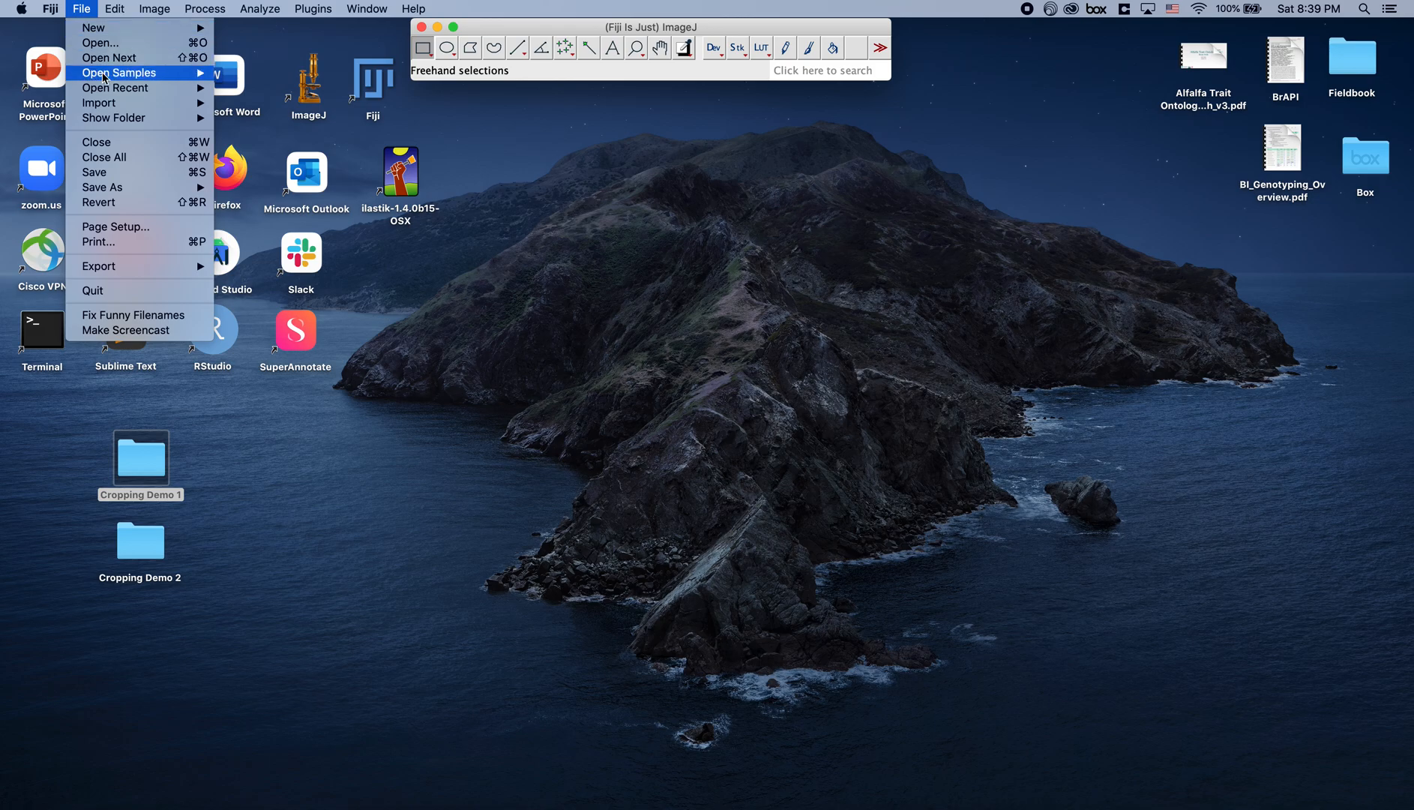
pyautogui.moveTo(246, 60)
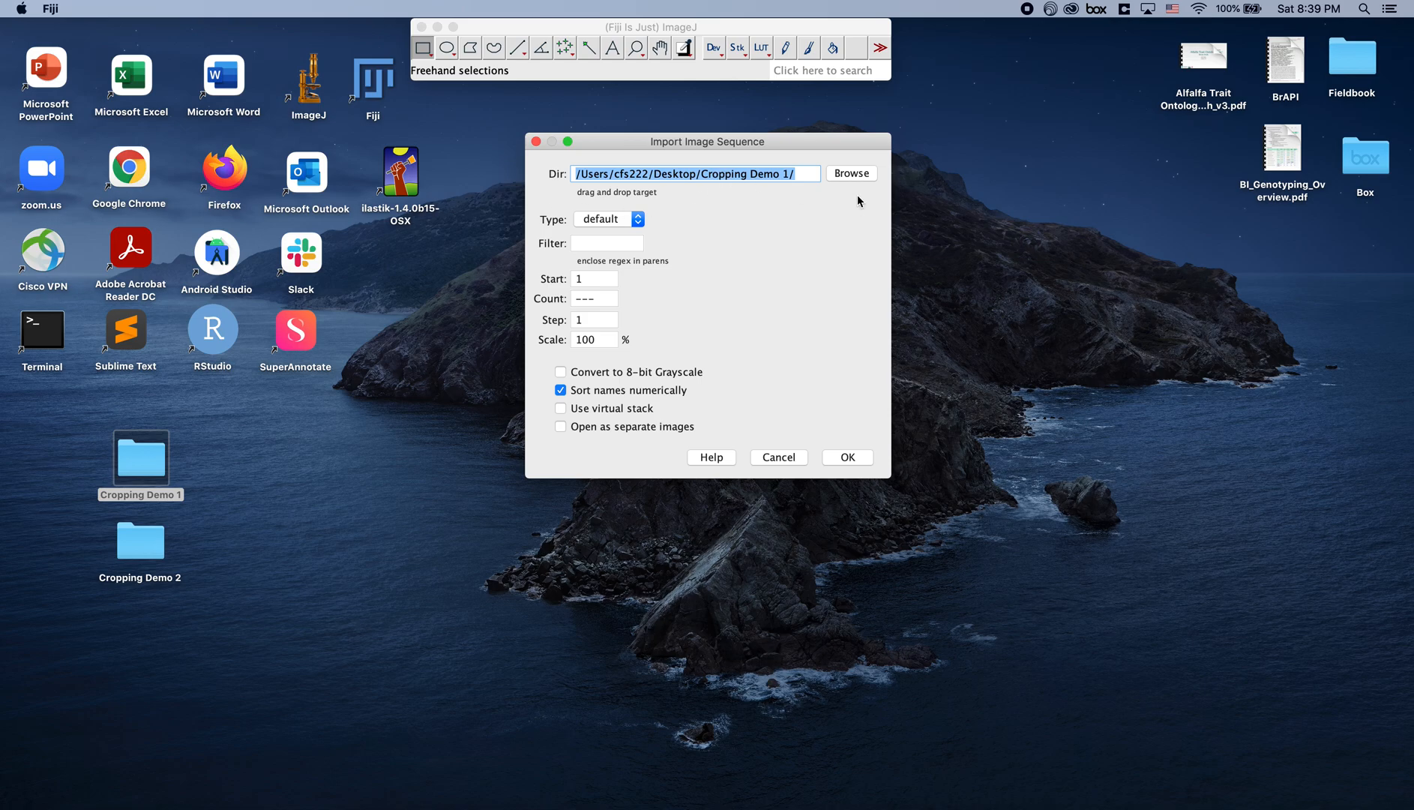
pyautogui.click(850, 172)
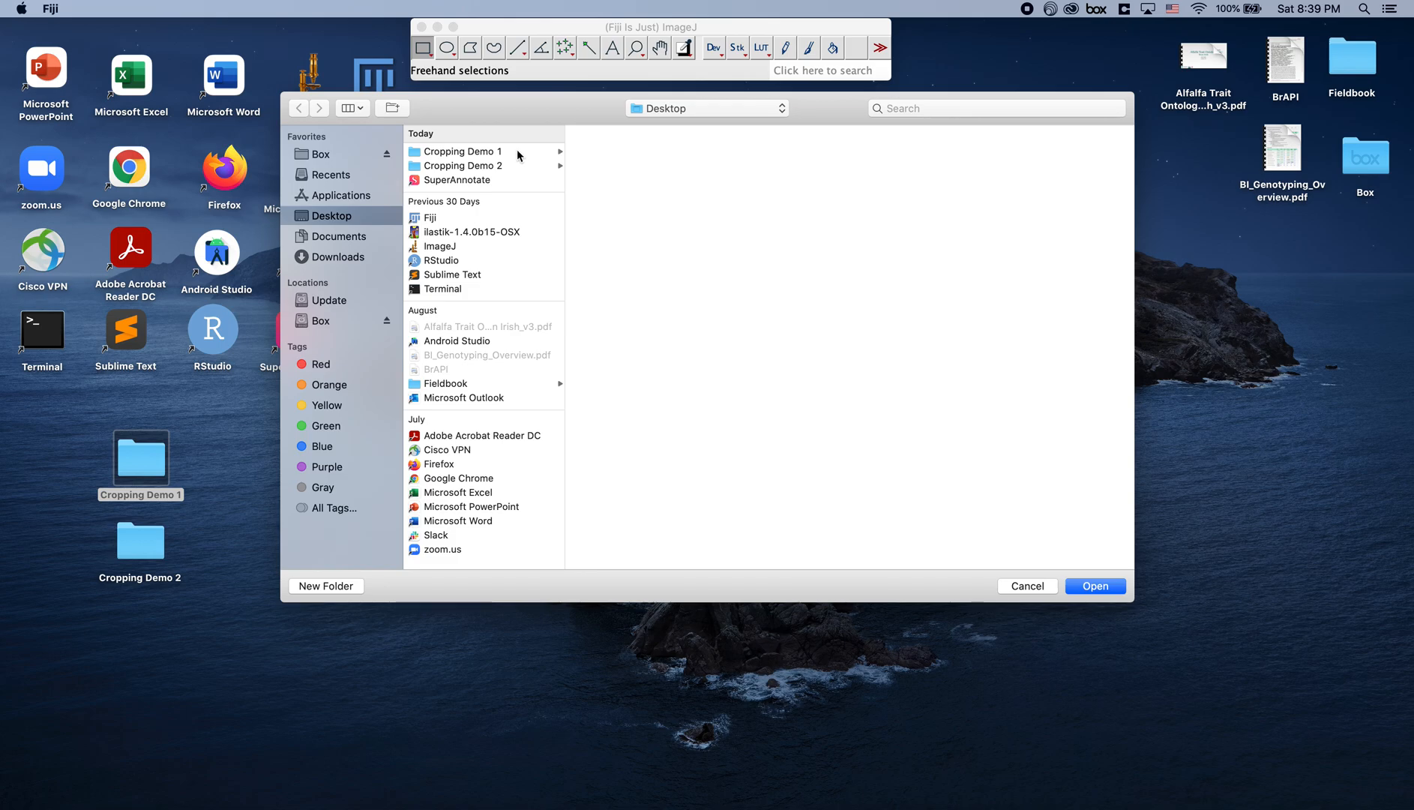
pyautogui.click(463, 150)
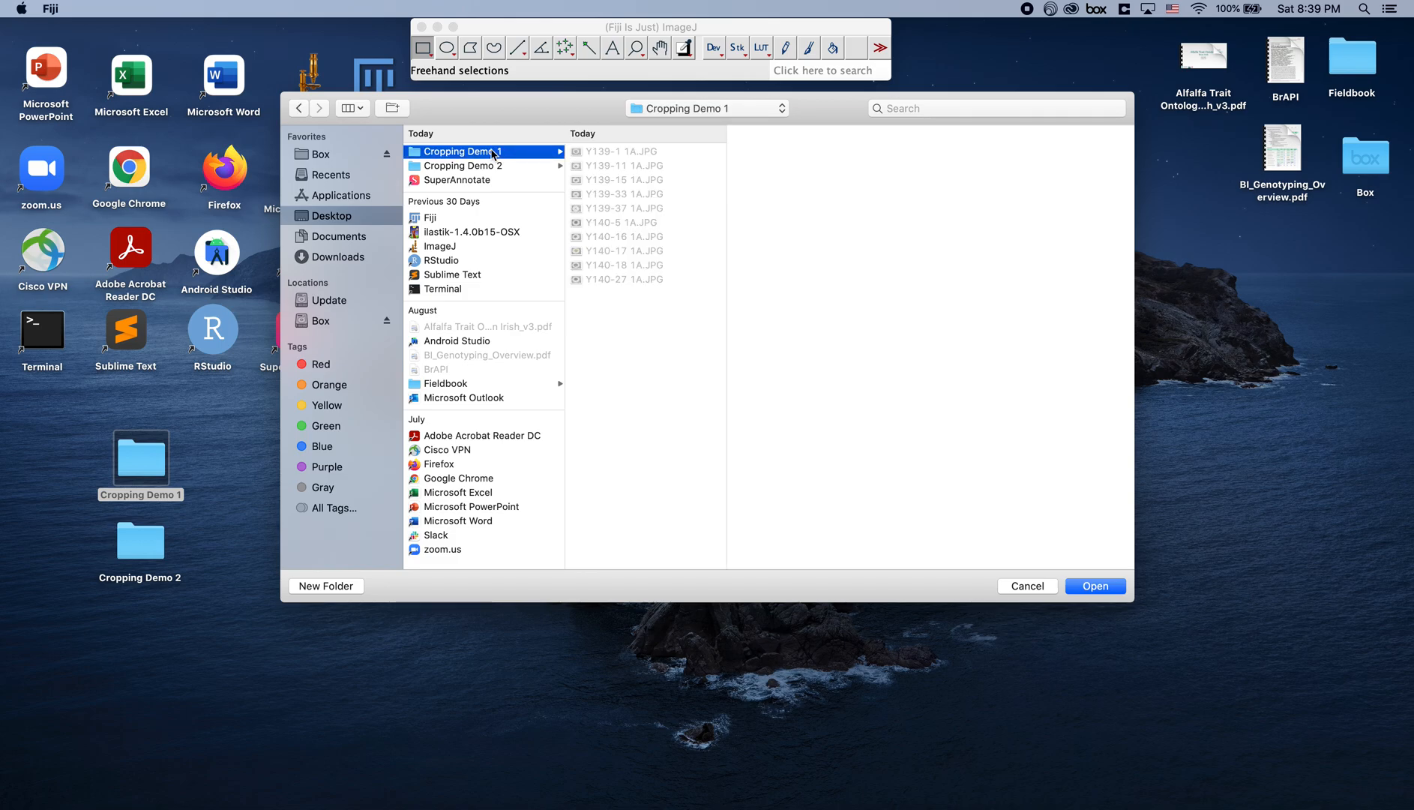
pyautogui.moveTo(562, 199)
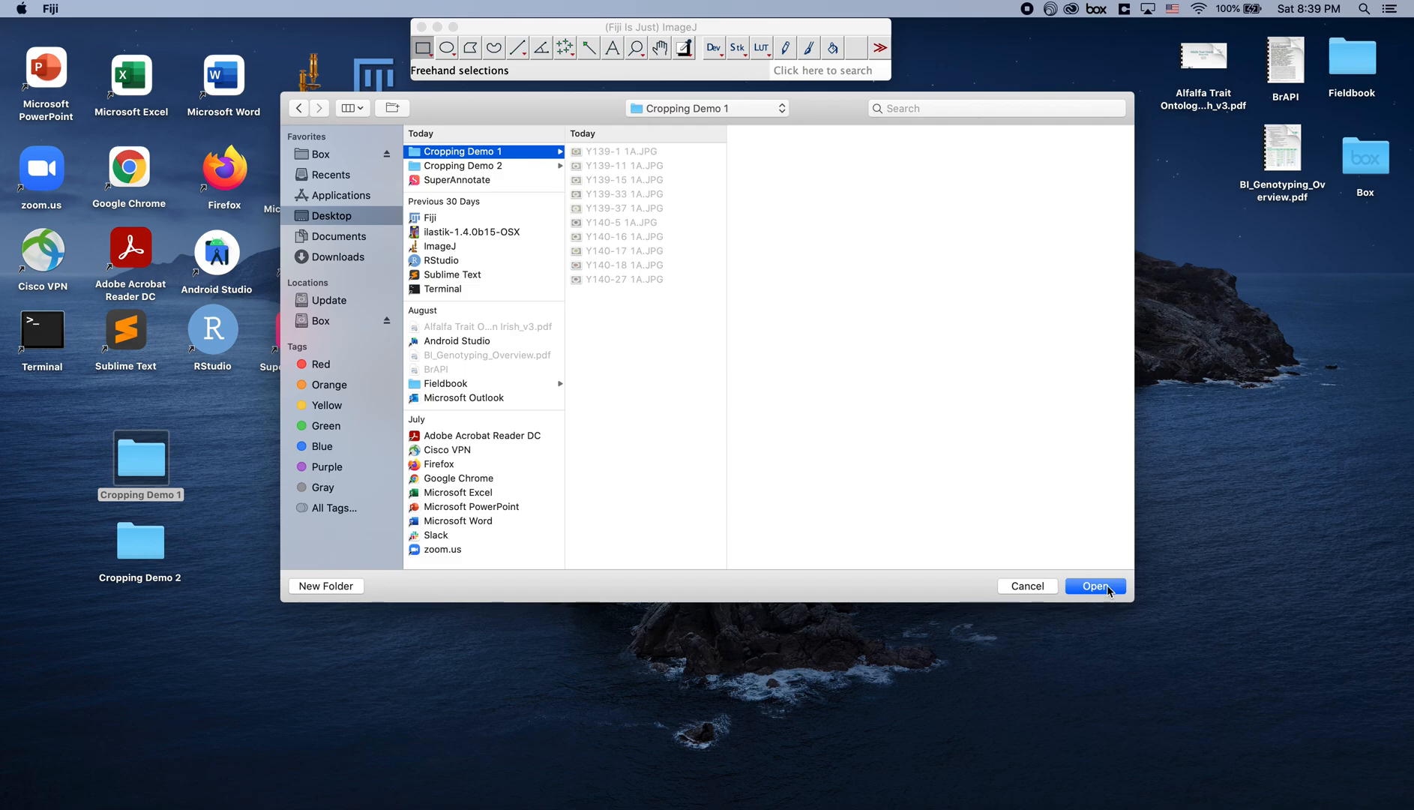
pyautogui.click(1095, 586)
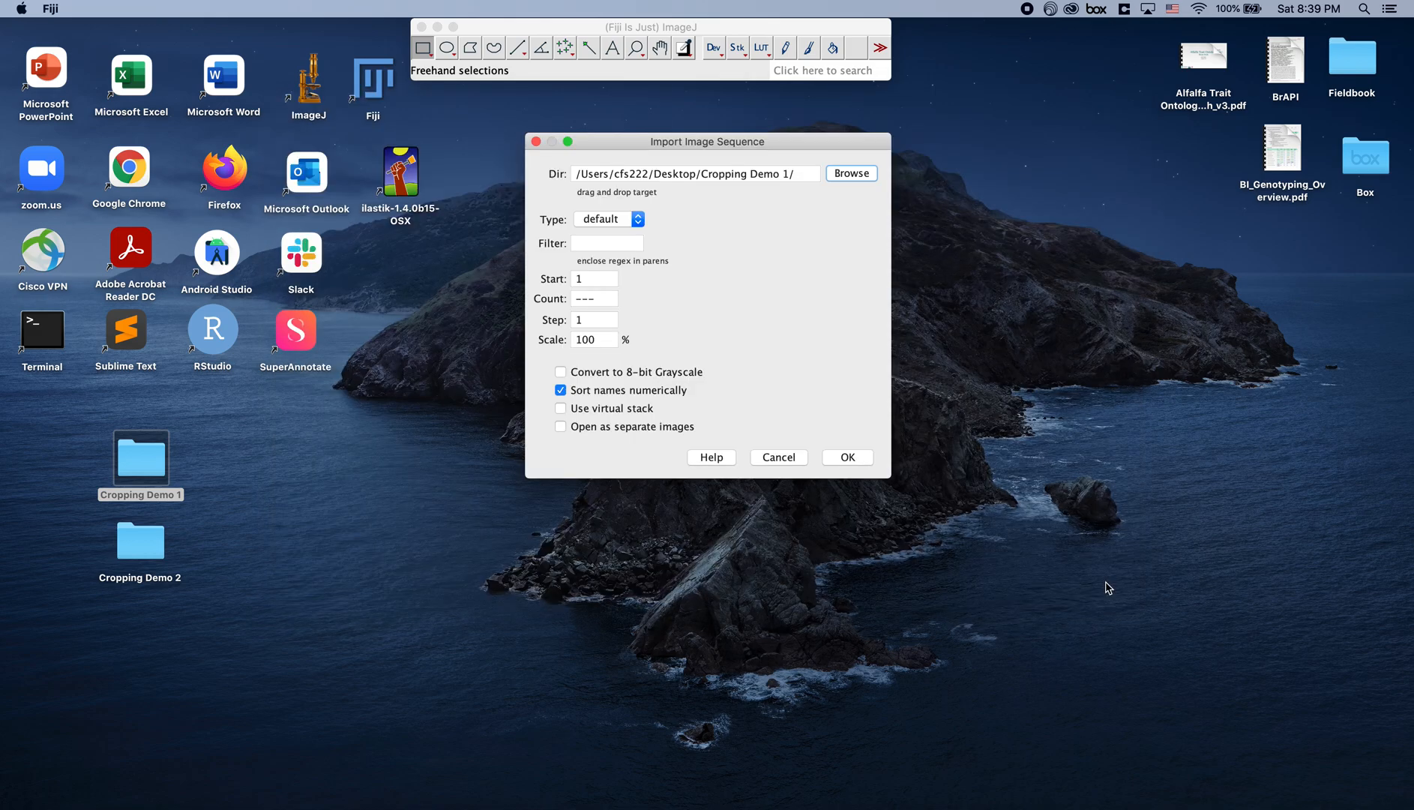
pyautogui.moveTo(632, 205)
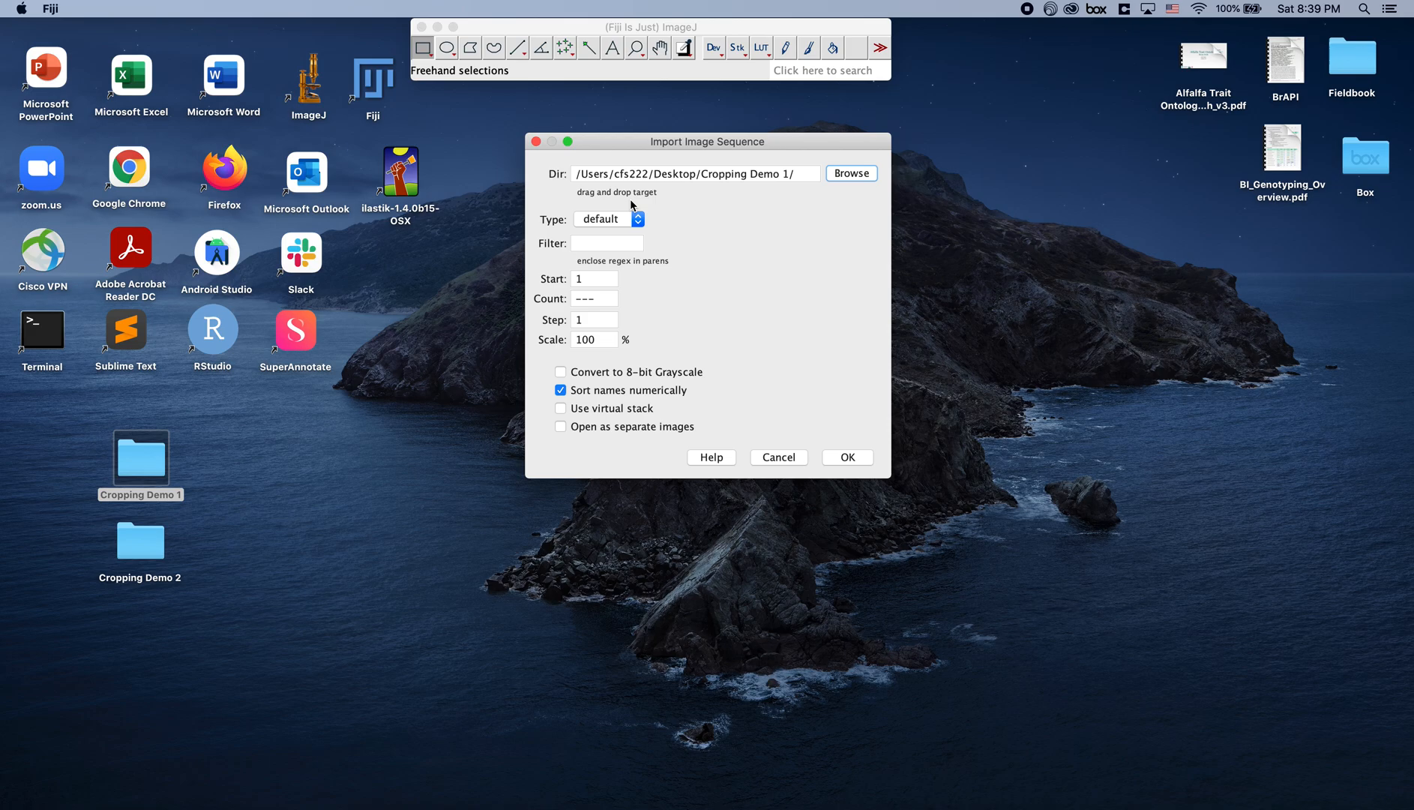
pyautogui.moveTo(642, 363)
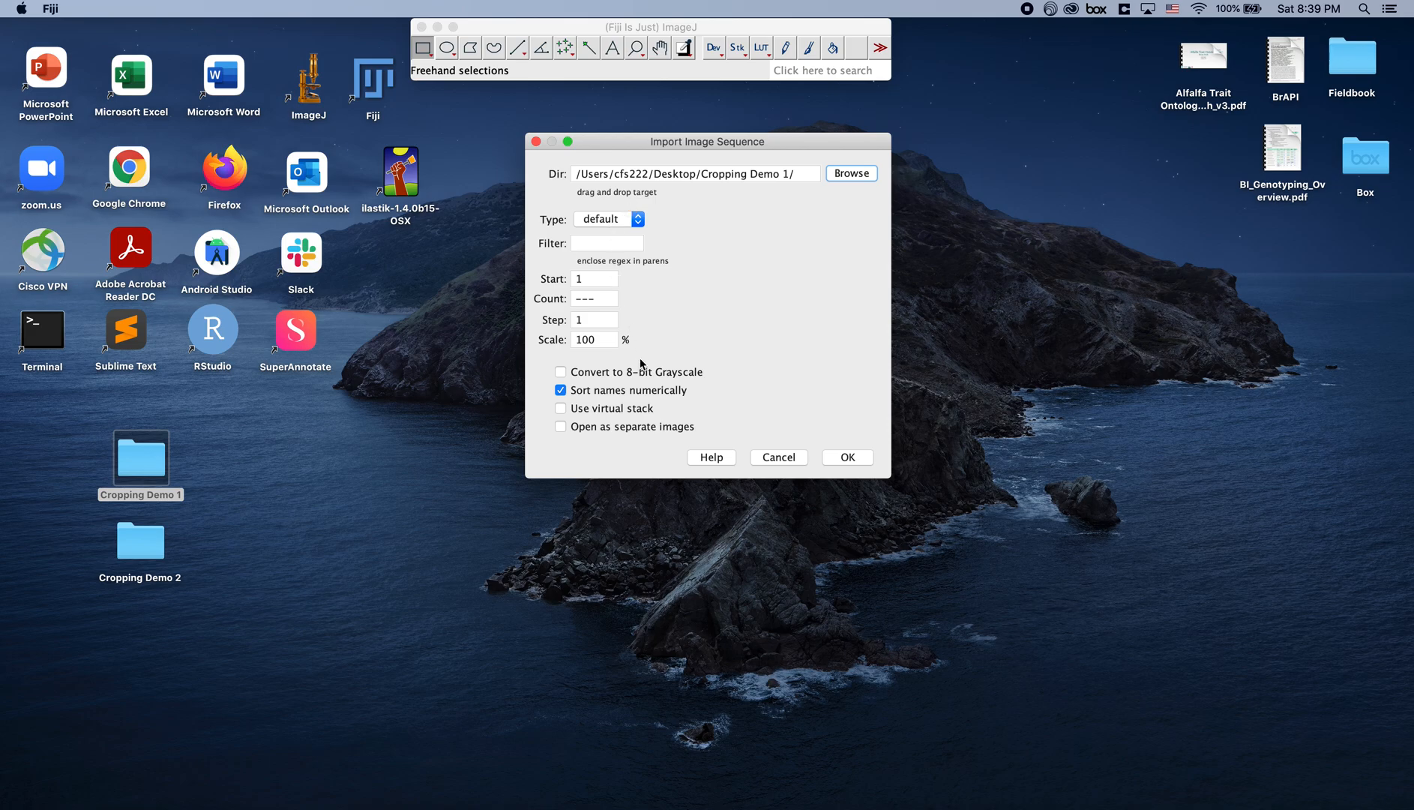
pyautogui.moveTo(667, 447)
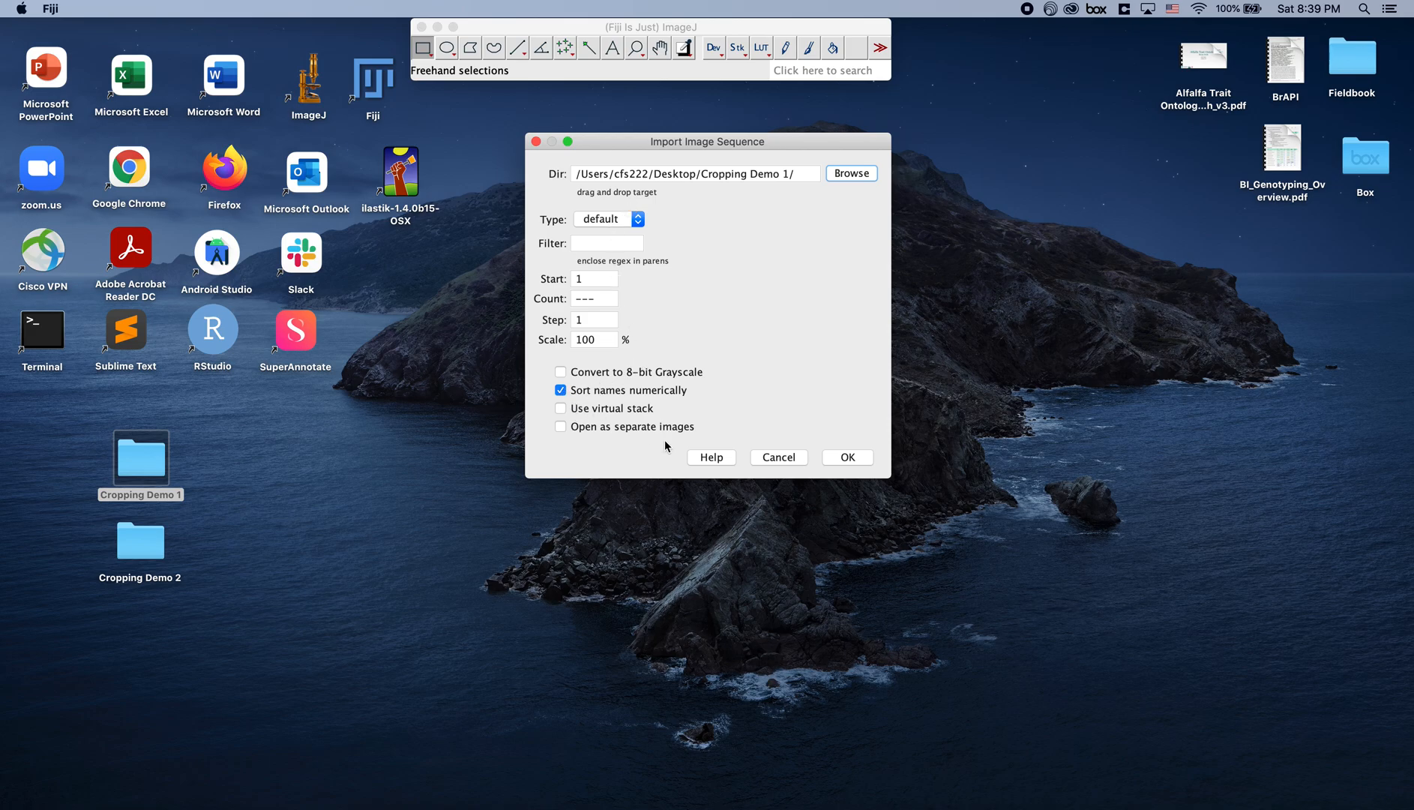
pyautogui.moveTo(713, 413)
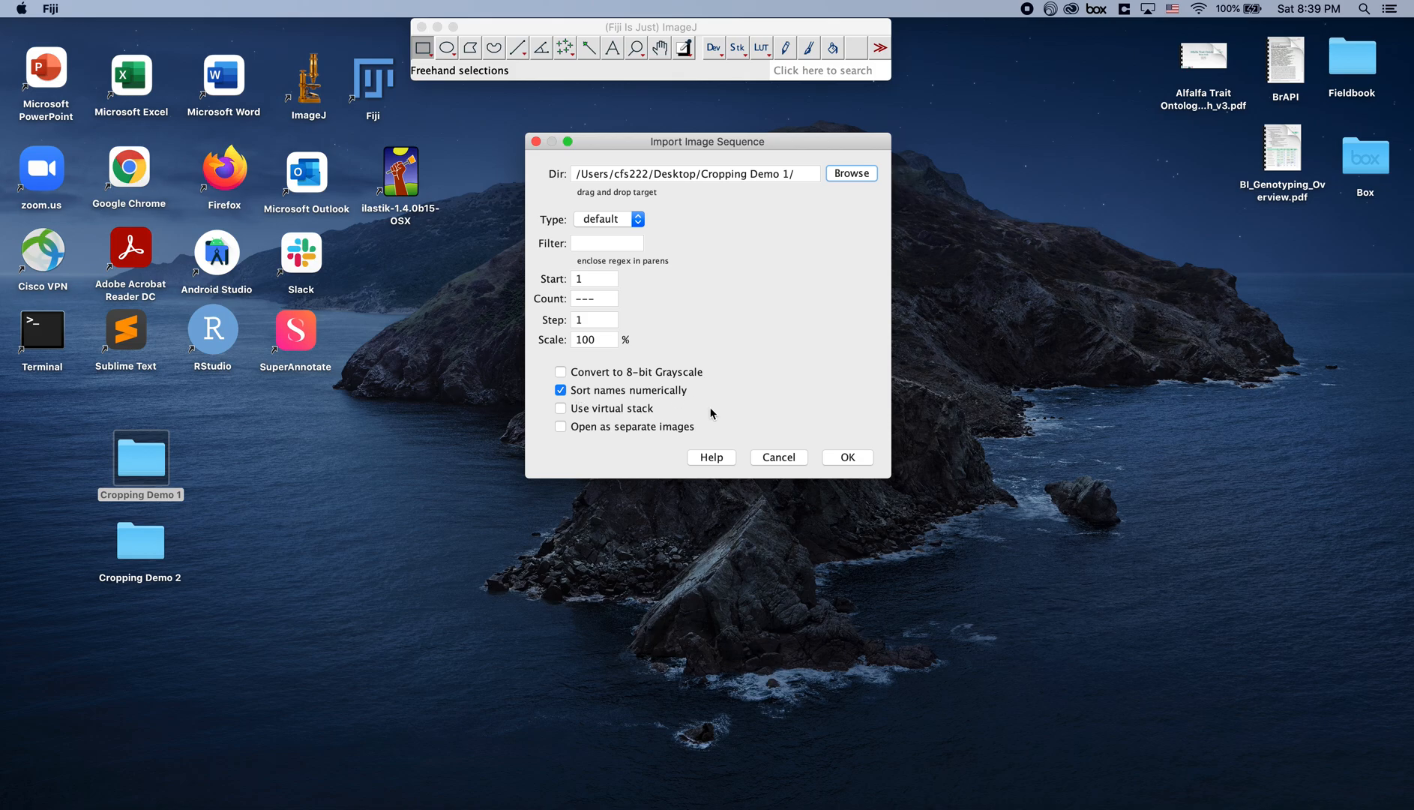
pyautogui.moveTo(846, 469)
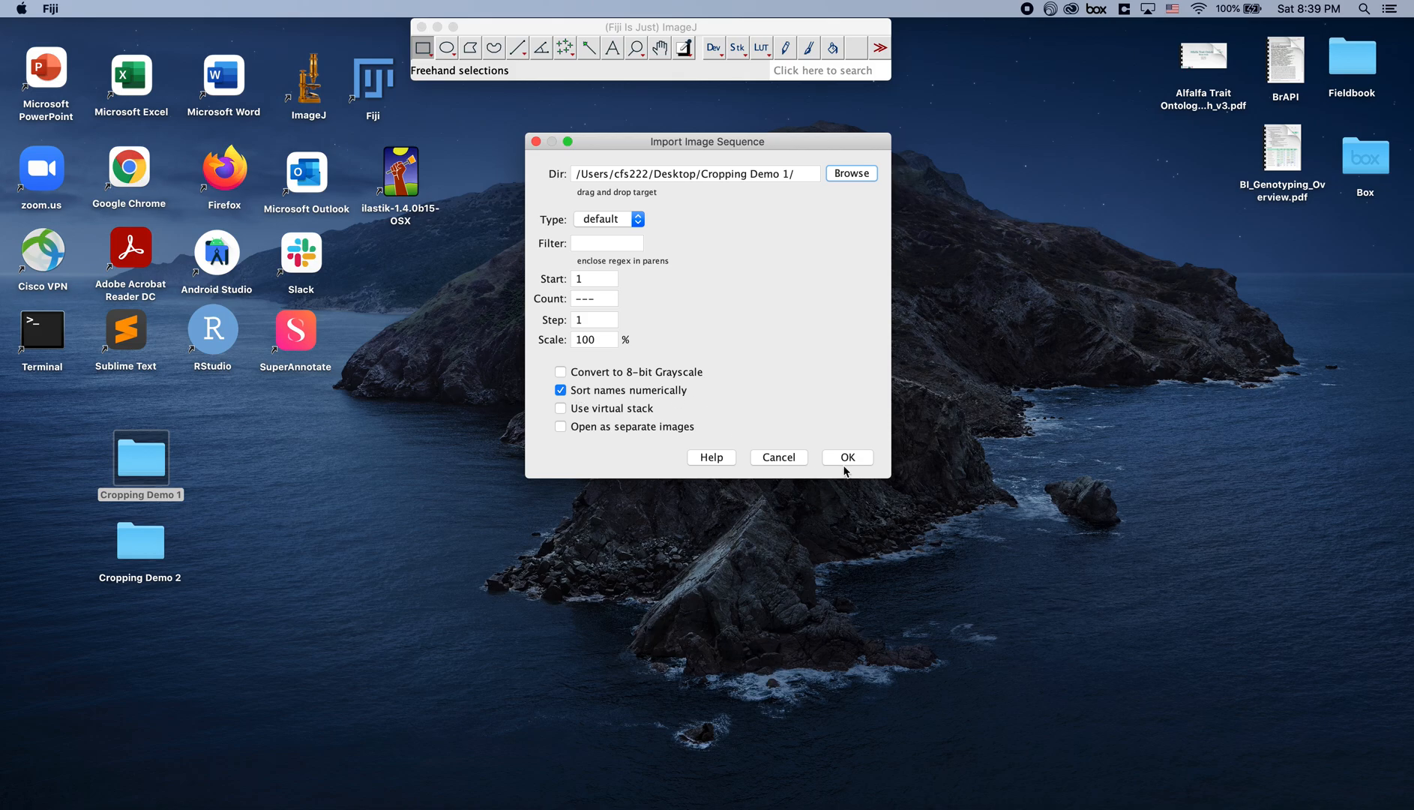
# - Import the ten Cropping Demo 1 photos as one 4496x3000 stack and browse its slices
pyautogui.click(846, 458)
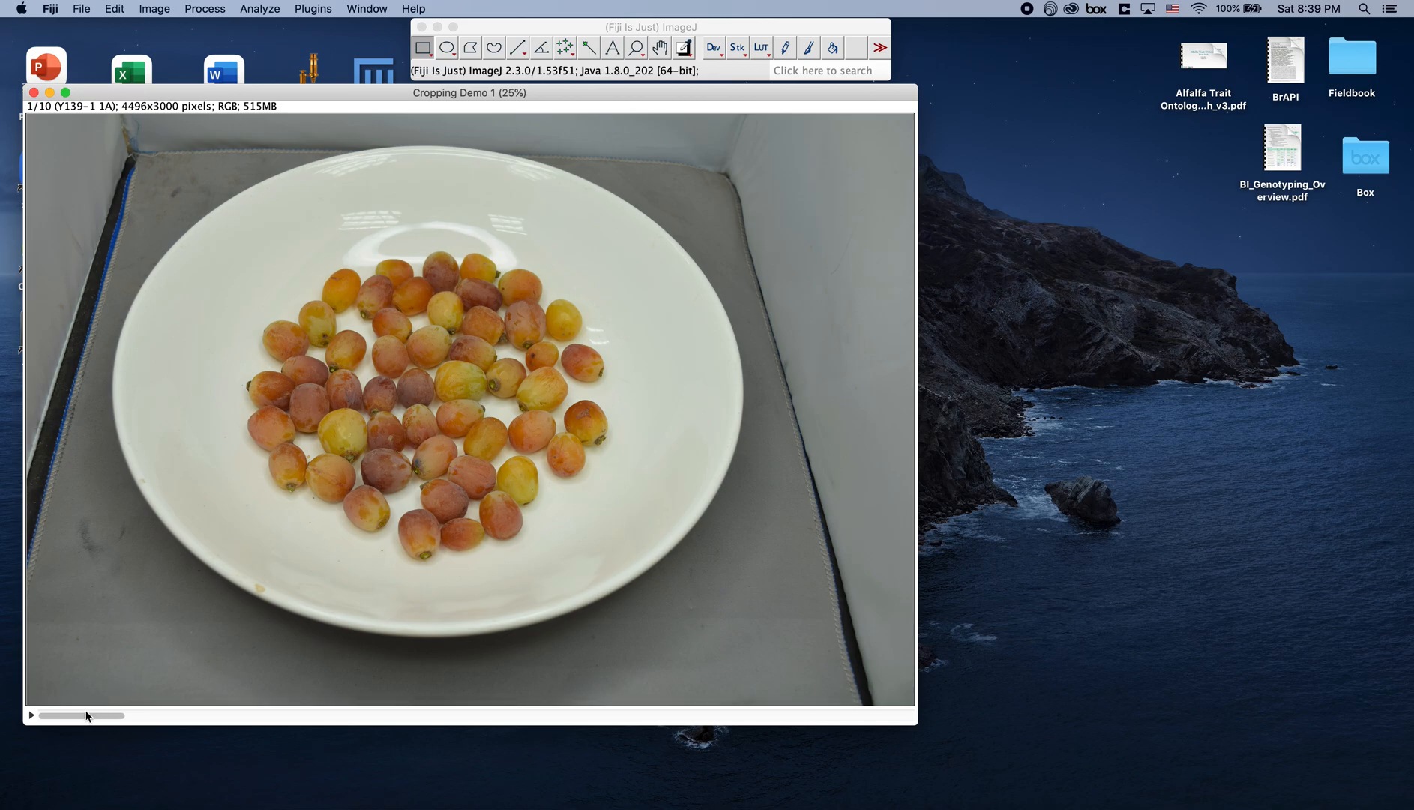
pyautogui.moveTo(129, 720)
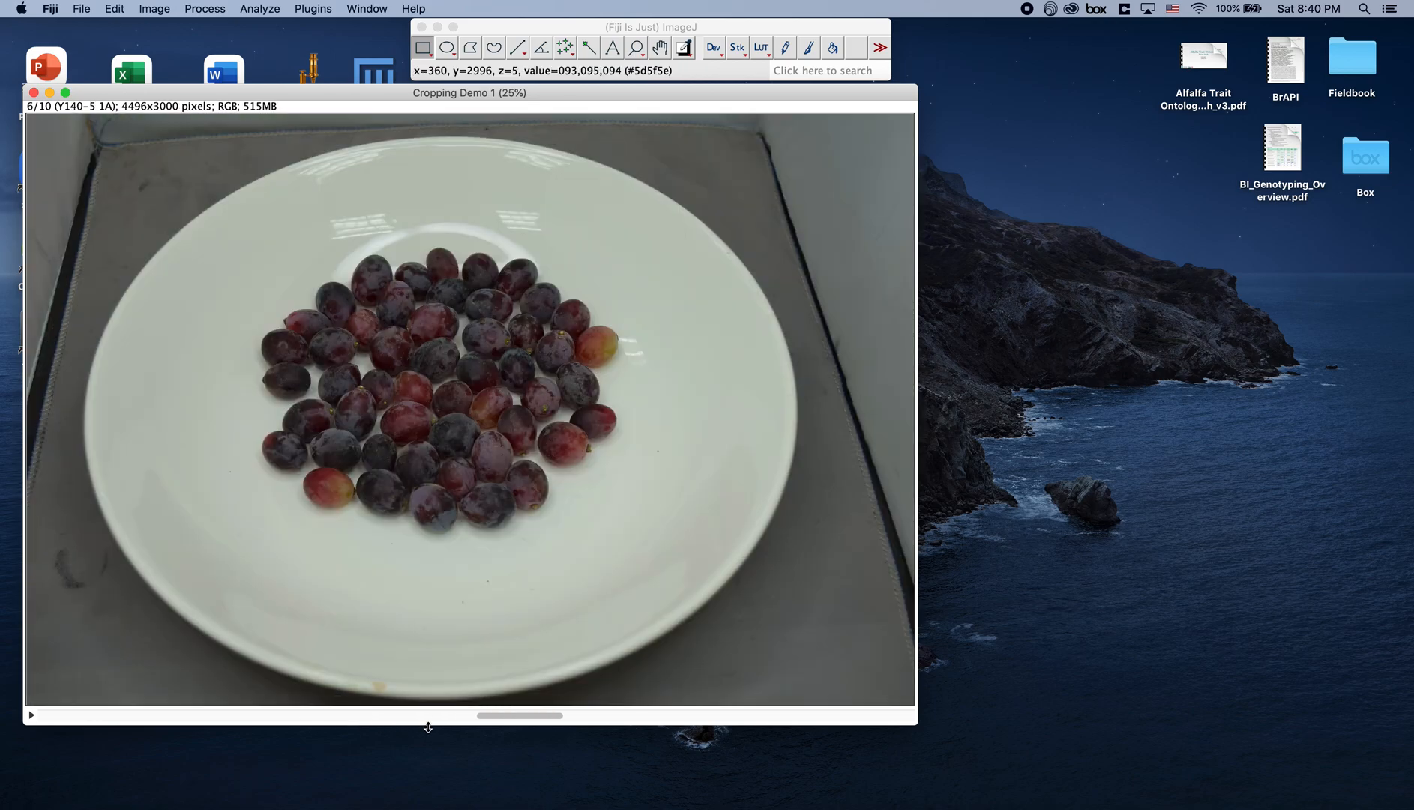
pyautogui.hscroll(3)
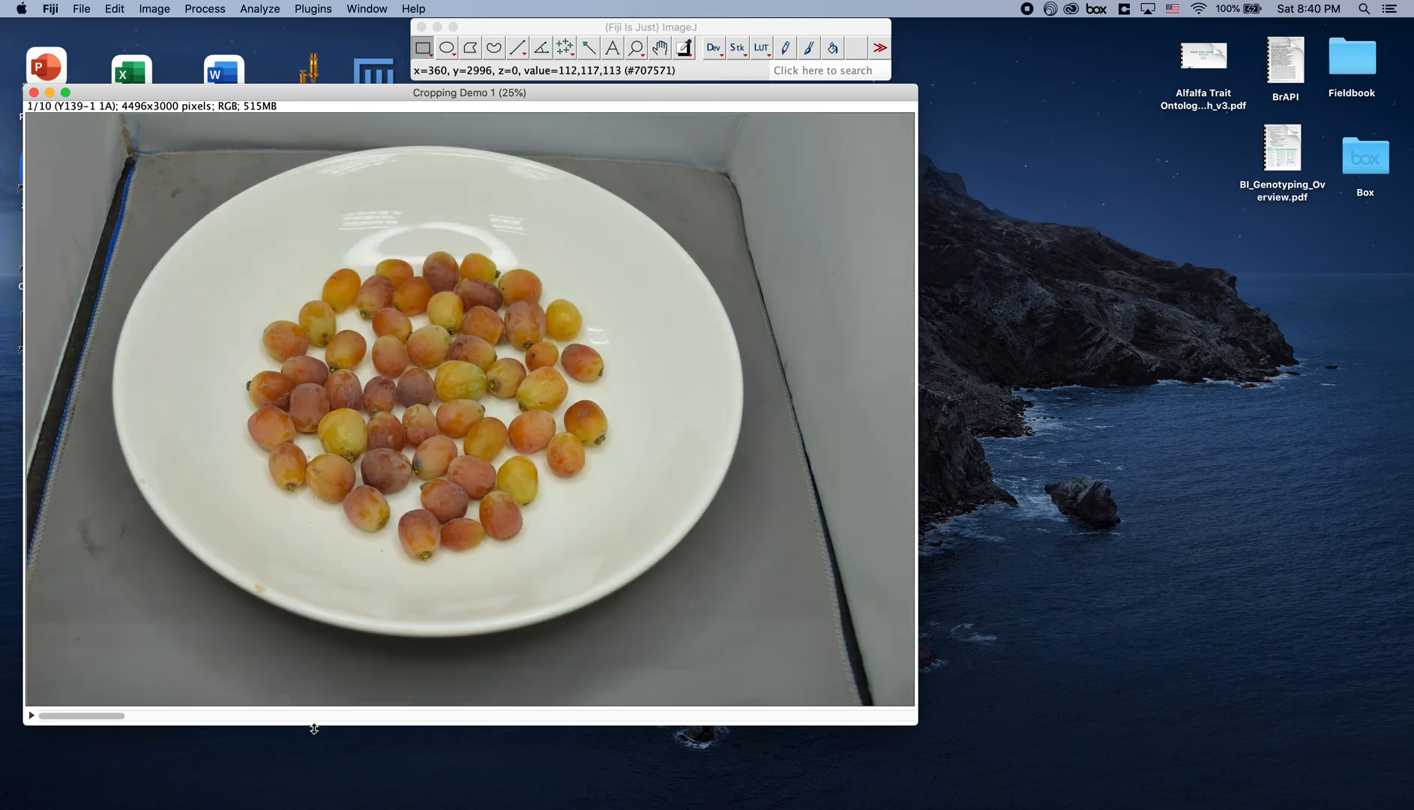
pyautogui.moveTo(261, 309)
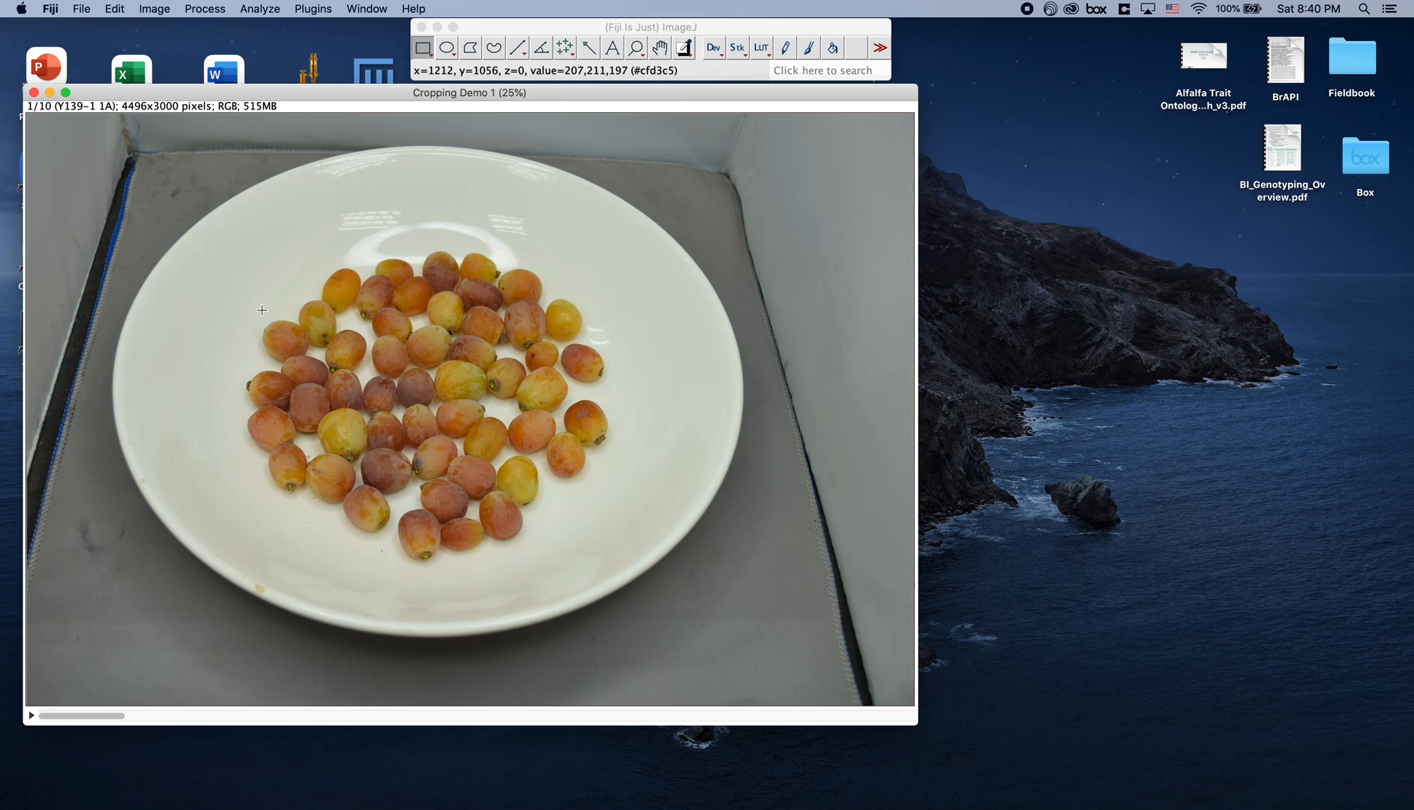
pyautogui.moveTo(237, 231)
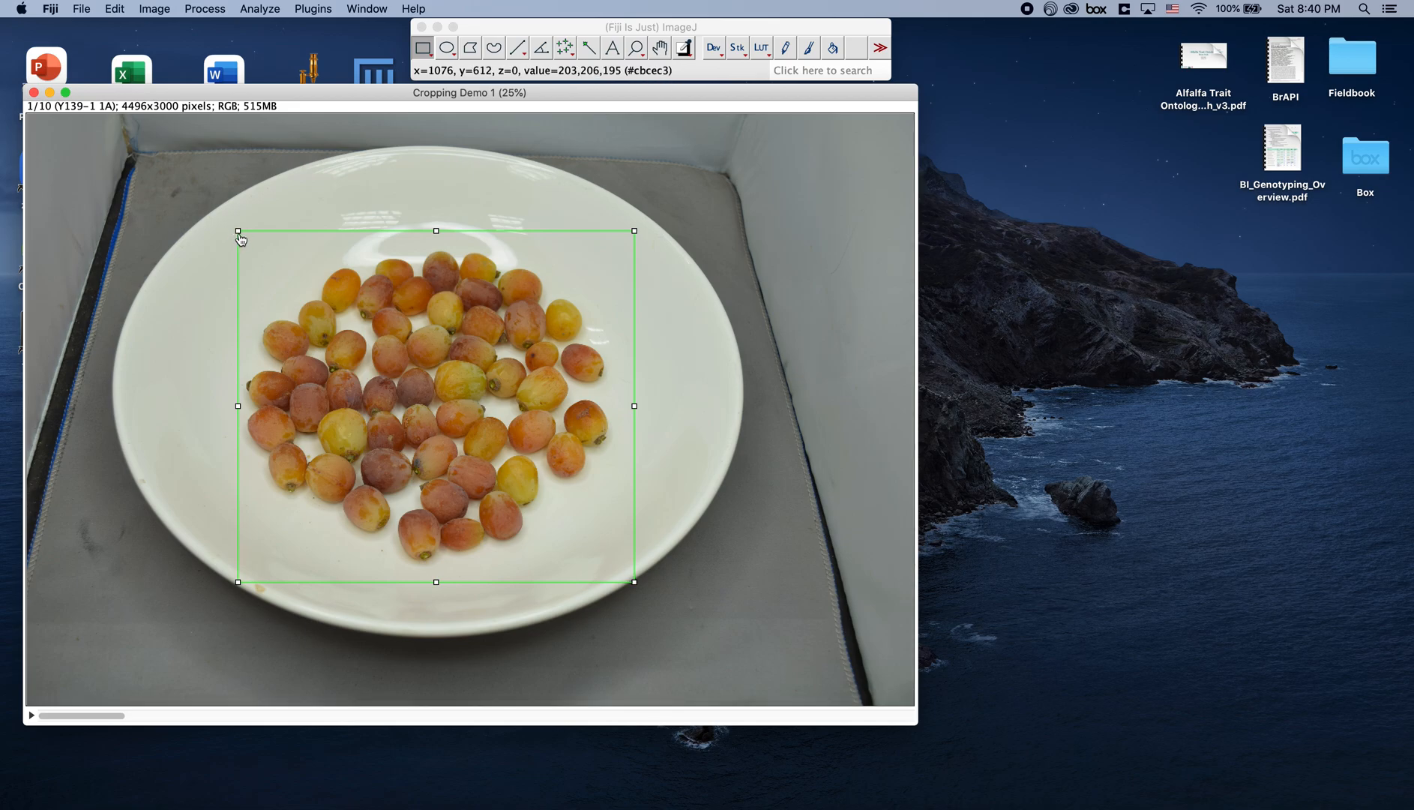
# - Draw and widen a crop rectangle around the grape pile covering every slice
pyautogui.moveTo(237, 232); pyautogui.dragTo(225, 221)
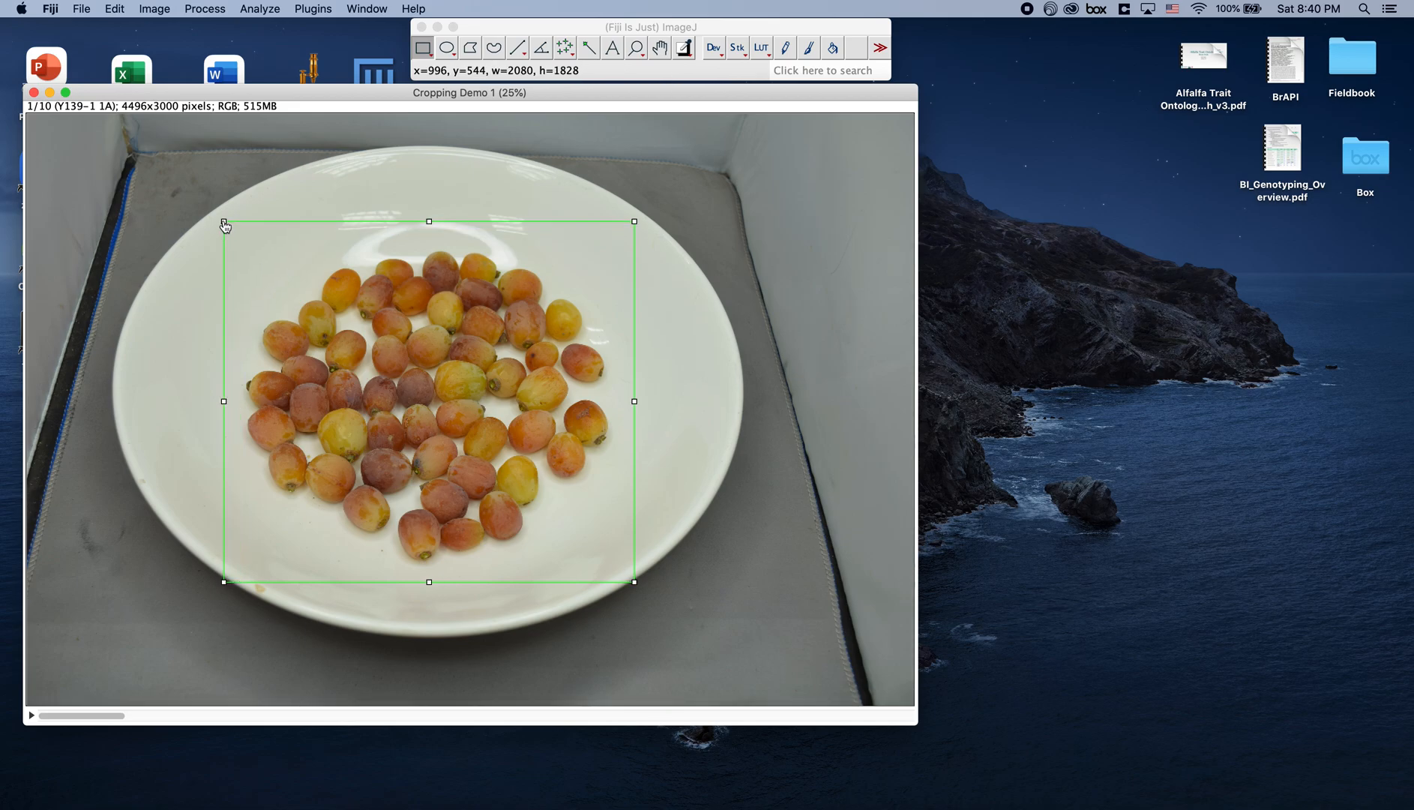
pyautogui.moveTo(225, 222); pyautogui.dragTo(219, 216)
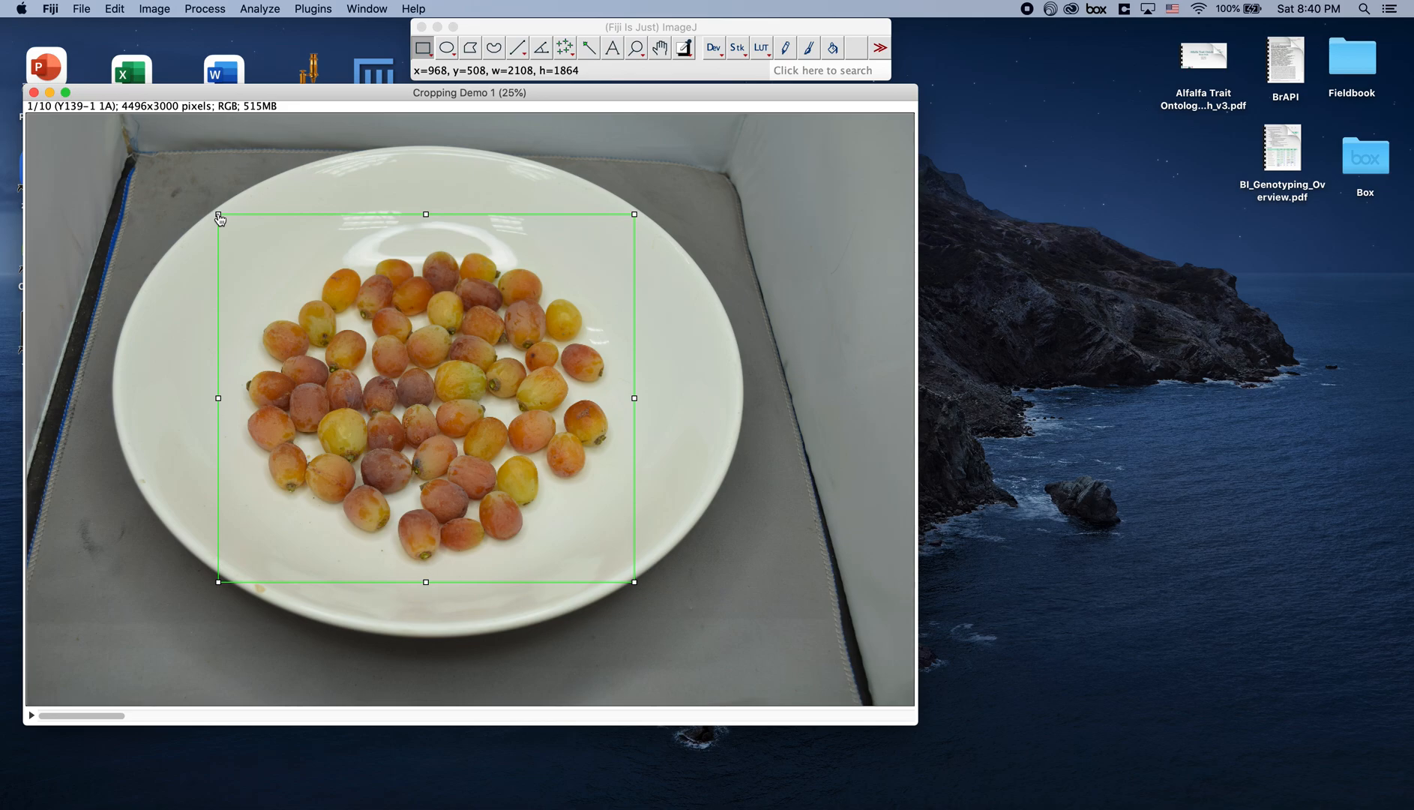
pyautogui.moveTo(250, 276)
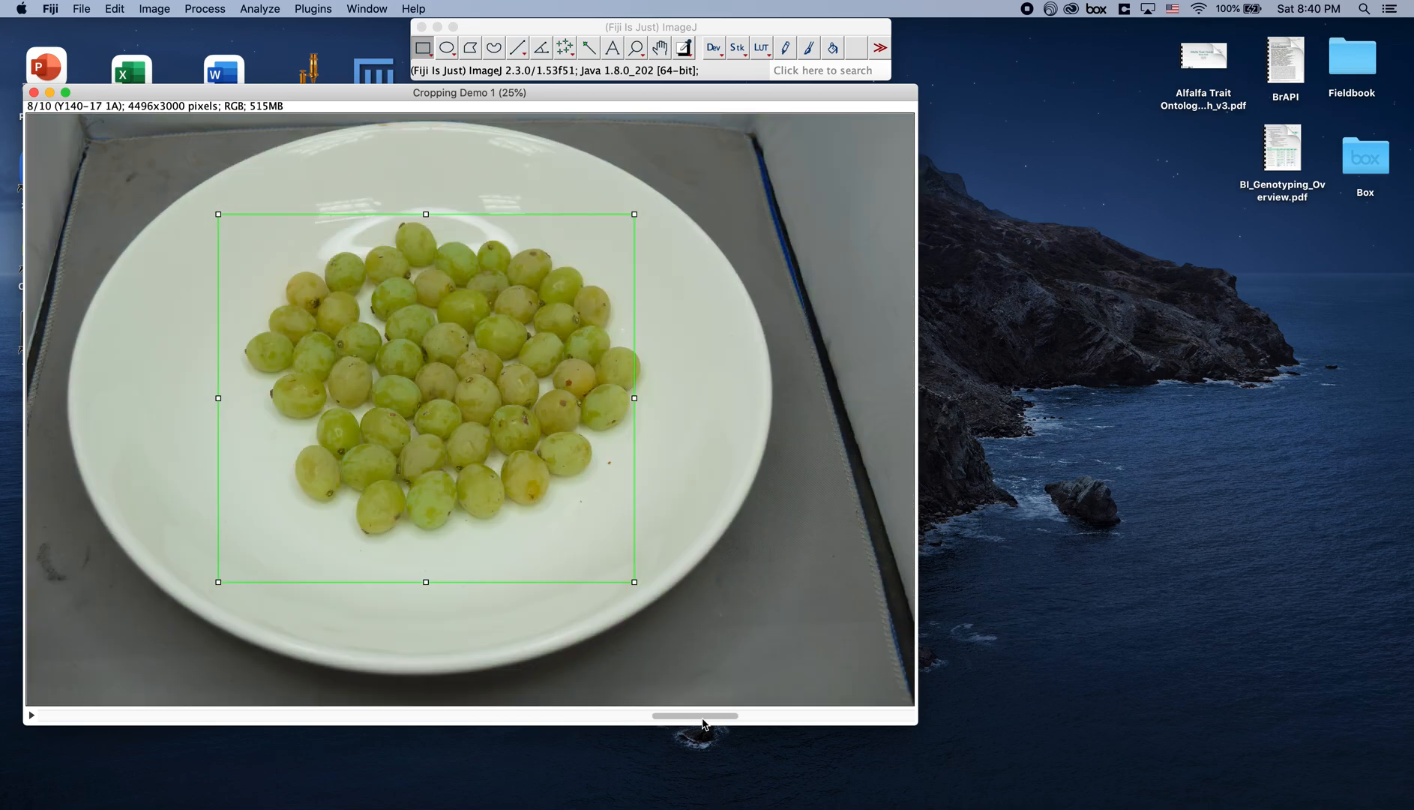
pyautogui.moveTo(635, 369)
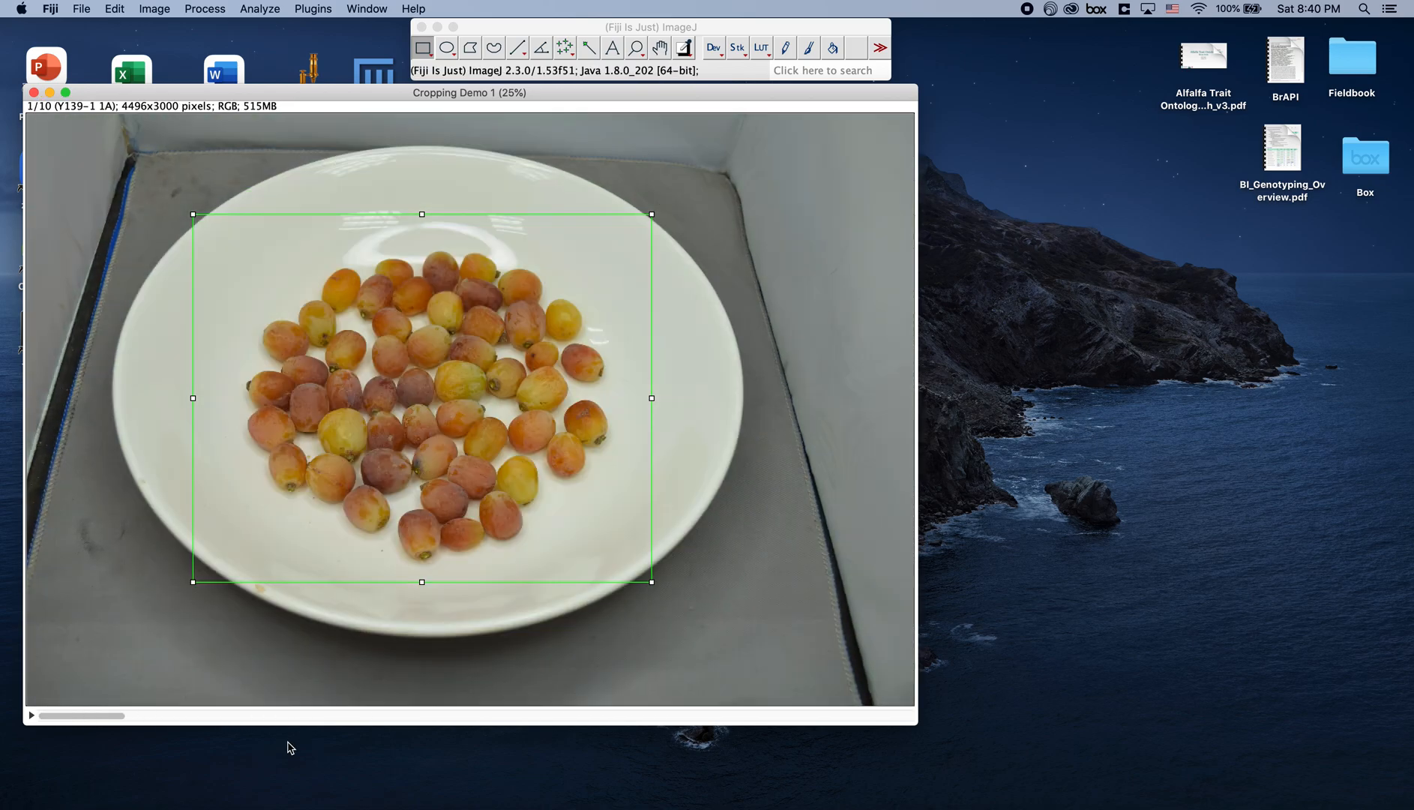
# - Crop the whole stack to the marked grape region, 2324x1864 pixels
pyautogui.click(153, 7)
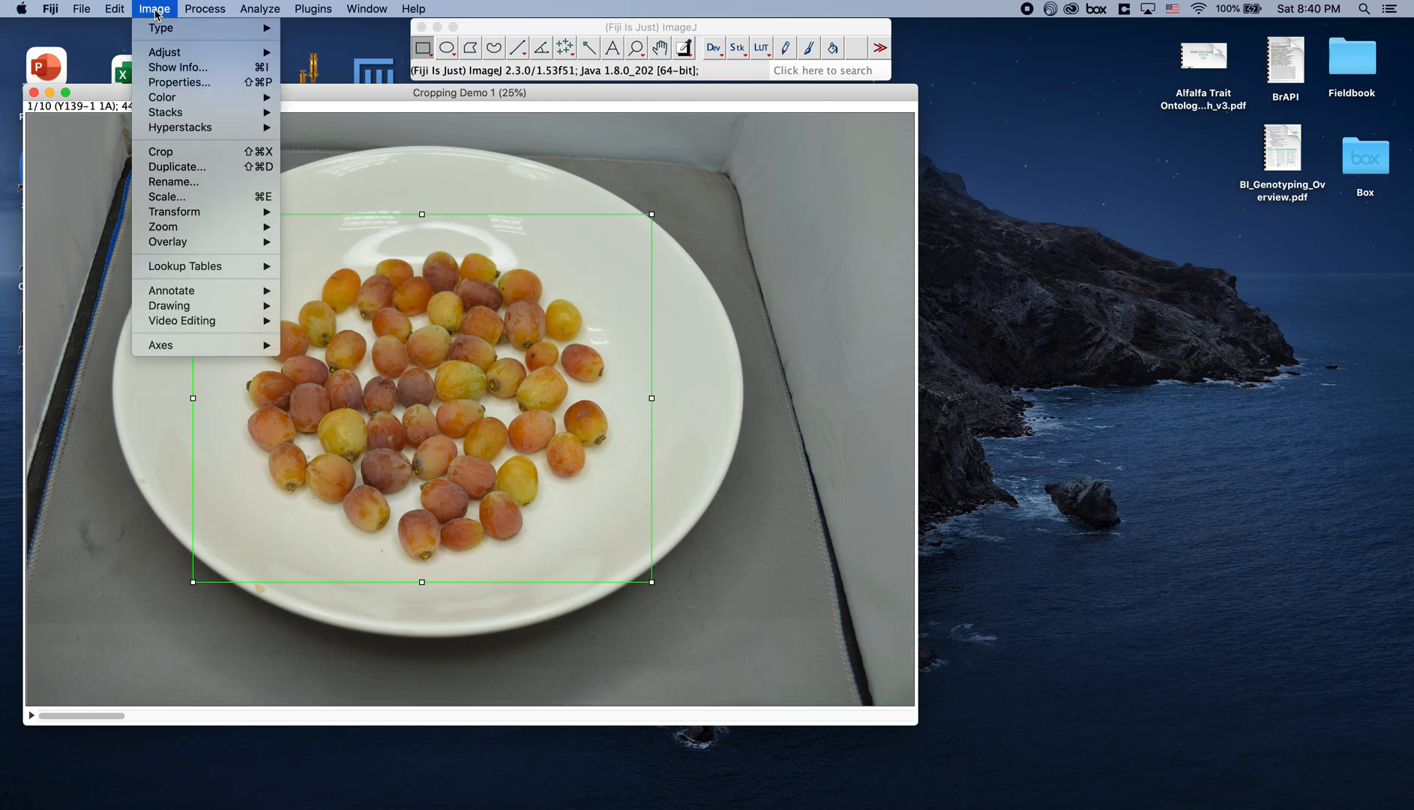
pyautogui.moveTo(297, 87)
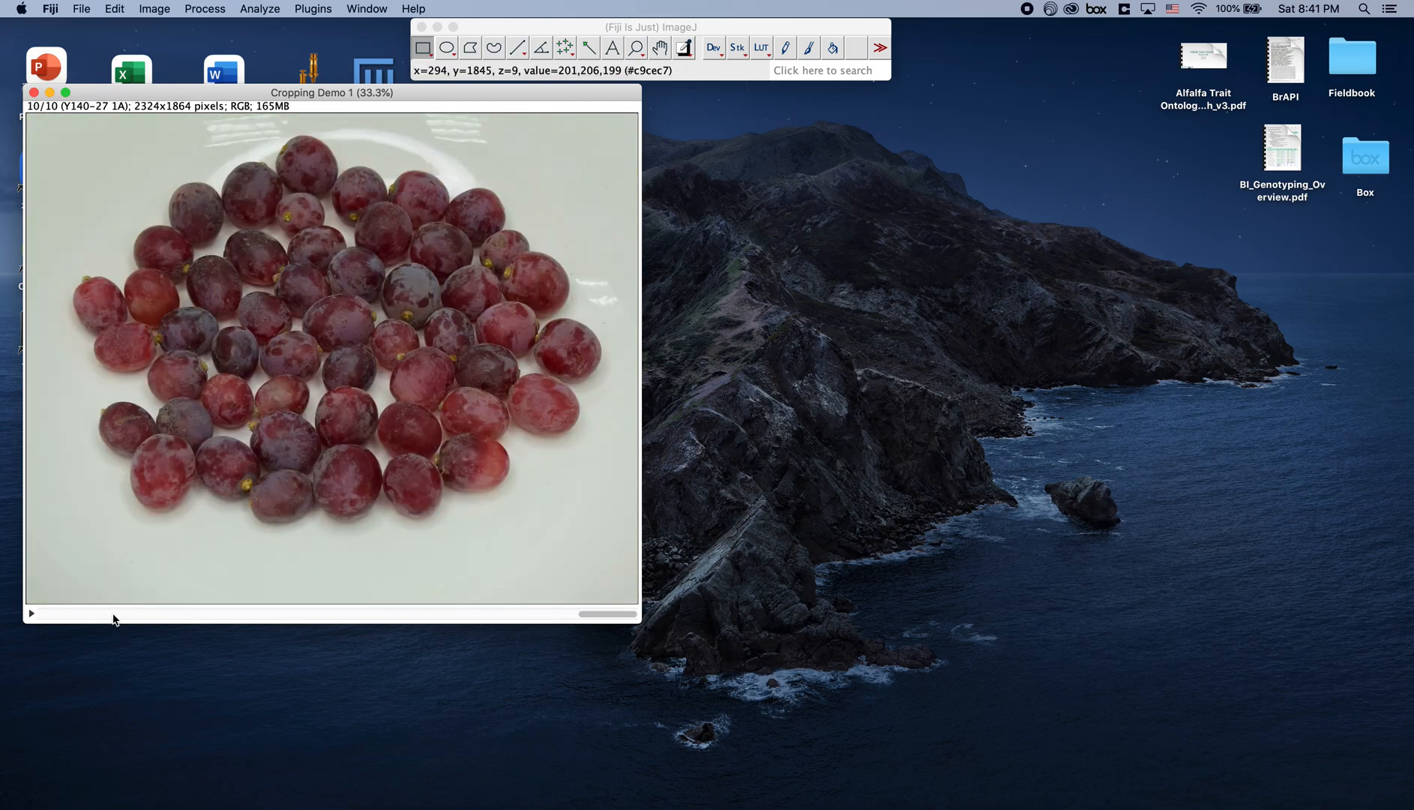
pyautogui.moveTo(165, 136)
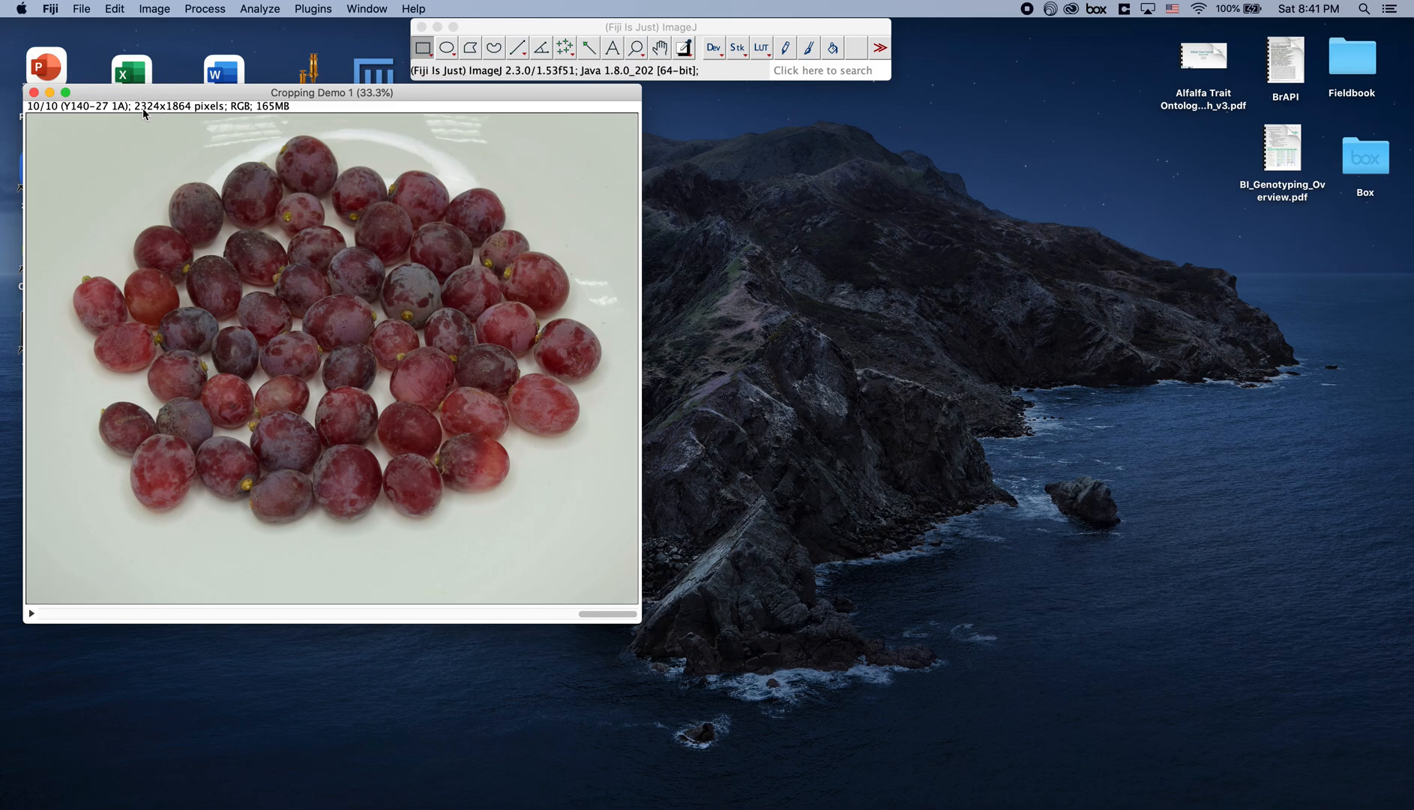
pyautogui.moveTo(160, 115)
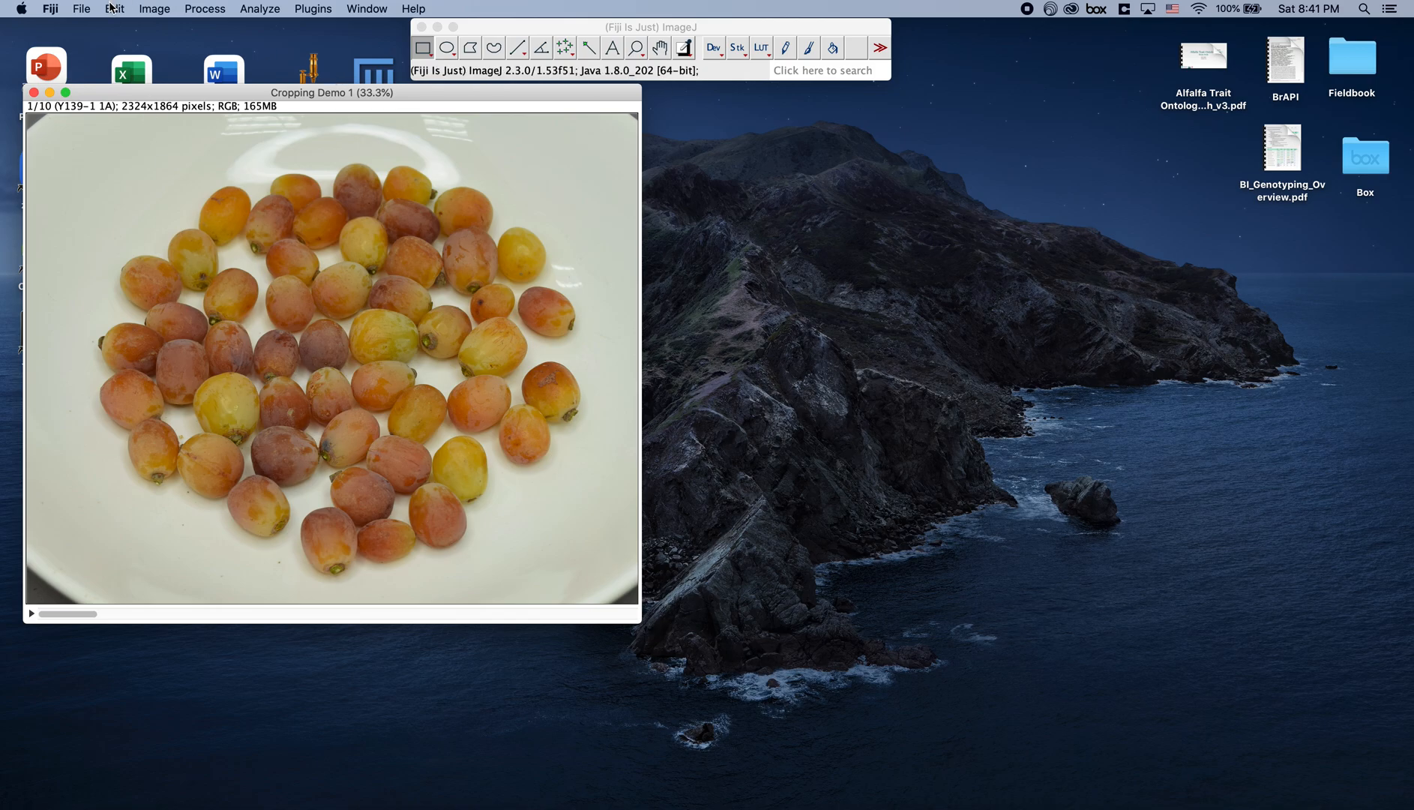
# - Save the cropped stack into Cropping Demo 1 as JPEGs named by slice labels
pyautogui.click(81, 7)
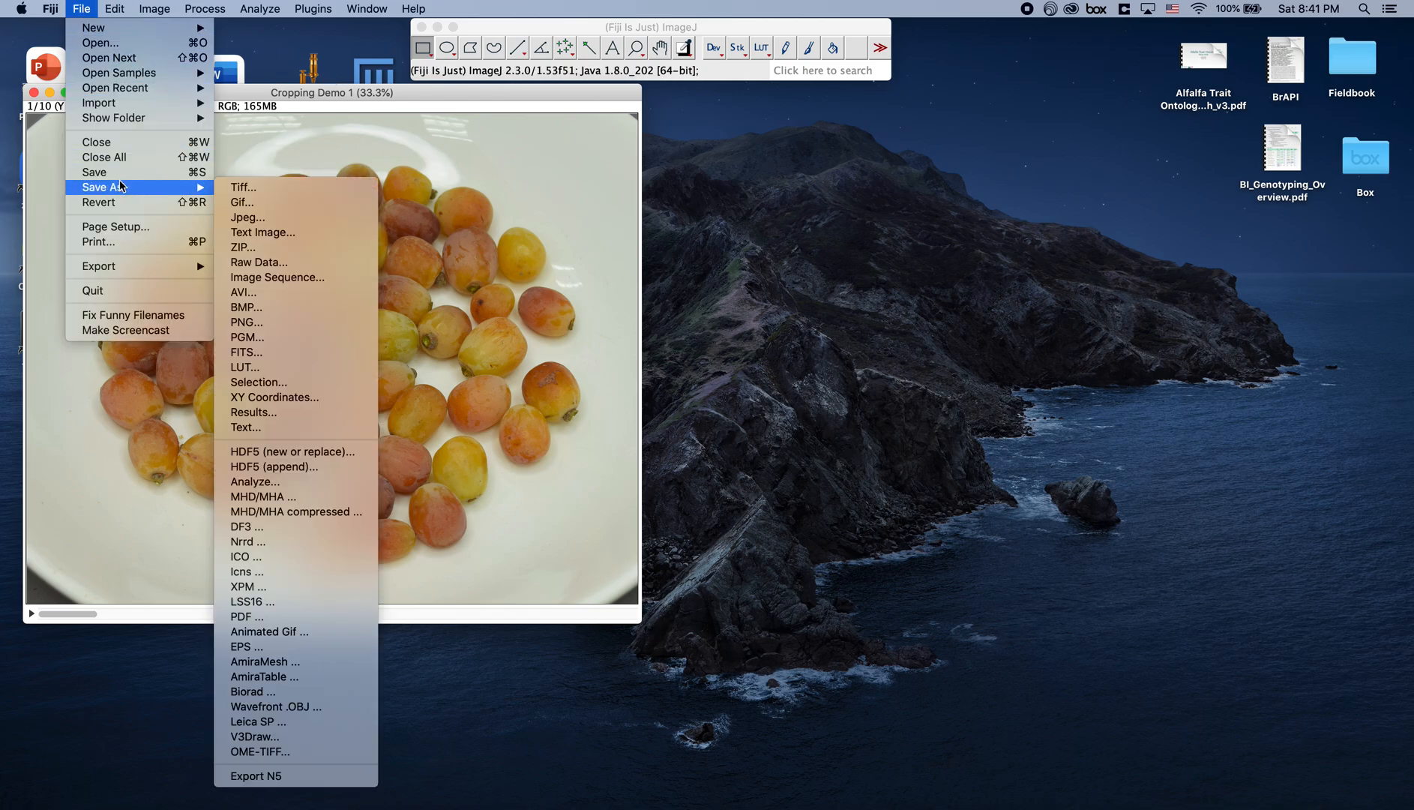
pyautogui.moveTo(247, 218)
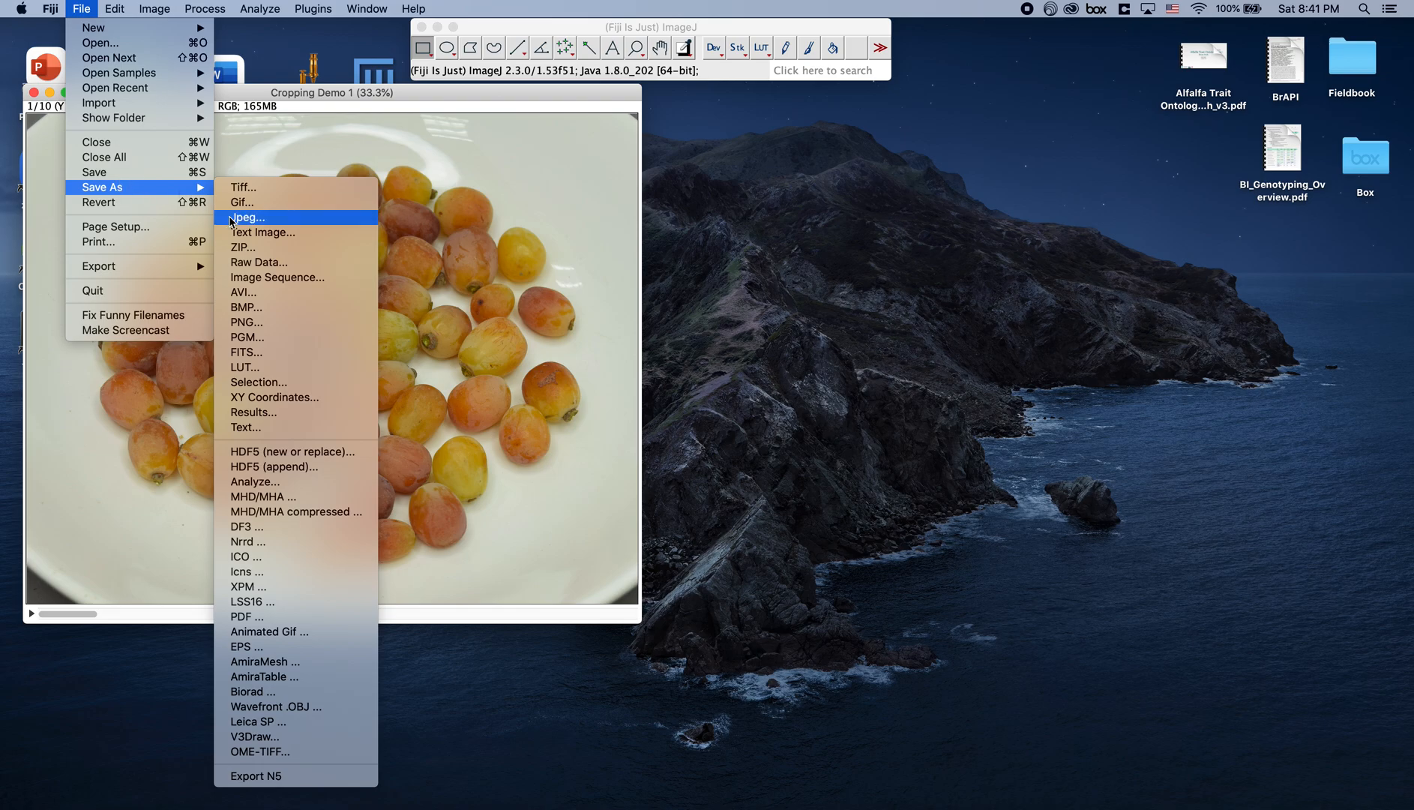
pyautogui.click(278, 277)
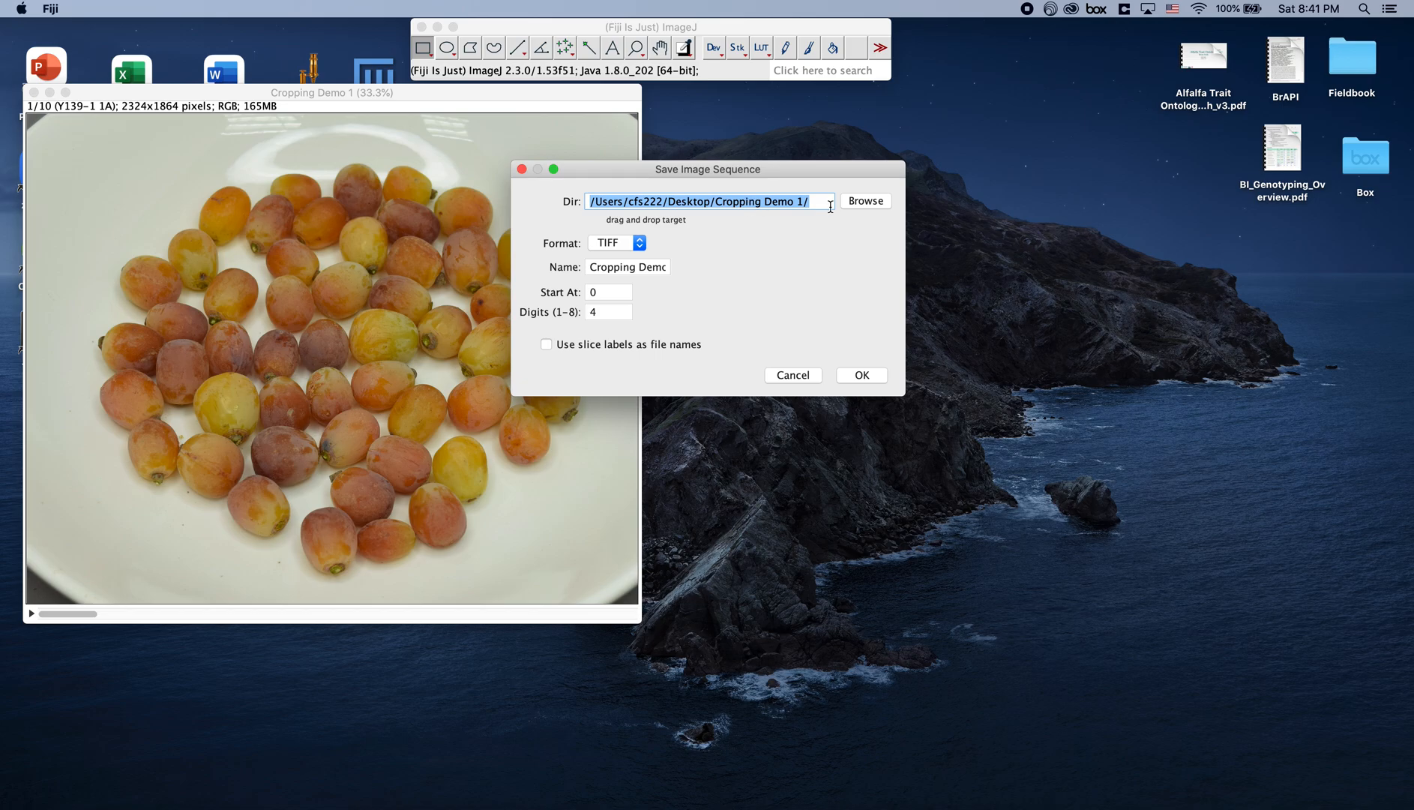
pyautogui.click(864, 200)
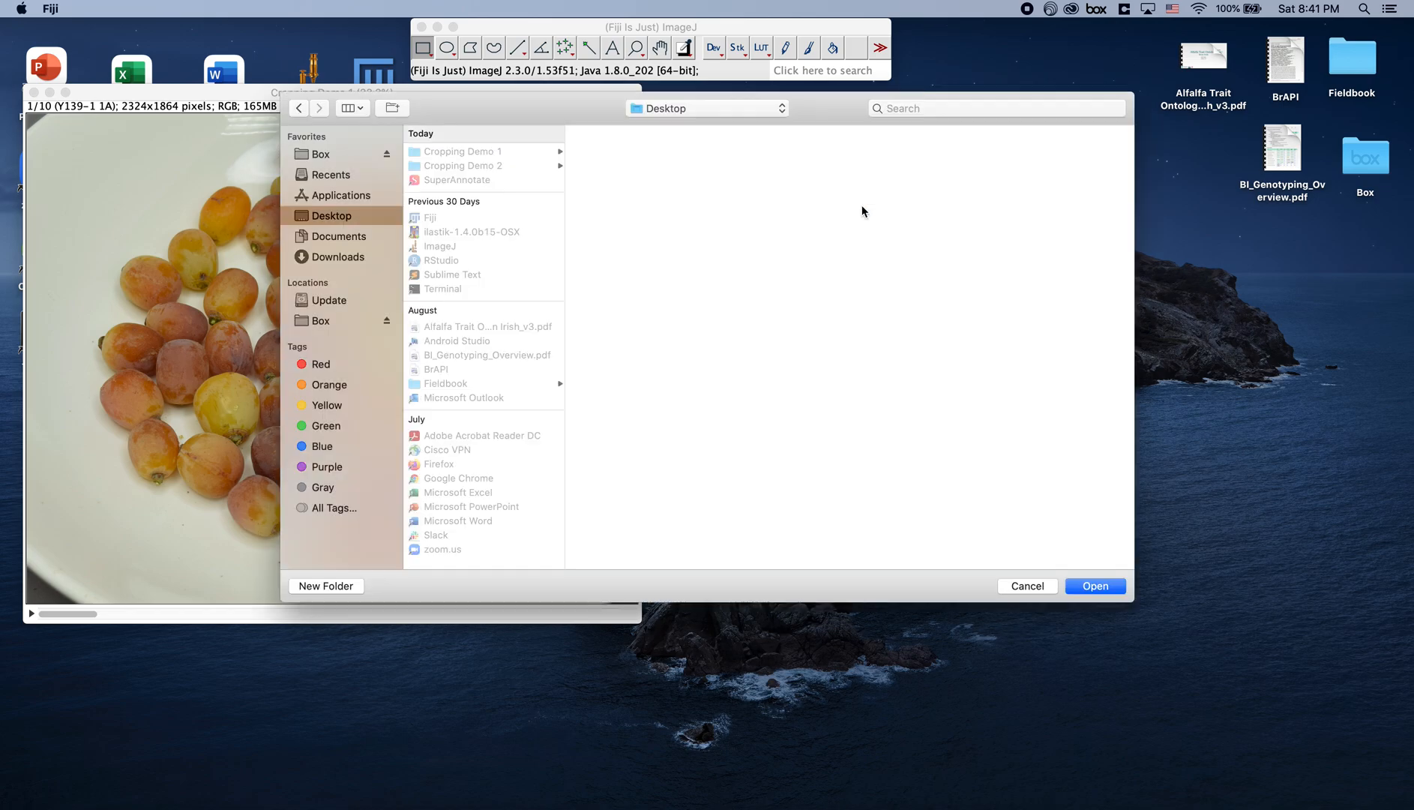
pyautogui.click(464, 150)
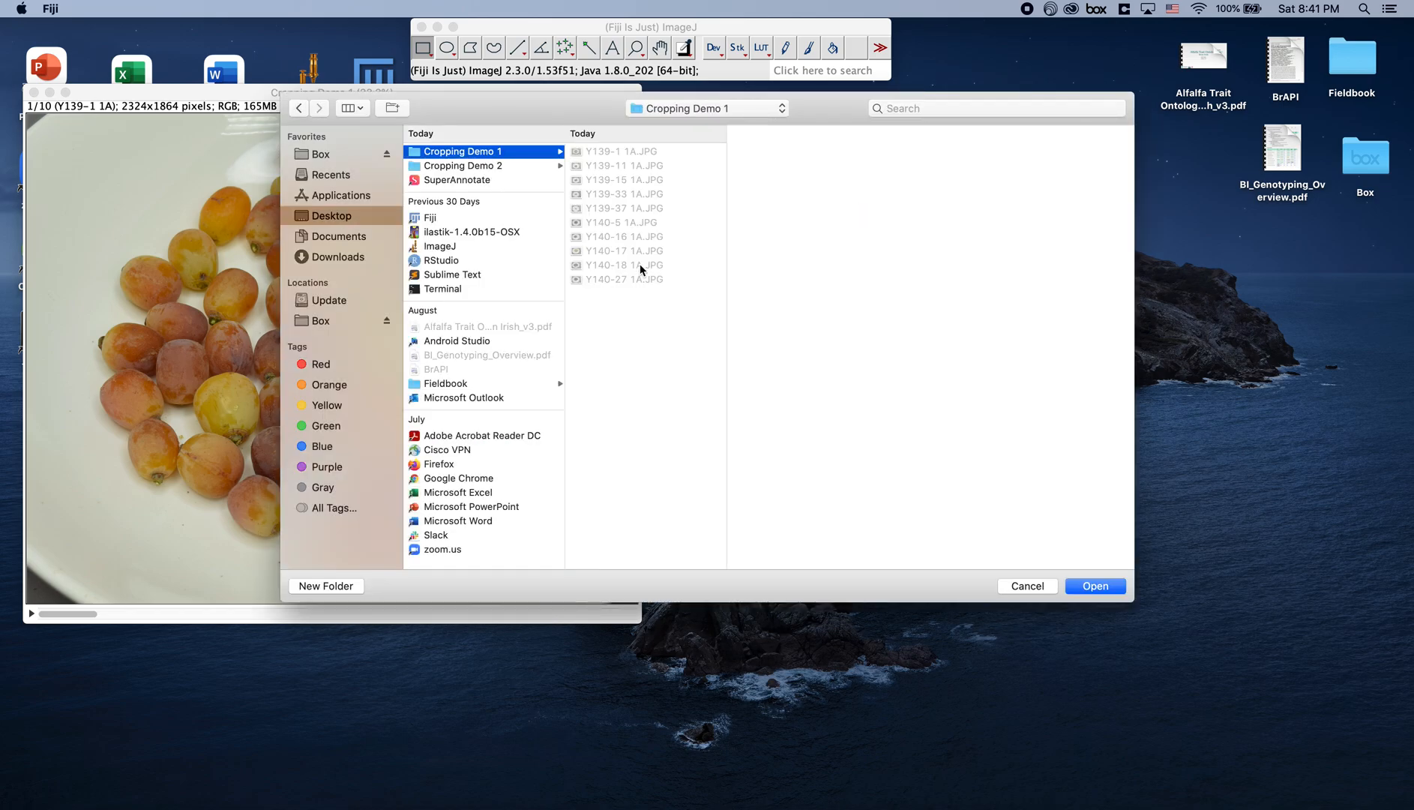
pyautogui.moveTo(646, 248)
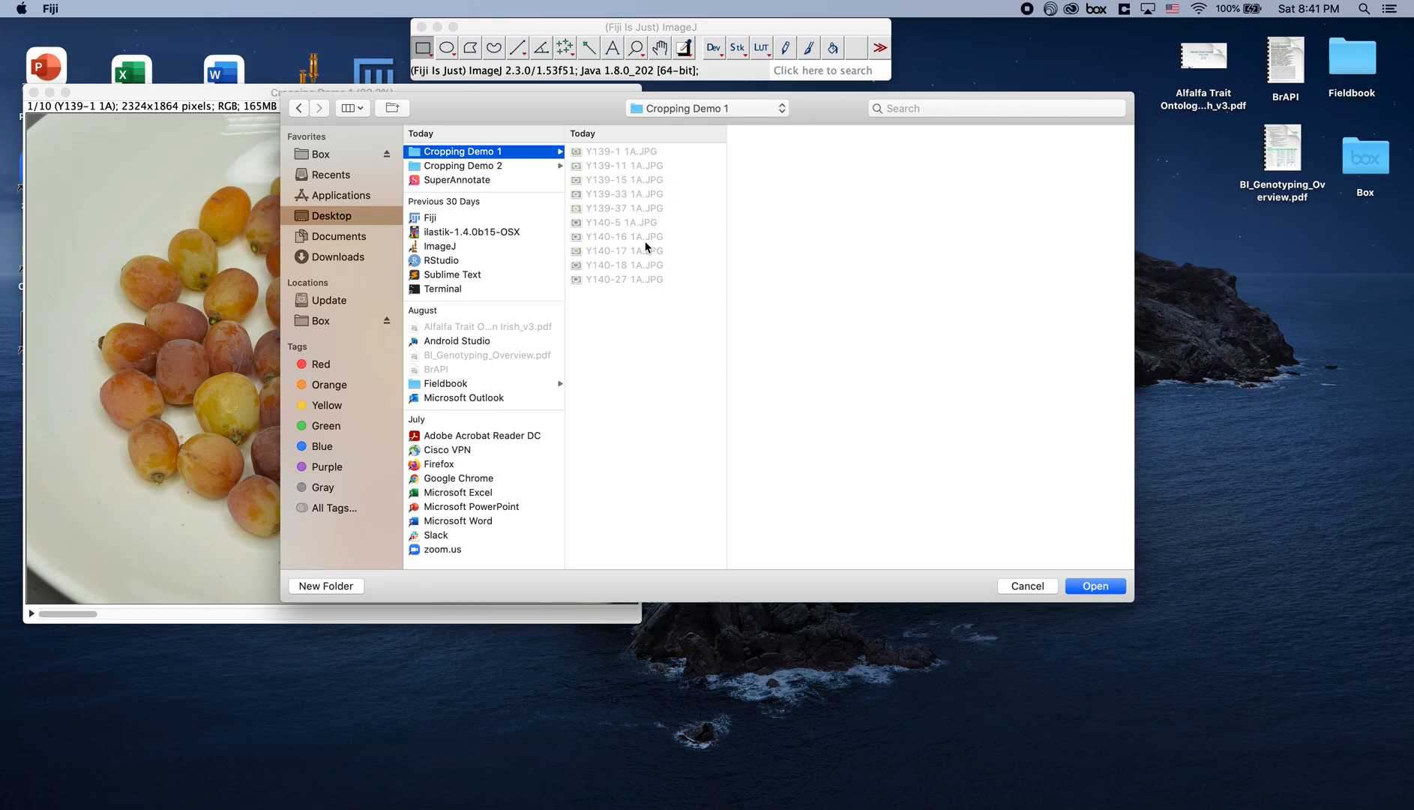
pyautogui.moveTo(594, 212)
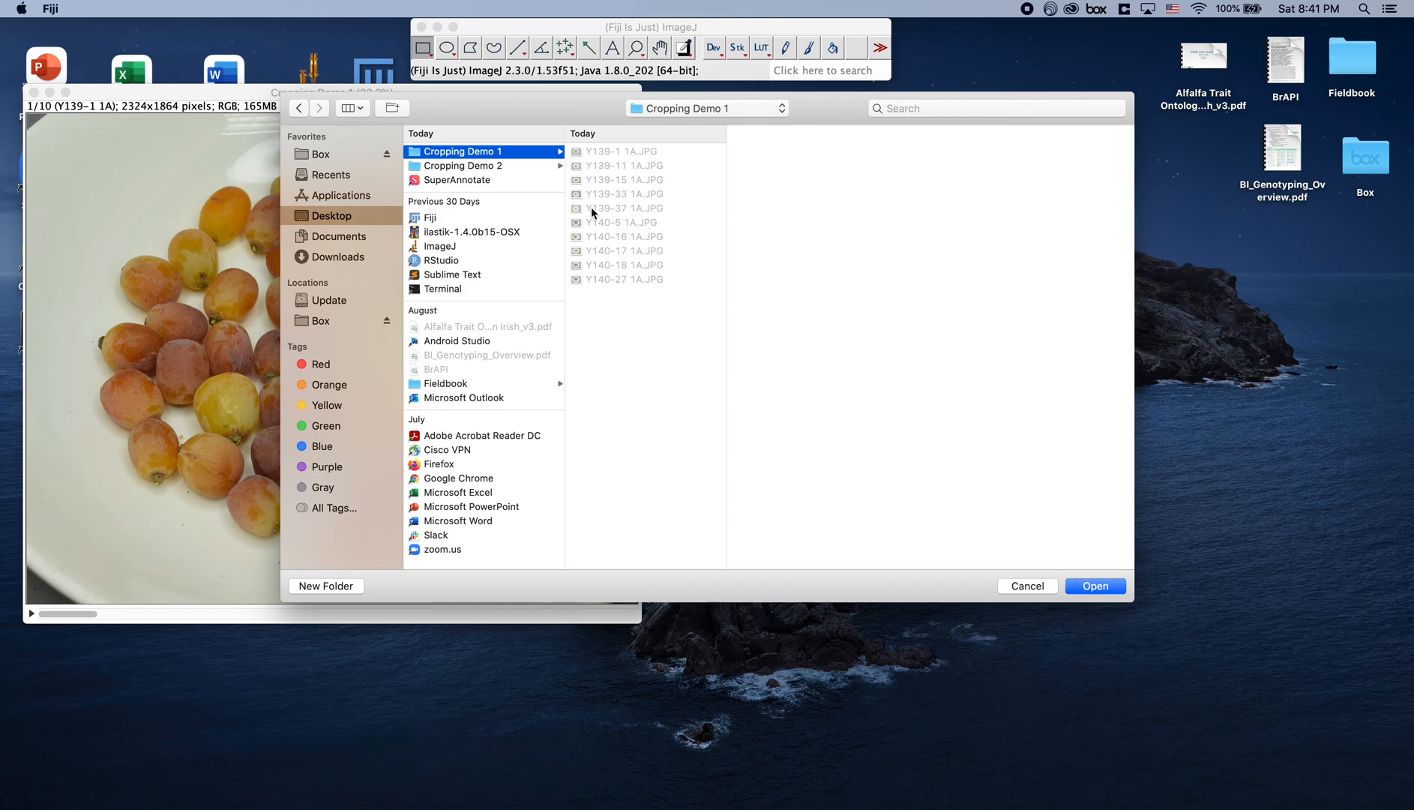
pyautogui.moveTo(551, 167)
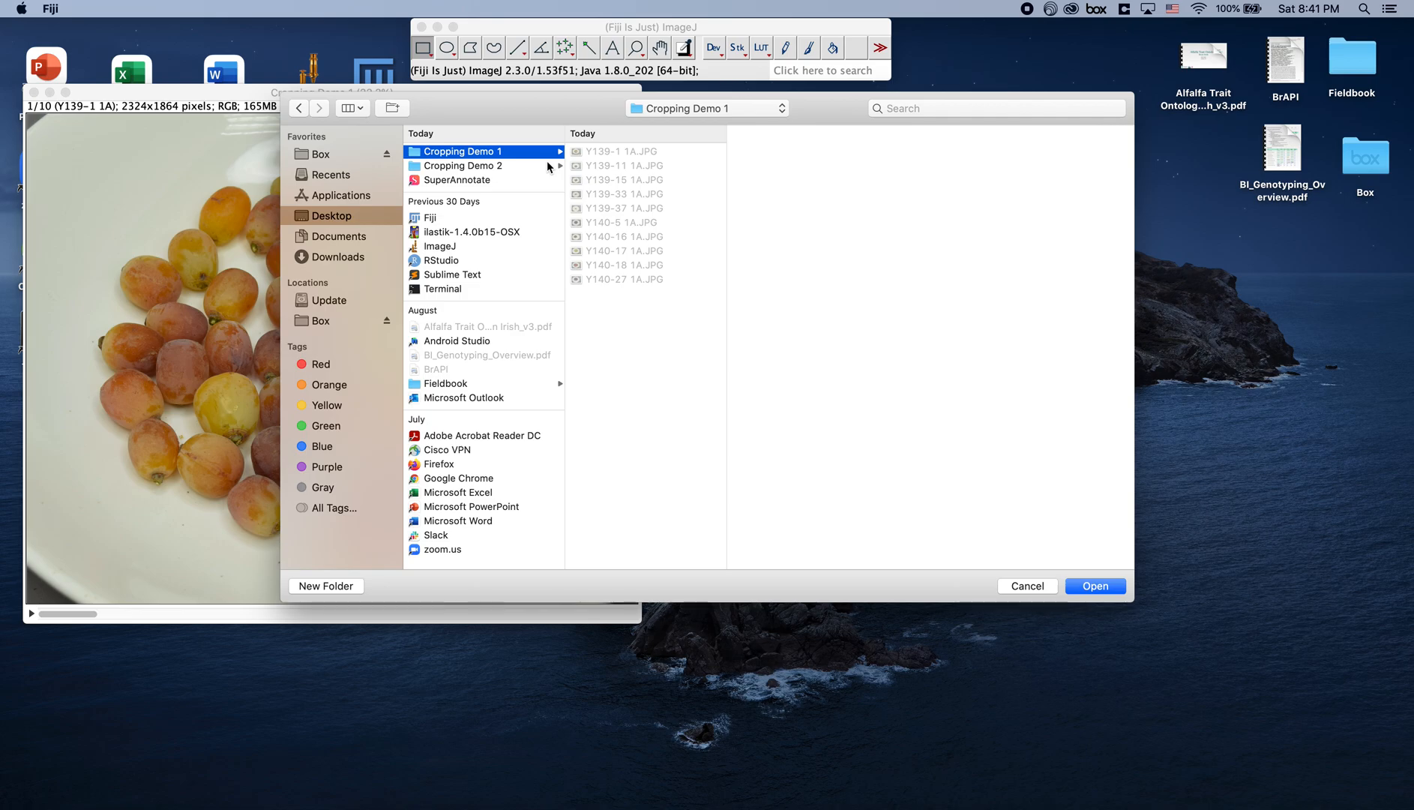
pyautogui.moveTo(670, 264)
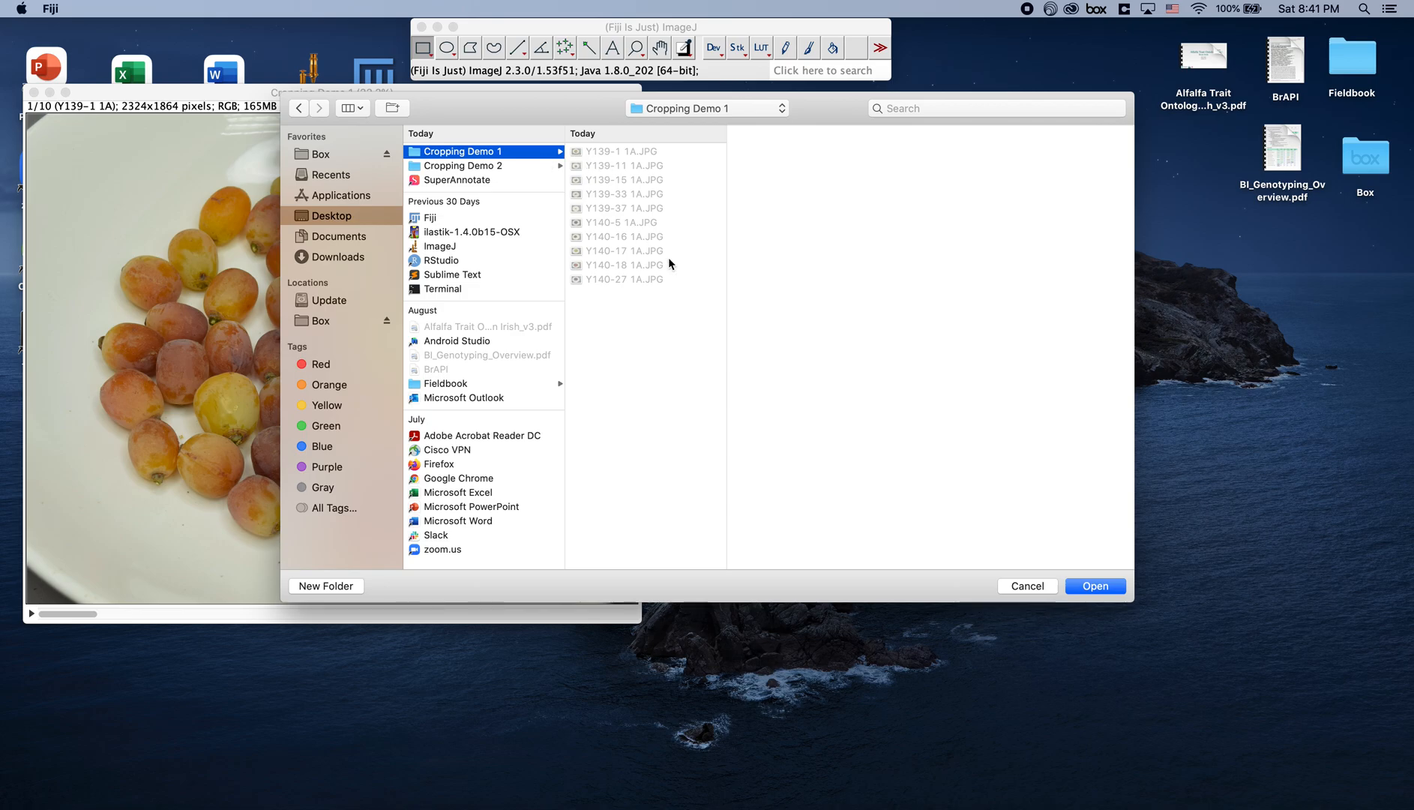
pyautogui.moveTo(657, 246)
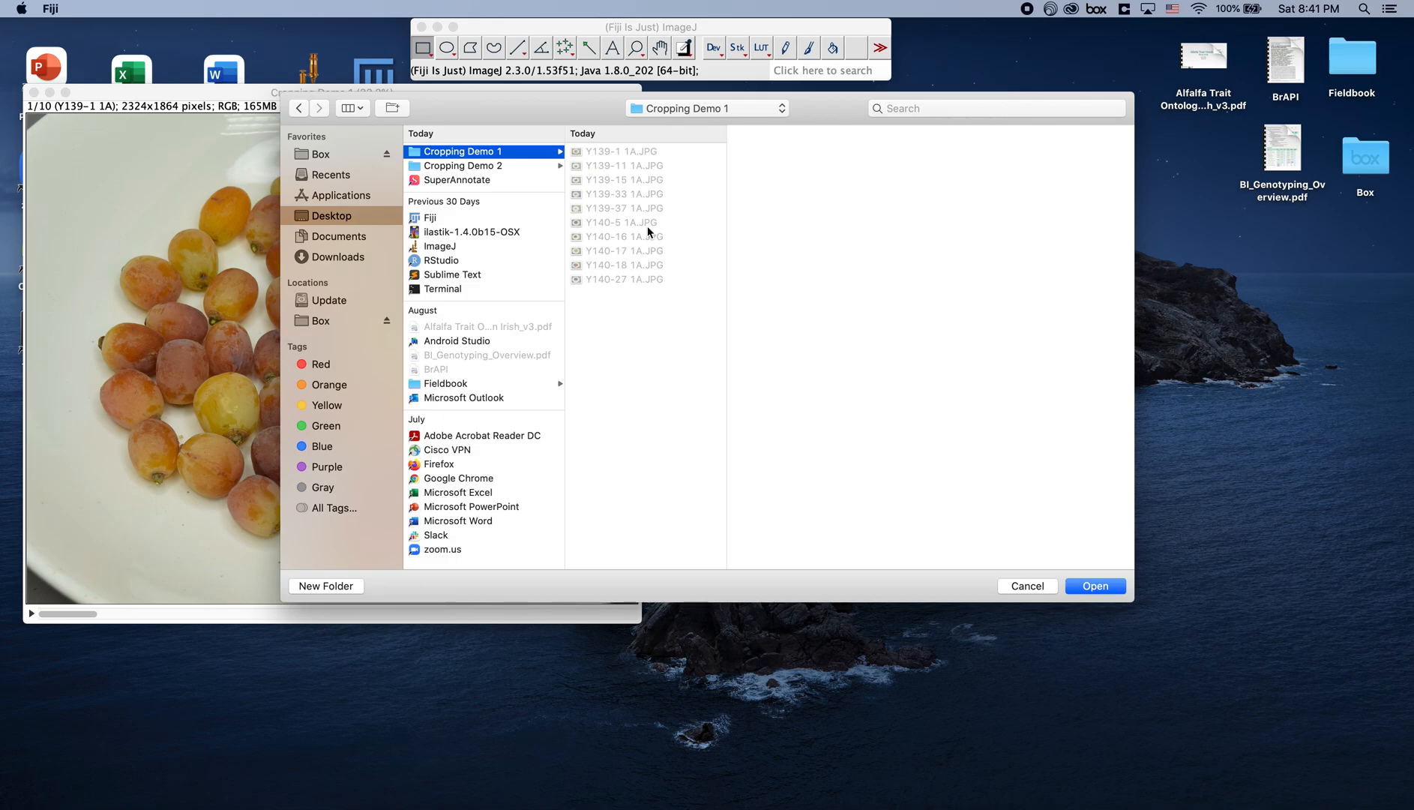
pyautogui.moveTo(573, 303)
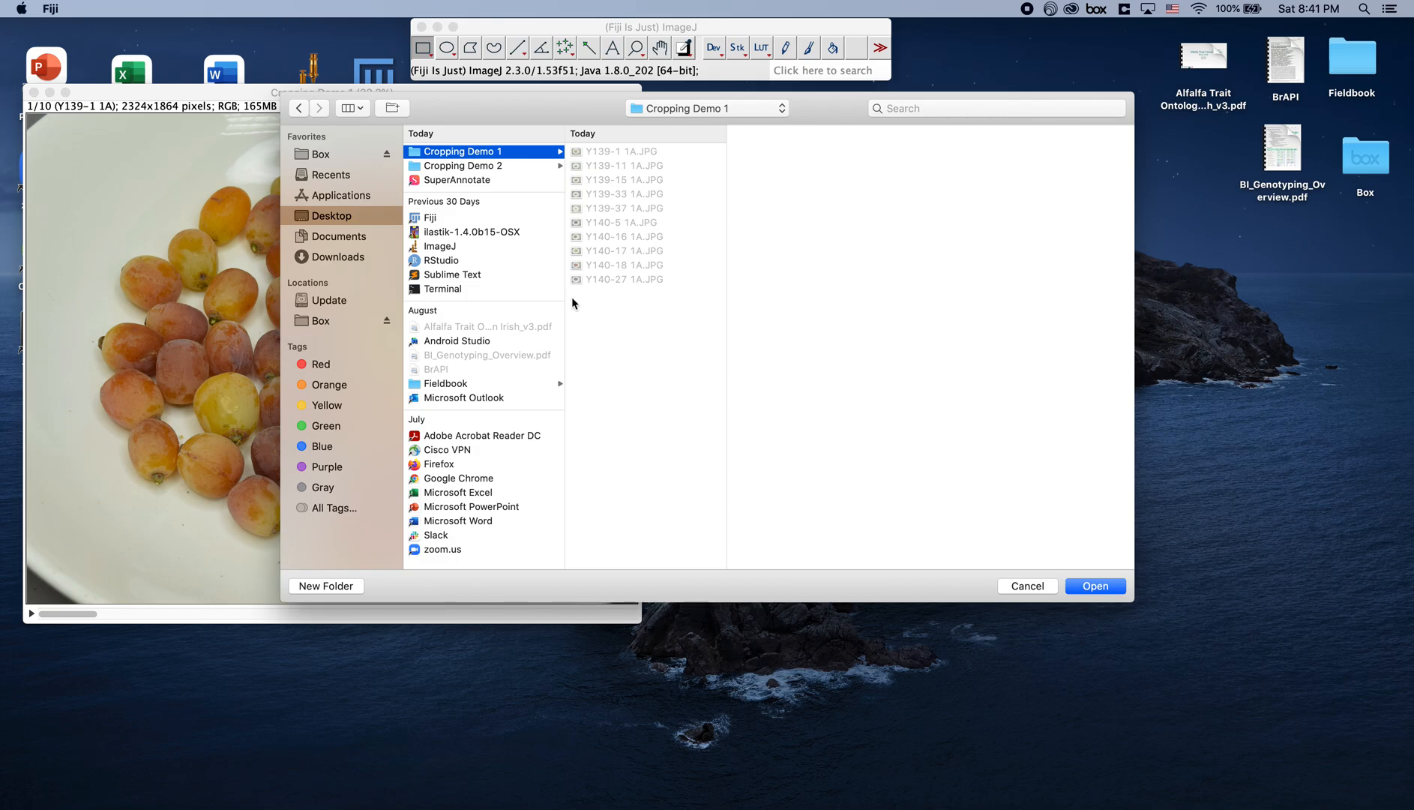
pyautogui.moveTo(637, 195)
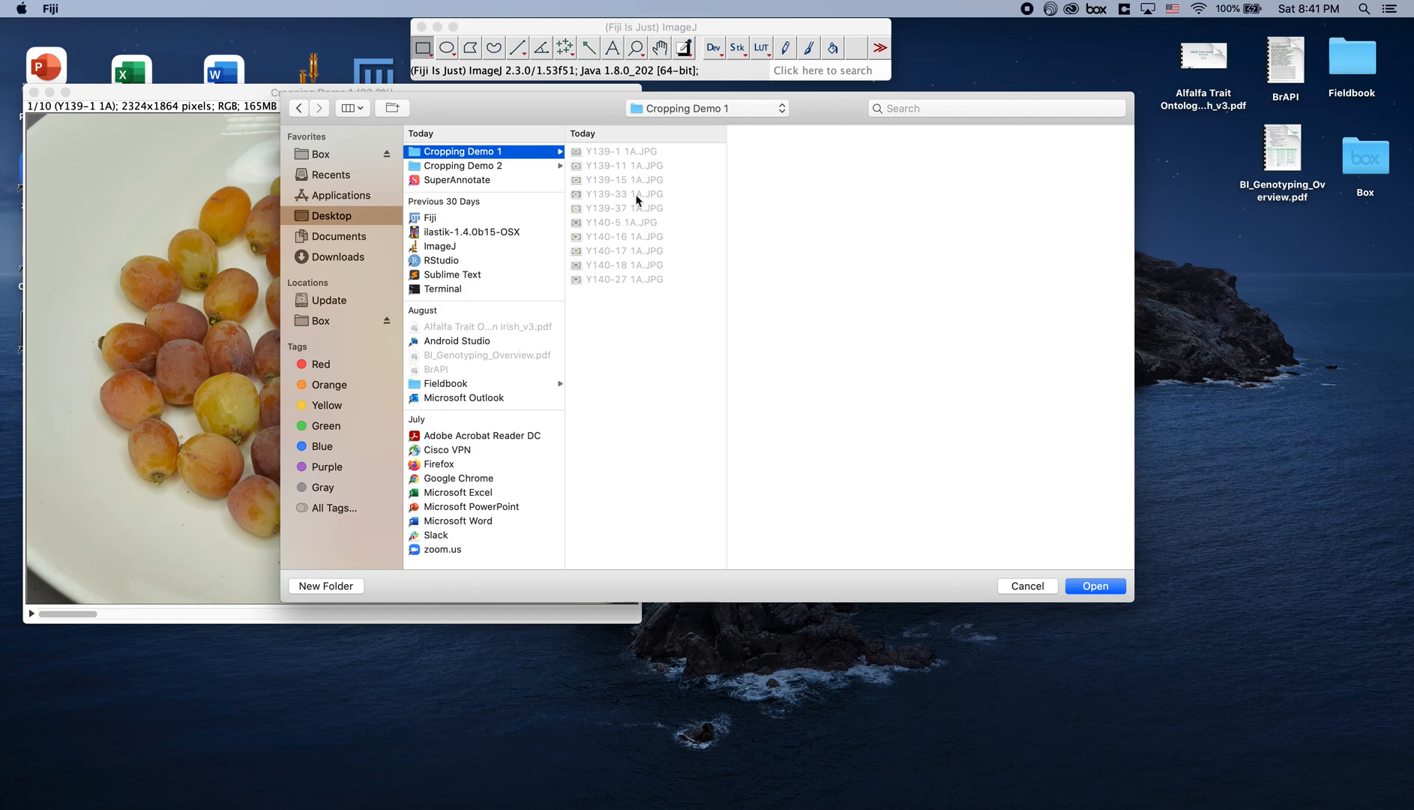
pyautogui.moveTo(1095, 585)
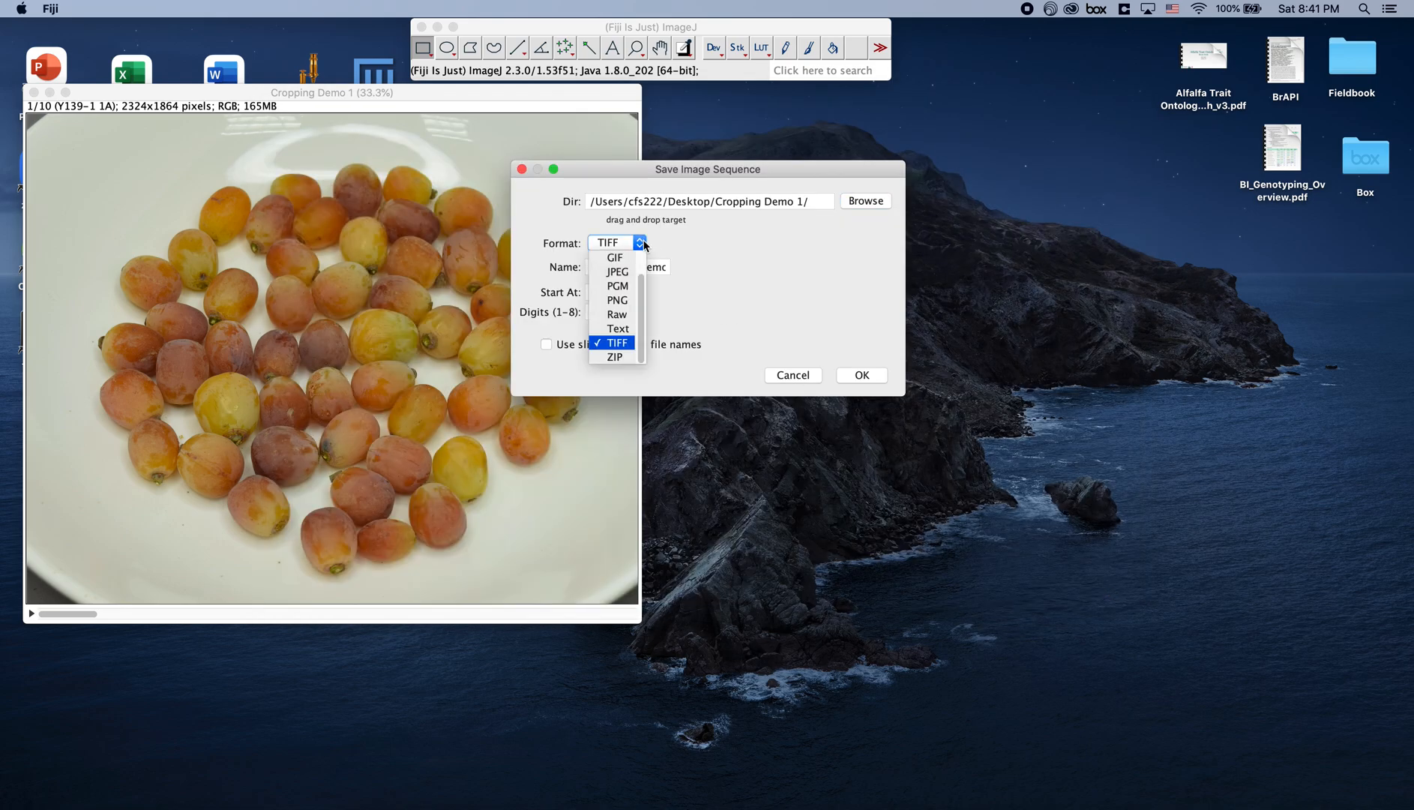
pyautogui.click(618, 271)
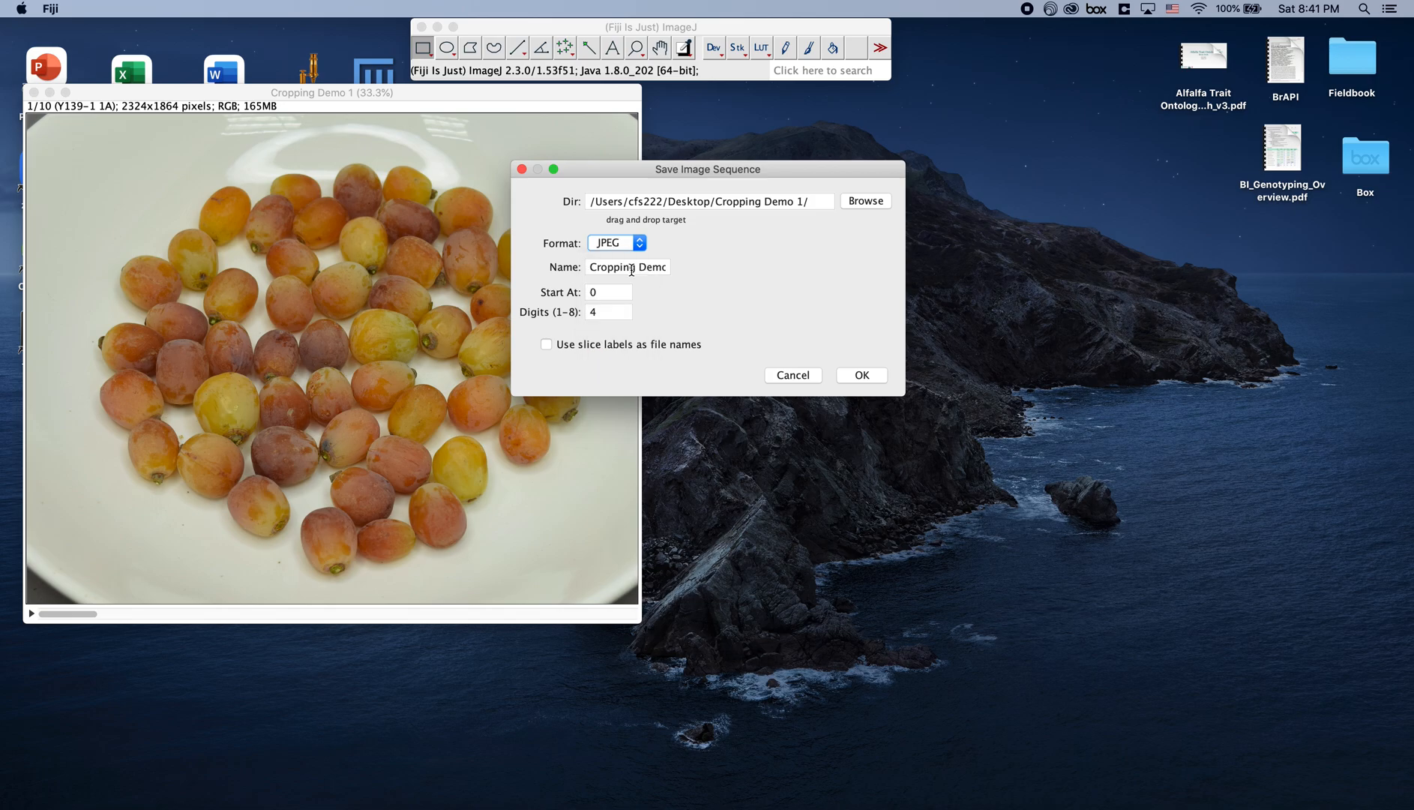
pyautogui.moveTo(567, 357)
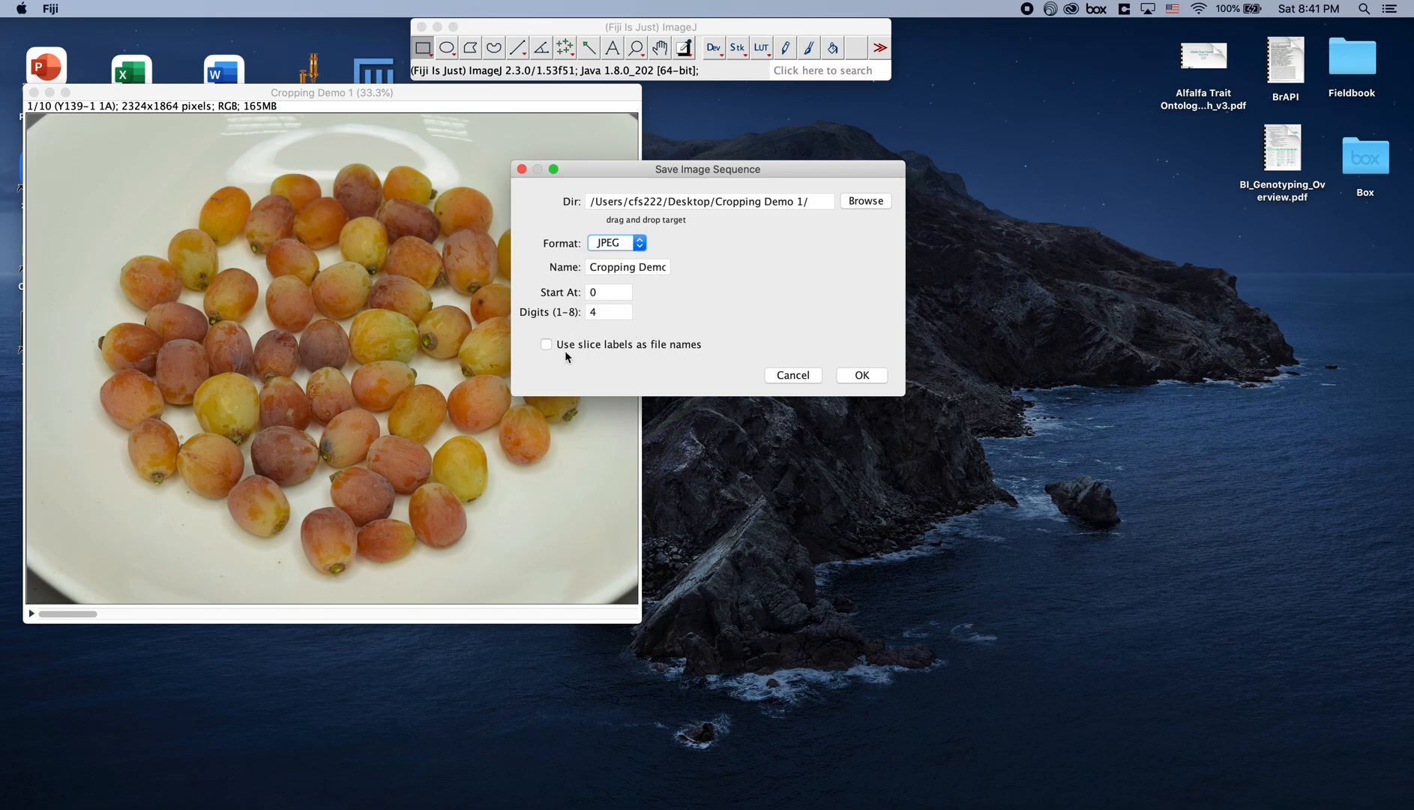
pyautogui.moveTo(591, 352)
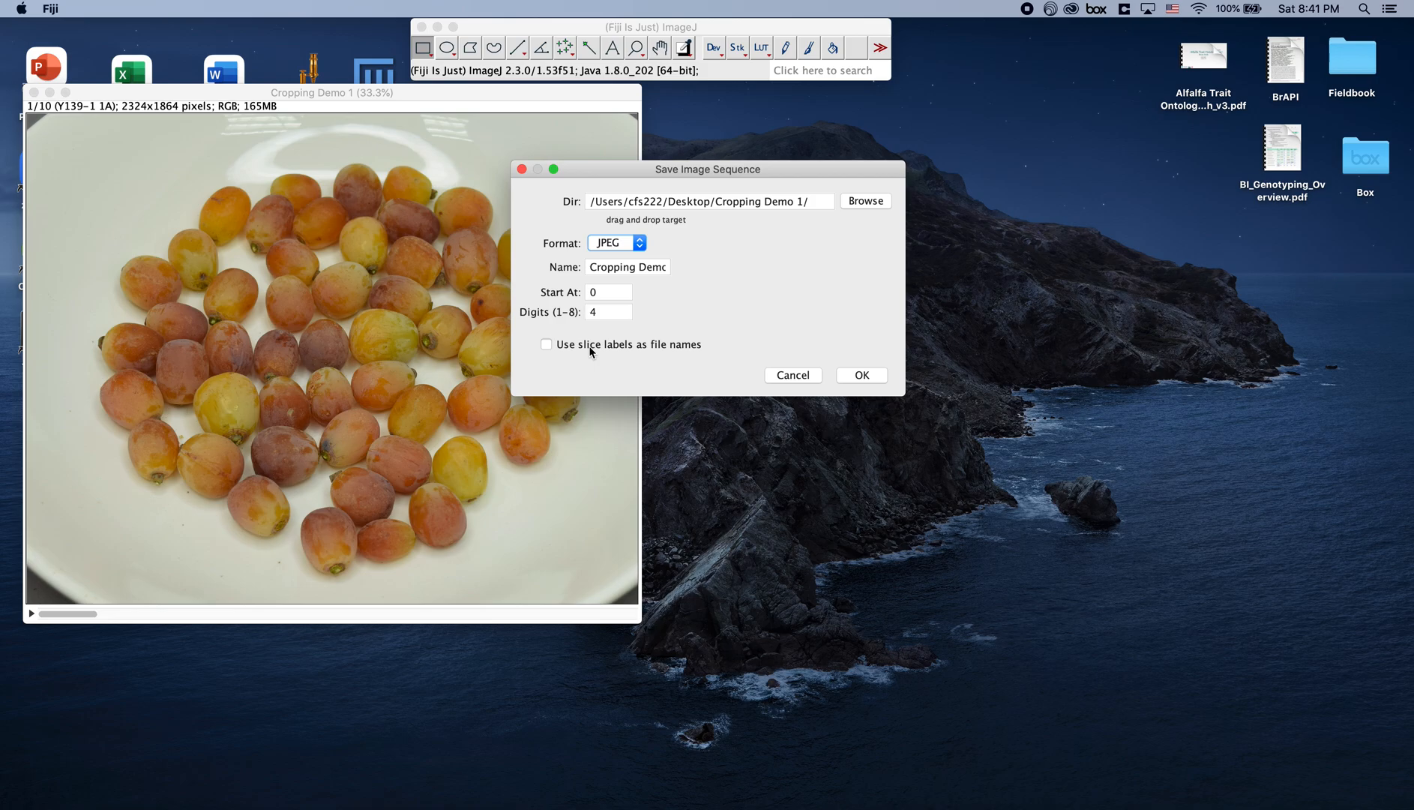
pyautogui.click(546, 345)
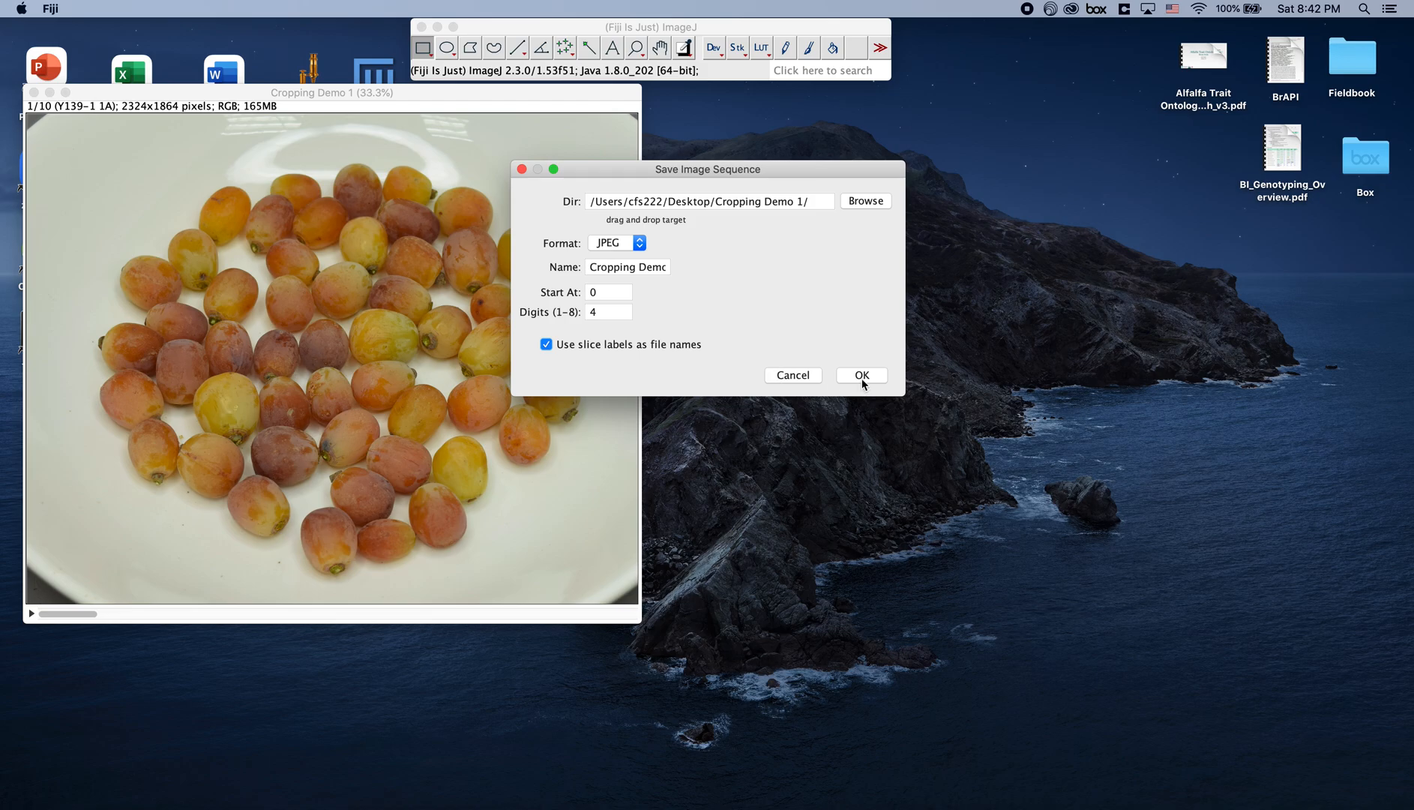
pyautogui.click(860, 375)
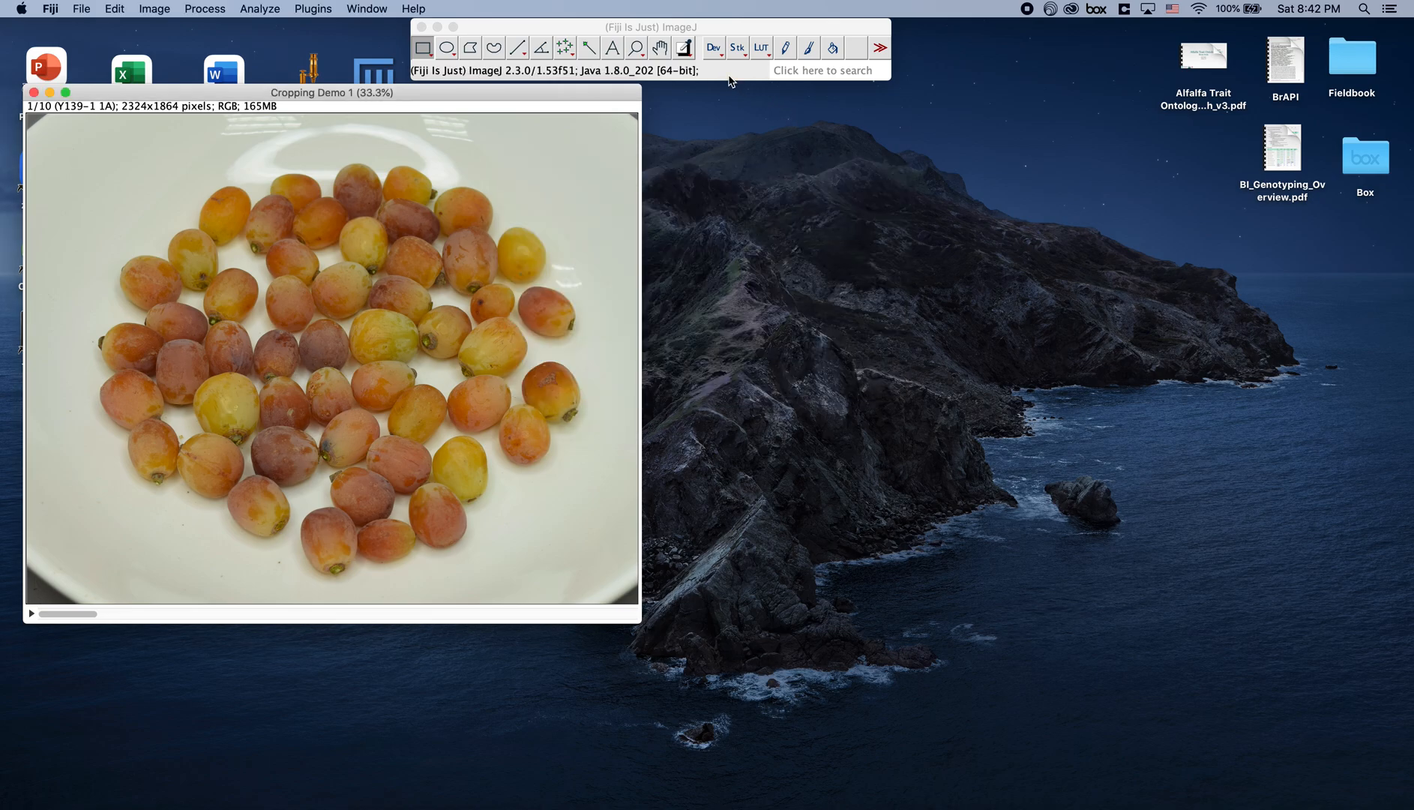
pyautogui.moveTo(718, 158)
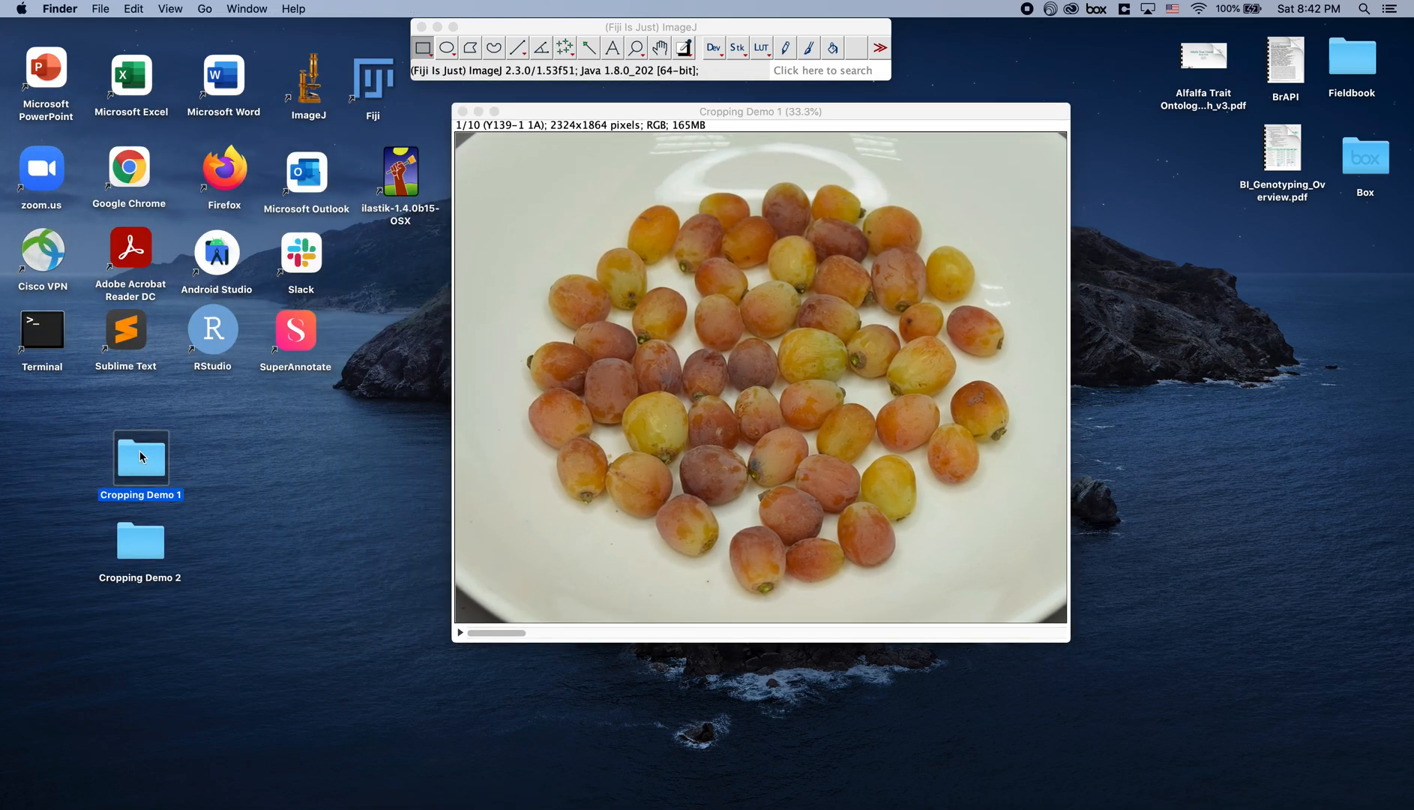
# - Browse the cropped photos in Cropping Demo 1, including Y140-17, then close the folder window
pyautogui.doubleClick(140, 458)
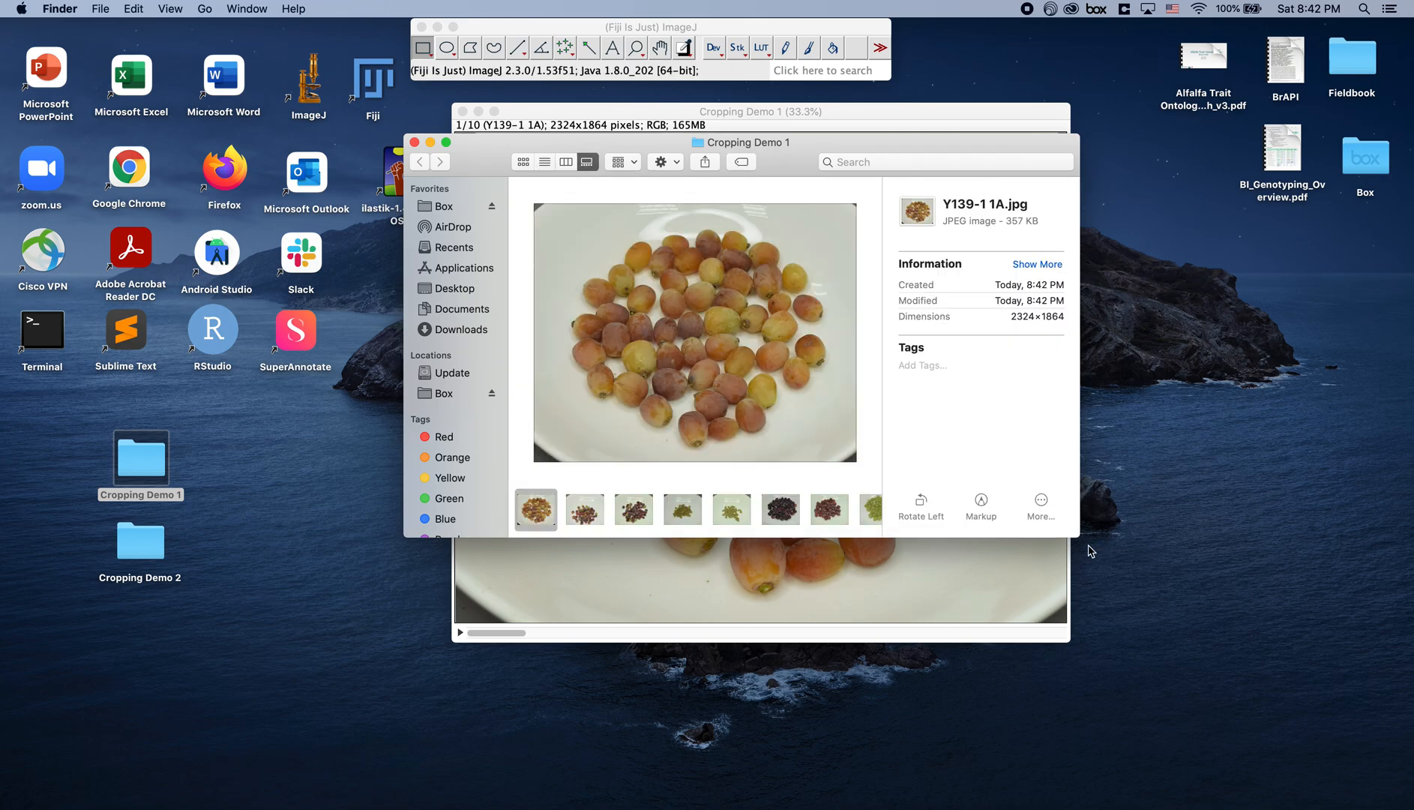
pyautogui.click(583, 510)
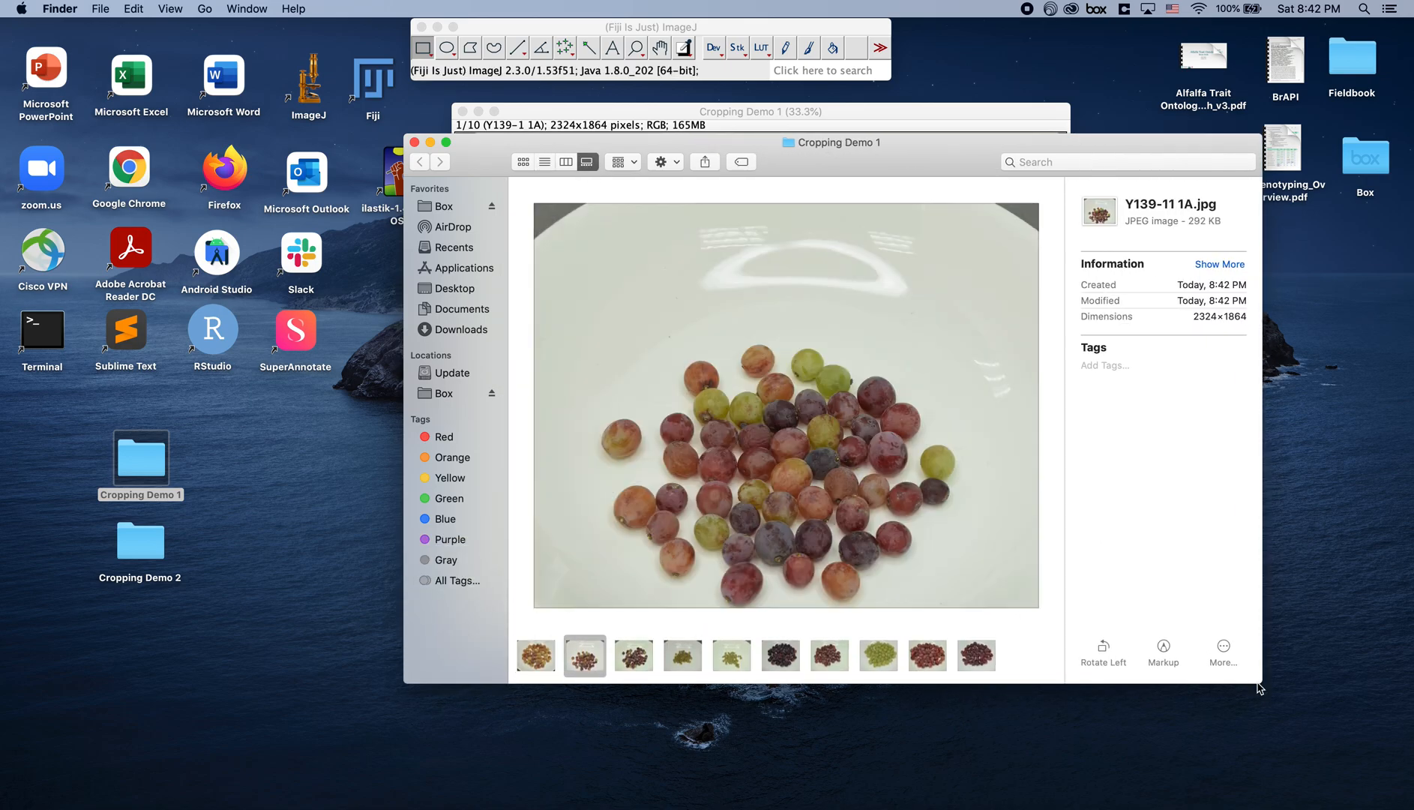
pyautogui.click(732, 655)
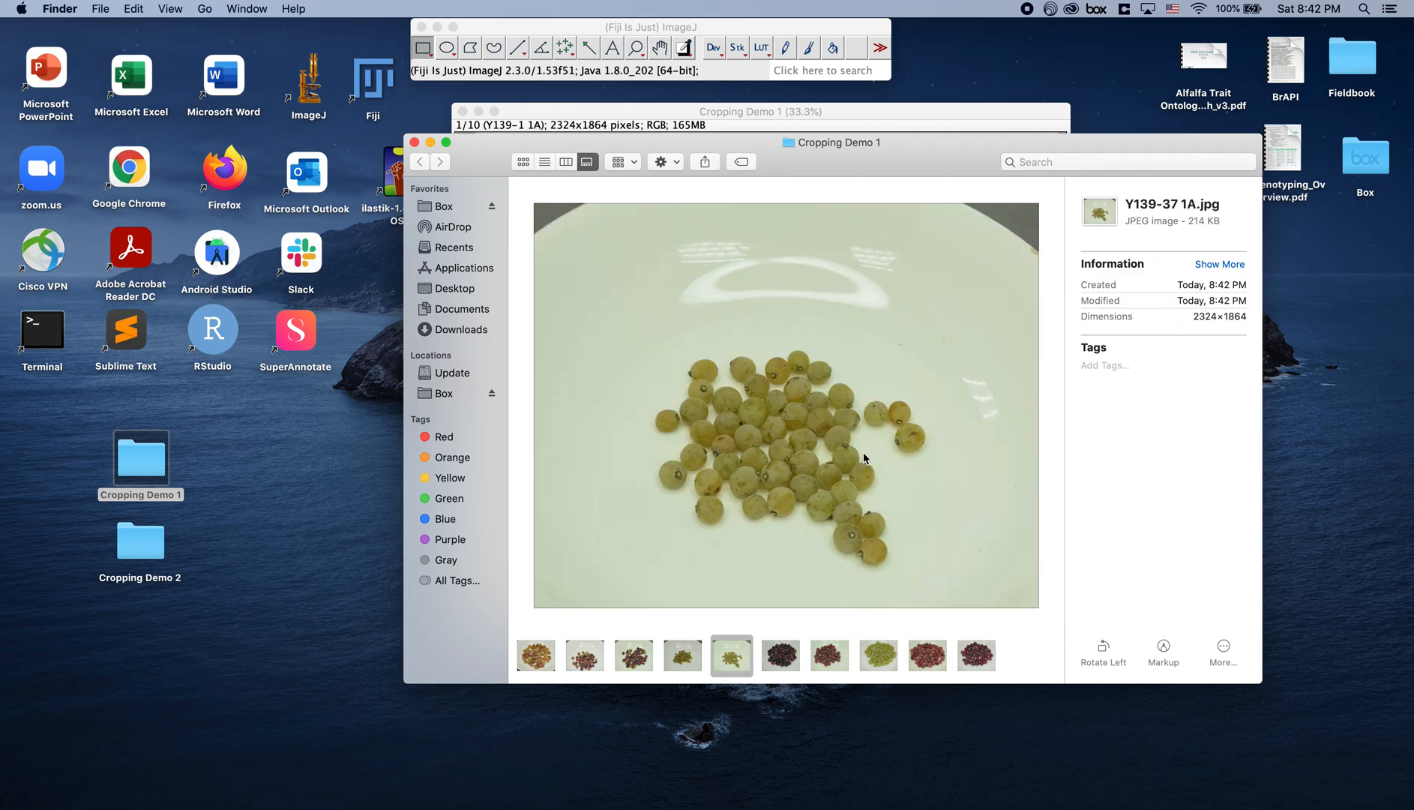
pyautogui.click(877, 655)
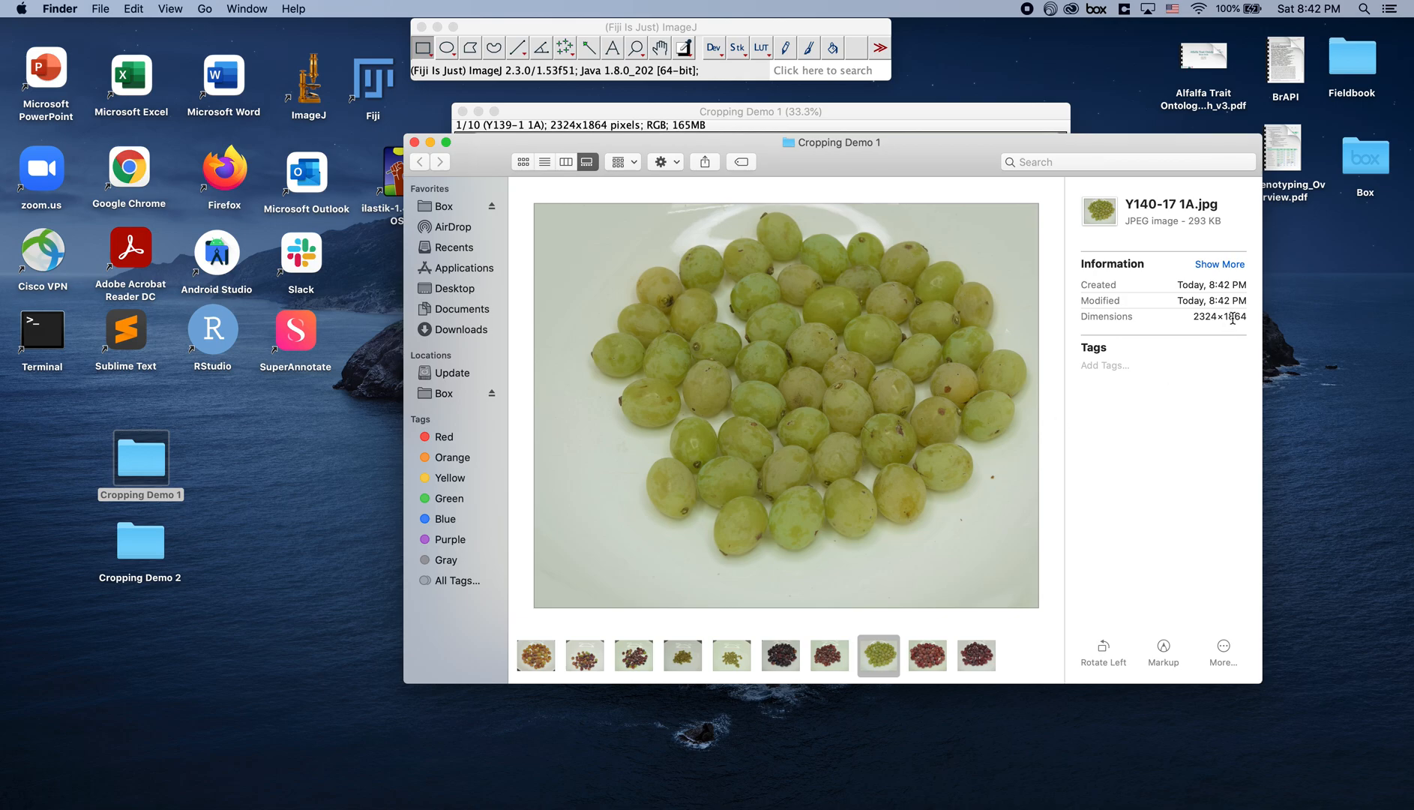
pyautogui.click(976, 656)
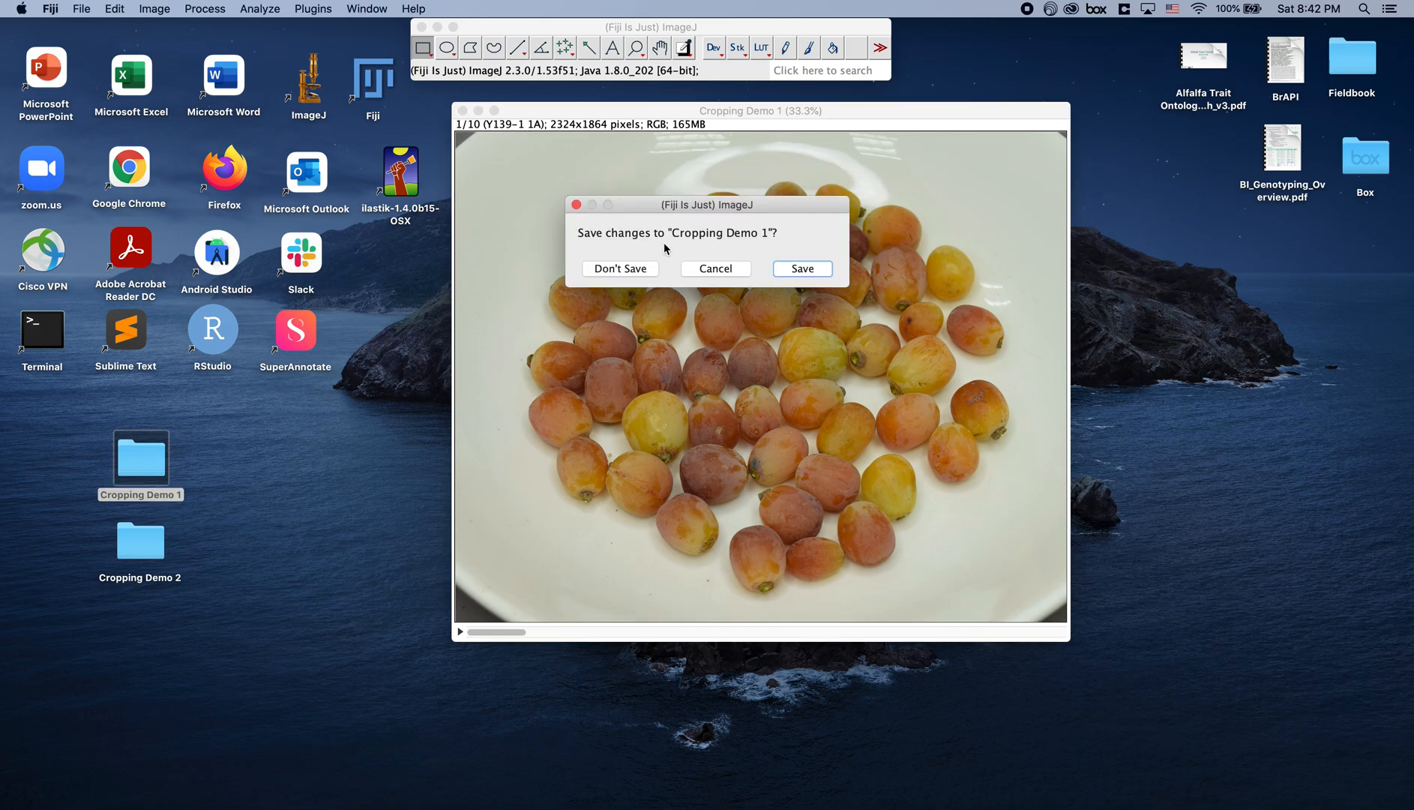
# - Choose Don't Save so the cropped stack closes without being saved again
pyautogui.click(620, 268)
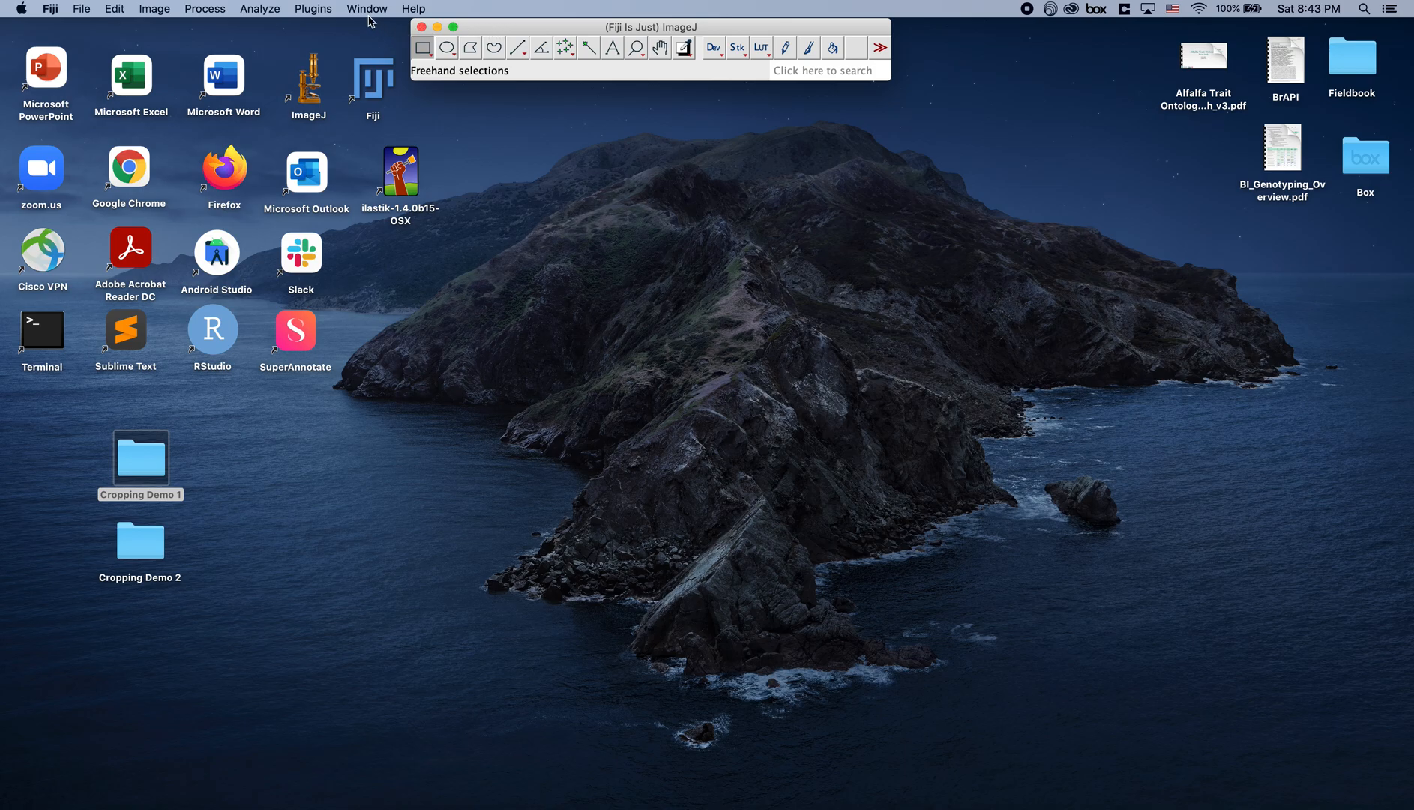
# - Run the Batch_Cropping_in_ImageJ macro from the Protocols/ImageJ folder
pyautogui.click(312, 8)
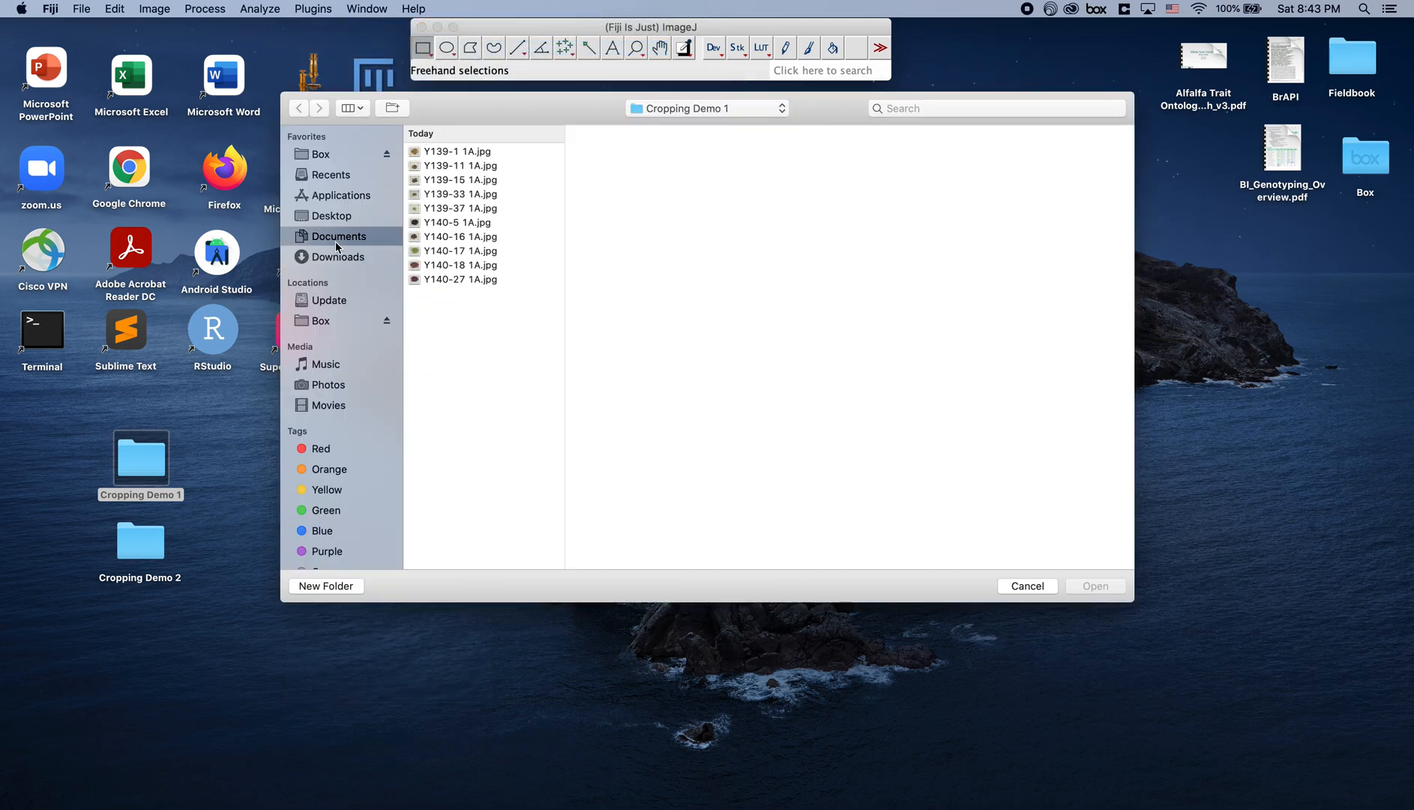
pyautogui.click(339, 236)
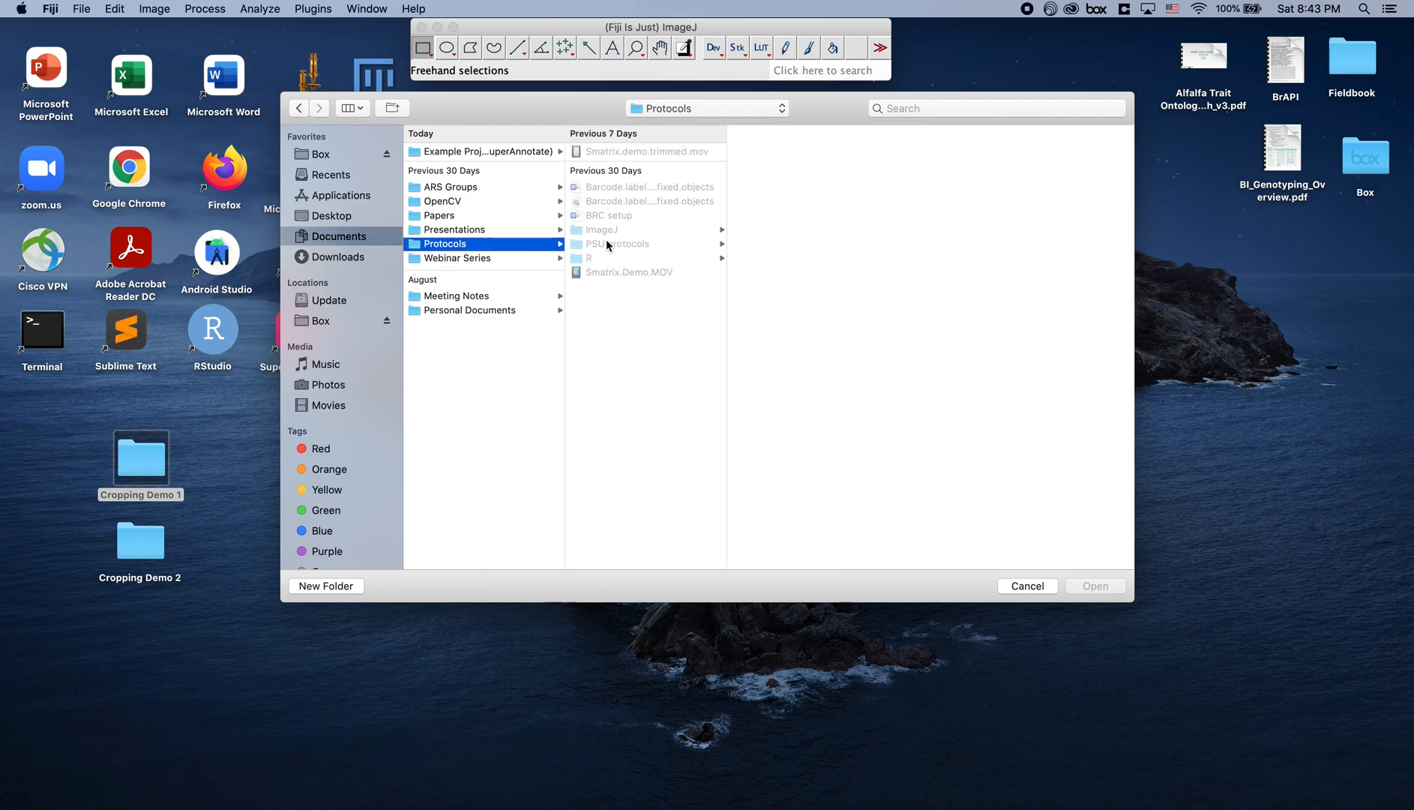
pyautogui.click(600, 230)
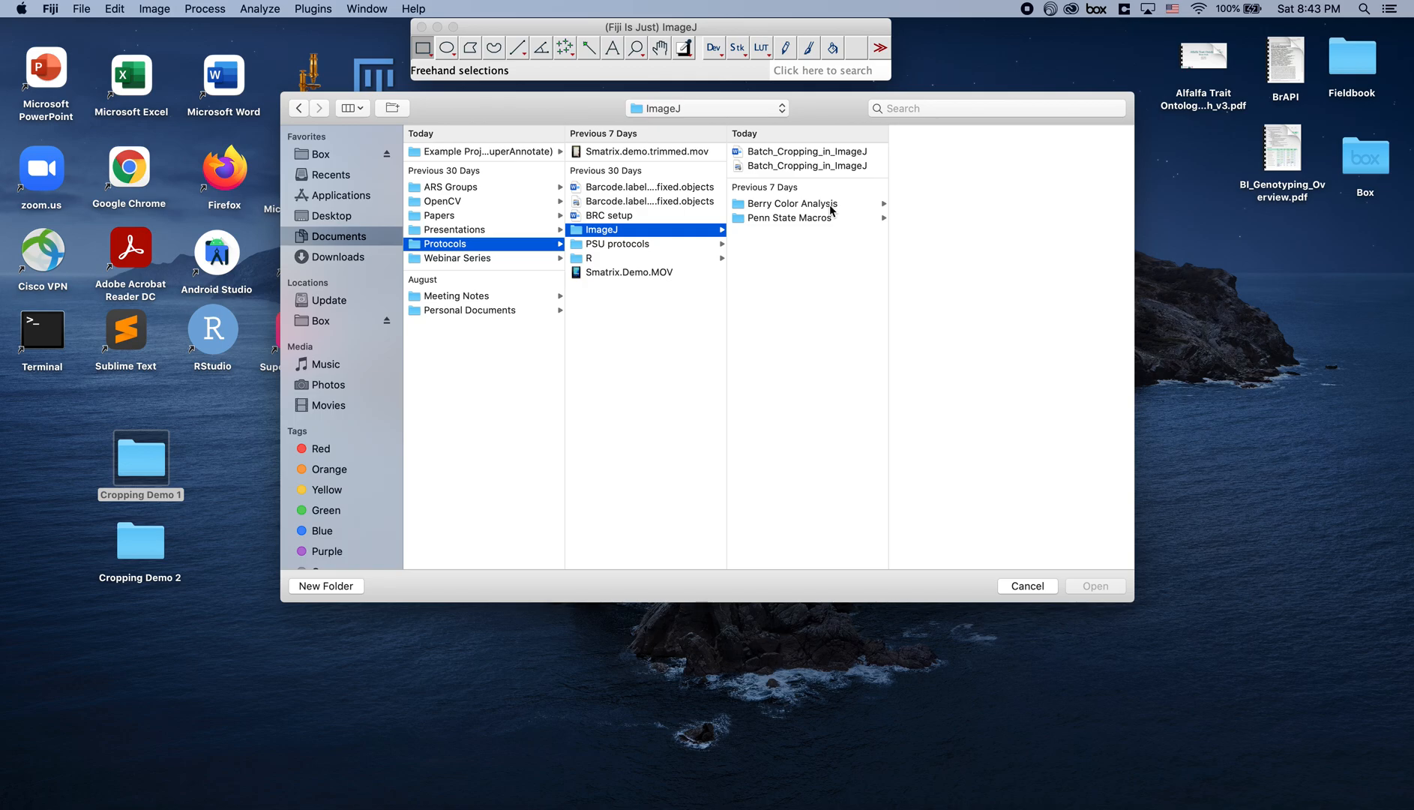
pyautogui.click(792, 202)
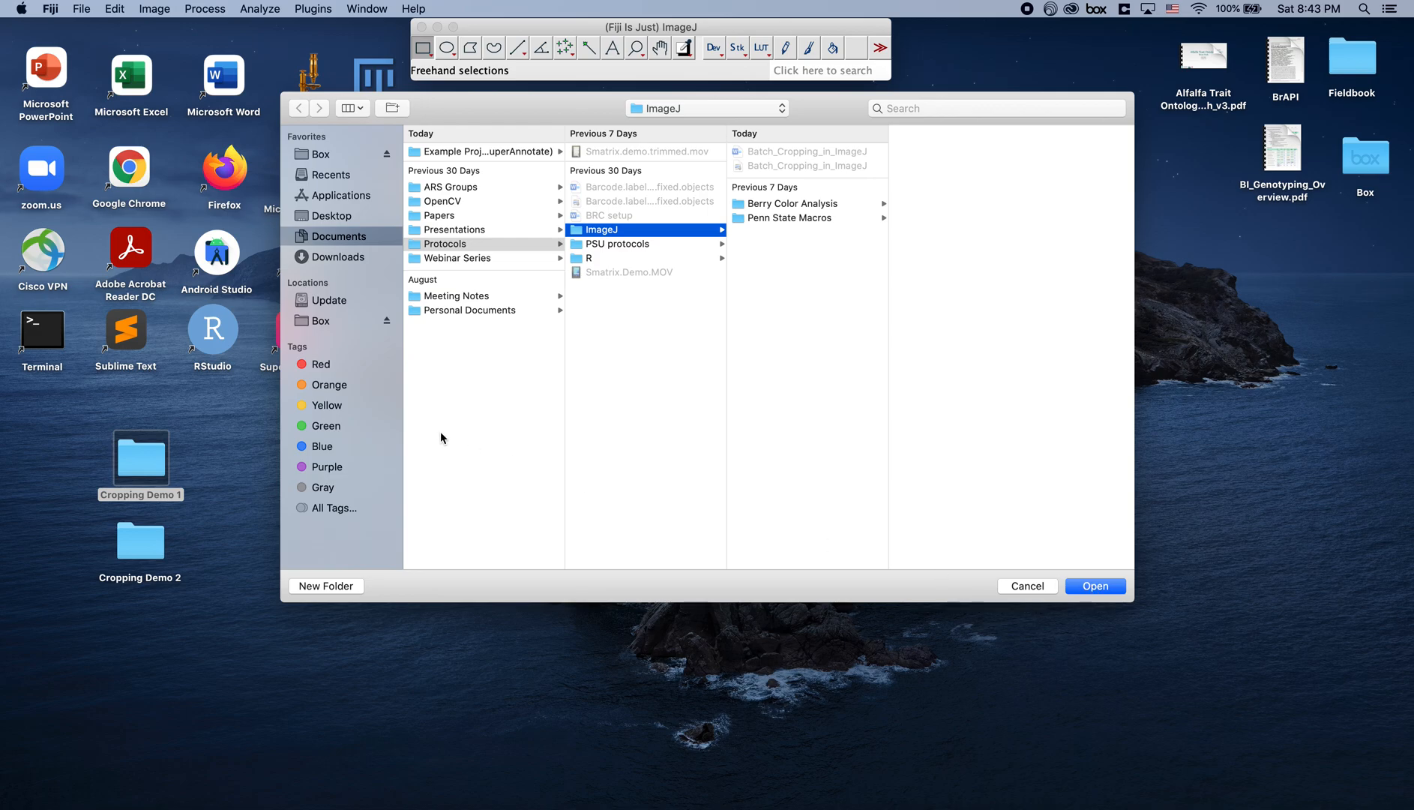
# - Choose Cropping Demo 2 on the Desktop as the folder the macro processes
pyautogui.click(331, 214)
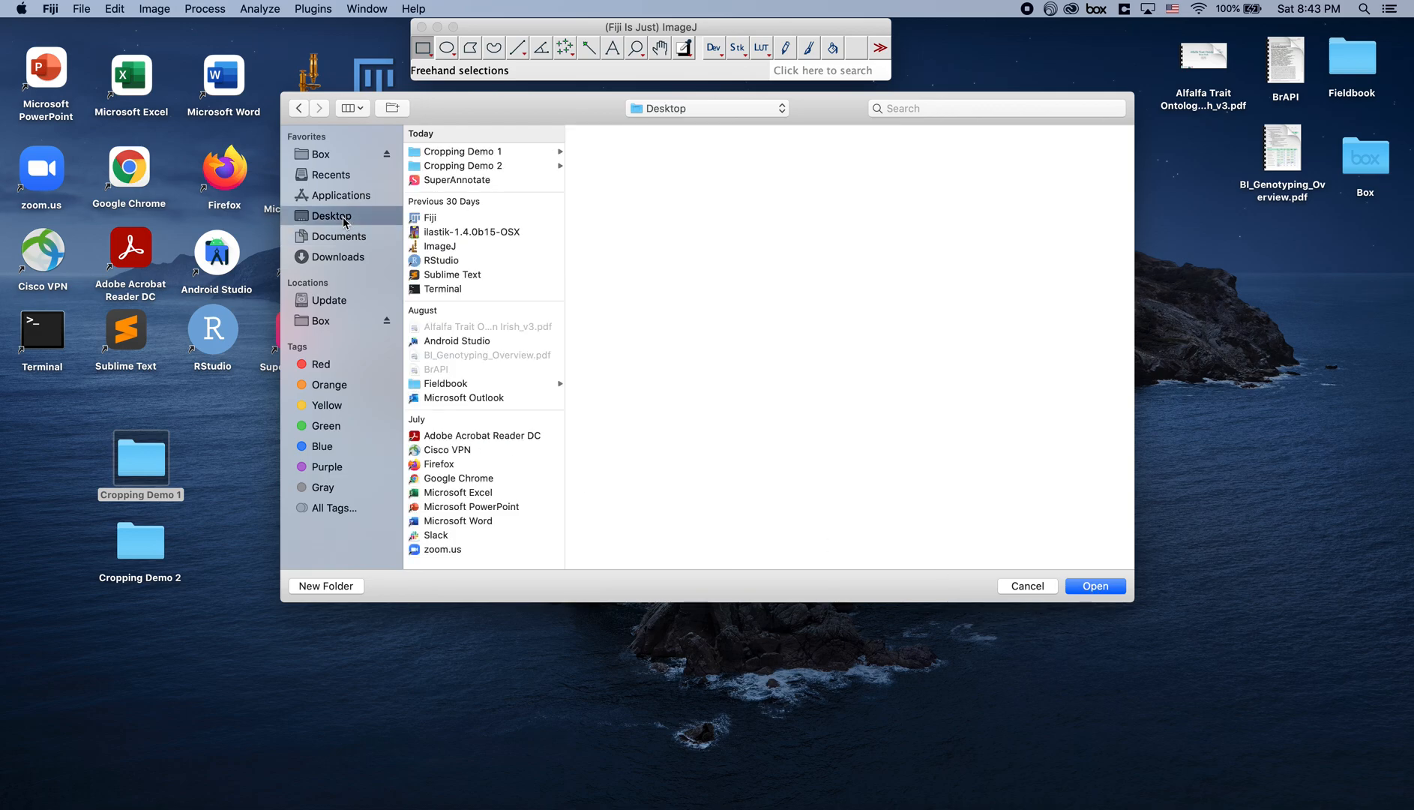
pyautogui.moveTo(434, 193)
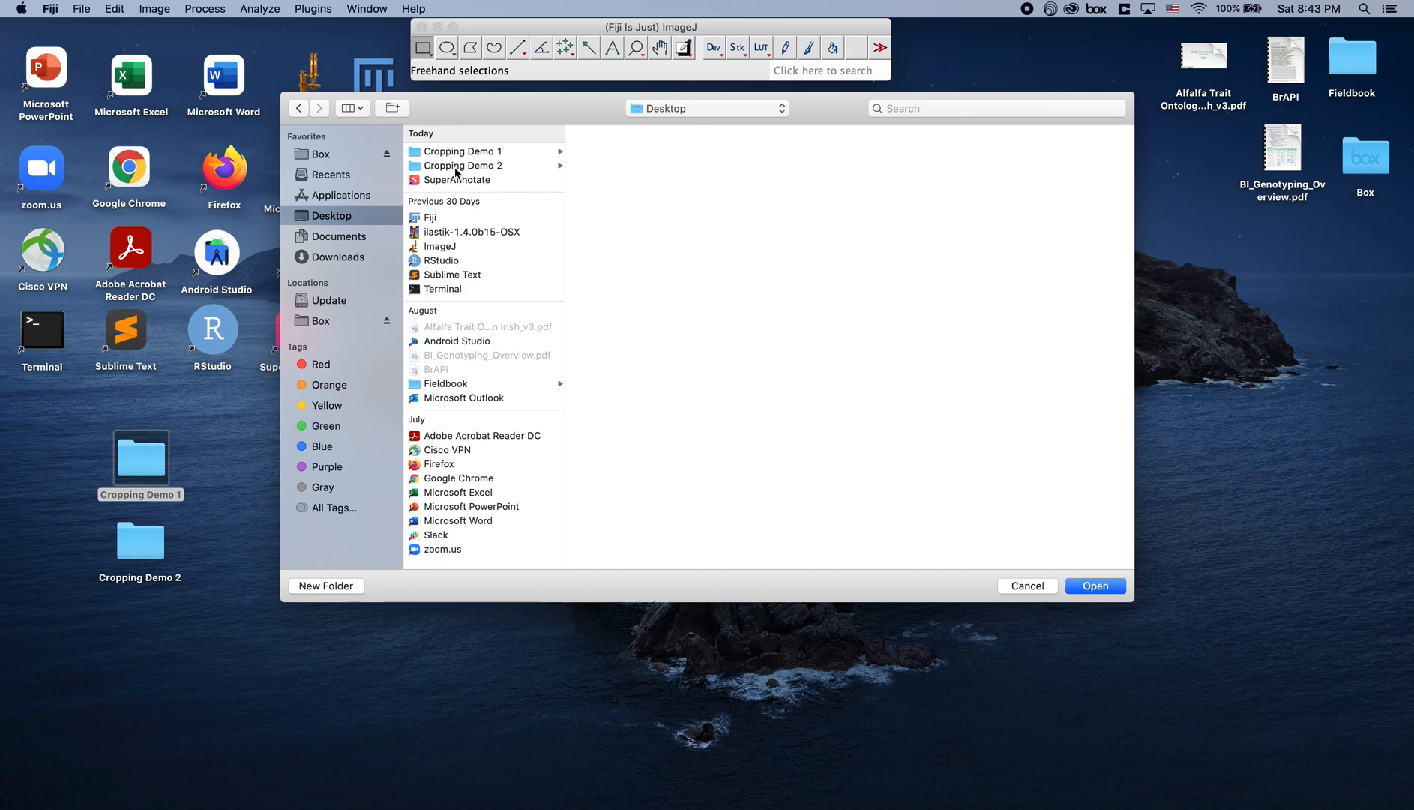
pyautogui.click(465, 167)
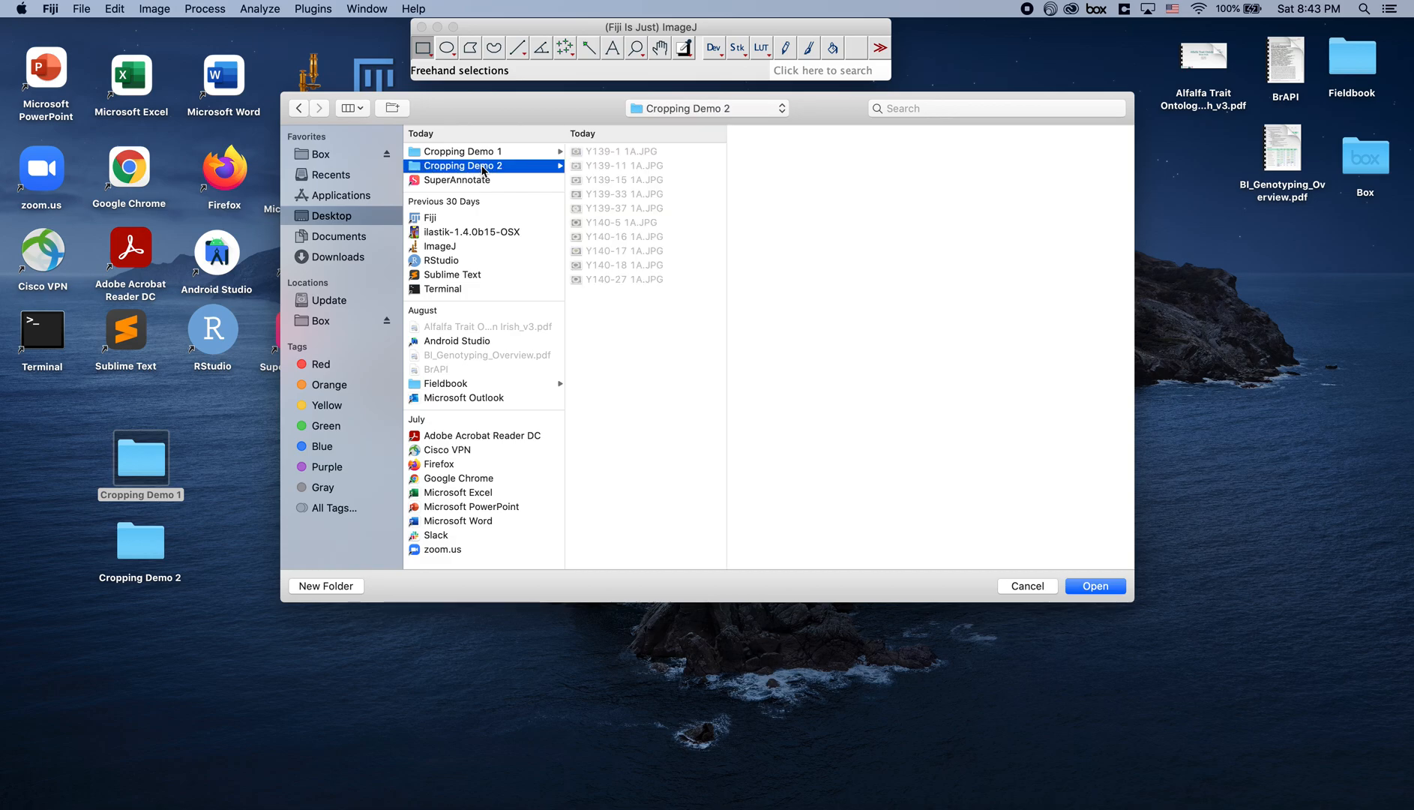
pyautogui.moveTo(601, 376)
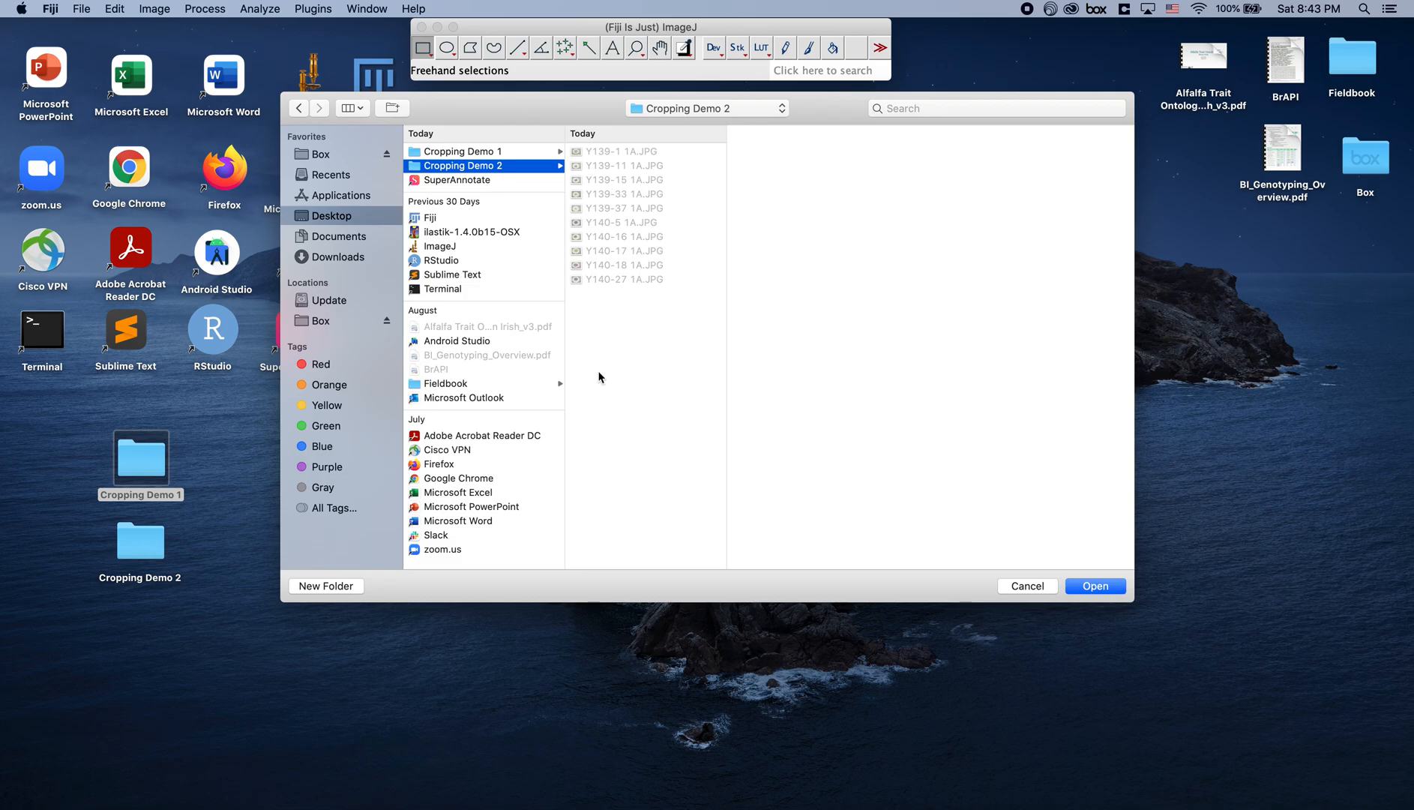
pyautogui.moveTo(630, 257)
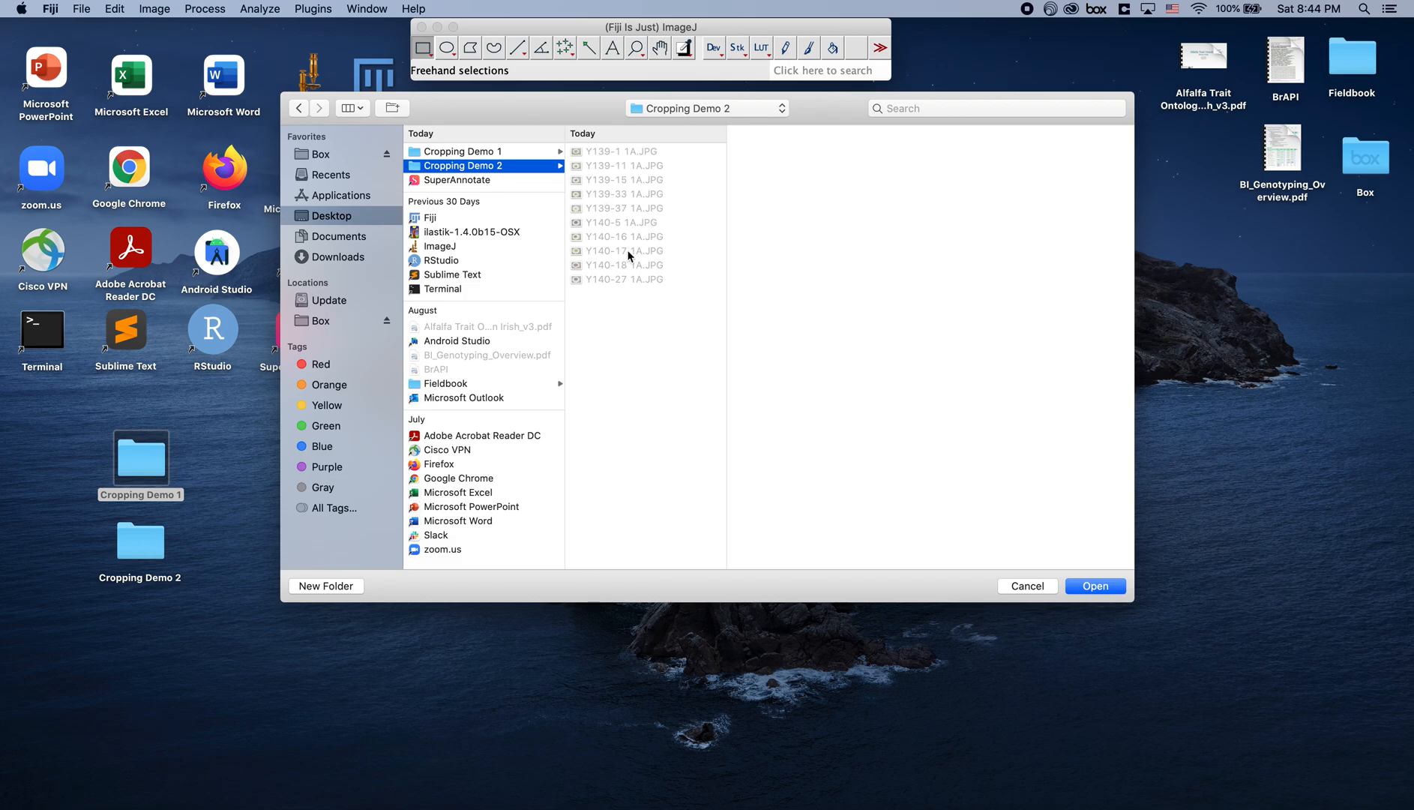
pyautogui.moveTo(585, 275)
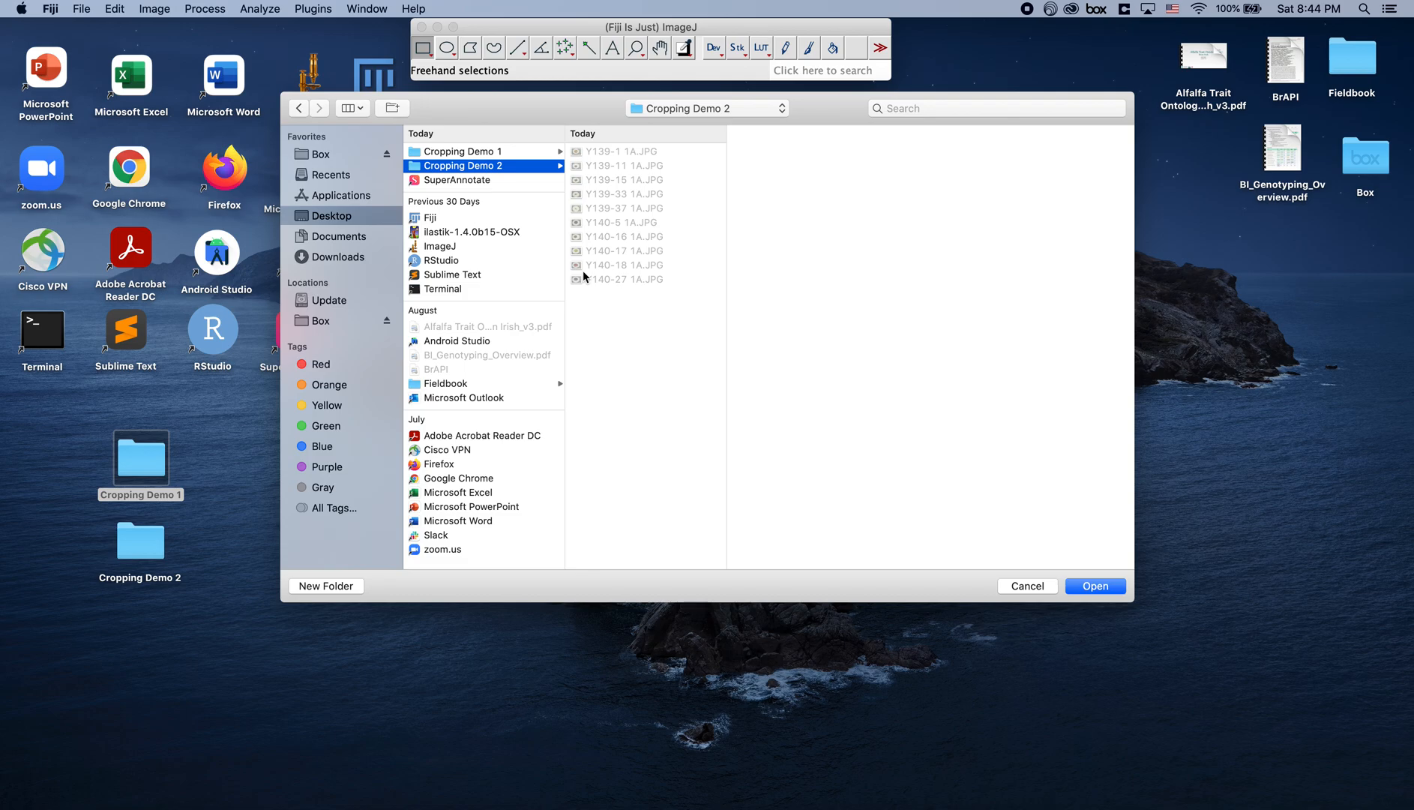
pyautogui.moveTo(1071, 524)
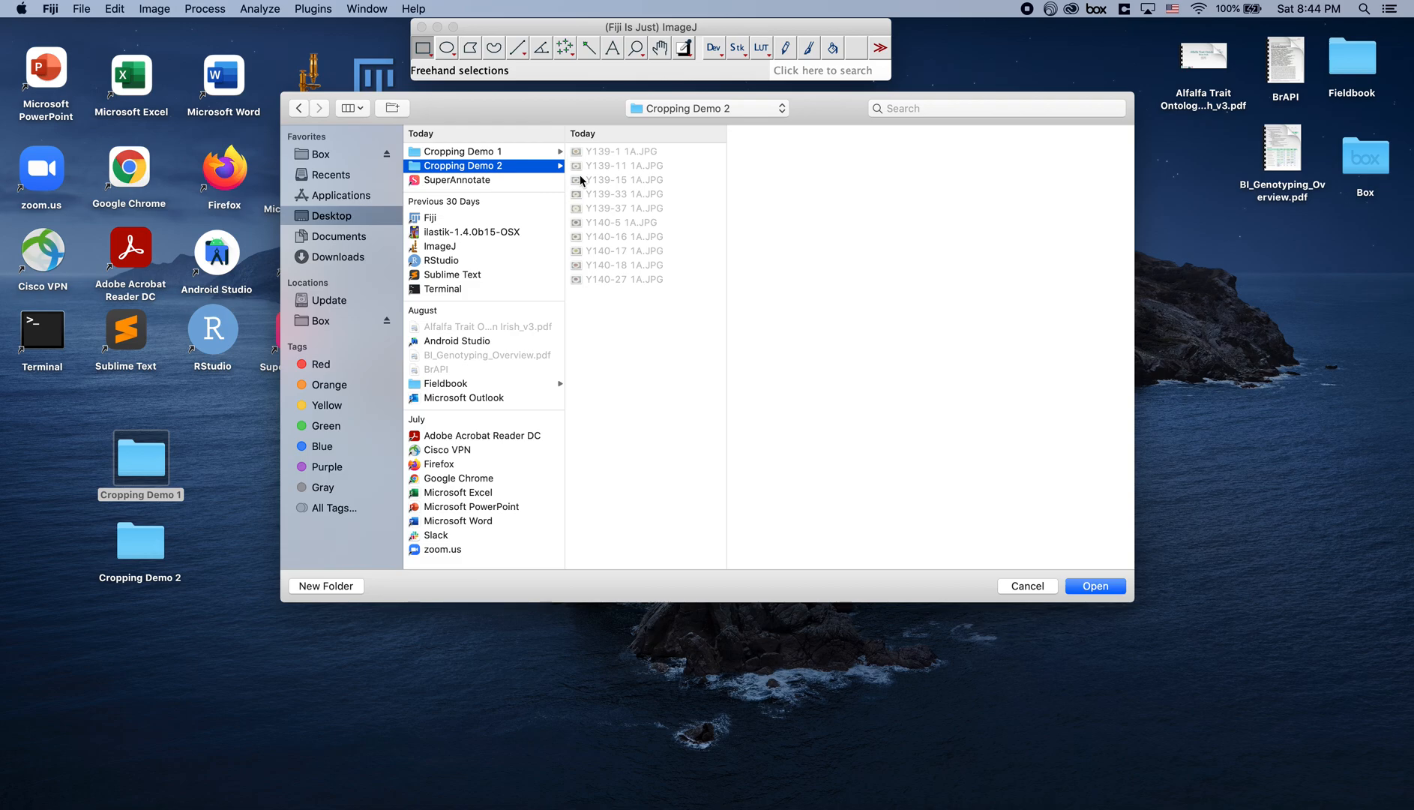
pyautogui.moveTo(623, 237)
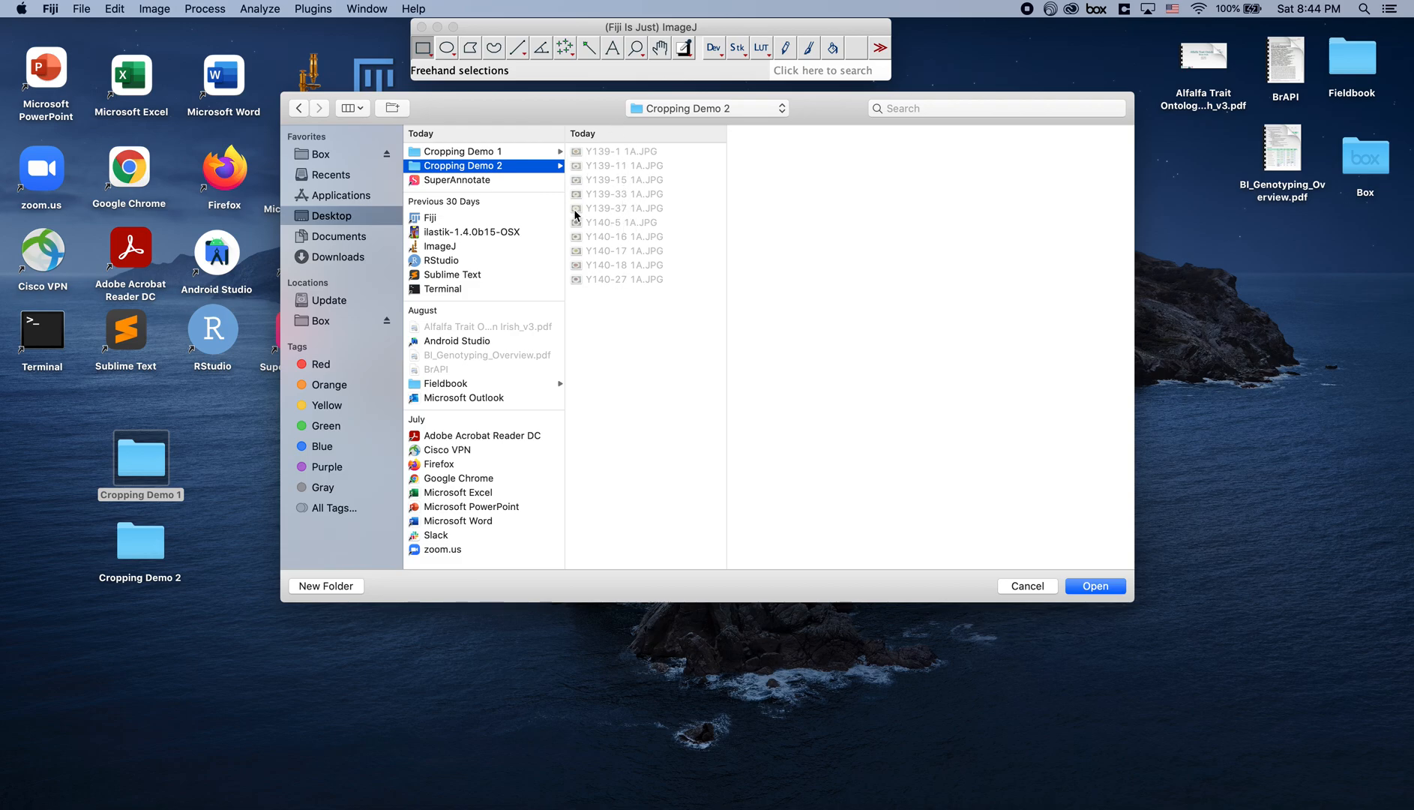
pyautogui.moveTo(767, 301)
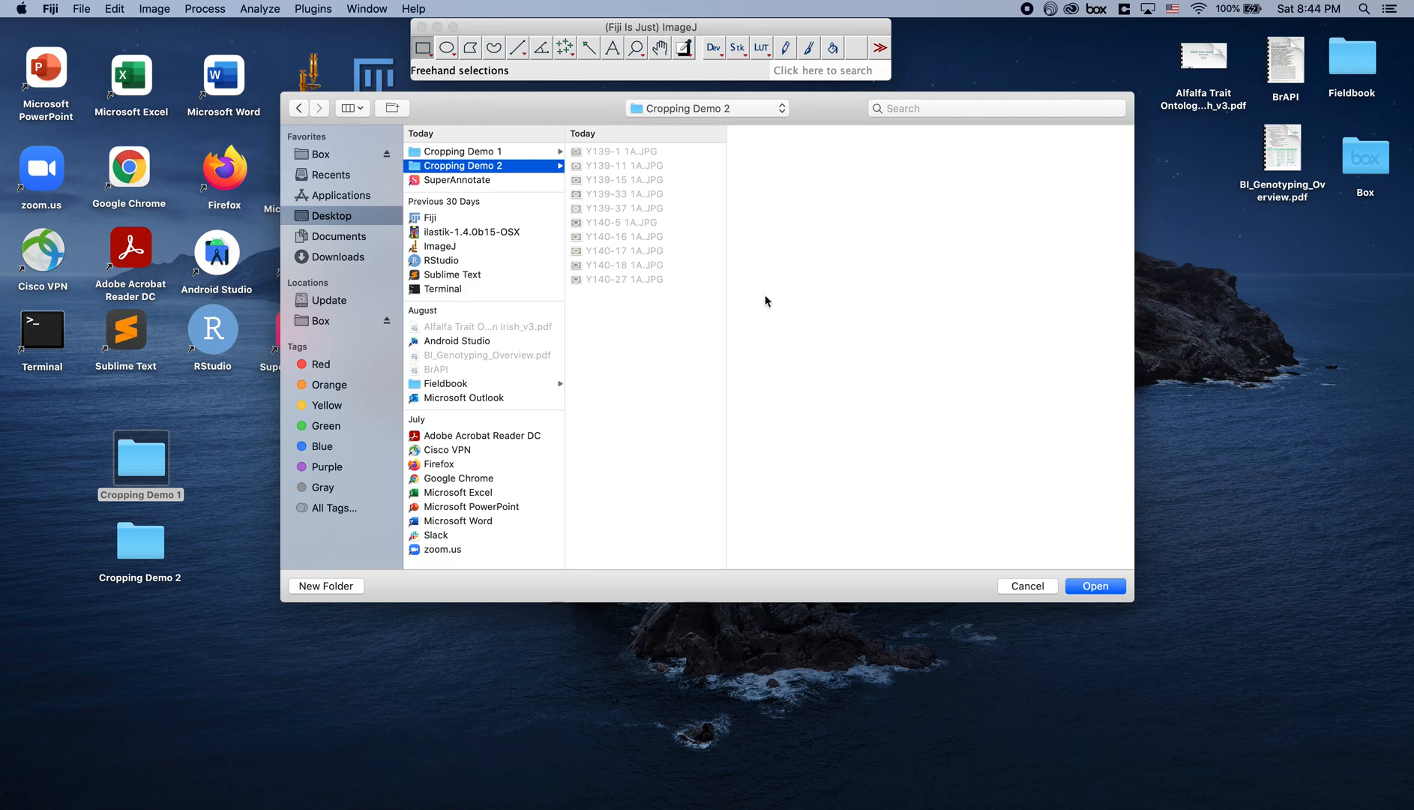
pyautogui.click(1095, 585)
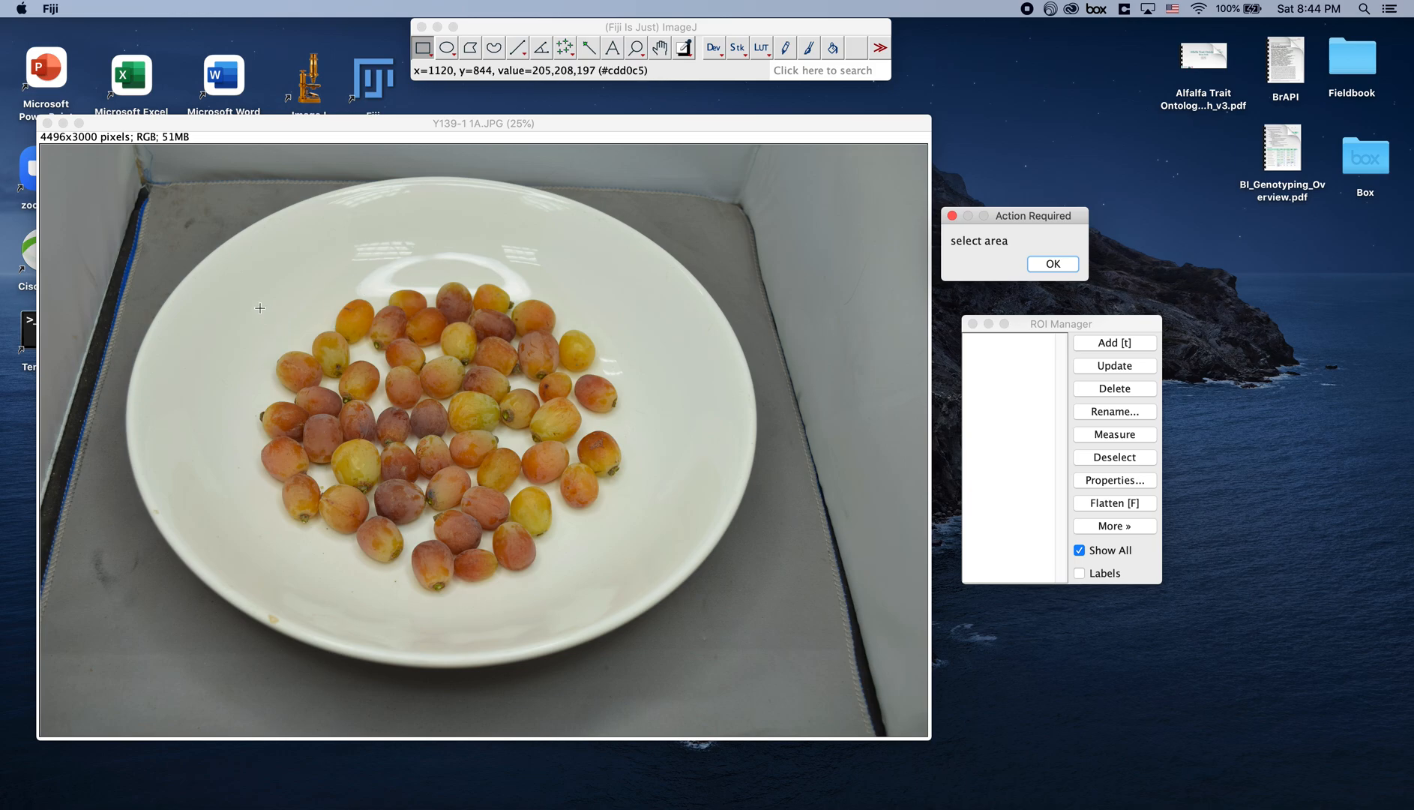
pyautogui.moveTo(421, 48)
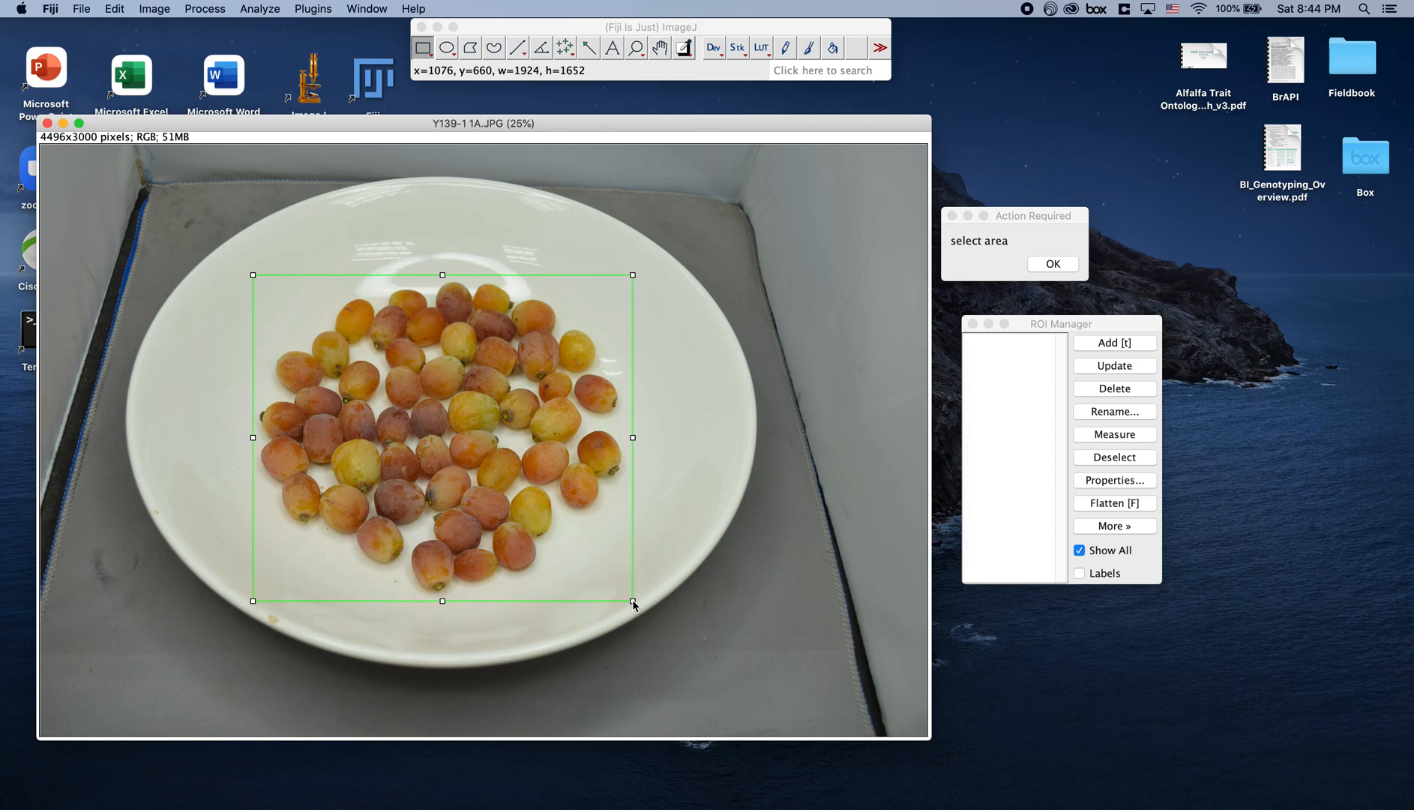
pyautogui.moveTo(635, 448)
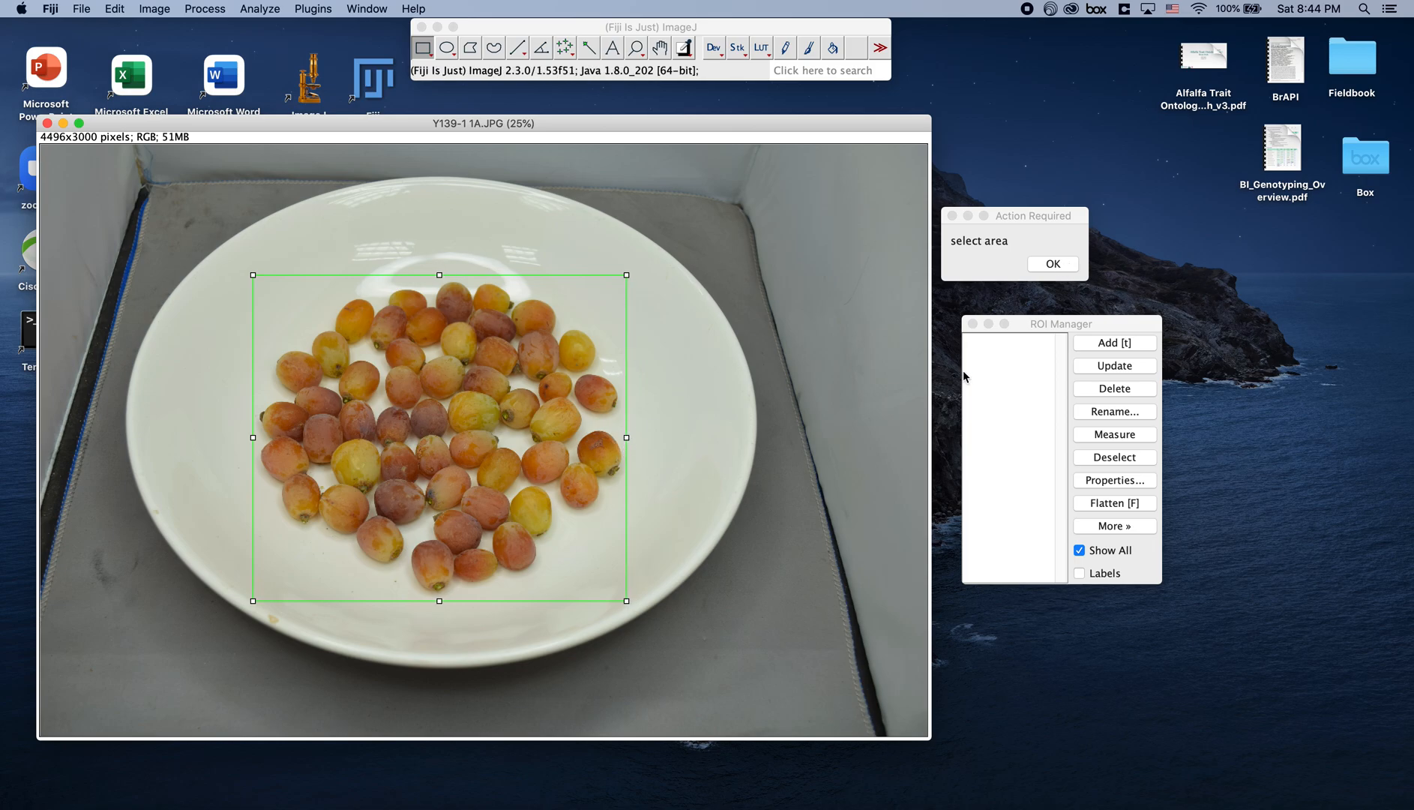
# - Accept the marked grape region on each photo (Y139-1, Y139-11, Y140-17, Y140-18, last) so all are cropped
pyautogui.click(1051, 264)
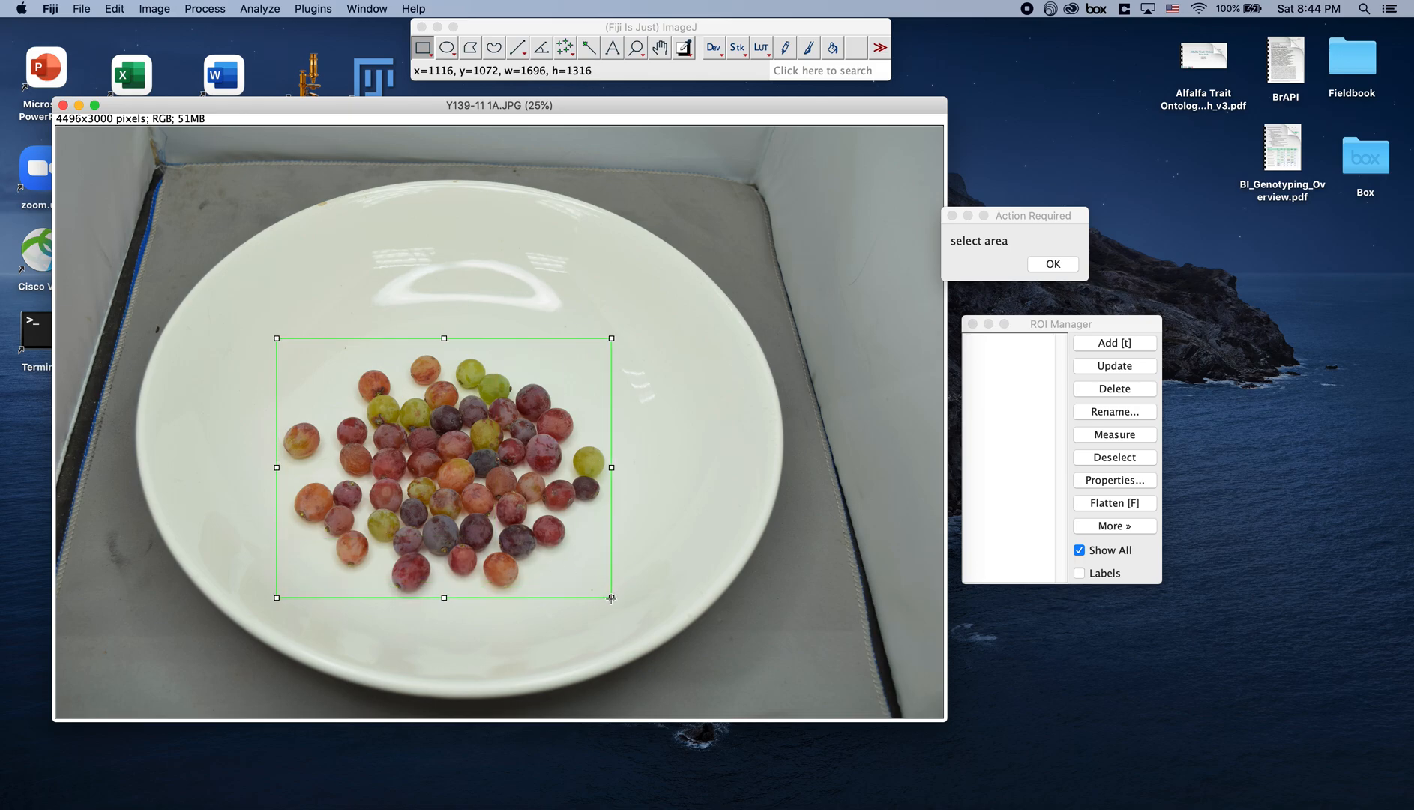
pyautogui.click(1051, 264)
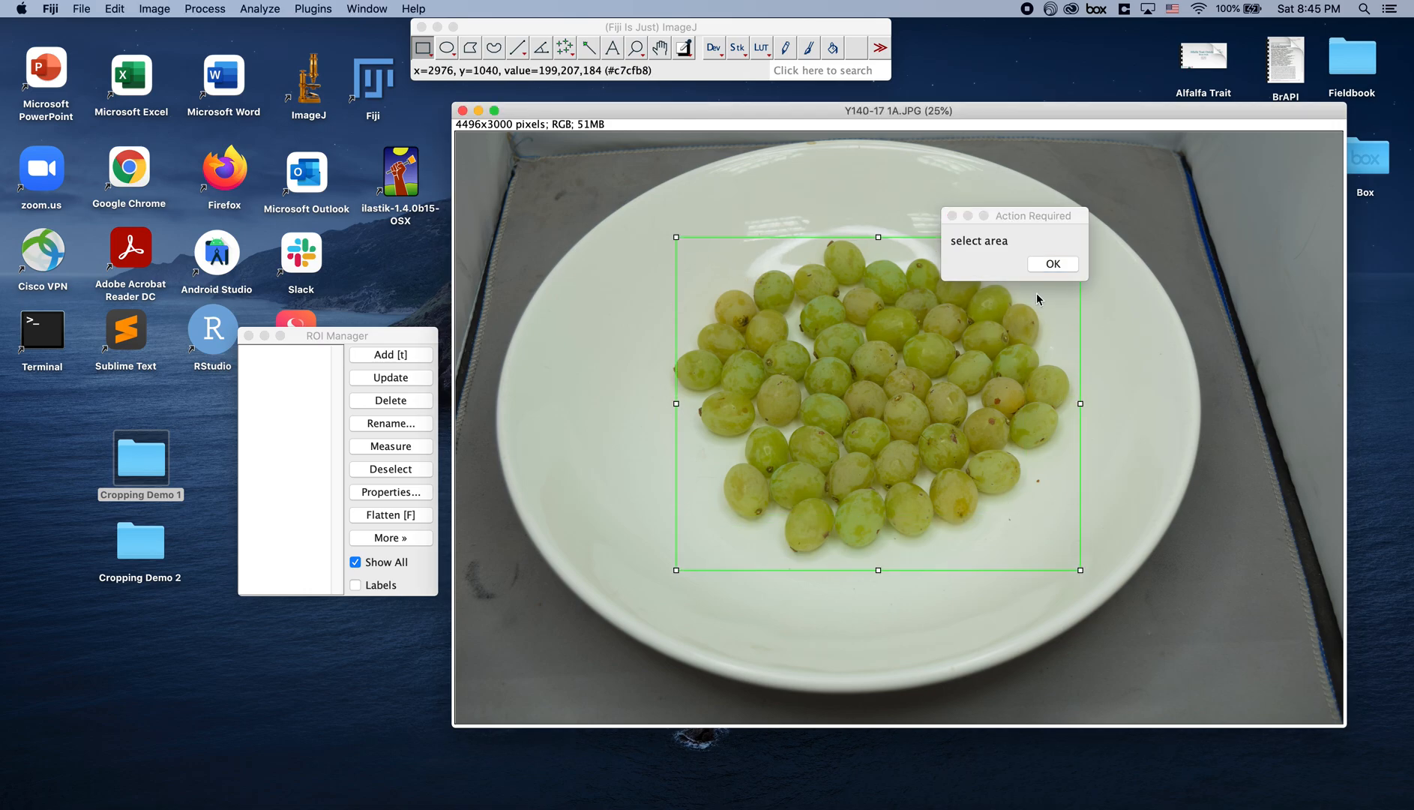
pyautogui.click(1052, 264)
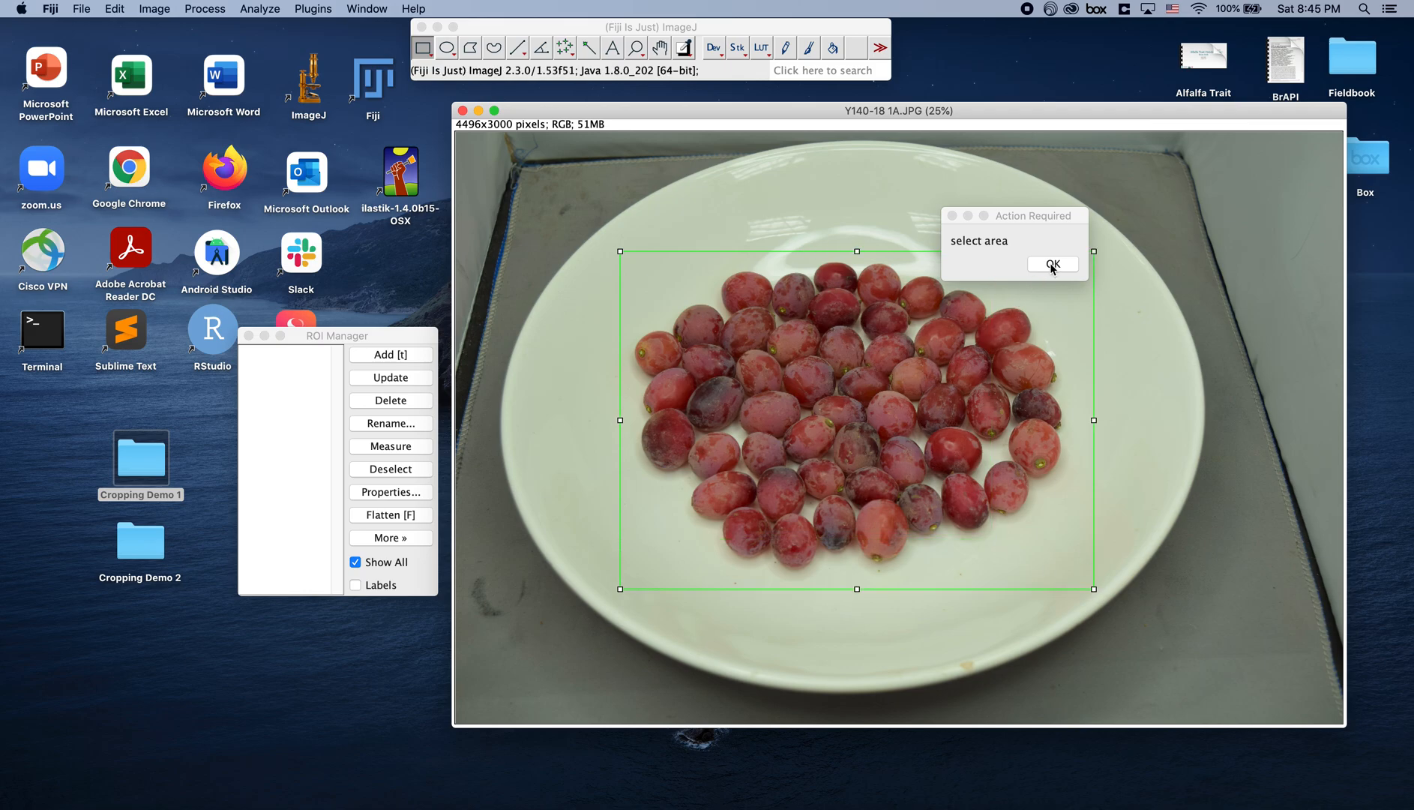
pyautogui.click(1051, 264)
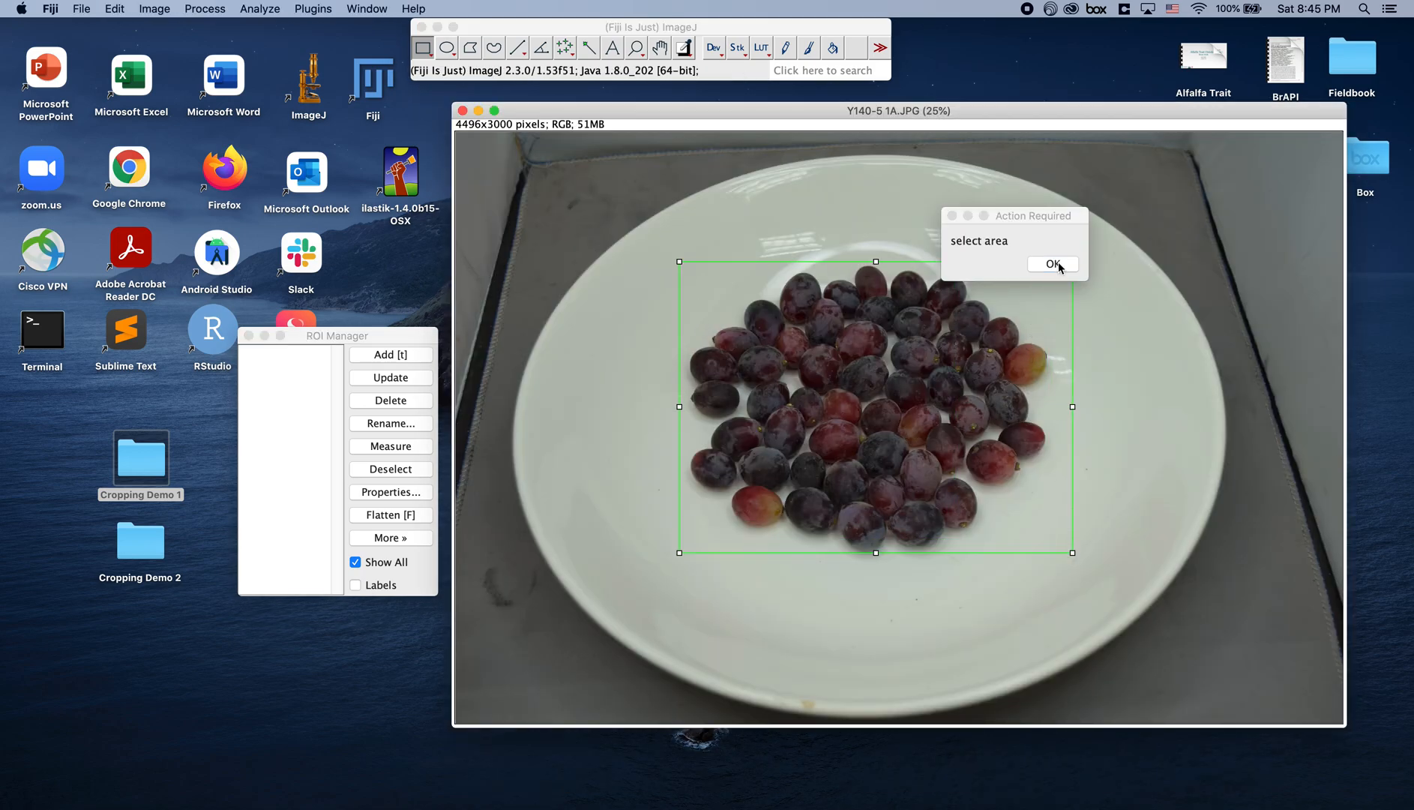
pyautogui.click(1052, 264)
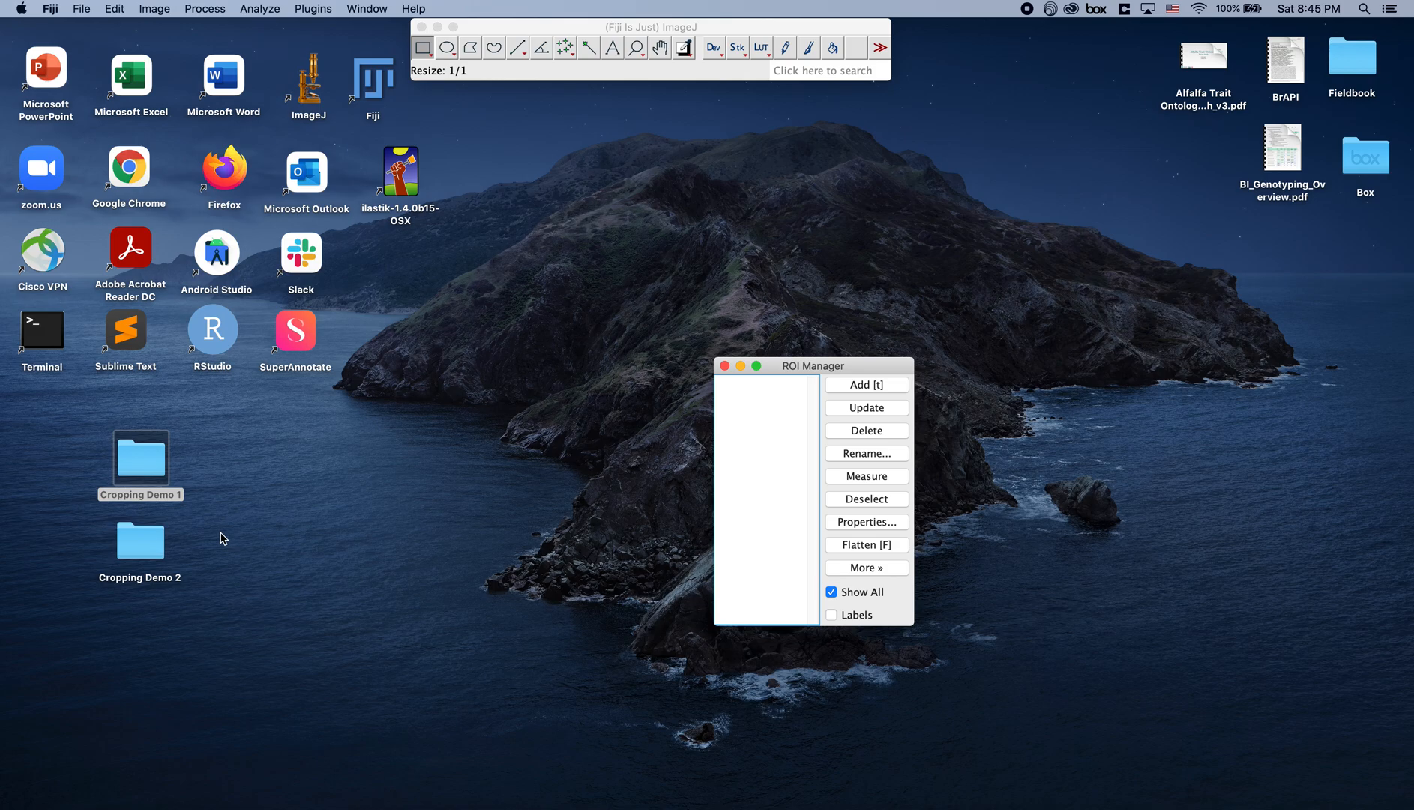
# - Preview cropped photos Y139-15 and Y140-27 in Cropping Demo 2, then close the folder window
pyautogui.doubleClick(139, 541)
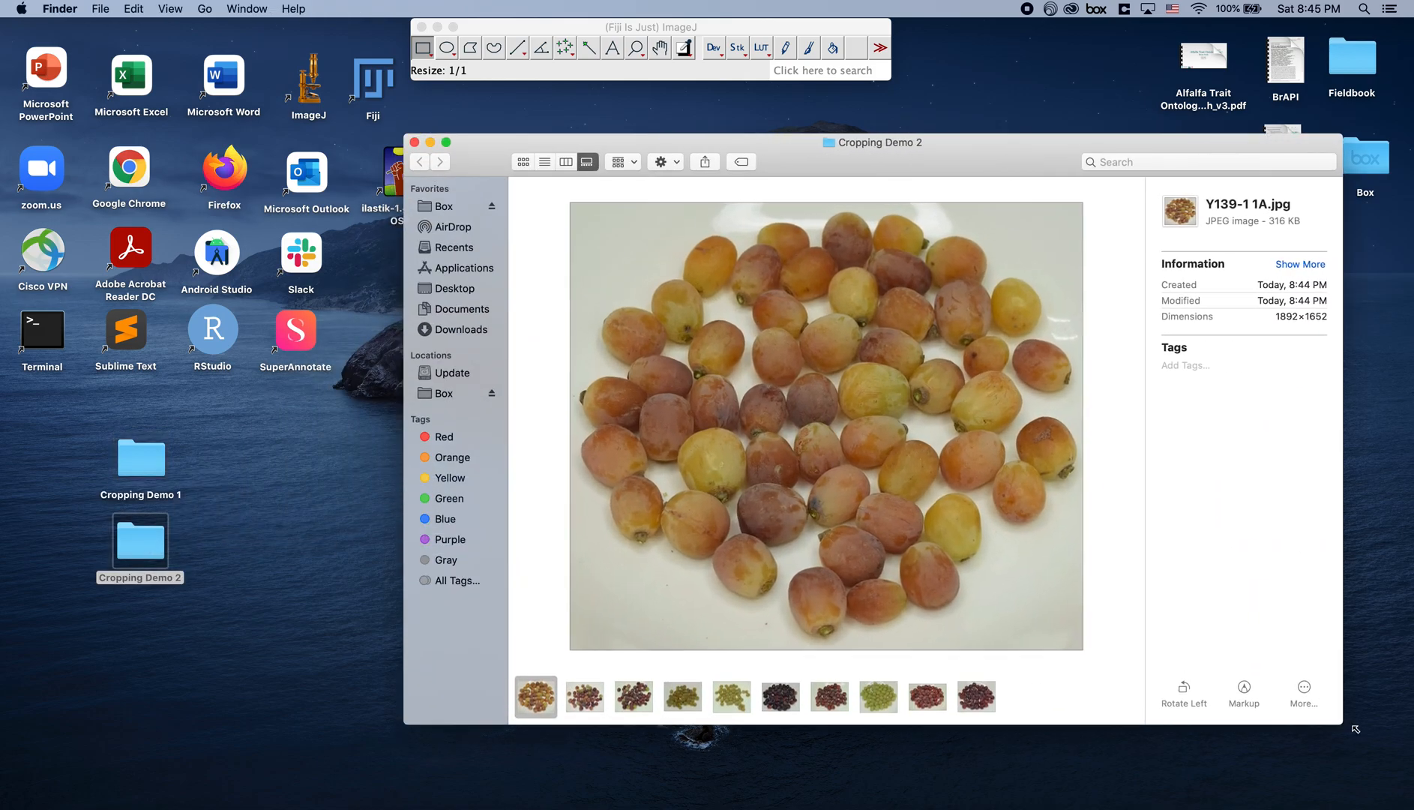
pyautogui.click(633, 696)
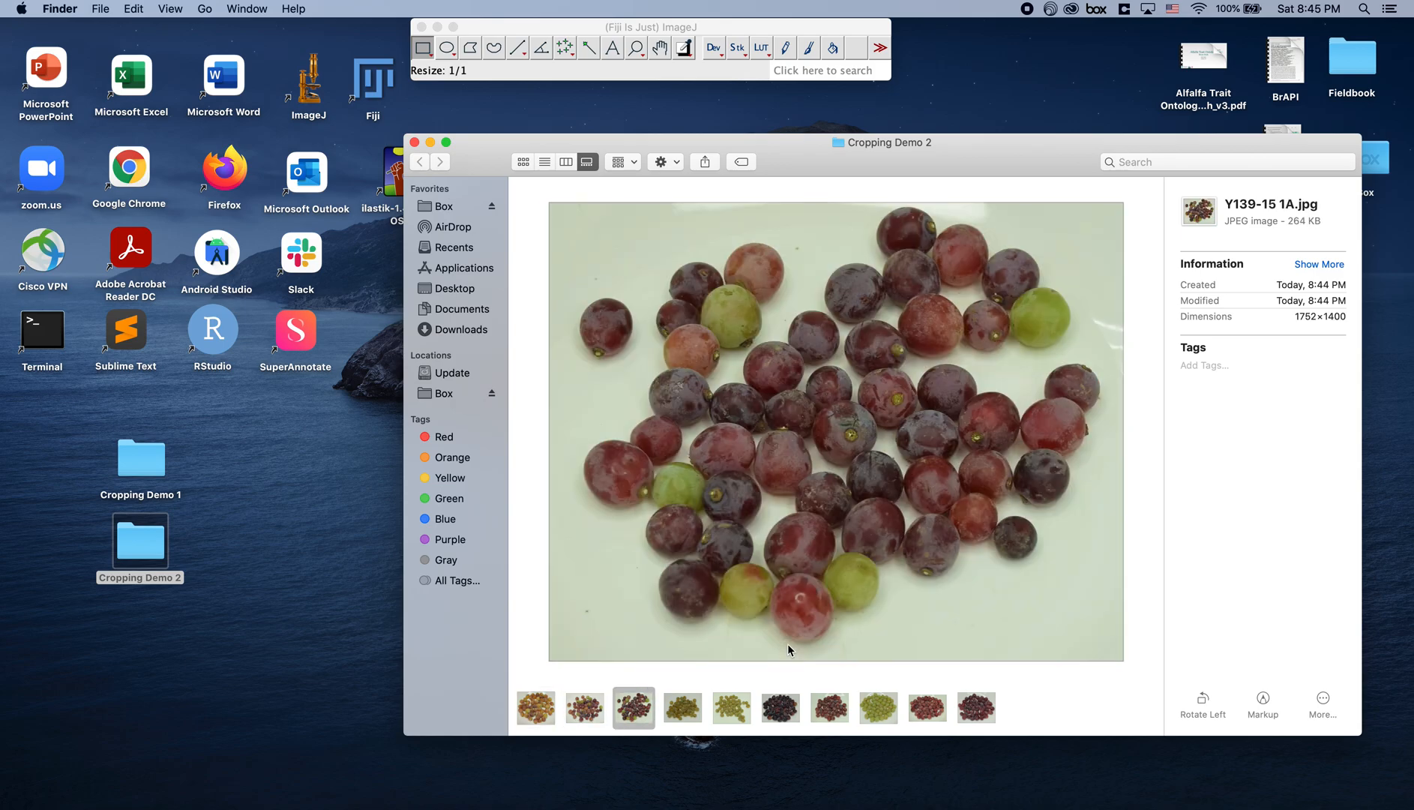
pyautogui.click(975, 706)
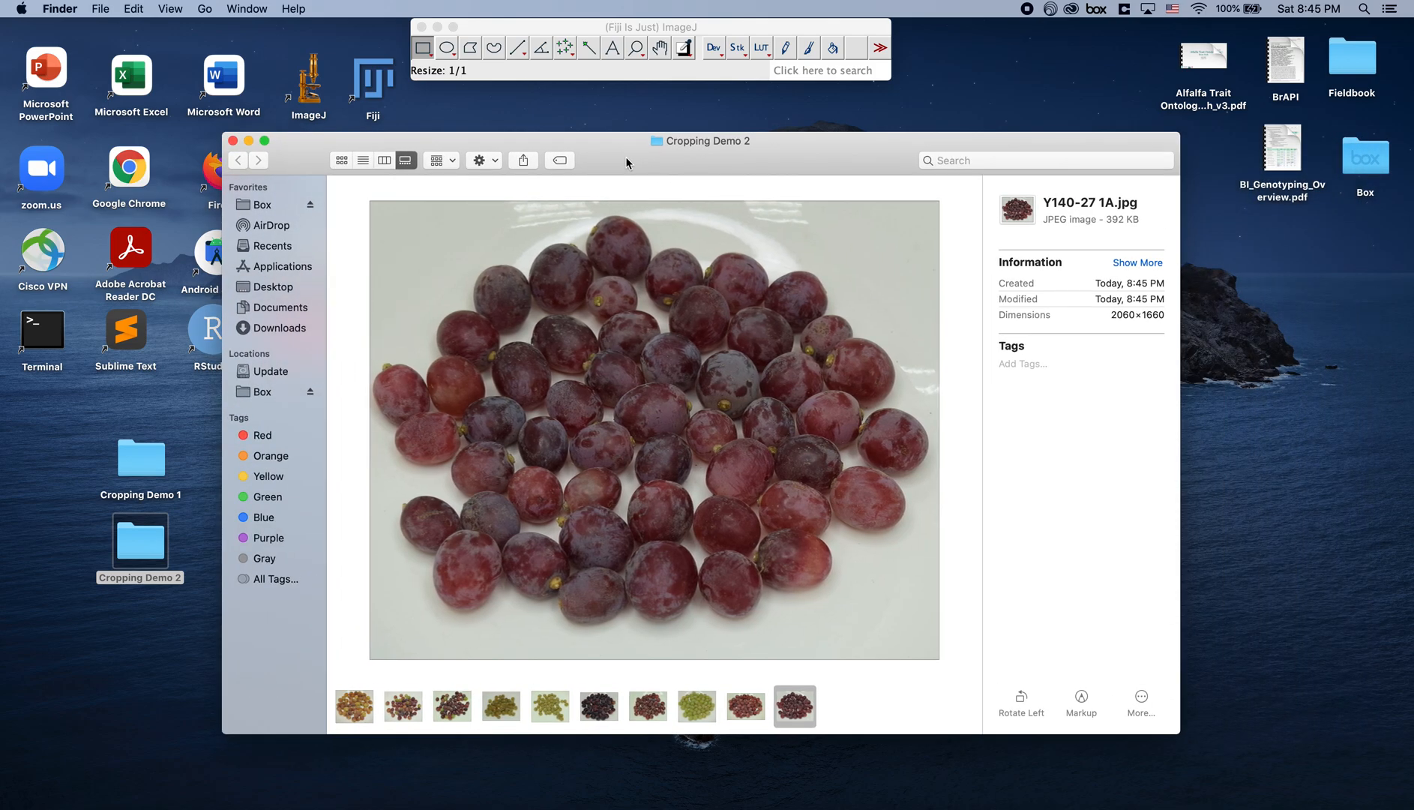
pyautogui.moveTo(237, 128)
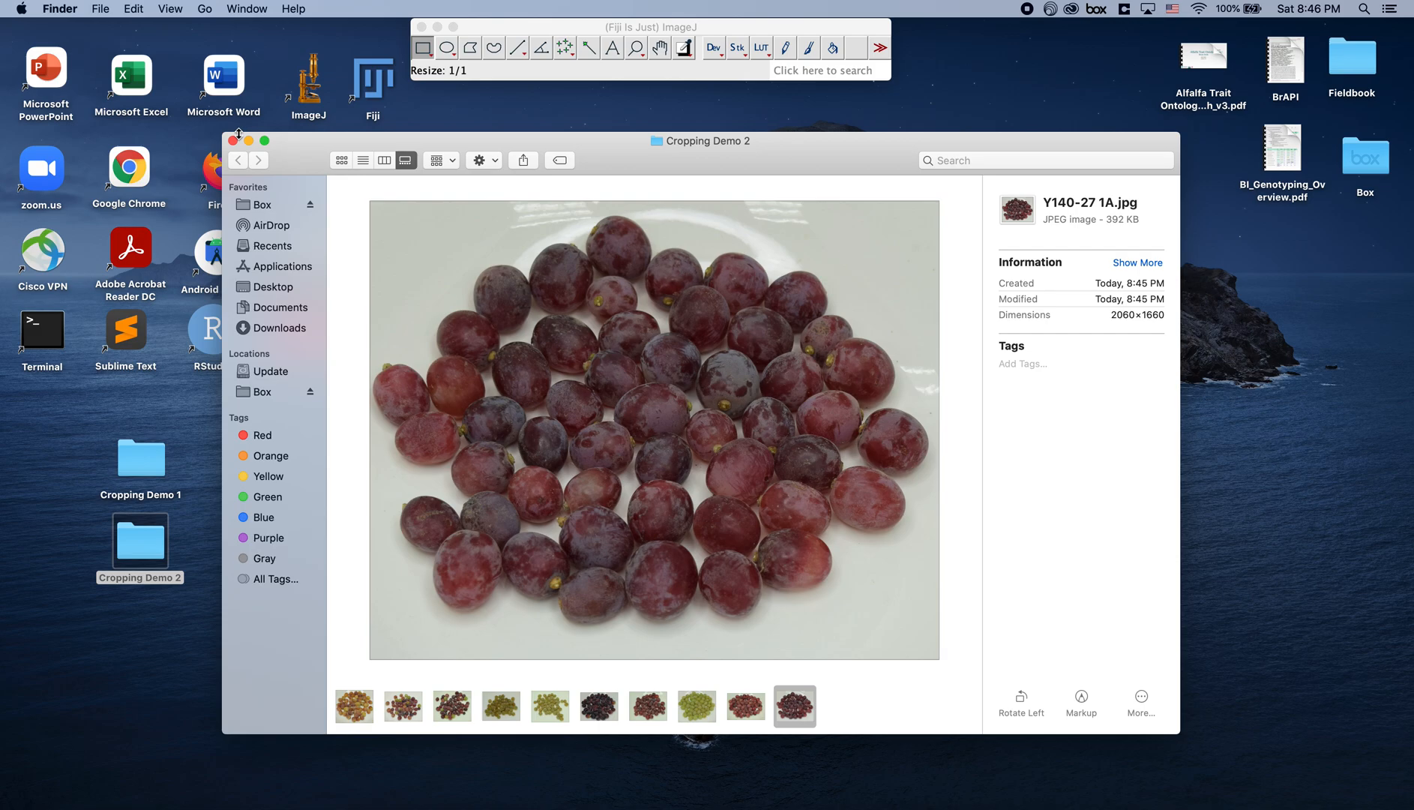
pyautogui.moveTo(286, 145)
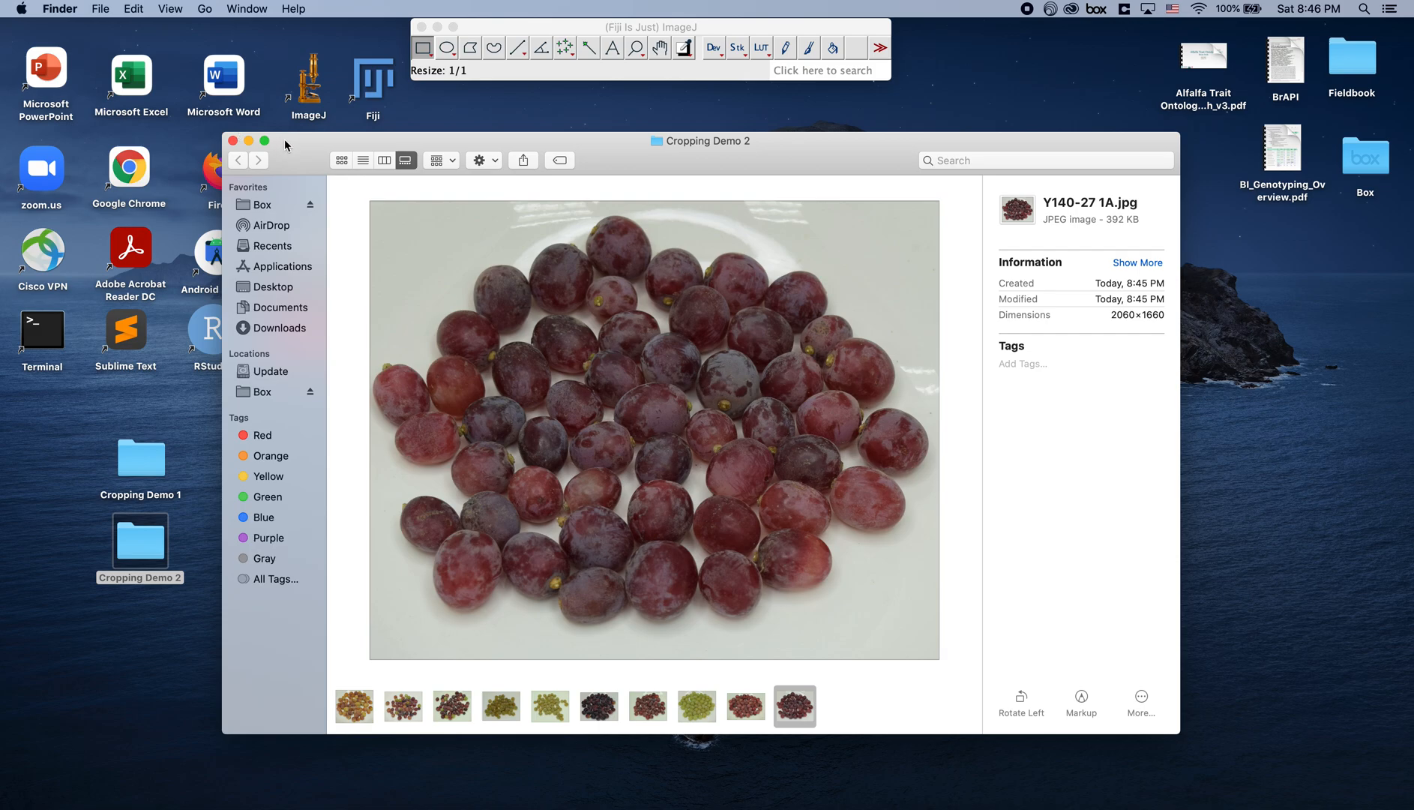
pyautogui.moveTo(360, 613)
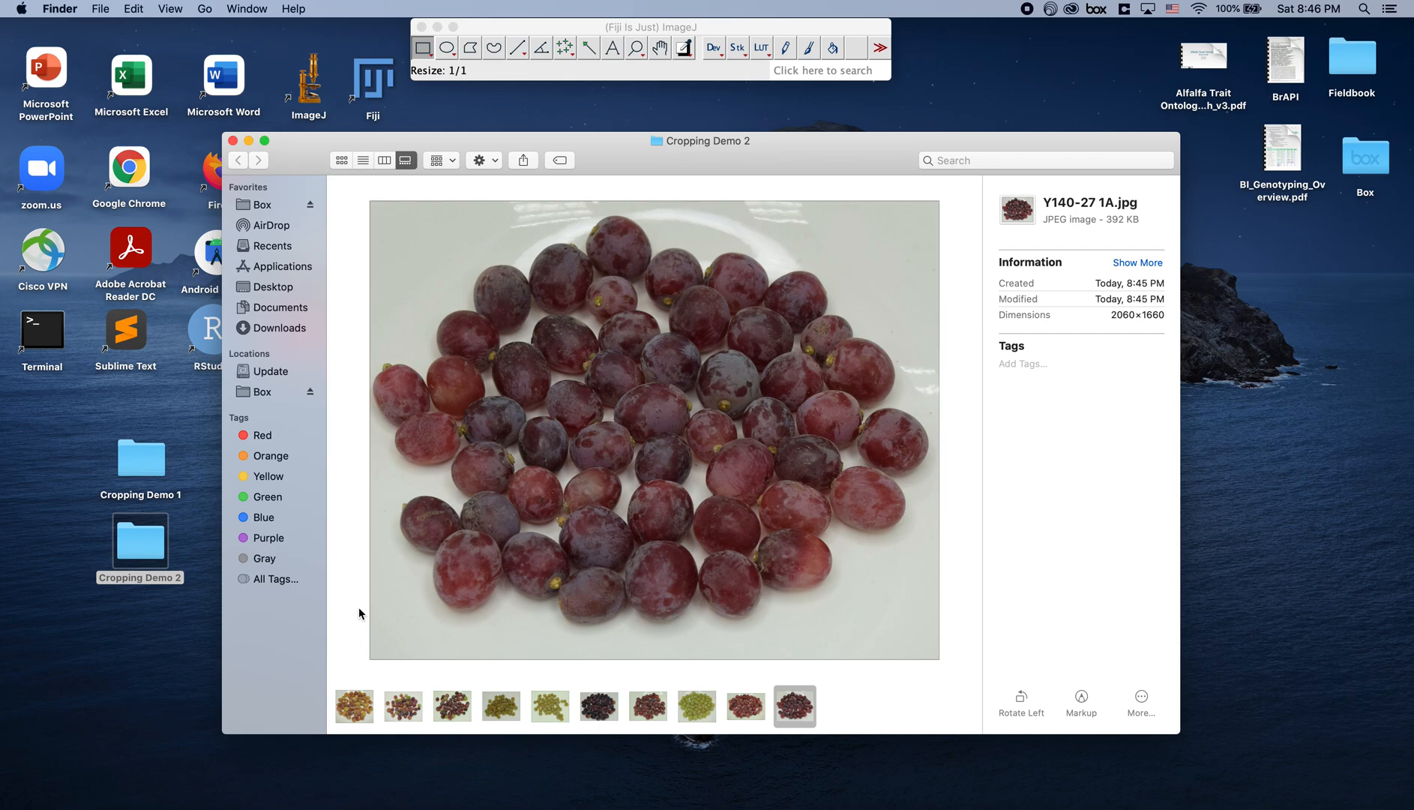
pyautogui.moveTo(263, 768)
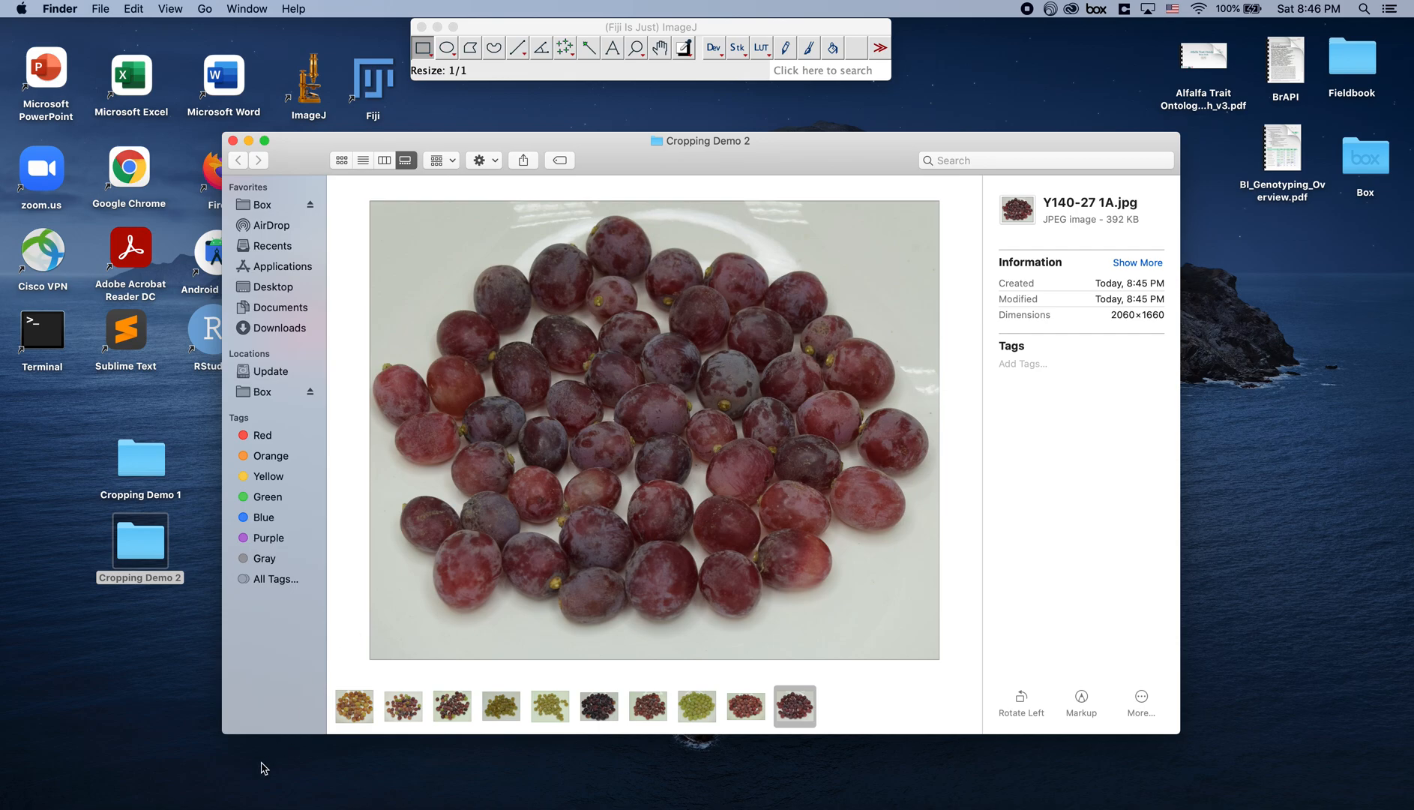
pyautogui.click(140, 542)
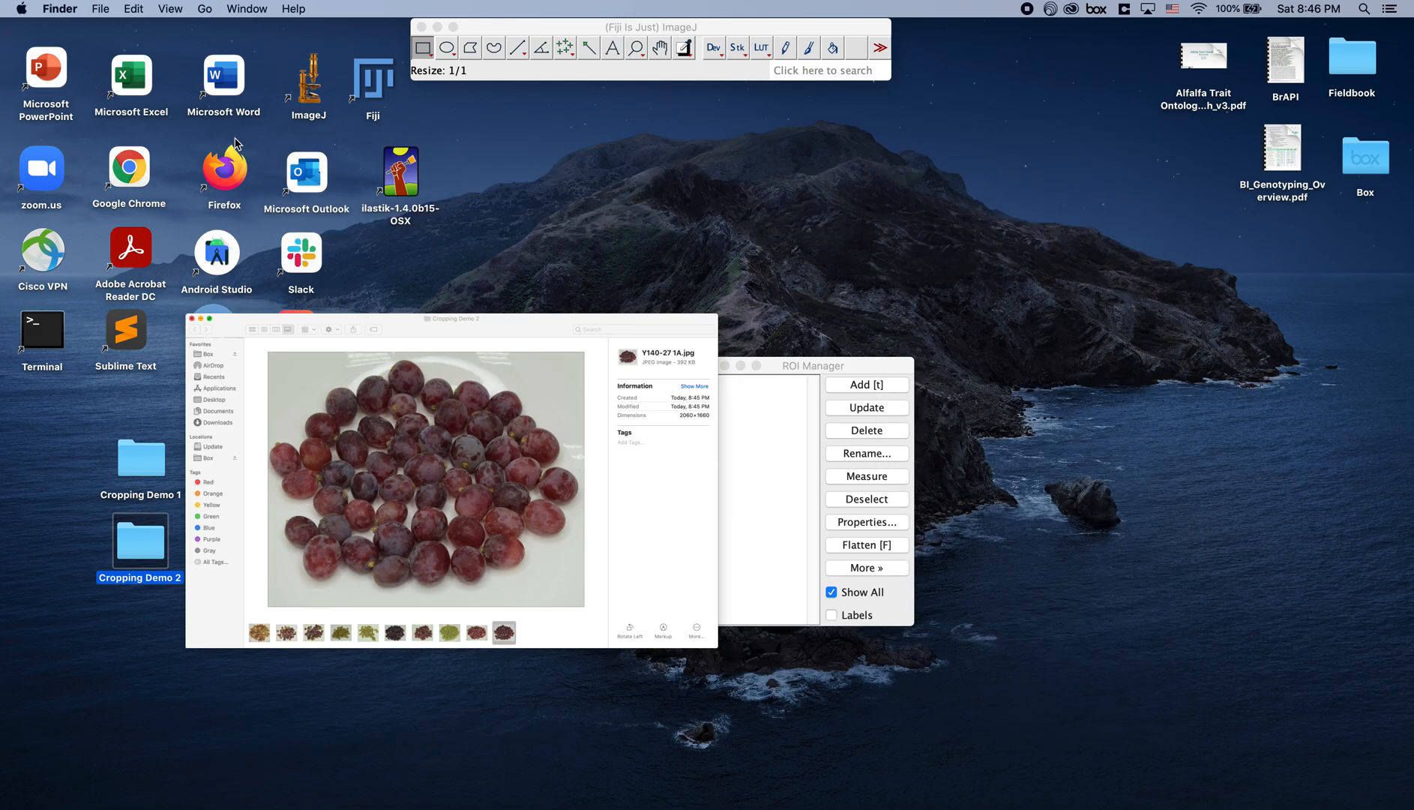
pyautogui.click(194, 318)
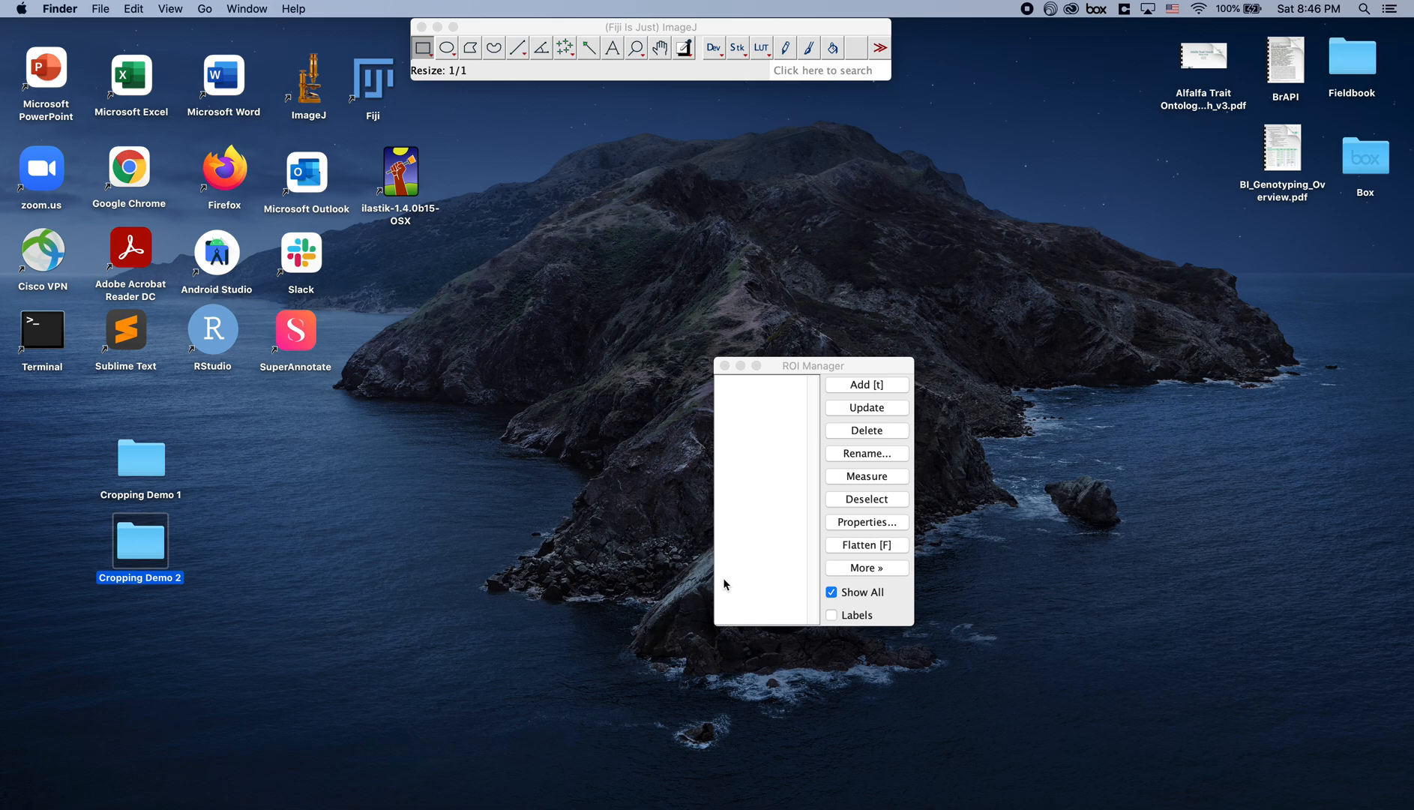